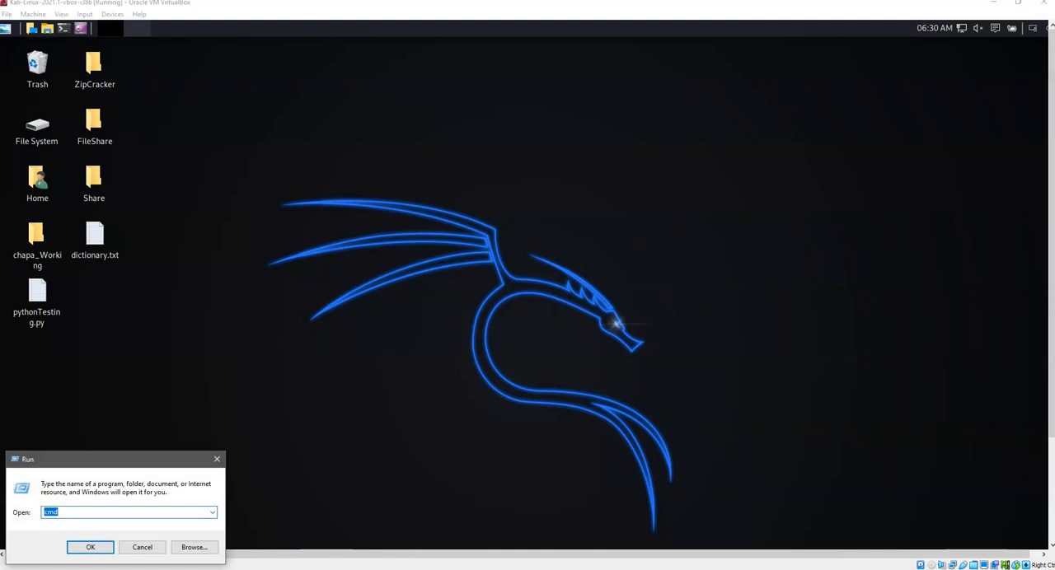
Run ipconfig in a Windows Command Prompt to find the host IPv4 address 192.168.1.2
left_click(89, 547)
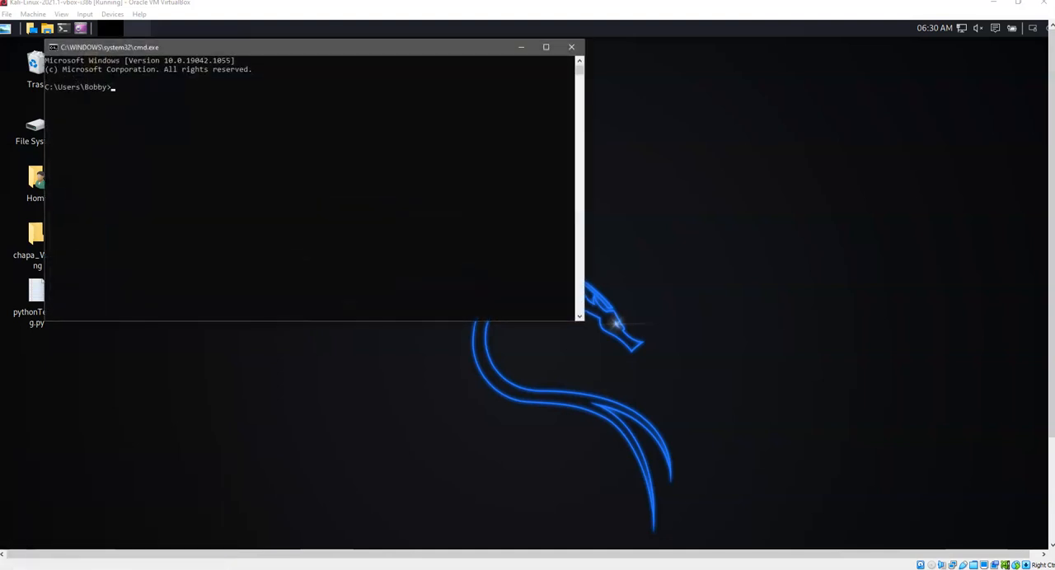
type("ipco")
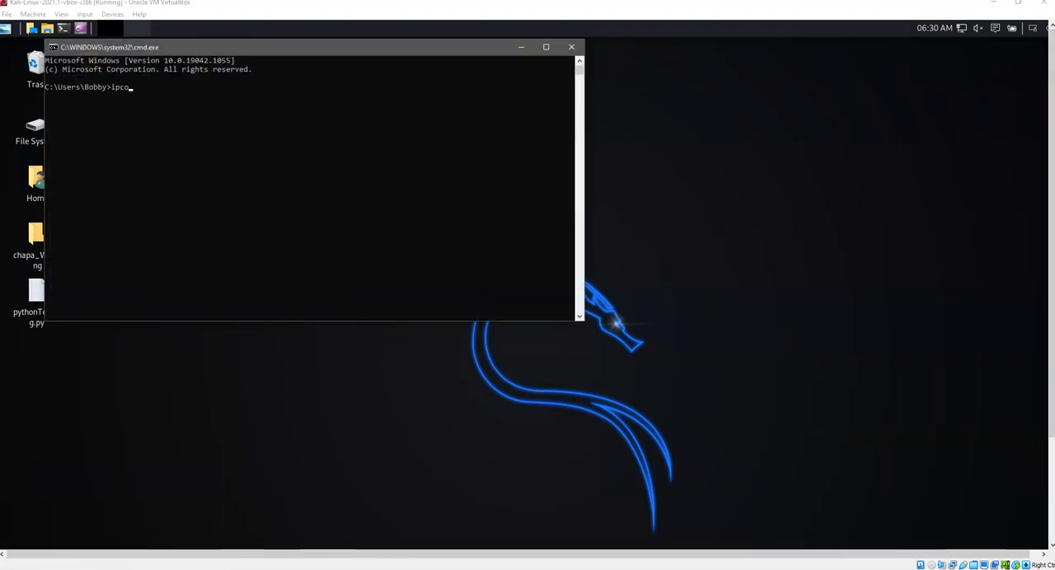
key("Return")
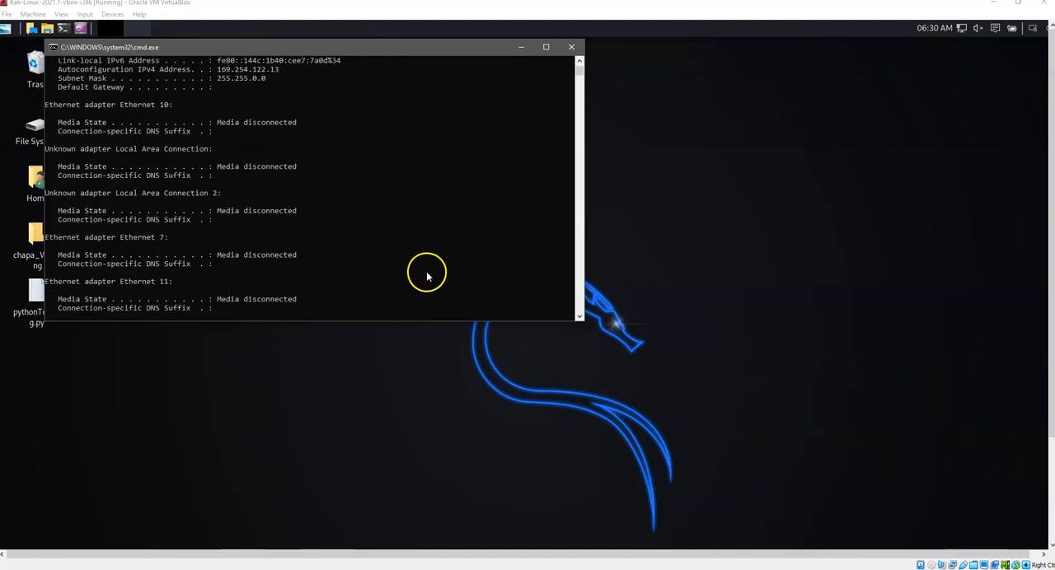
scroll("up", 3)
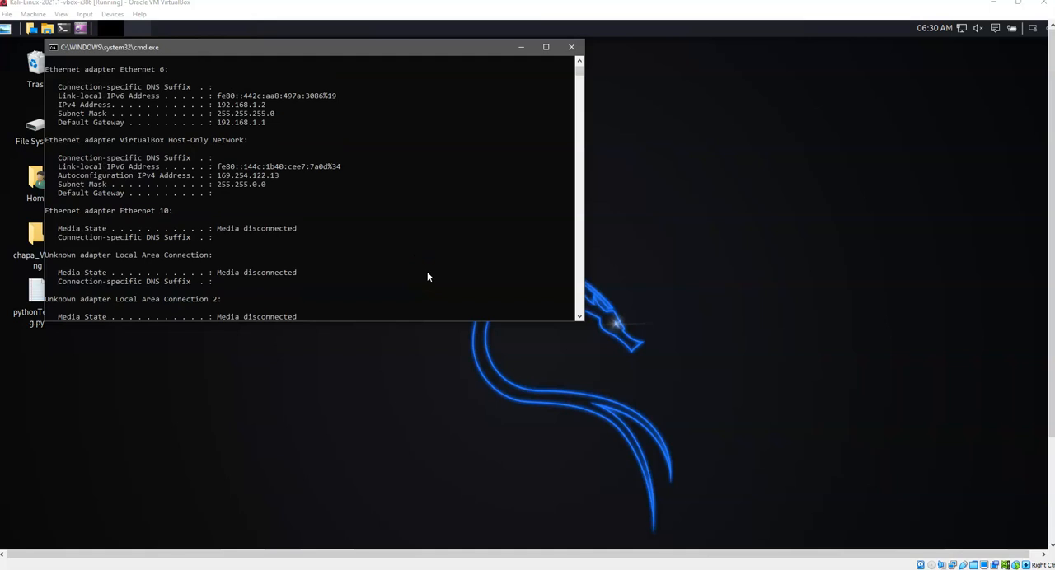
scroll("up", 3)
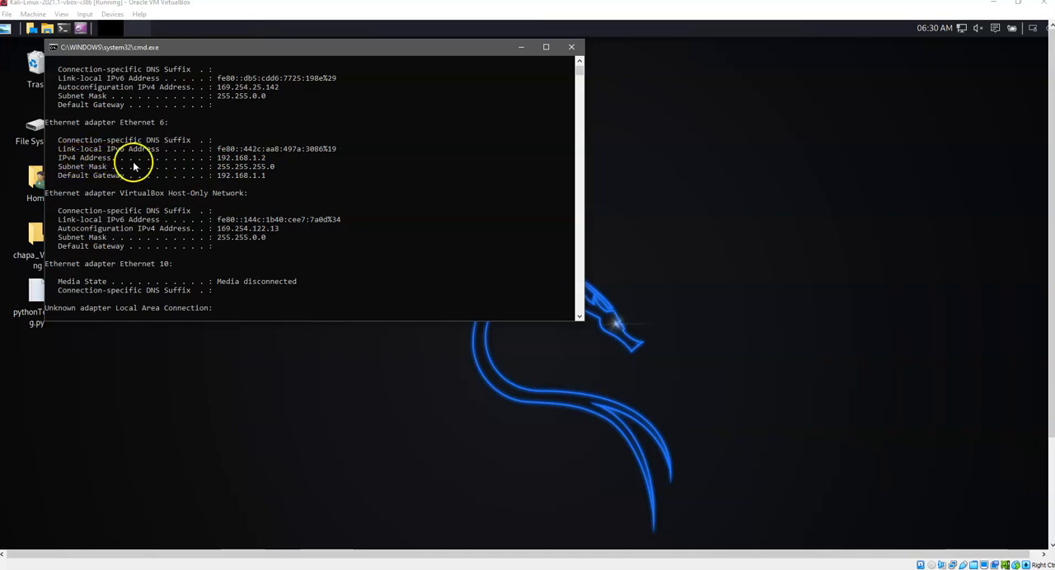
mouse_move(231, 157)
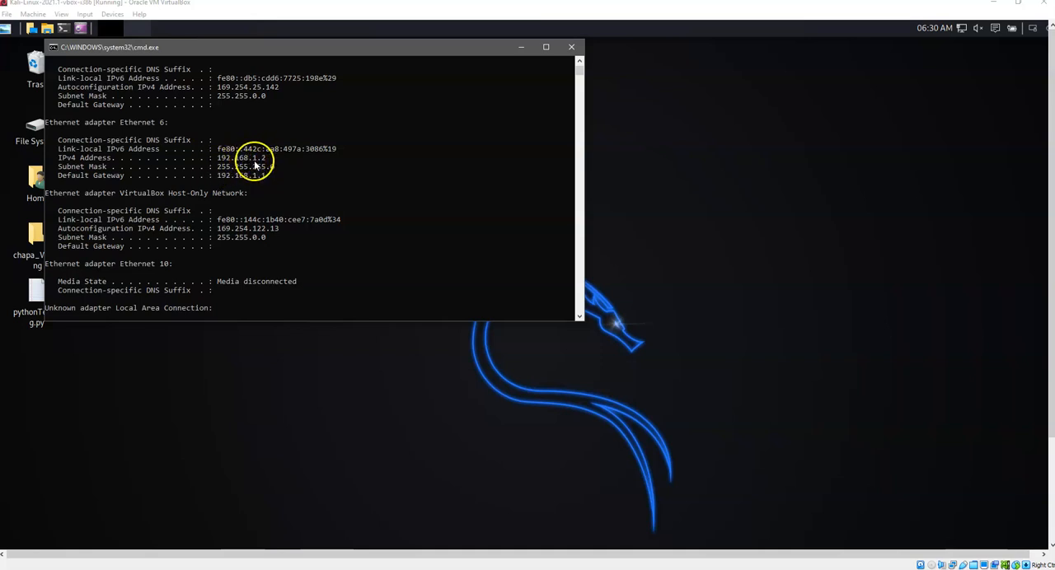
mouse_move(569, 47)
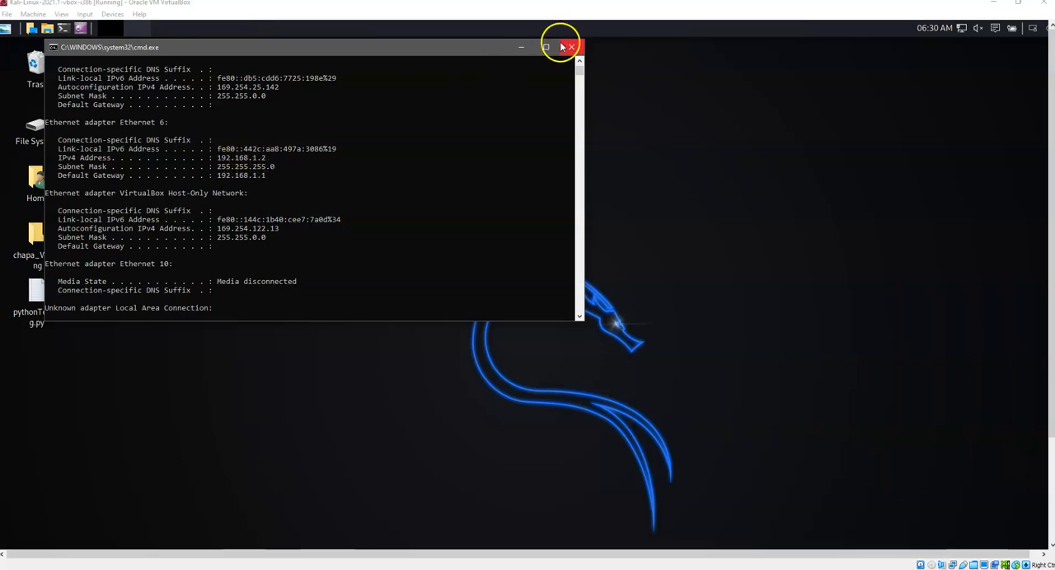
mouse_move(420, 54)
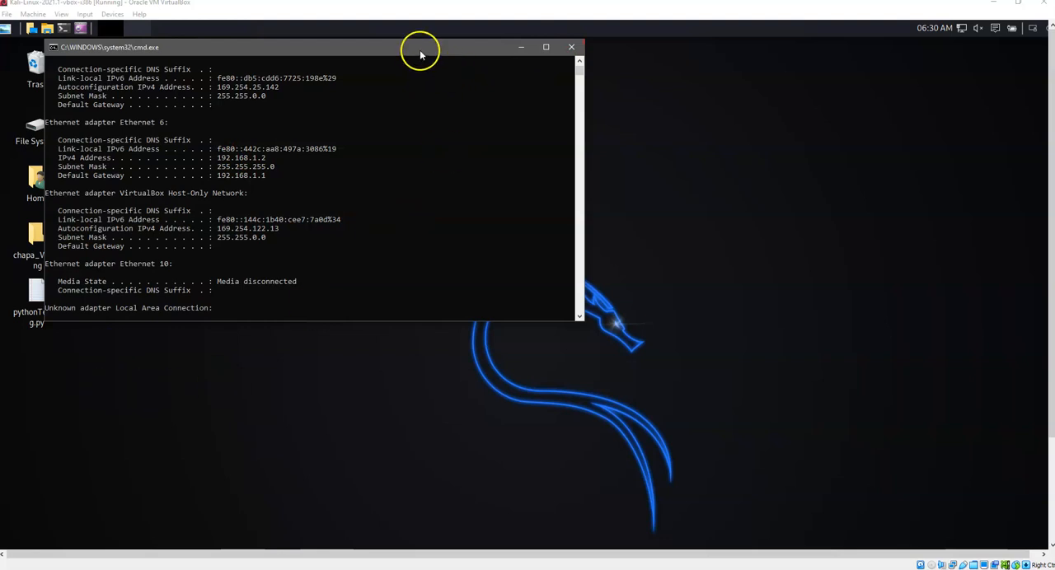
Run ifconfig in a Kali terminal, confirming eth0 at 192.168.1.15, then hide Command Prompt
left_click(570, 47)
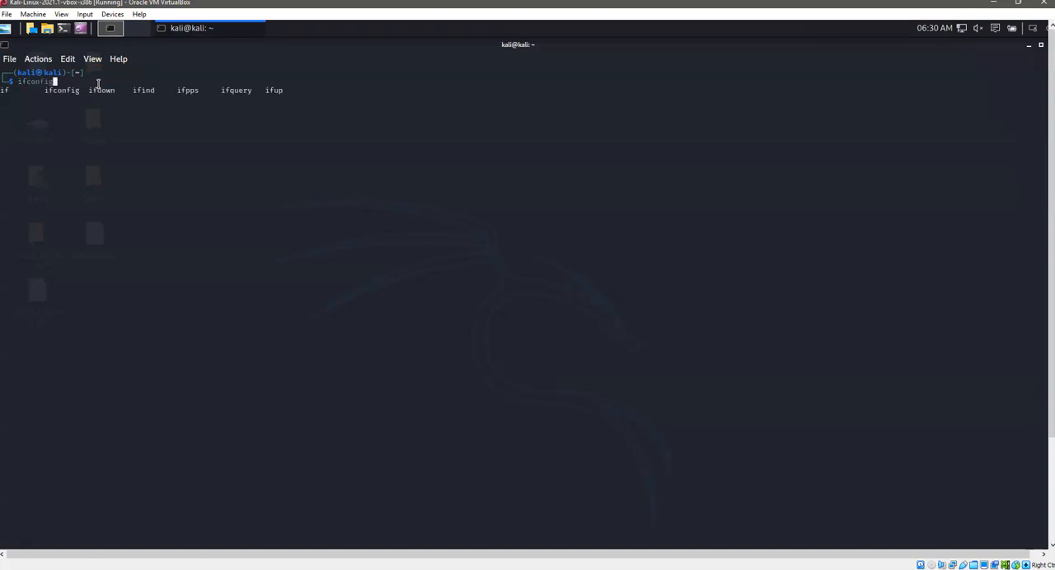
key("Return")
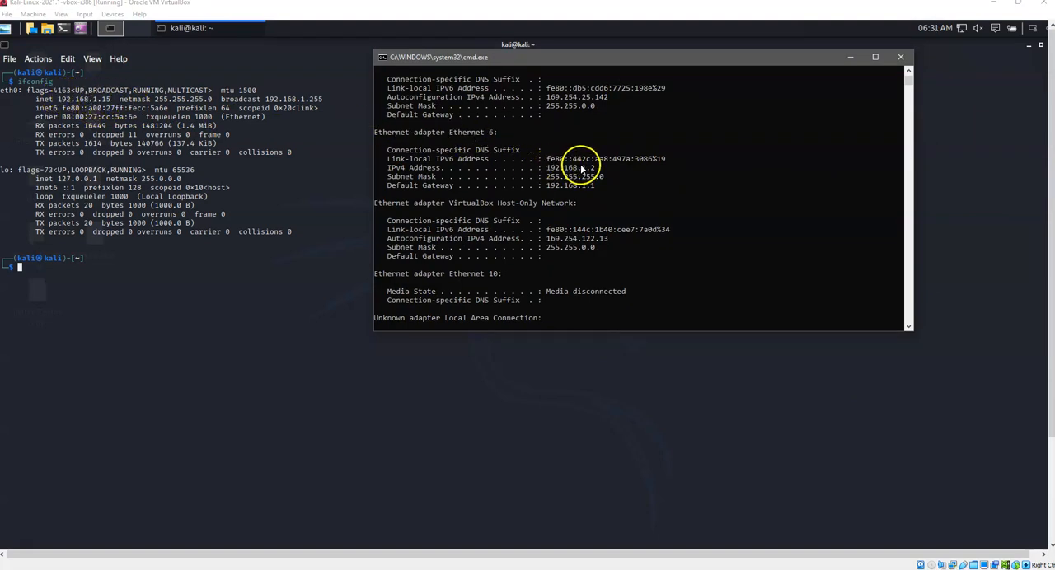
mouse_move(618, 62)
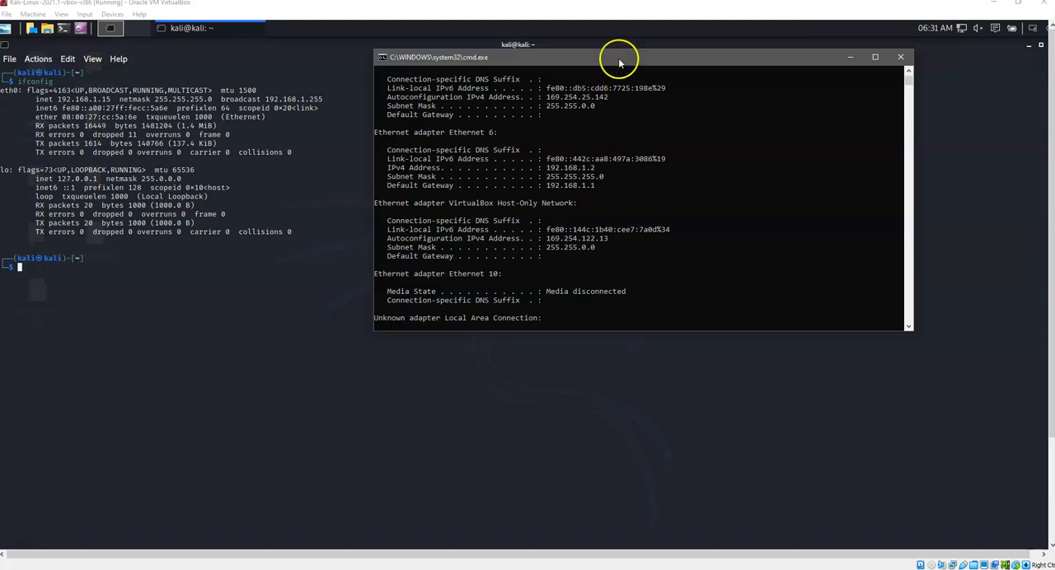
left_click(899, 57)
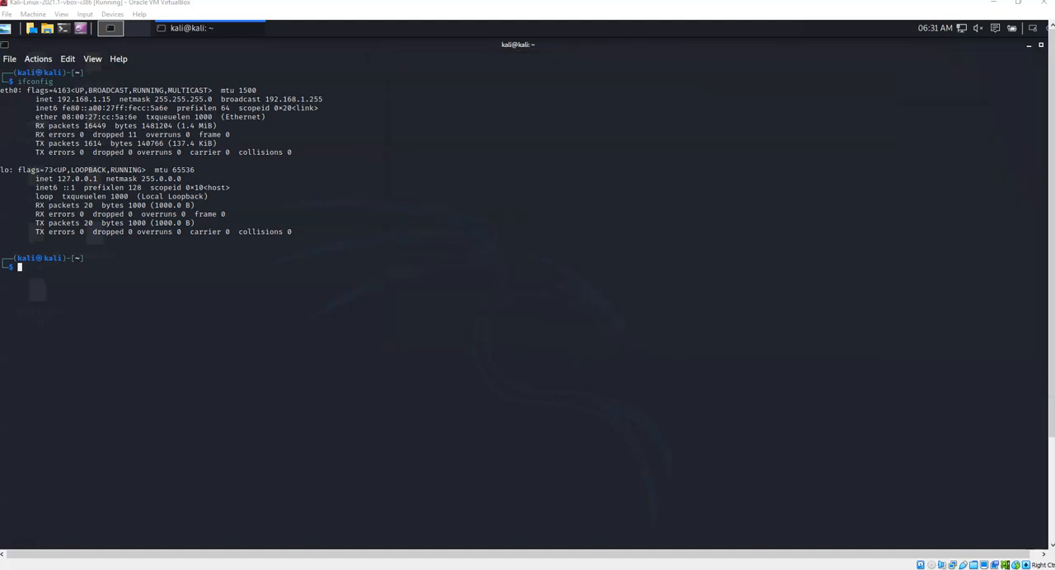
mouse_move(570, 276)
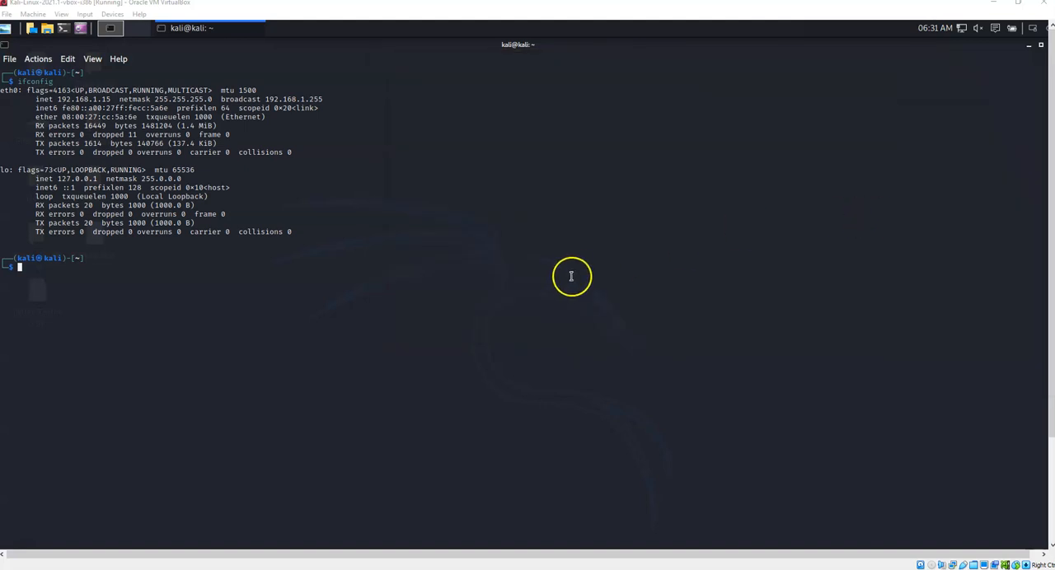
mouse_move(422, 263)
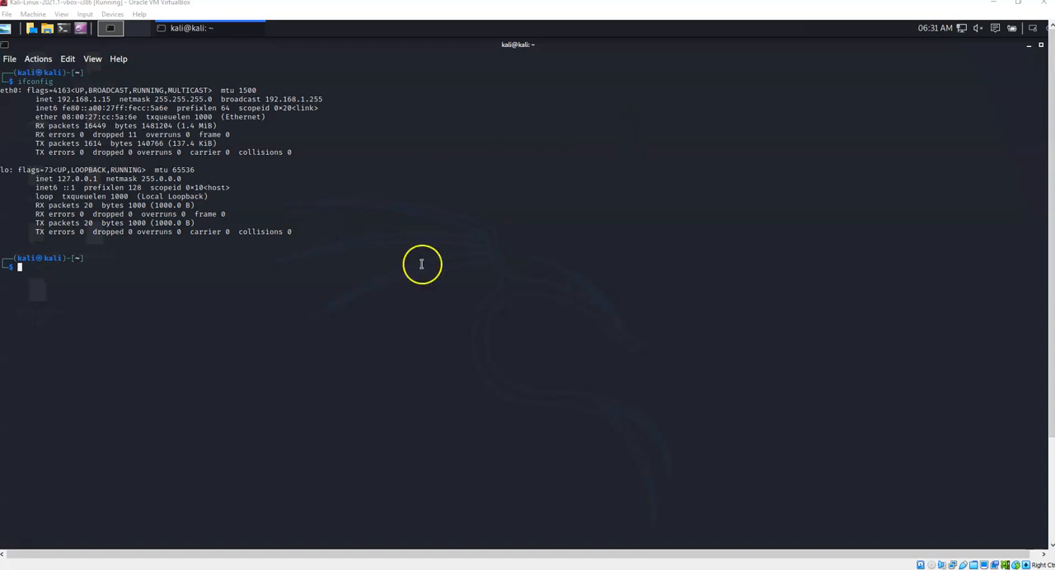
mouse_move(12, 553)
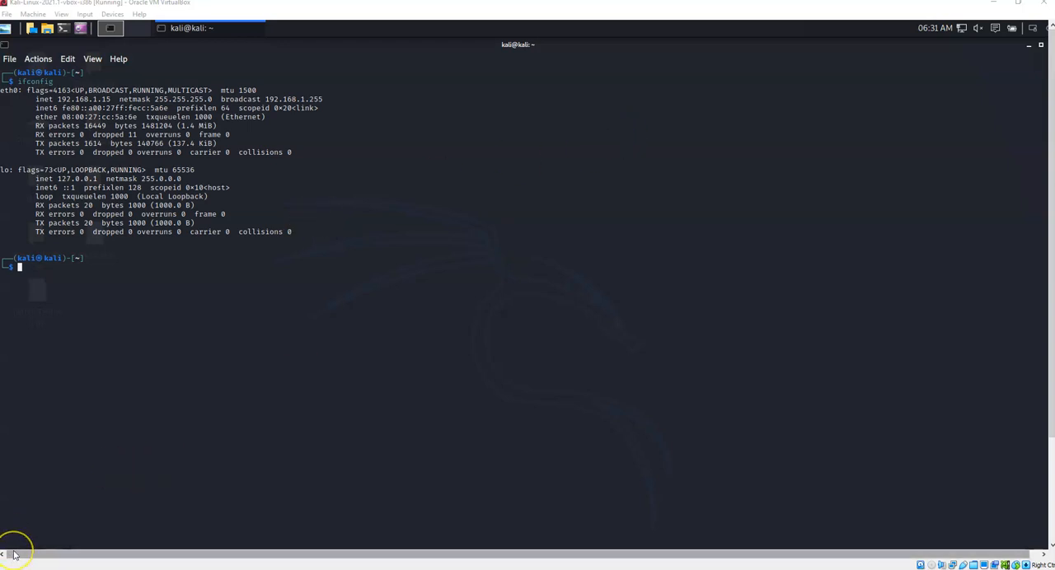
mouse_move(27, 546)
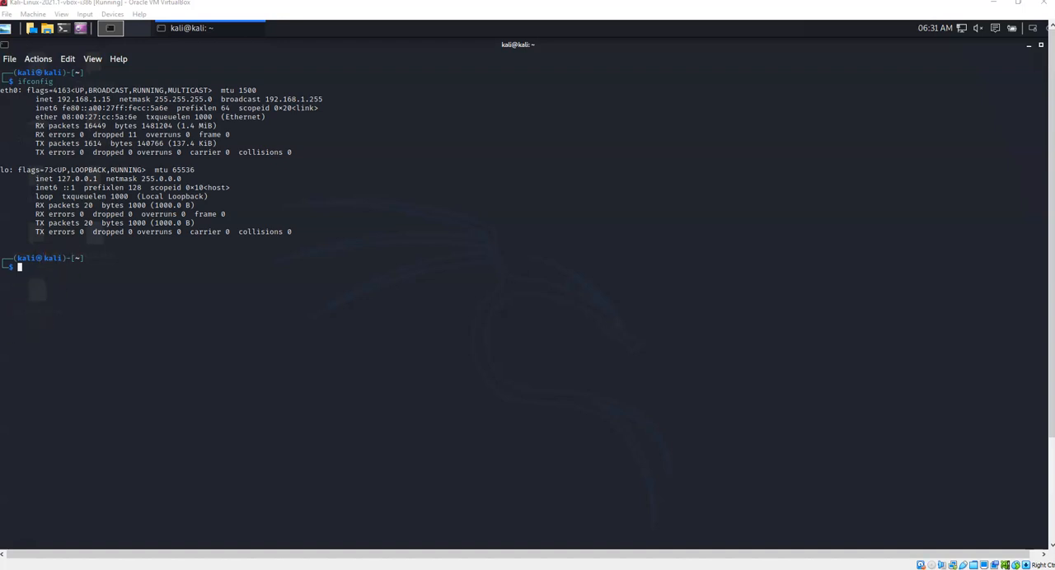
mouse_move(59, 537)
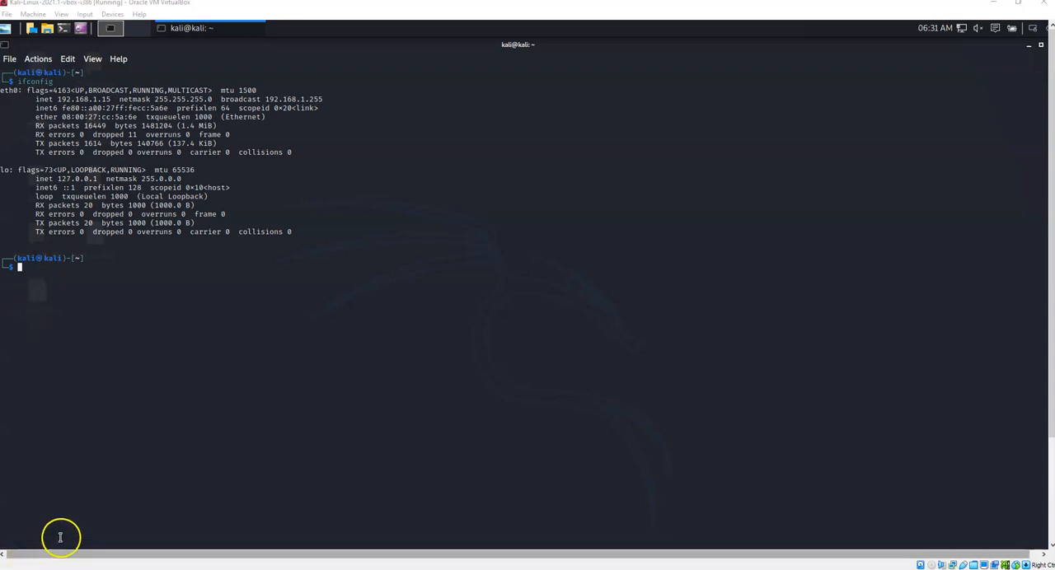
mouse_move(29, 550)
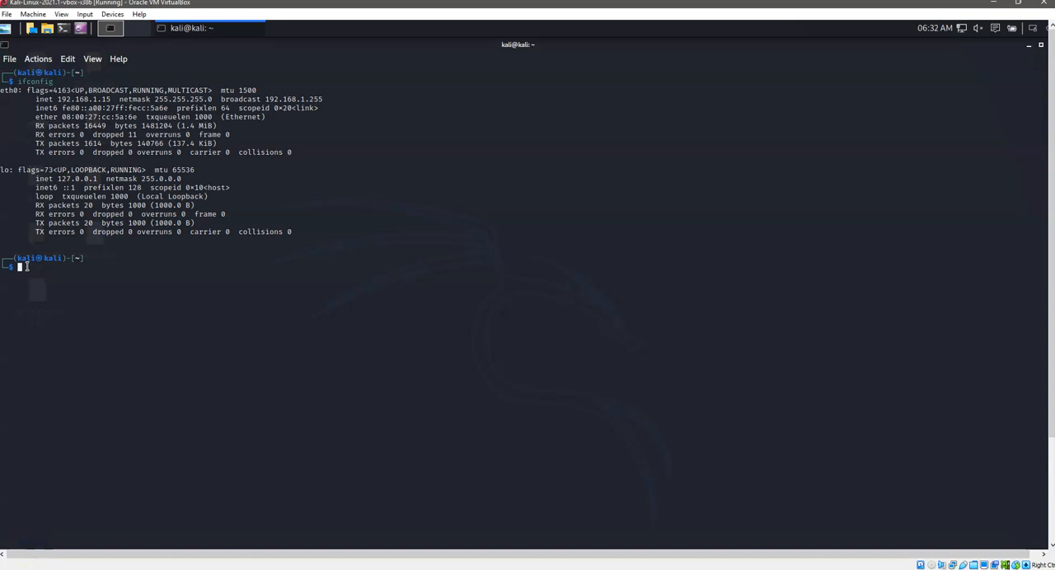
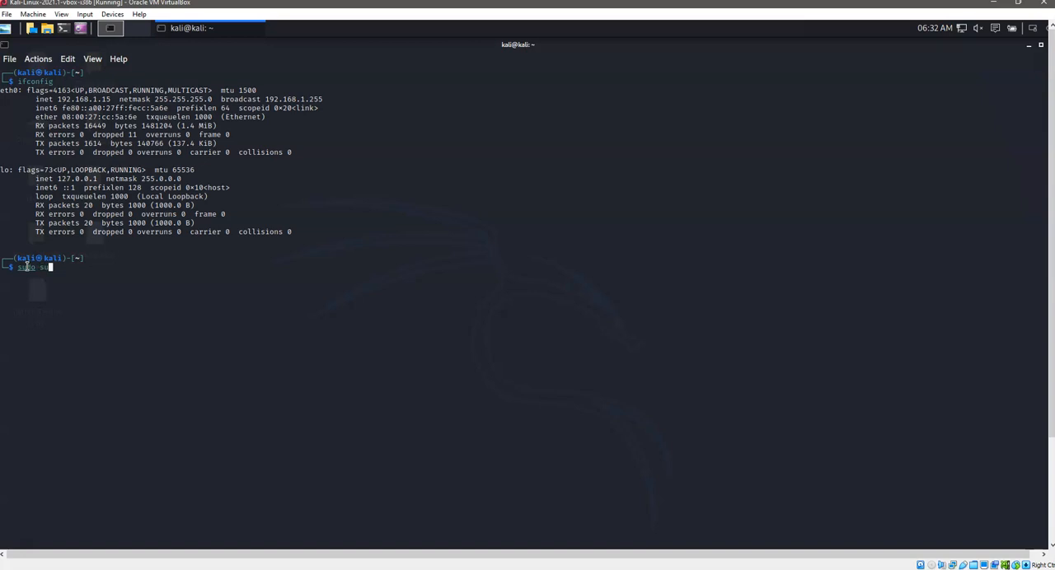
Switch to a root shell with sudo su and the user password
key("Return")
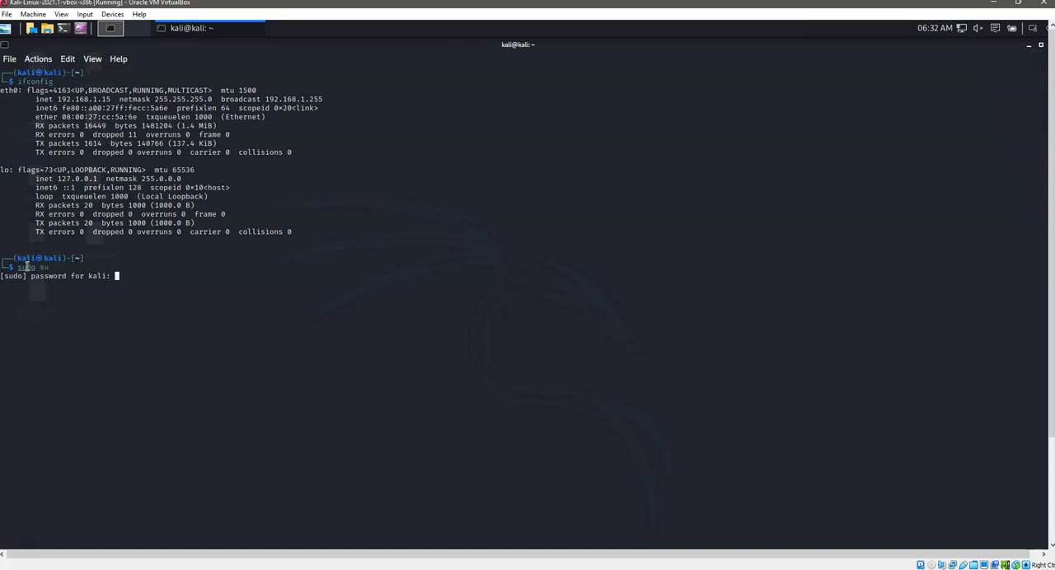
key("Return")
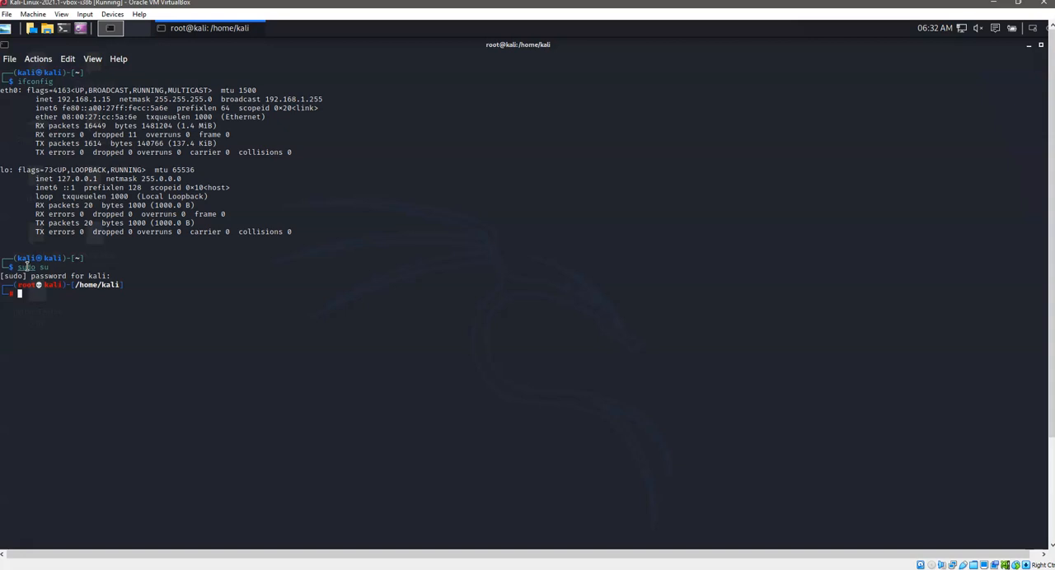
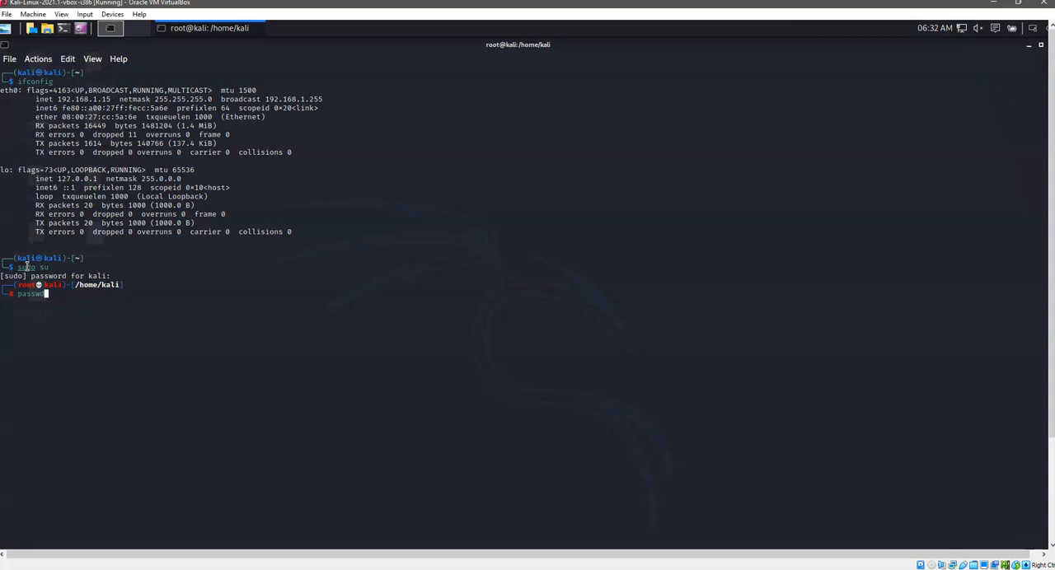
Change the root password with passwd, entering the new password twice
key("Return")
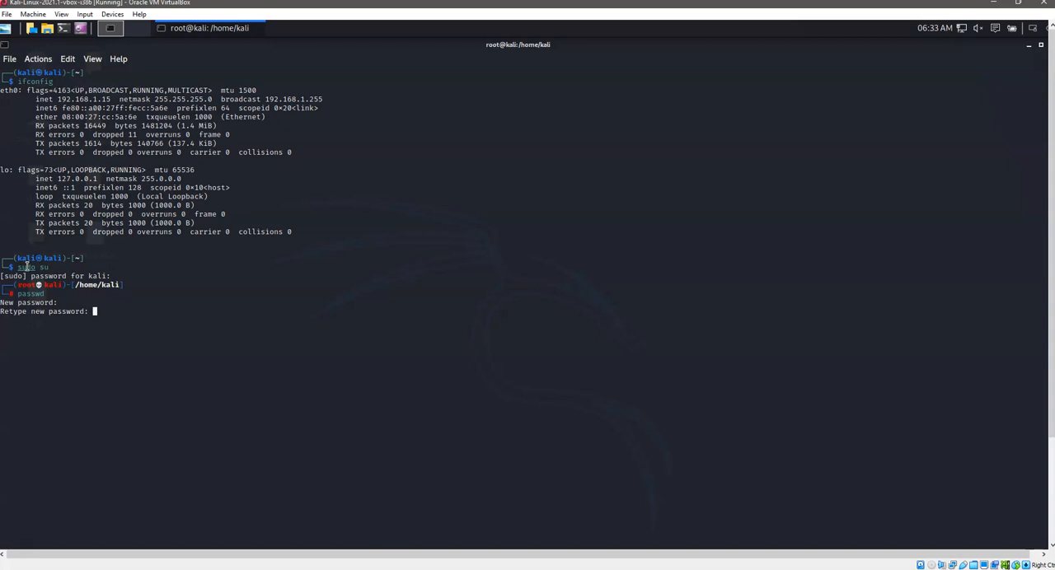
key("Return")
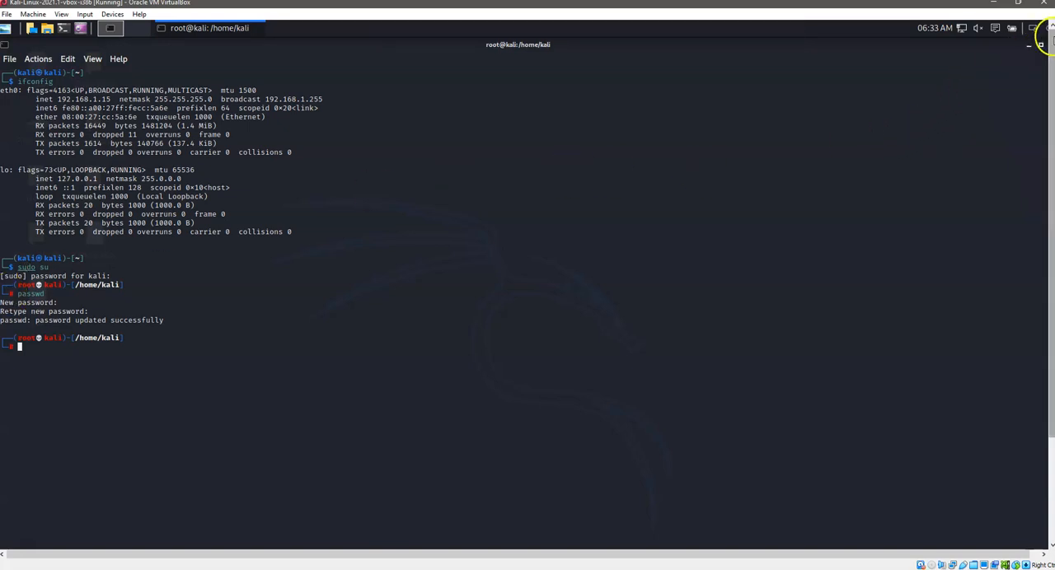
Log out of the Kali session and log back in as root on LightDM
left_click(1044, 27)
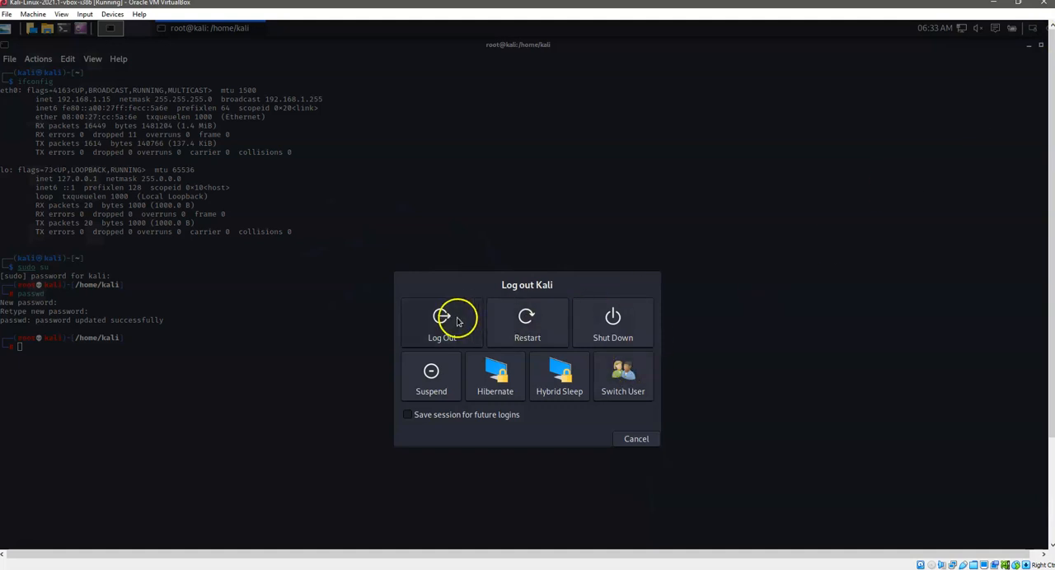
left_click(441, 322)
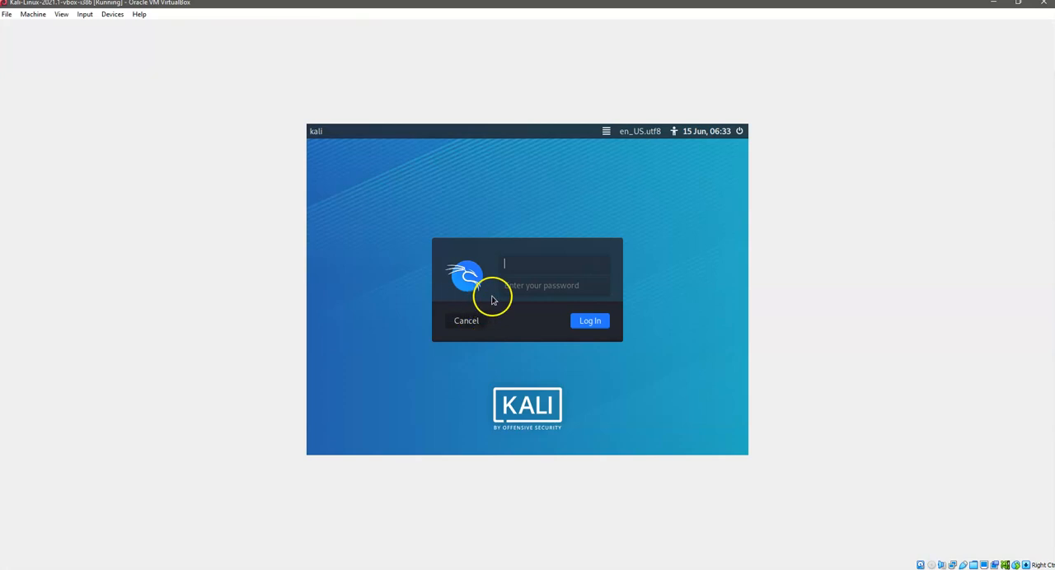
type("root")
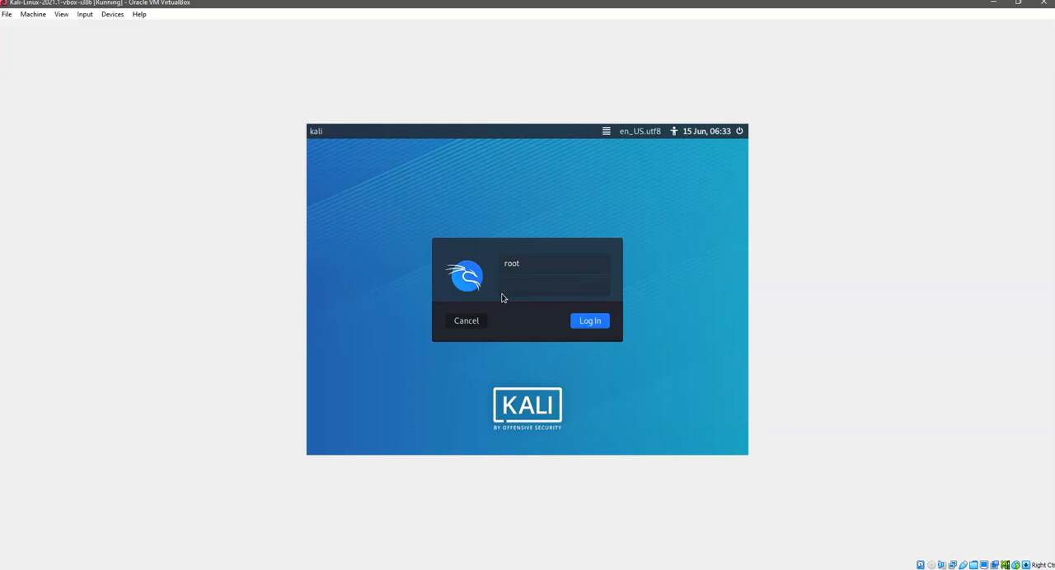
left_click(552, 286)
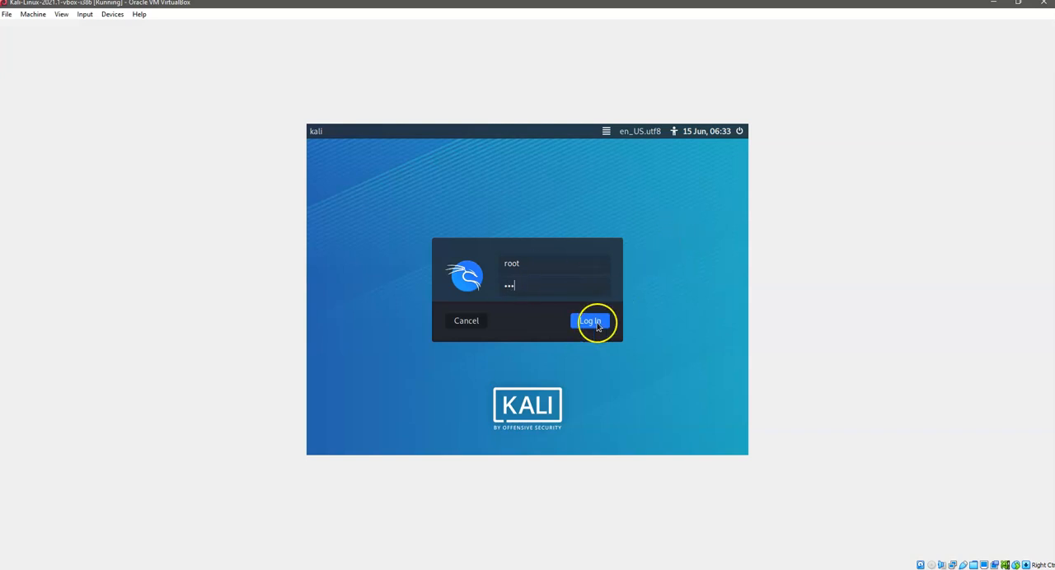
left_click(590, 321)
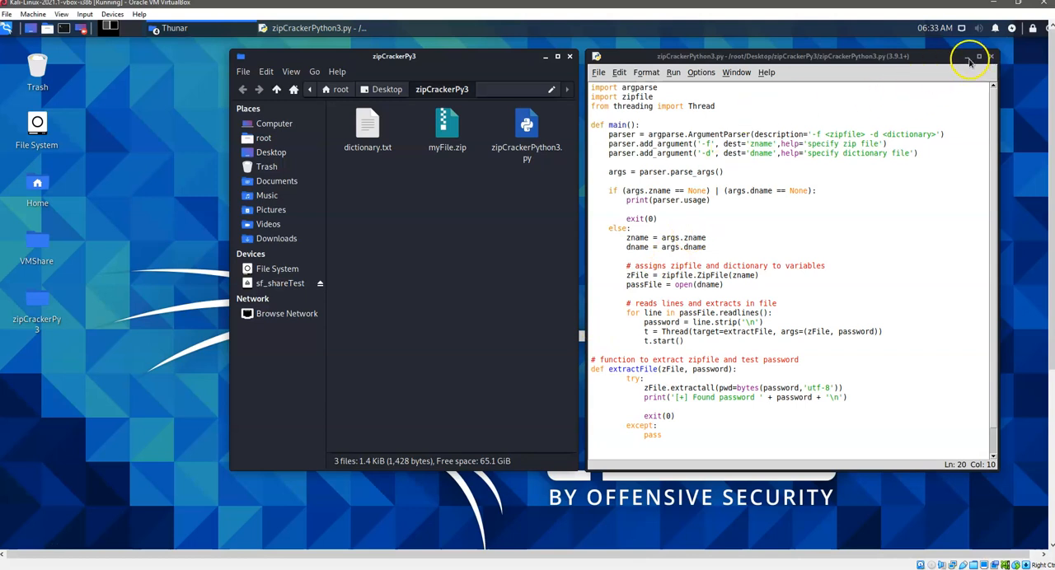
mouse_move(992, 58)
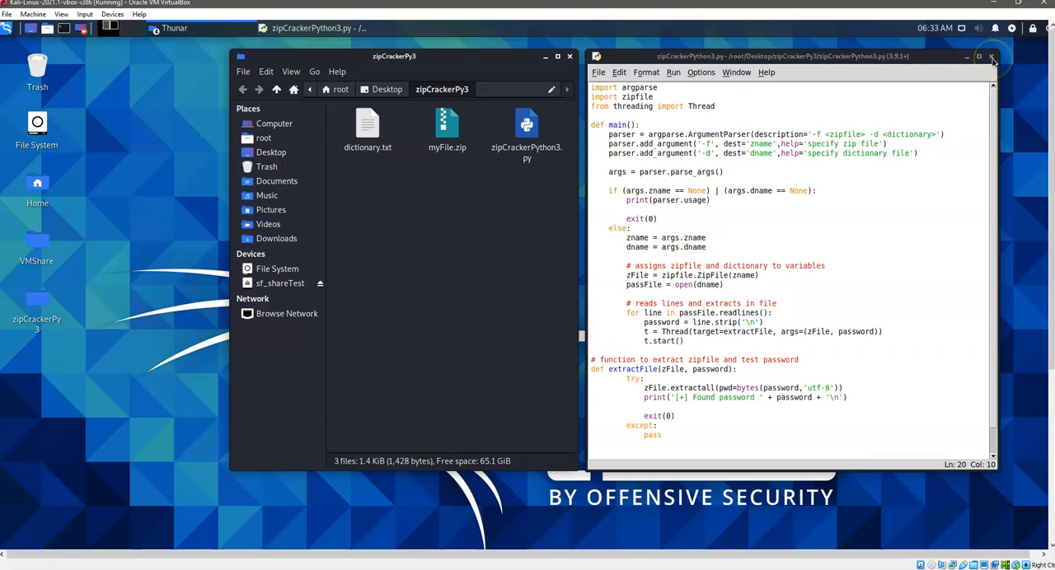
Close the zipCrackerPython3.py IDLE editor and the zipCrackerPy3 Thunar window
left_click(992, 56)
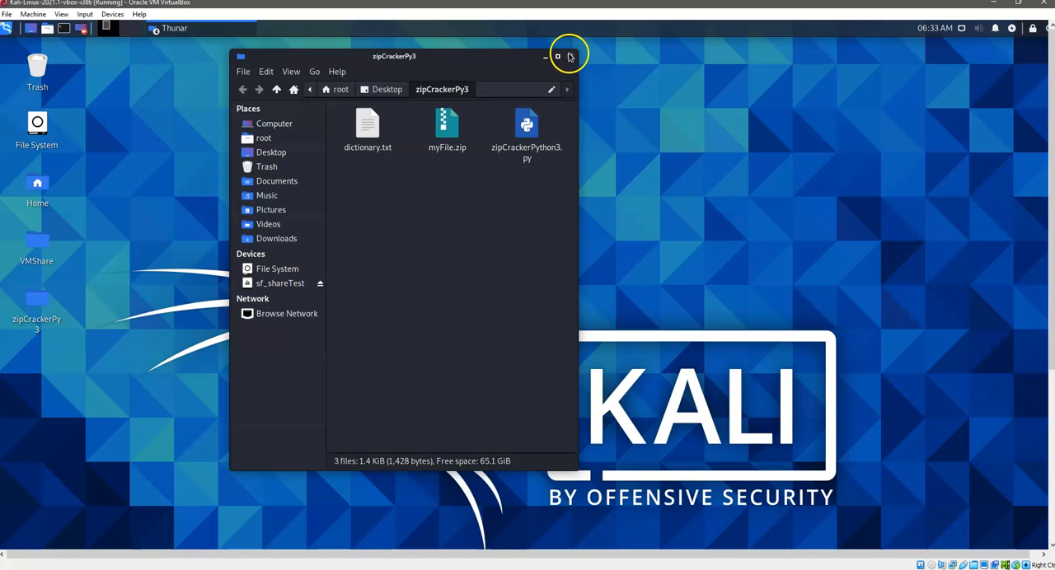
mouse_move(569, 57)
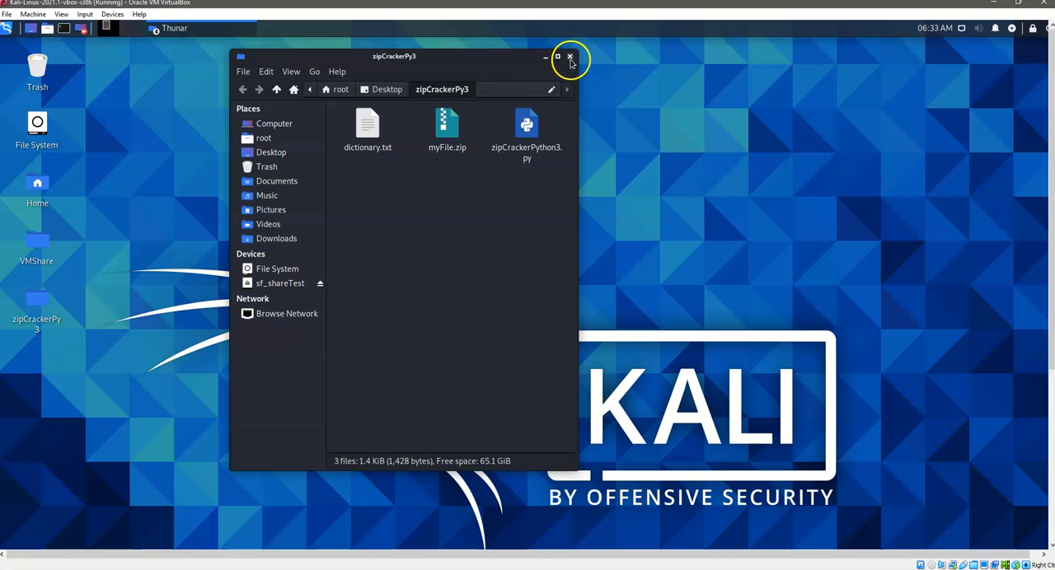
left_click(569, 56)
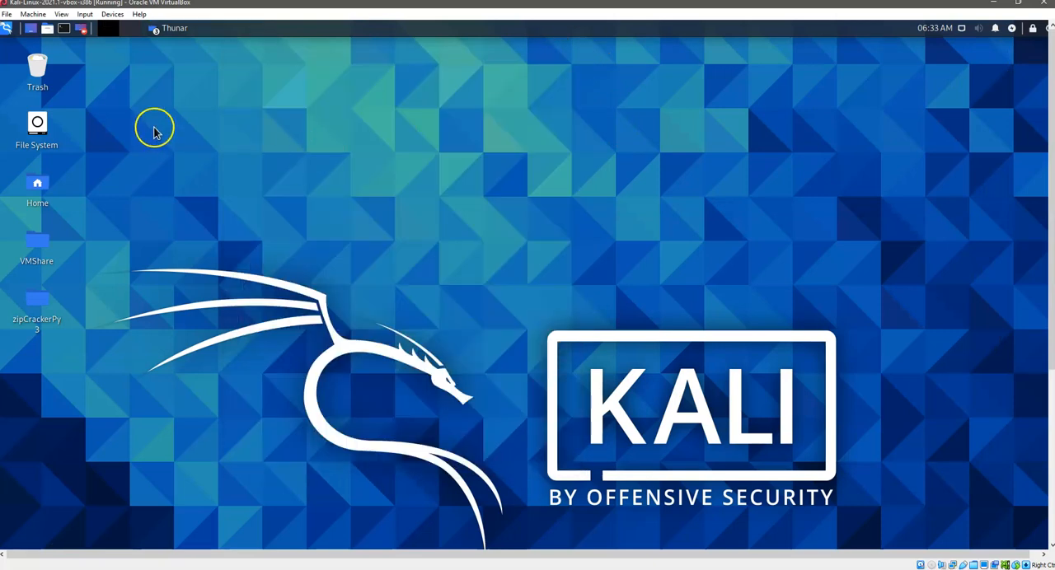
mouse_move(15, 18)
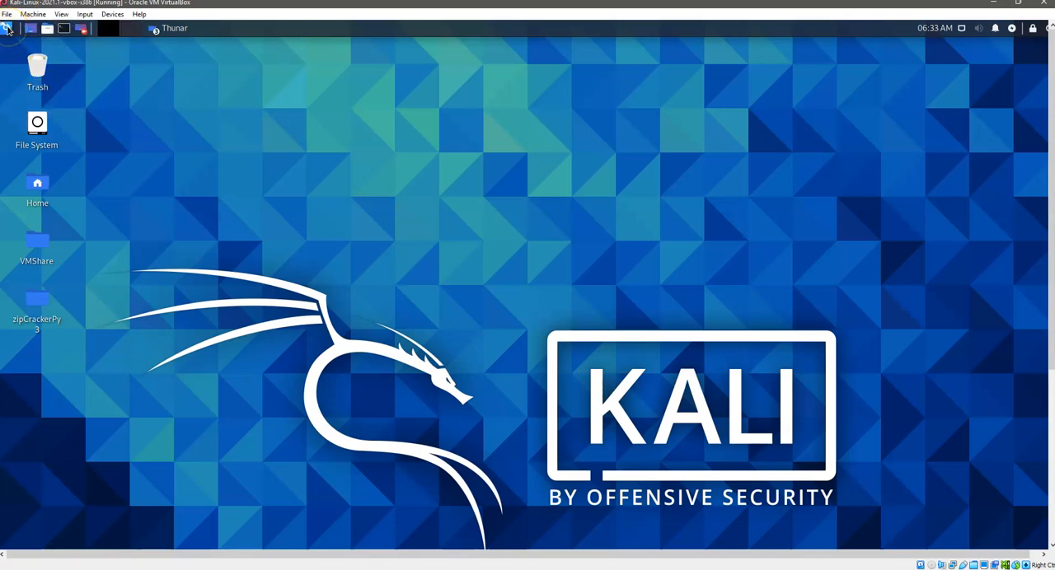
Set the Kali display resolution to 1920x1200 in Xfce Display settings and keep it
left_click(9, 28)
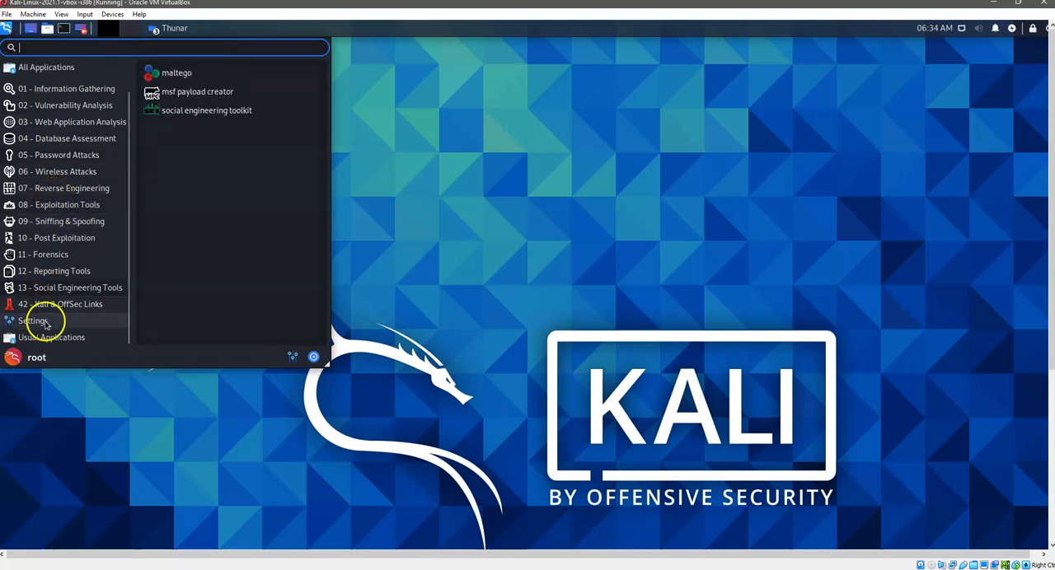
left_click(33, 320)
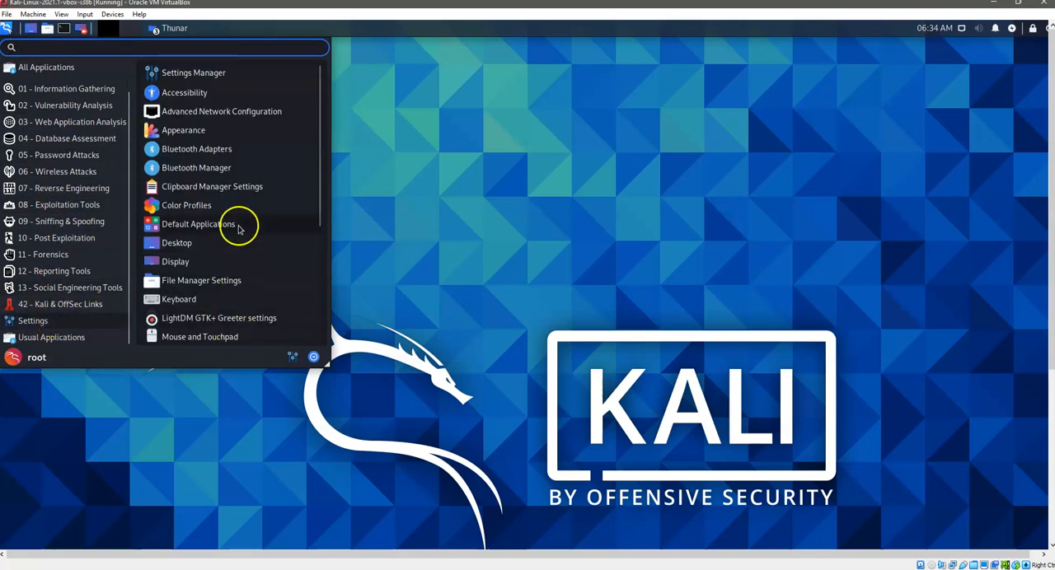
mouse_move(220, 266)
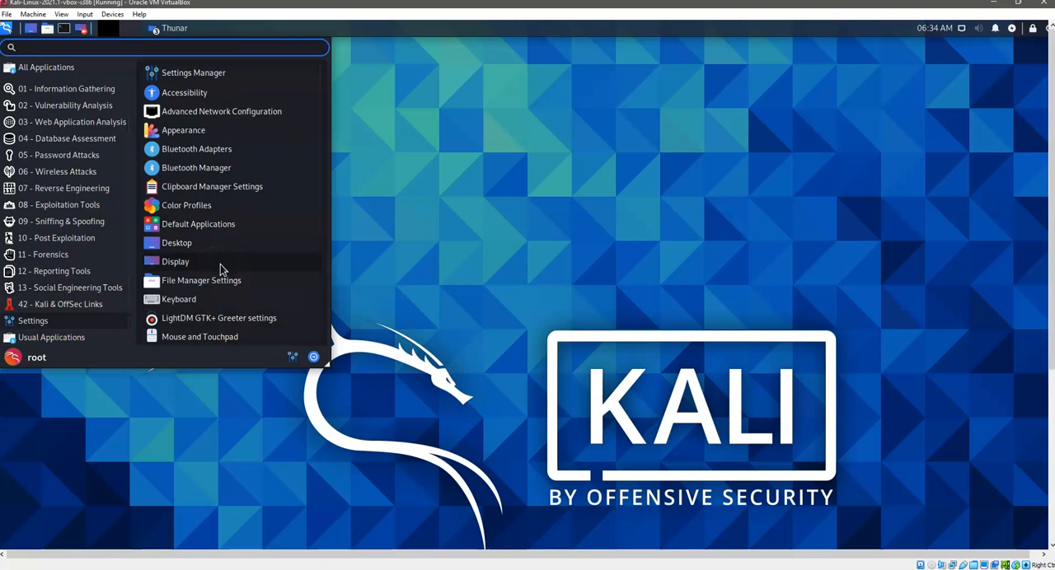
left_click(174, 261)
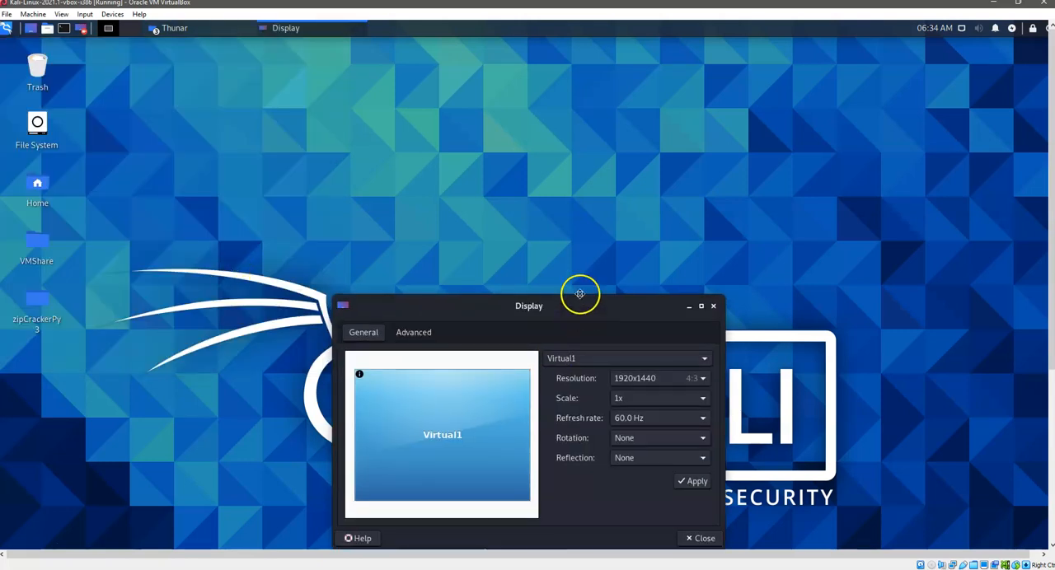
left_click_drag(528, 306, 509, 140)
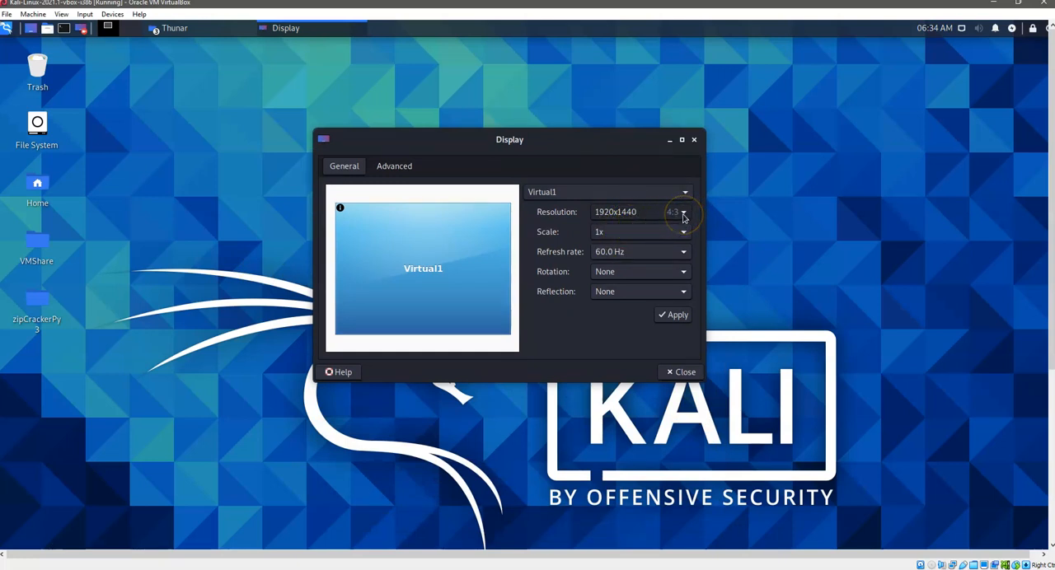
left_click(683, 212)
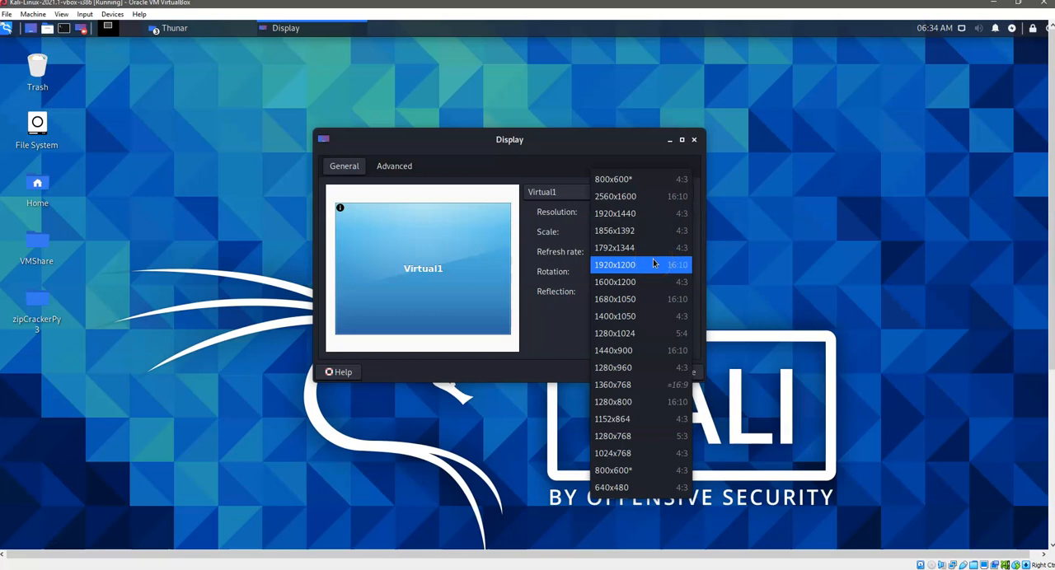
left_click(614, 264)
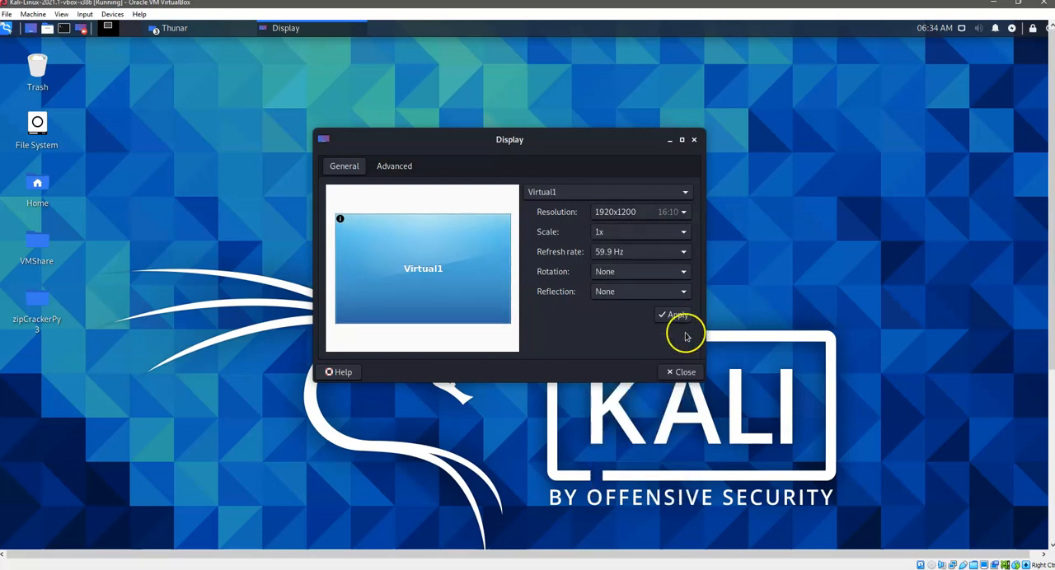
left_click(673, 315)
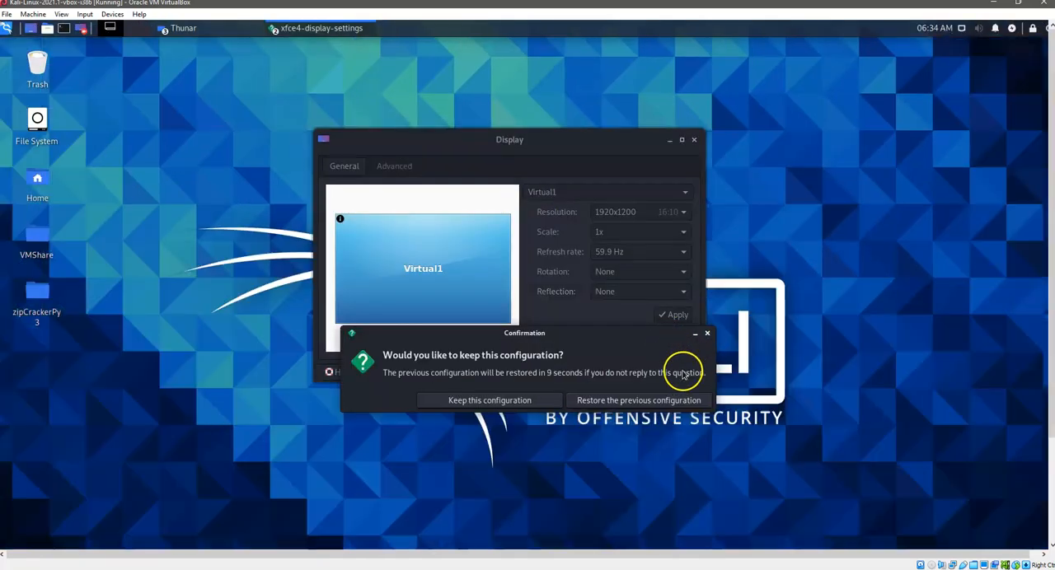
left_click(489, 400)
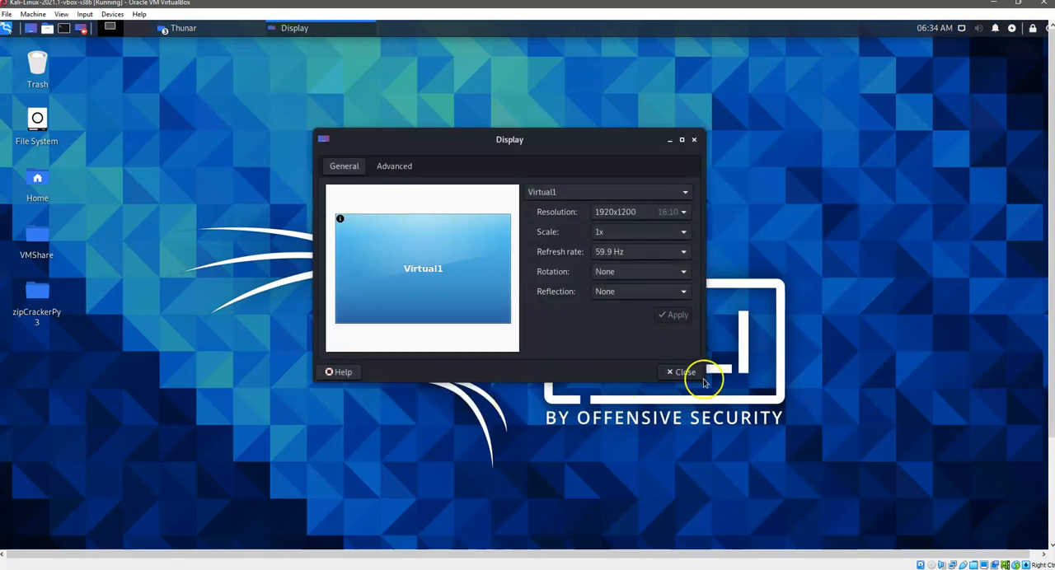
left_click(677, 372)
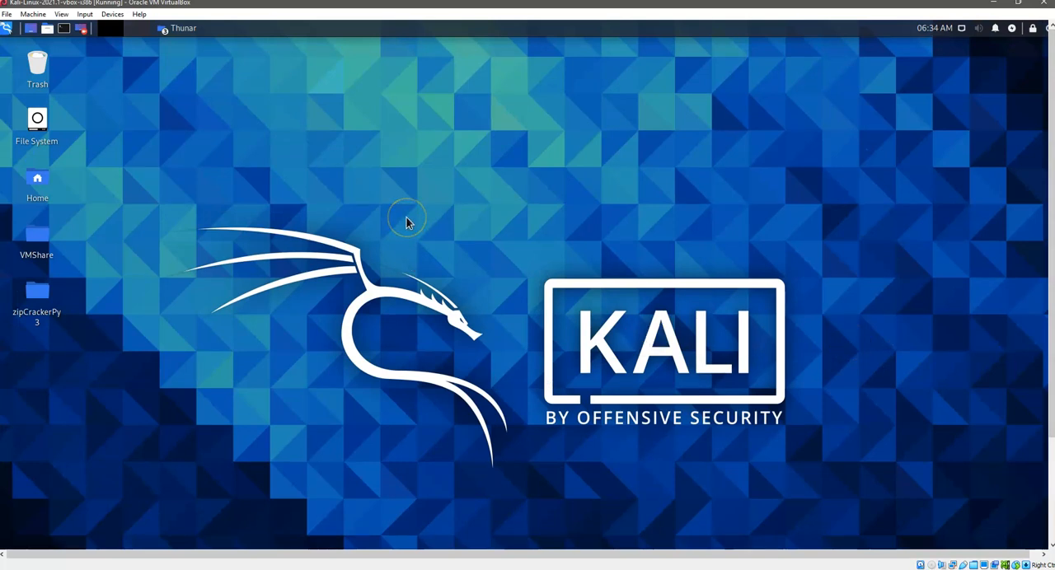
mouse_move(410, 272)
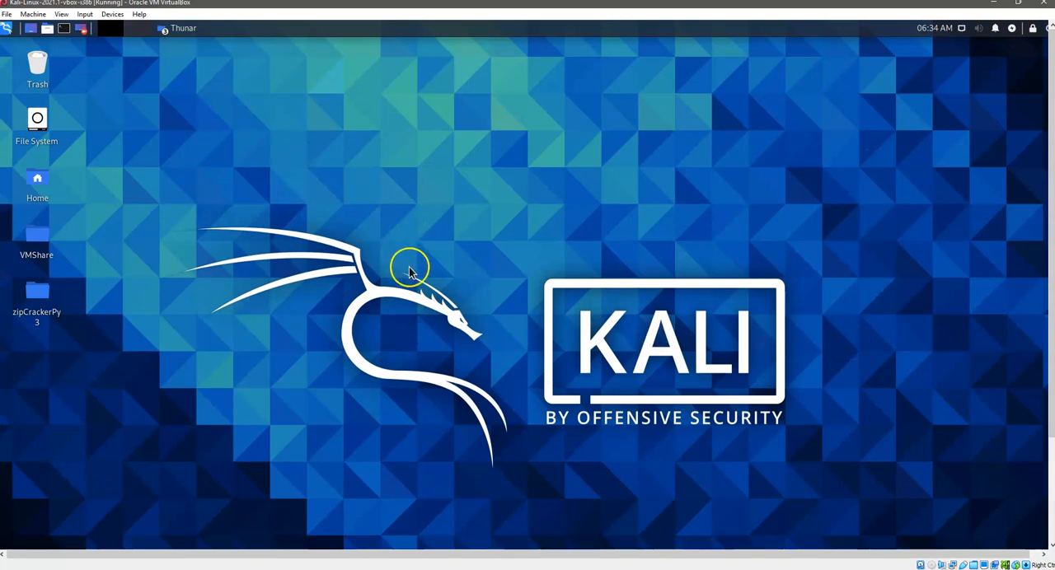
mouse_move(284, 282)
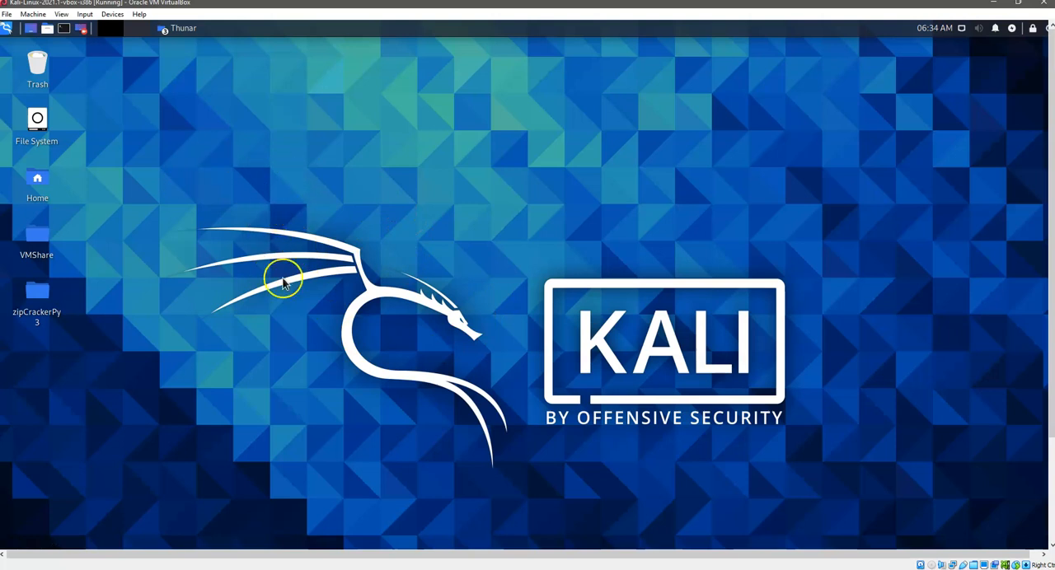
mouse_move(239, 178)
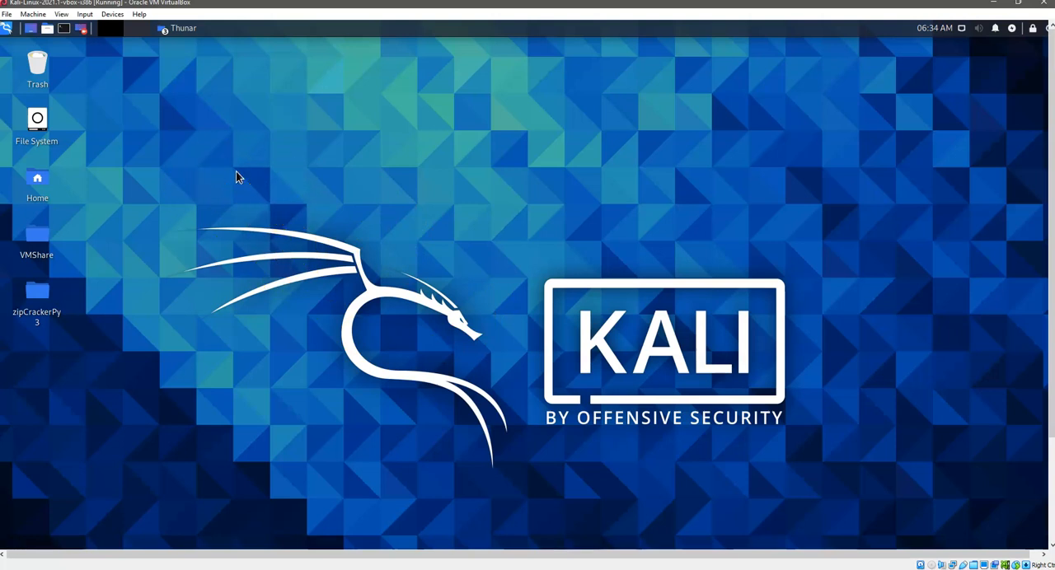
mouse_move(402, 206)
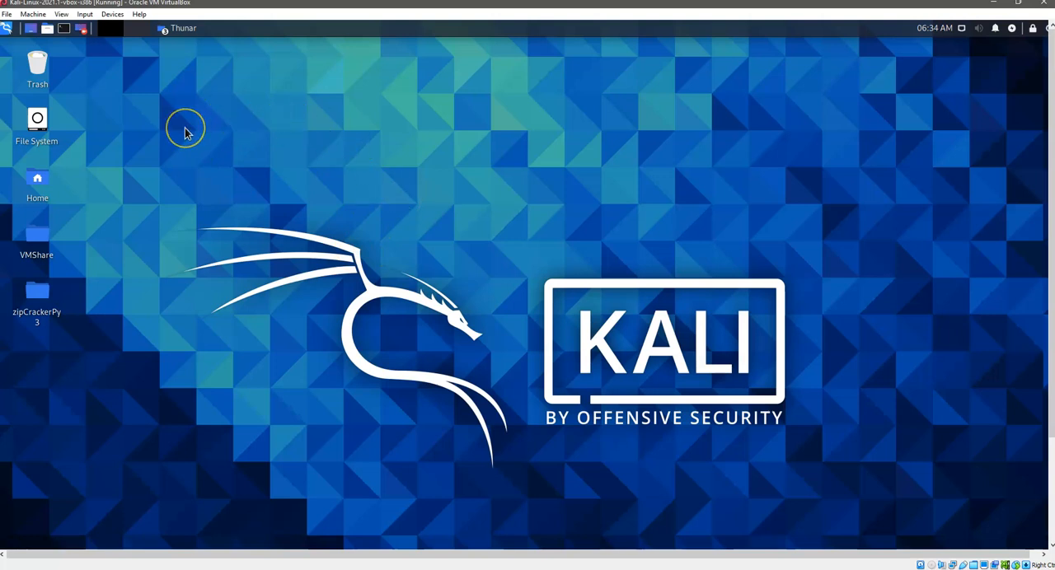
mouse_move(186, 133)
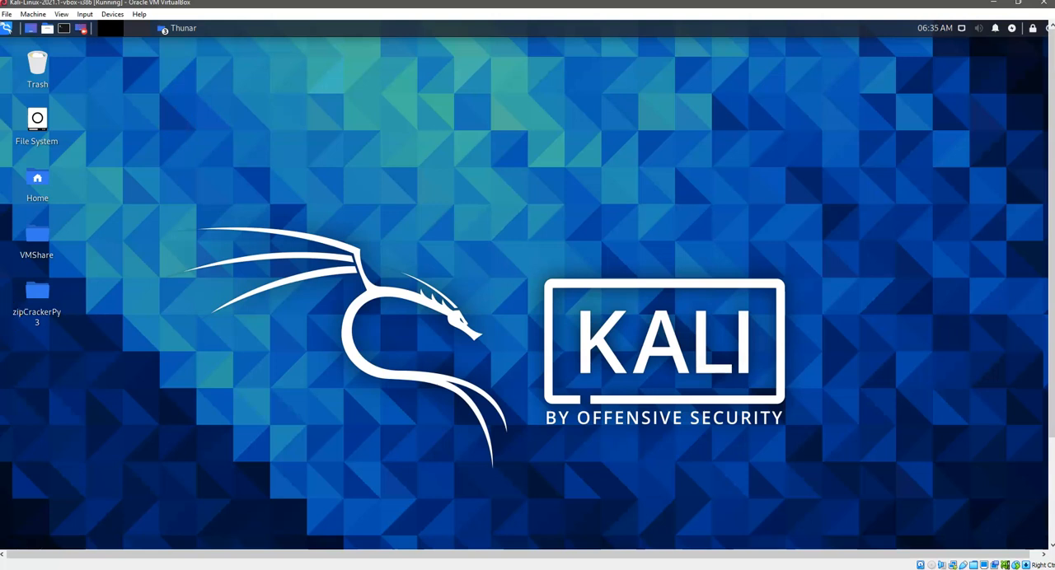
mouse_move(31, 550)
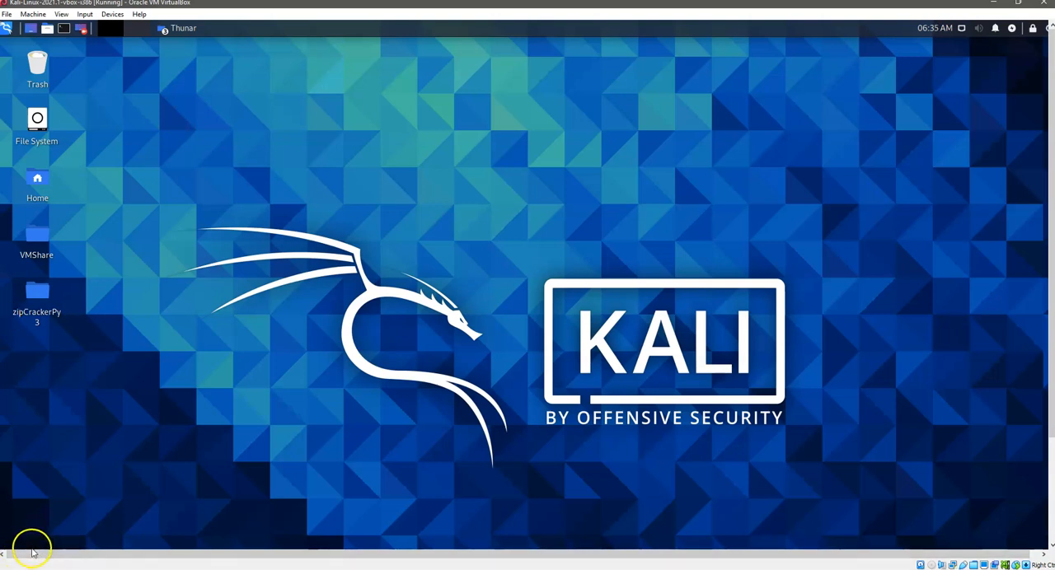
mouse_move(27, 553)
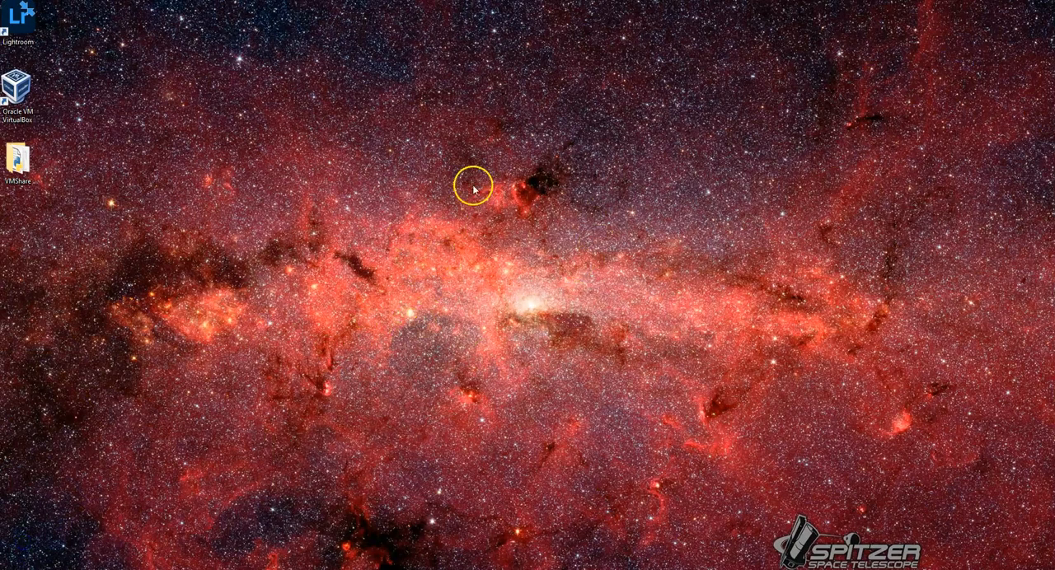
mouse_move(509, 218)
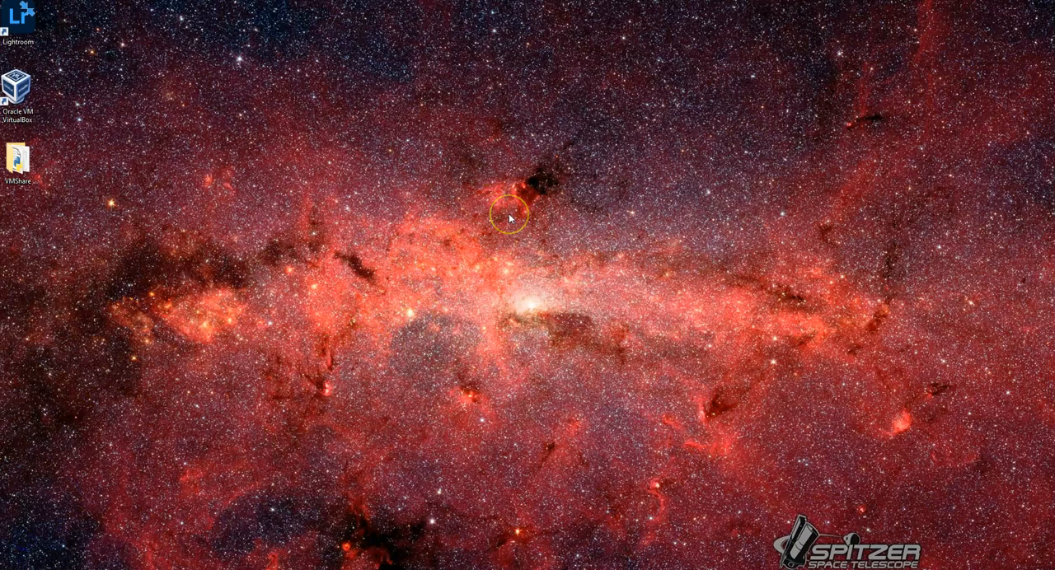
Create a new folder on the Windows desktop named TempShare
right_click(509, 217)
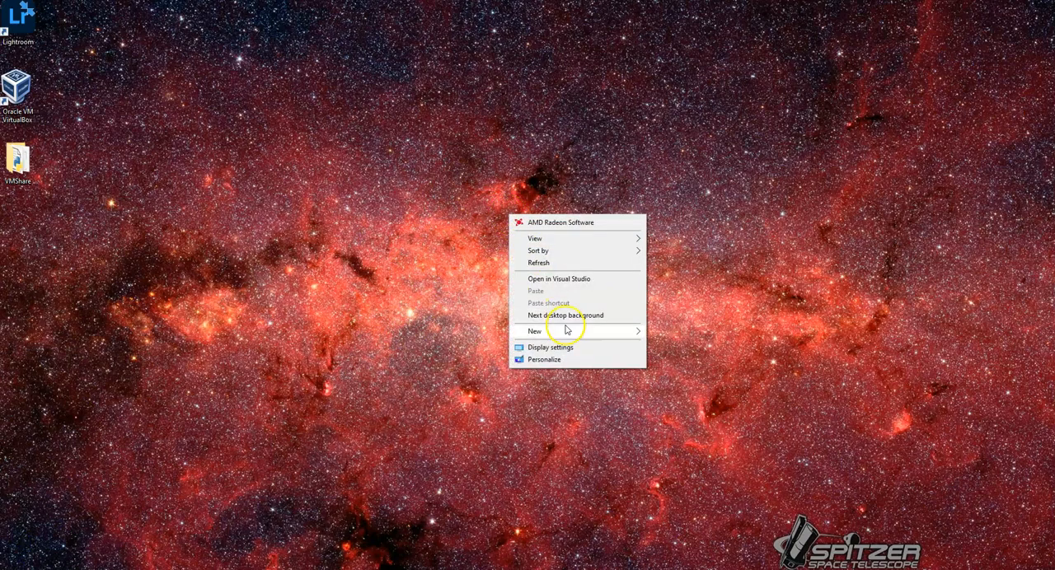
left_click(533, 331)
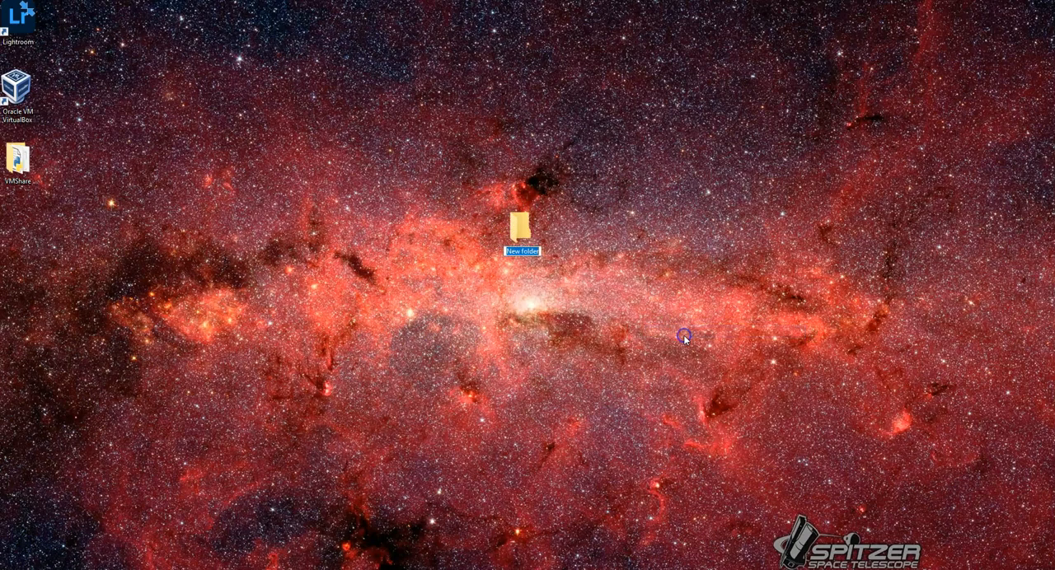
mouse_move(597, 321)
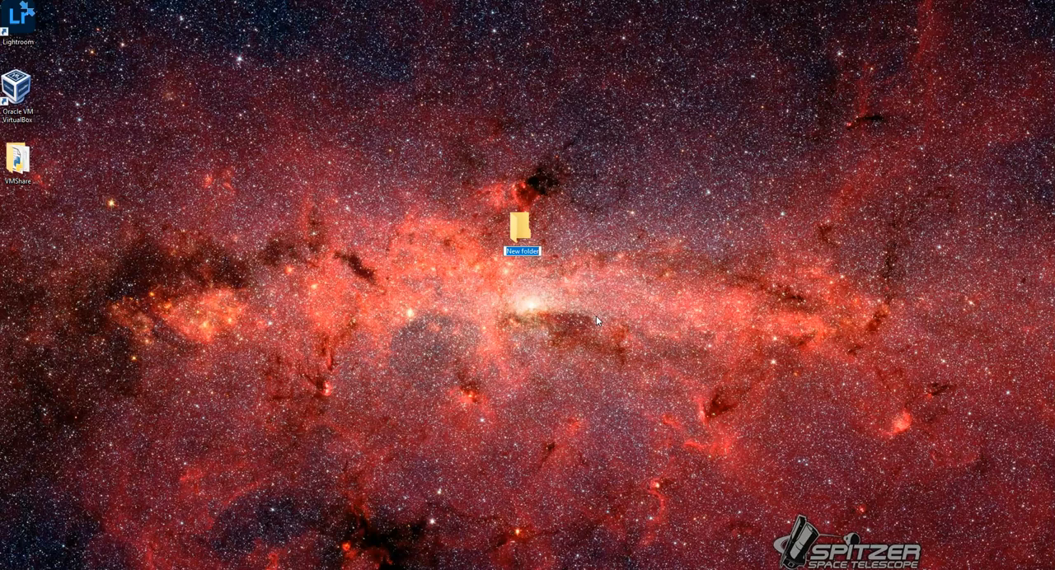
type("TempShare")
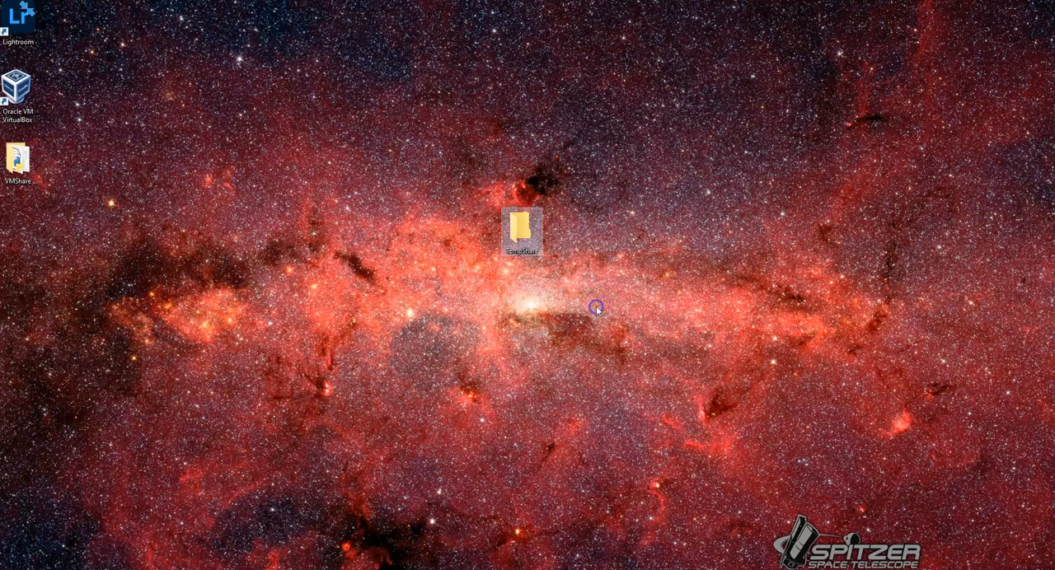
mouse_move(520, 233)
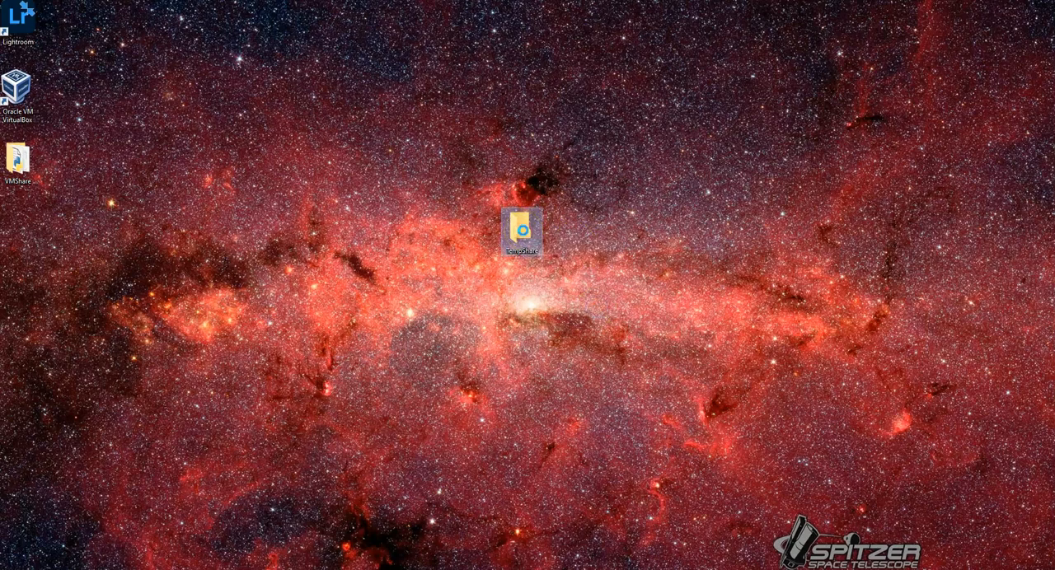
Turn on Advanced Sharing for TempShare, reviewing permissions, so it's shared as \\SKYNET\TempShare
right_click(520, 227)
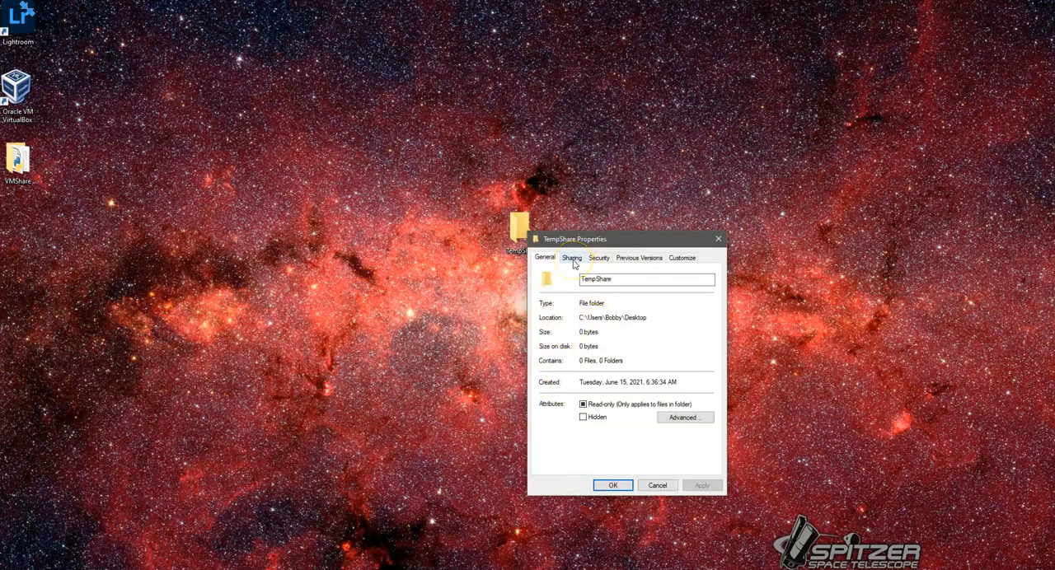
left_click(571, 257)
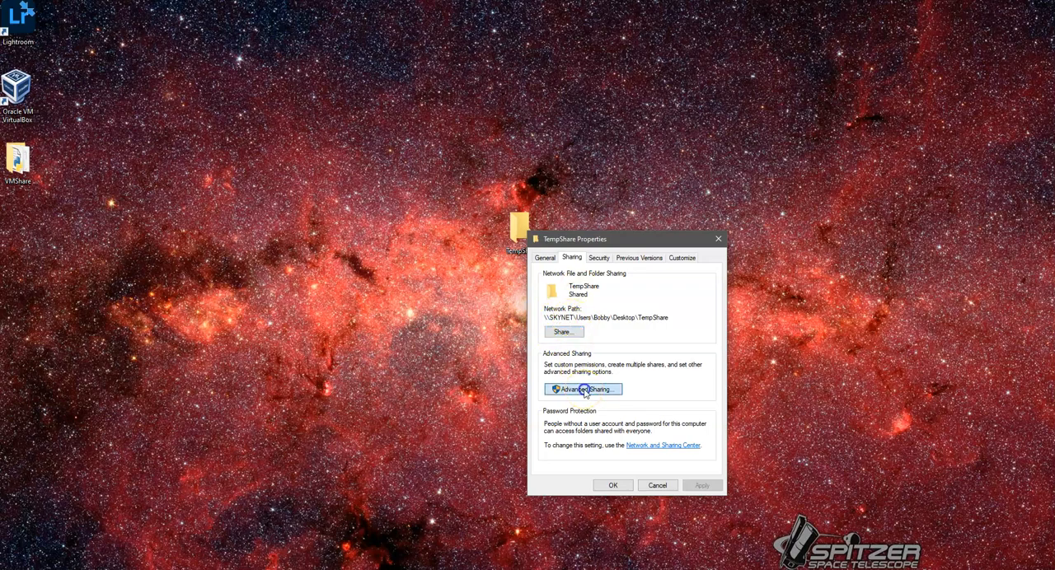
left_click(583, 389)
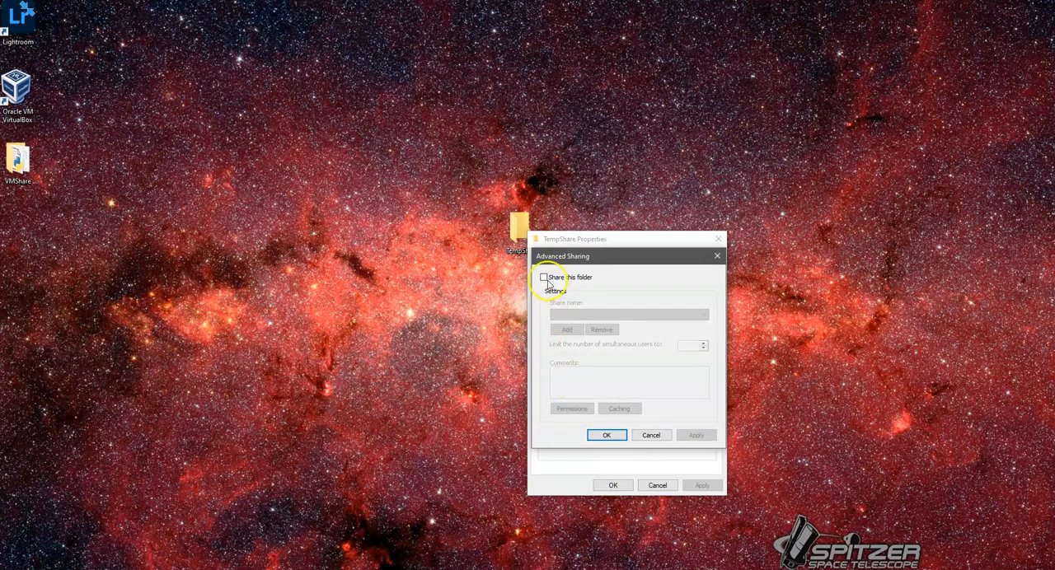
left_click(543, 277)
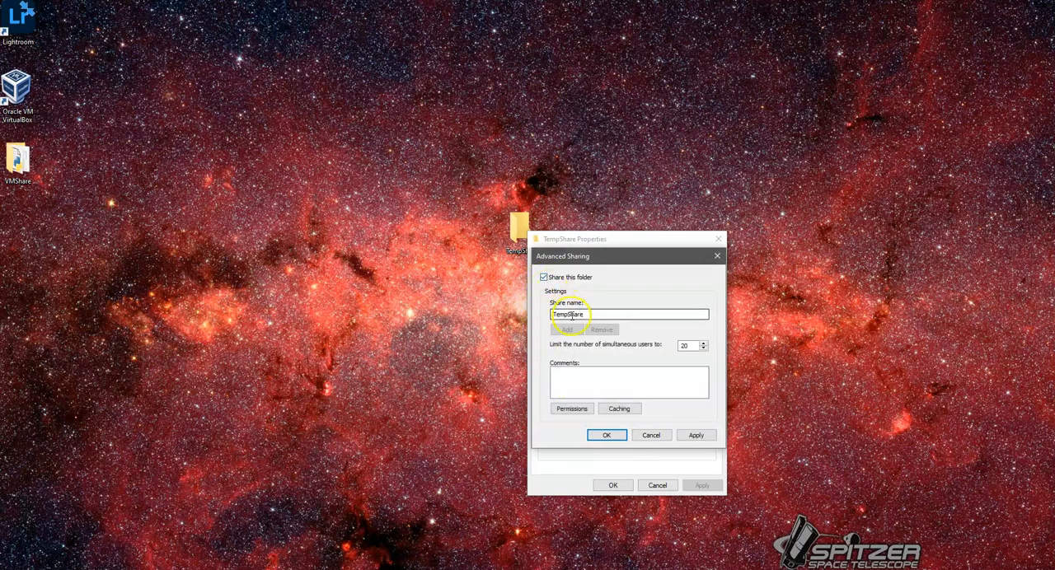
left_click(628, 382)
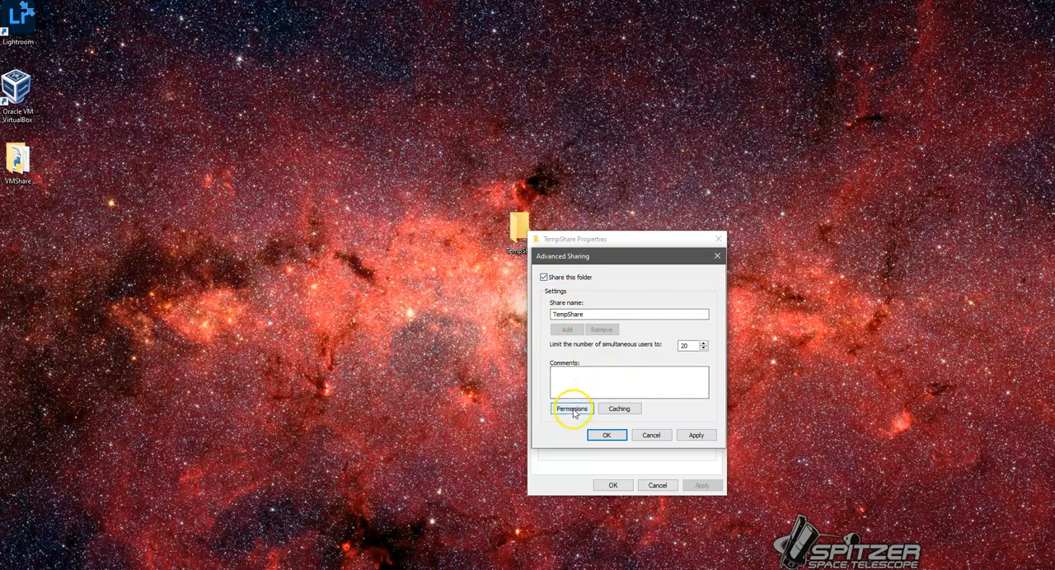
left_click(572, 409)
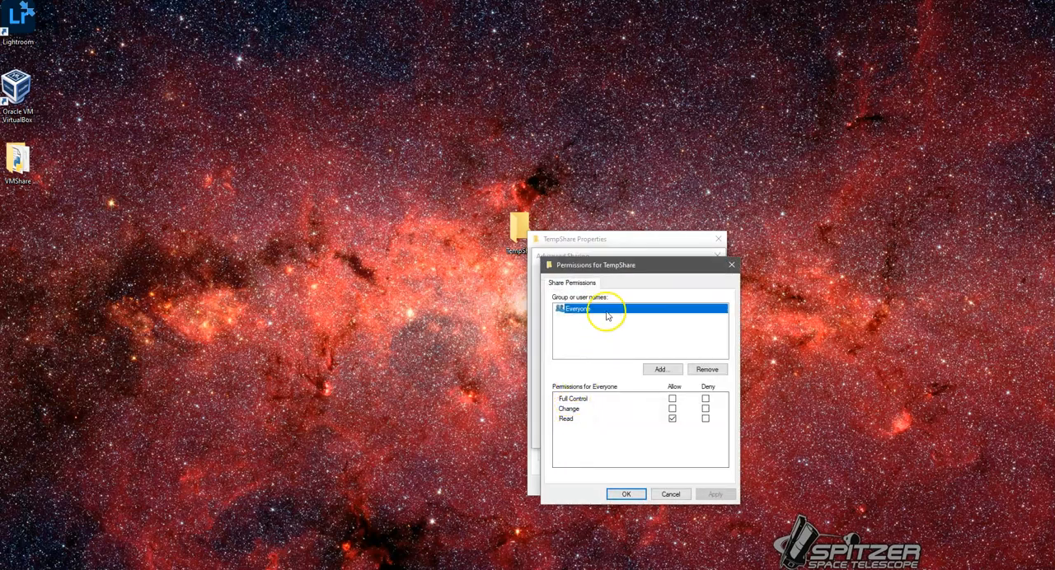
mouse_move(607, 342)
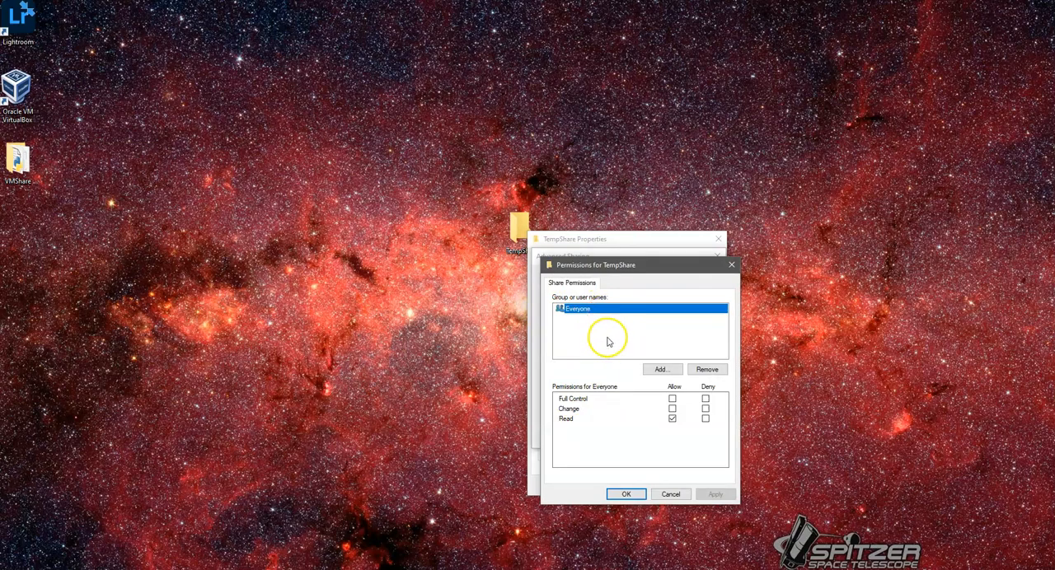
mouse_move(583, 342)
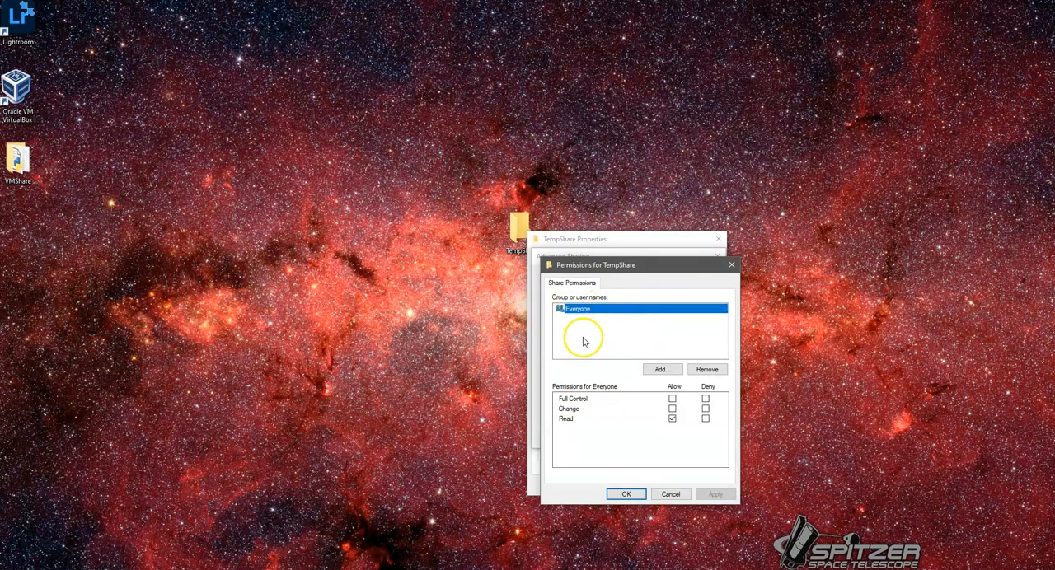
mouse_move(655, 388)
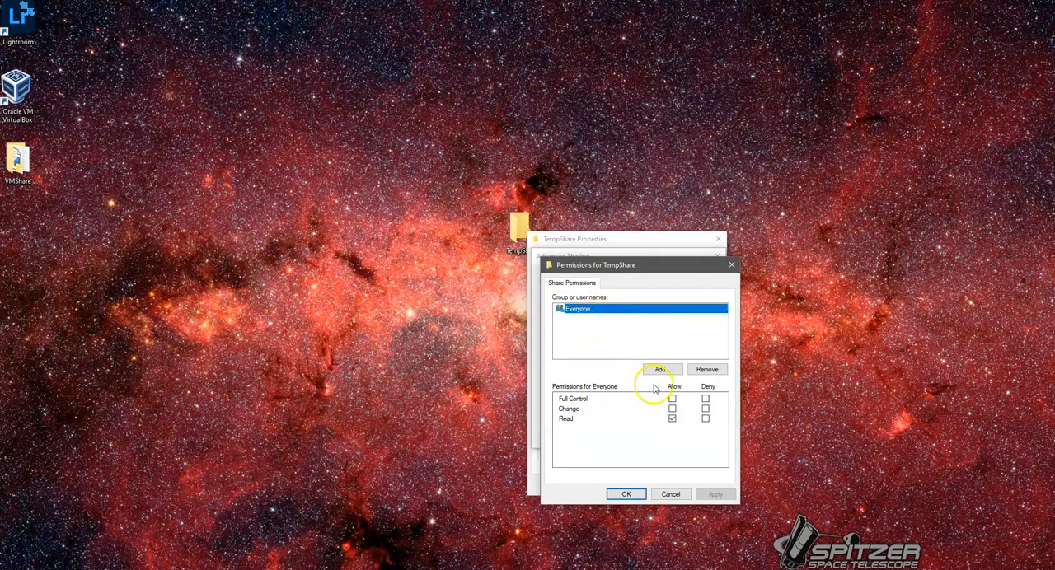
left_click(672, 398)
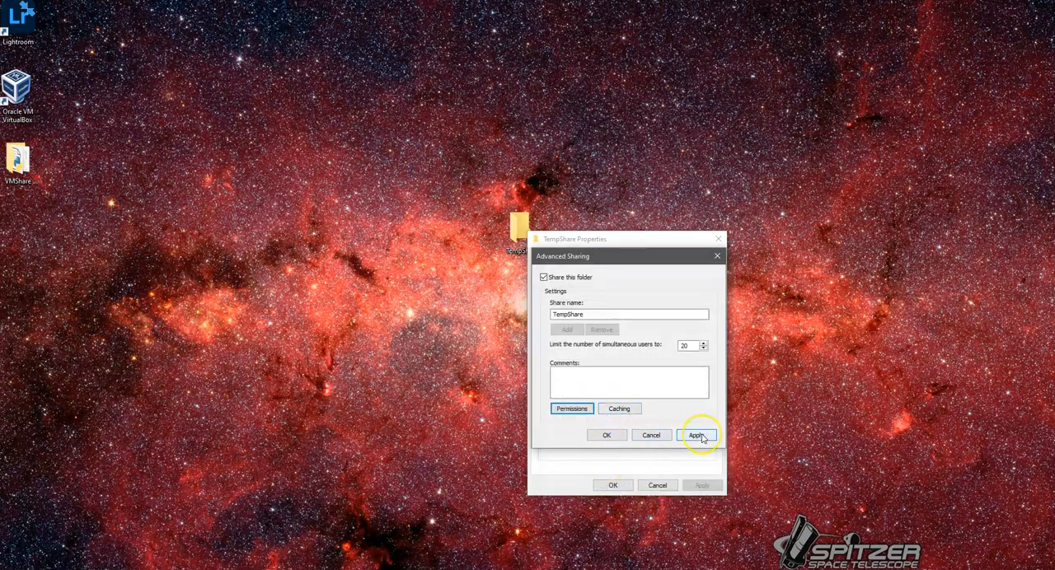
left_click(696, 435)
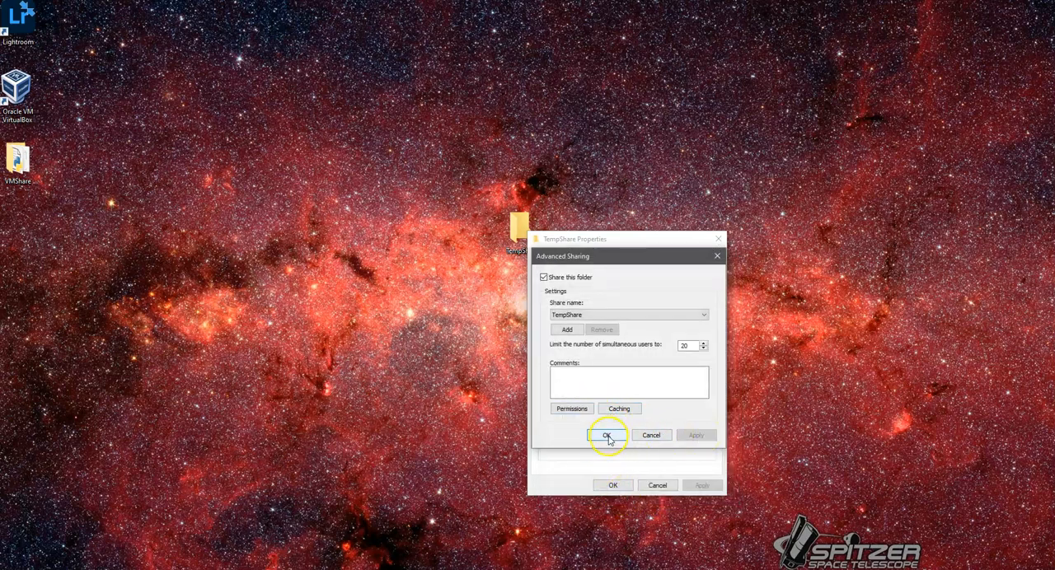
left_click(606, 435)
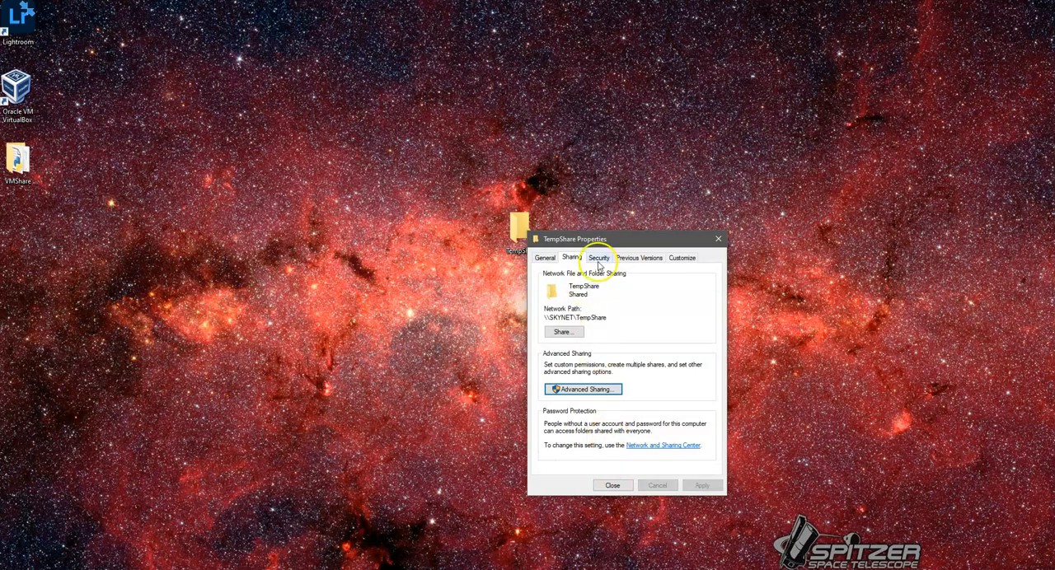
Add Everyone to TempShare's security permissions with Full control and close Properties
left_click(598, 257)
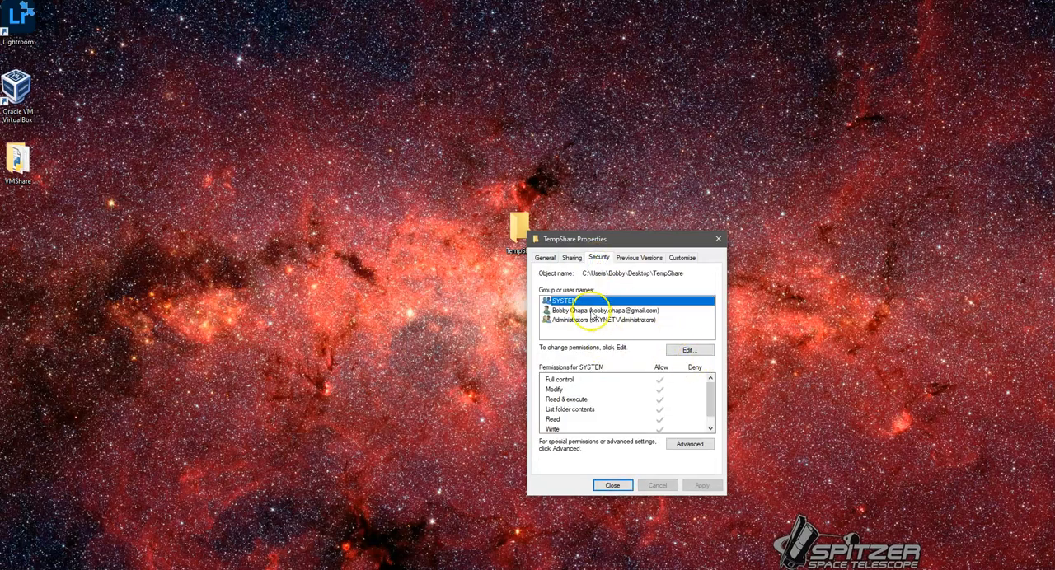
left_click(688, 349)
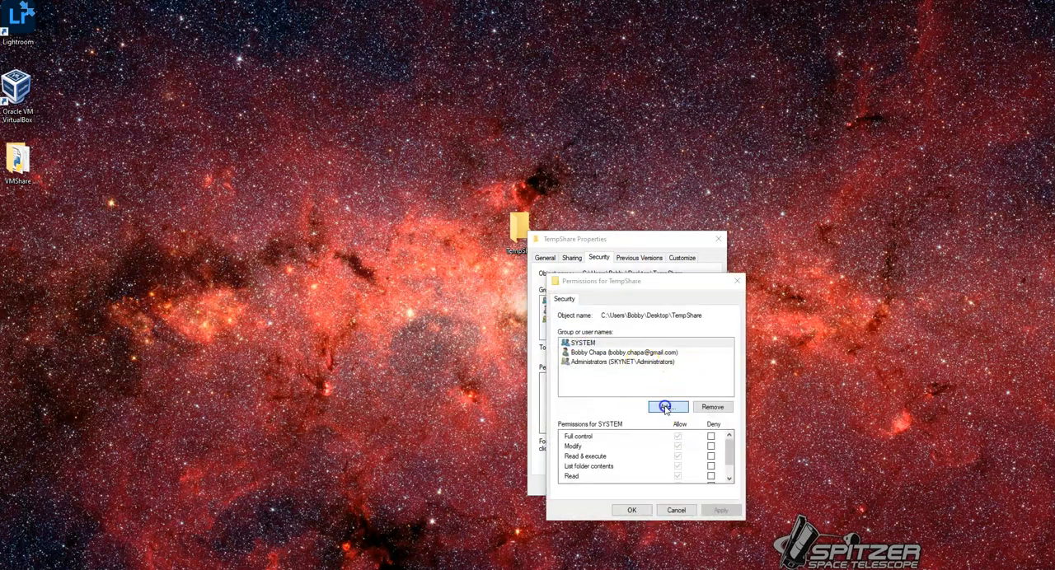
left_click(665, 406)
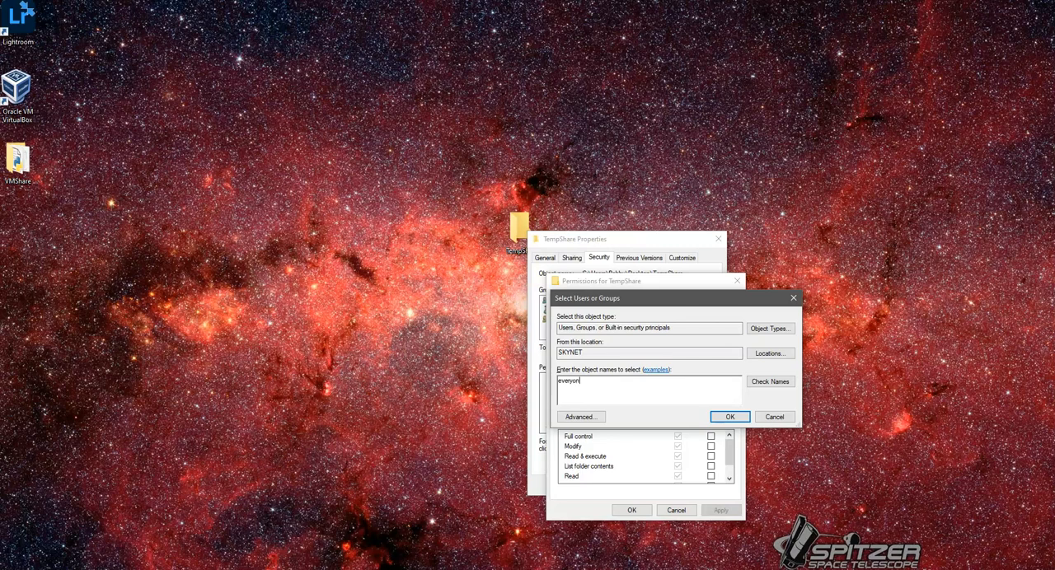
left_click(768, 381)
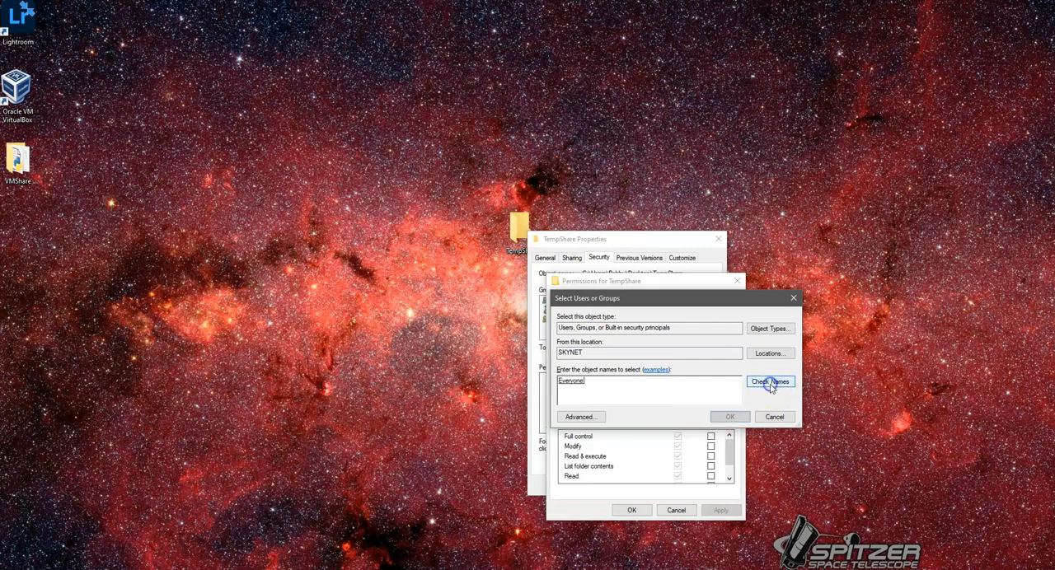
left_click(728, 416)
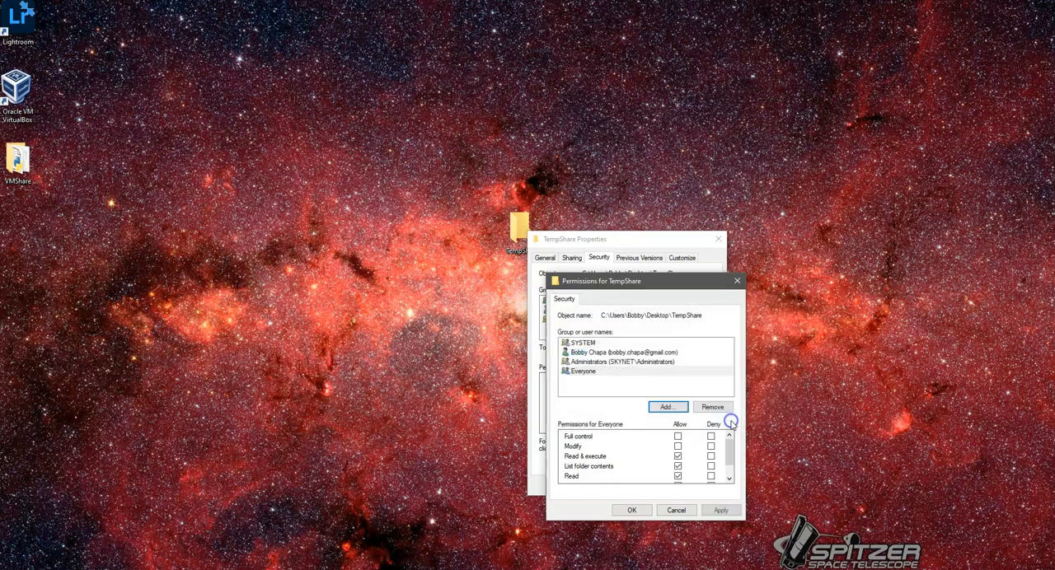
left_click(583, 370)
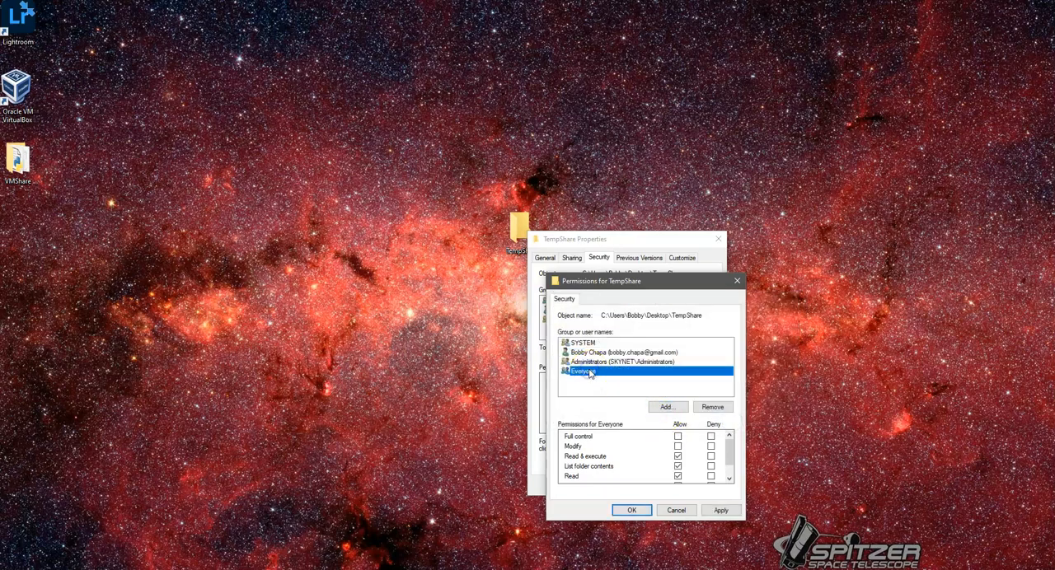
left_click(678, 436)
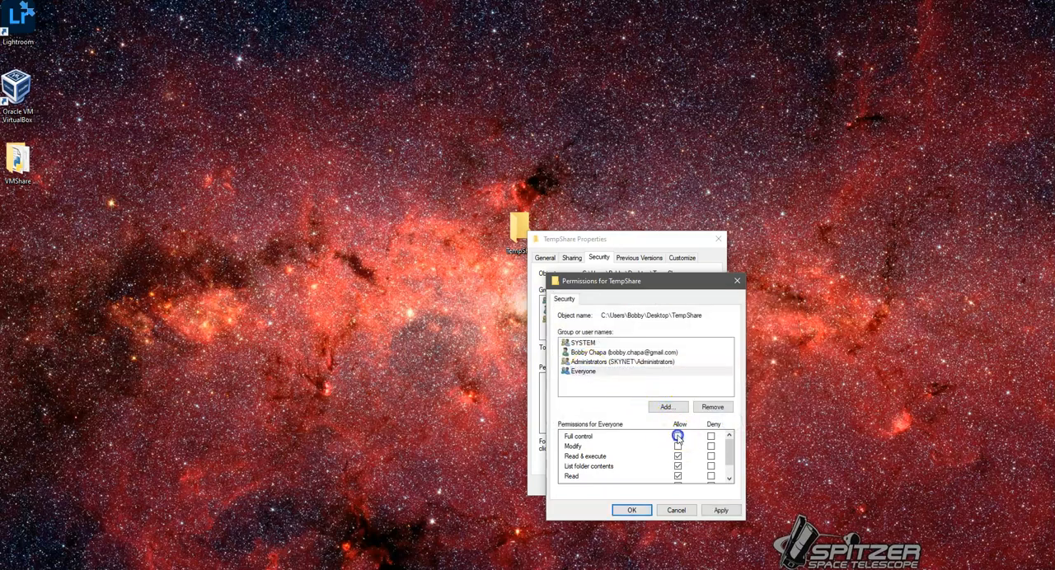
left_click(677, 435)
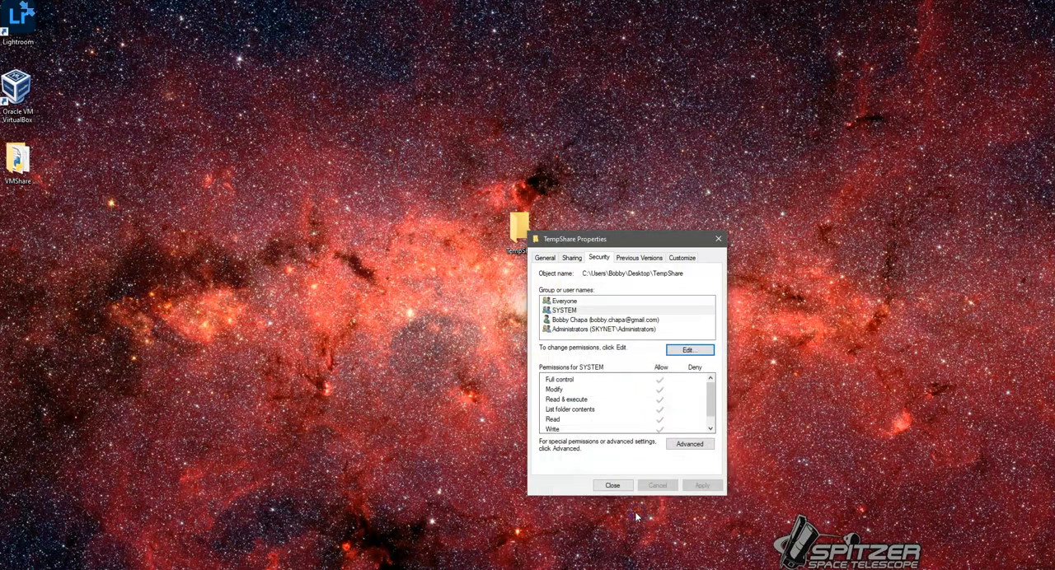
left_click(612, 485)
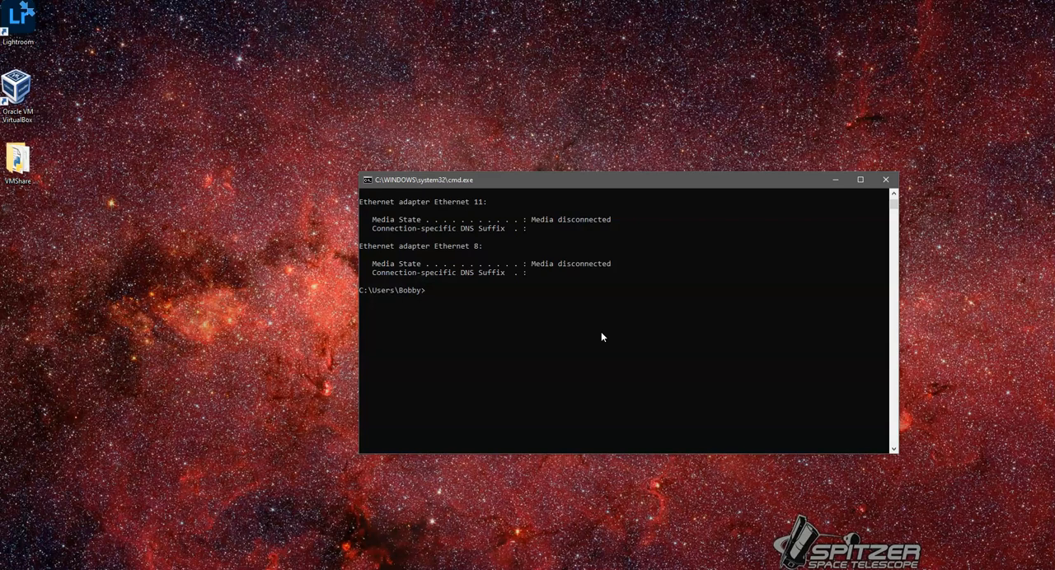
Run 'net user' in Command Prompt to list SKYNET's local user accounts
type("net")
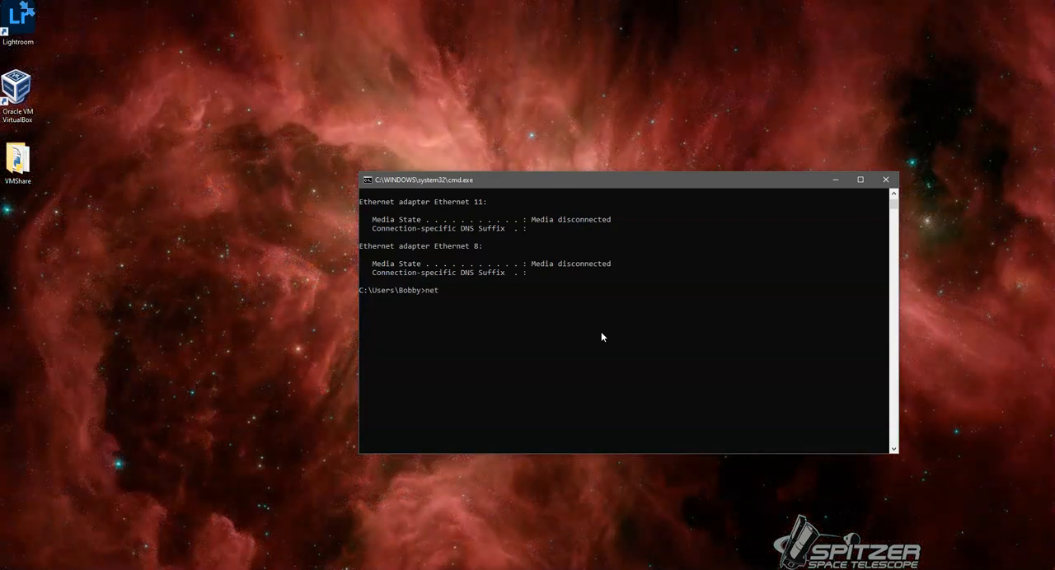
type("user")
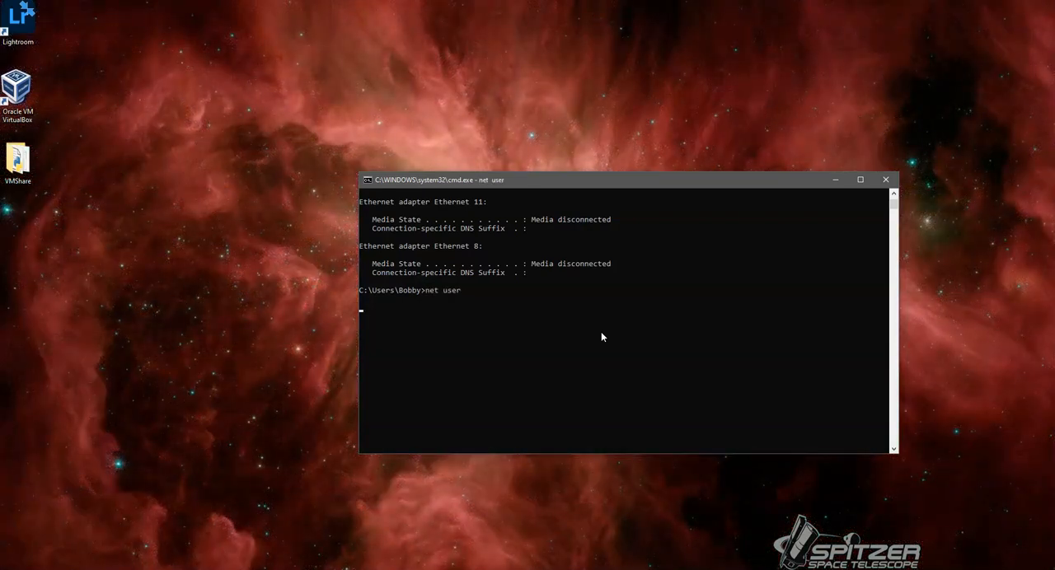
key("Return")
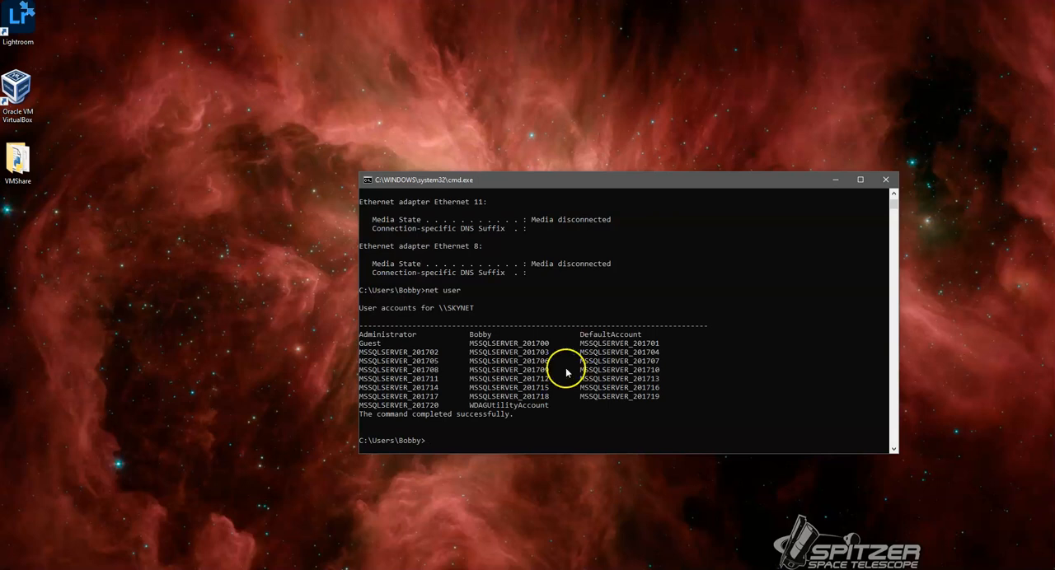
mouse_move(432, 363)
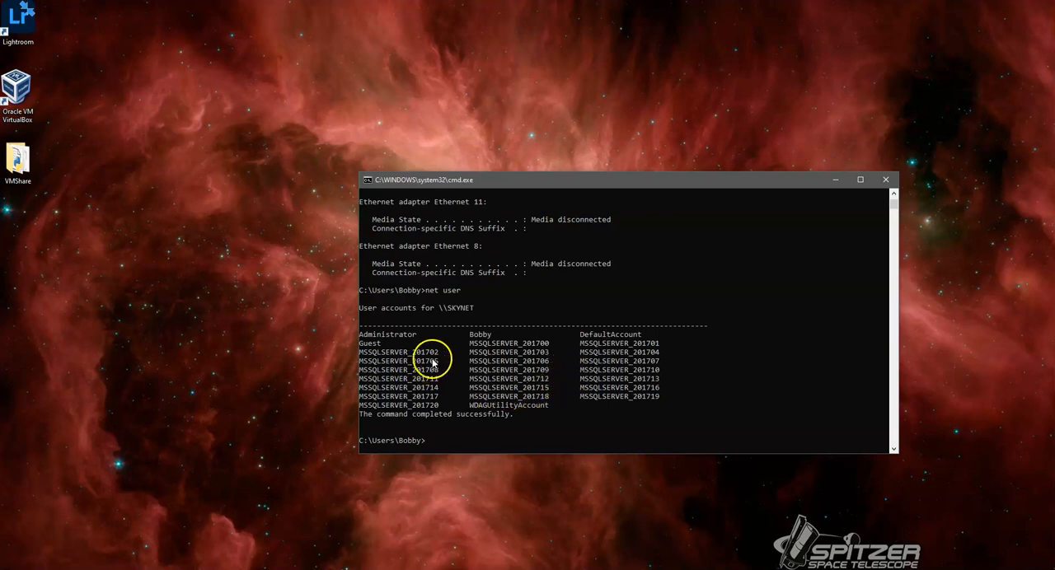
mouse_move(460, 358)
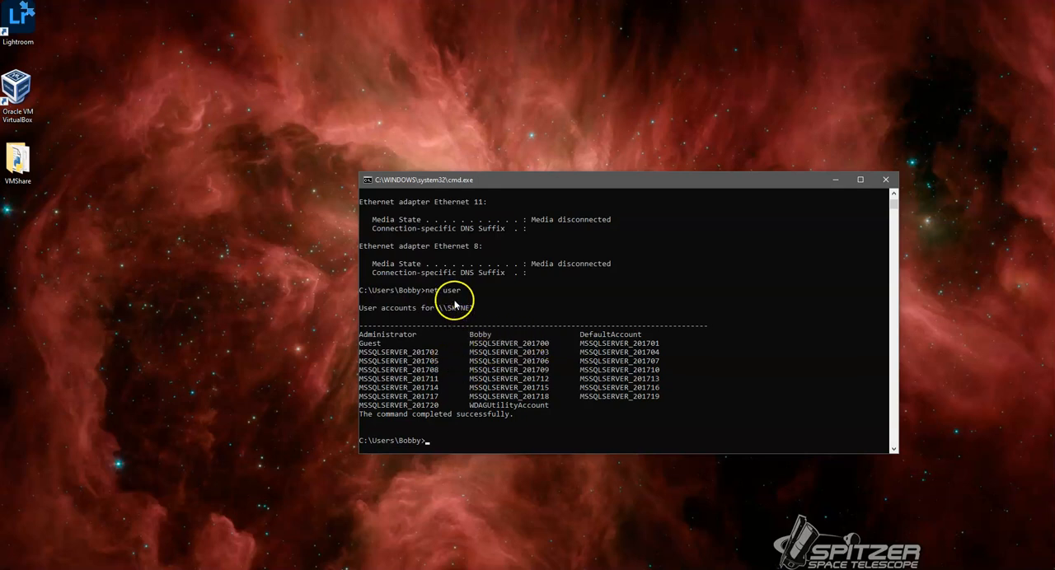
mouse_move(453, 308)
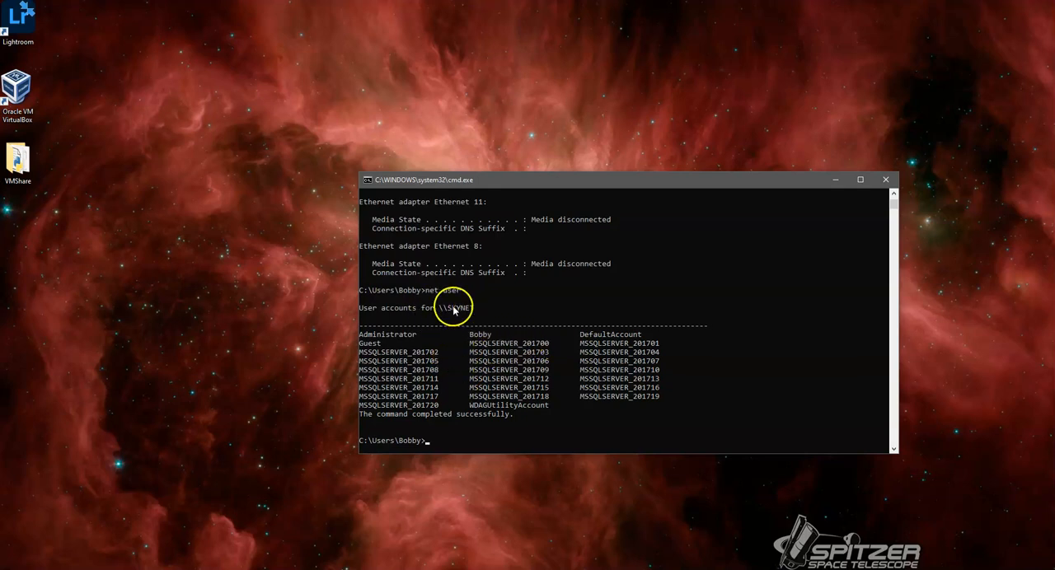
mouse_move(420, 311)
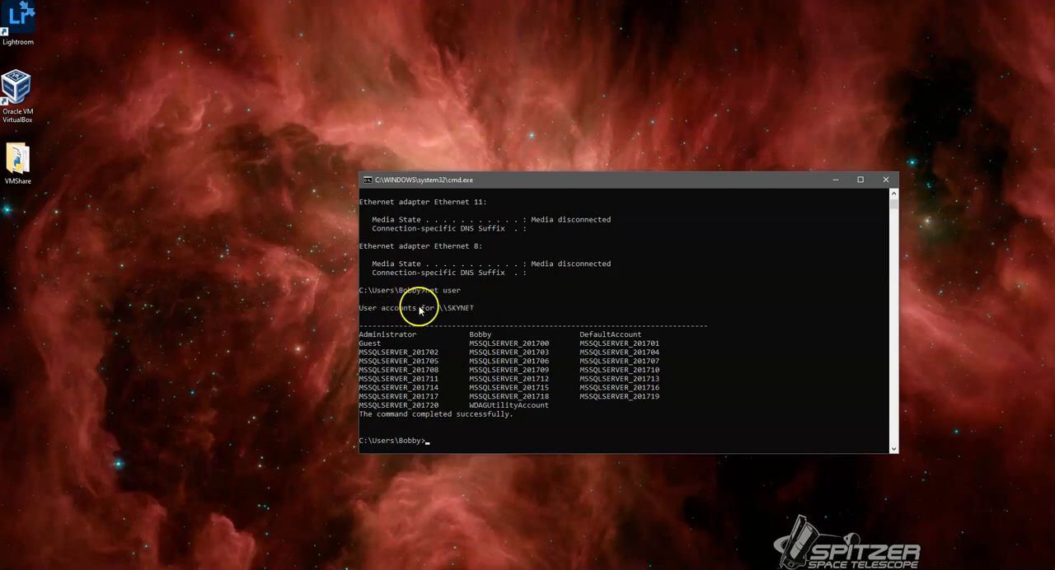
mouse_move(946, 119)
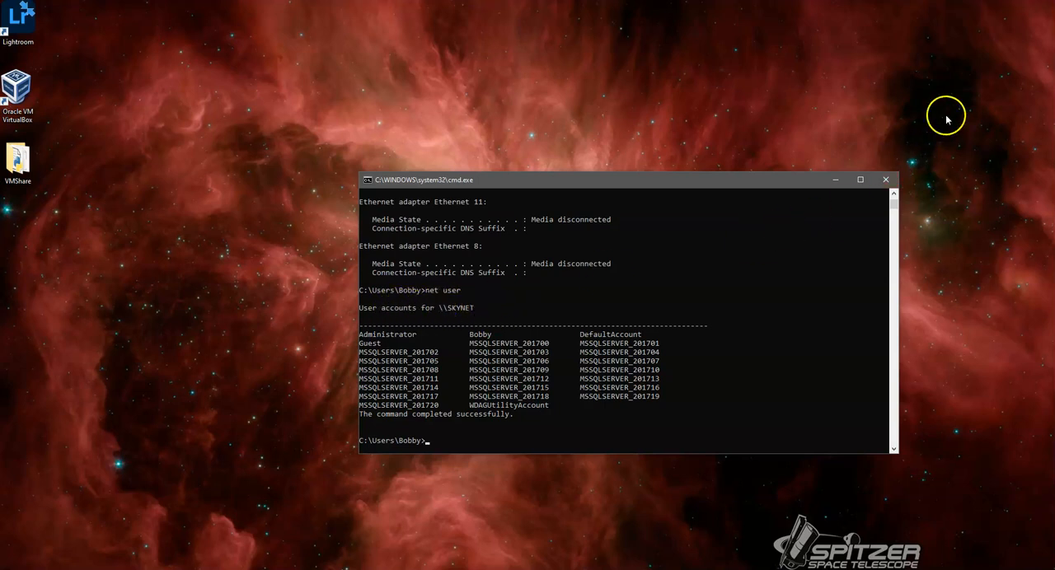
right_click(945, 120)
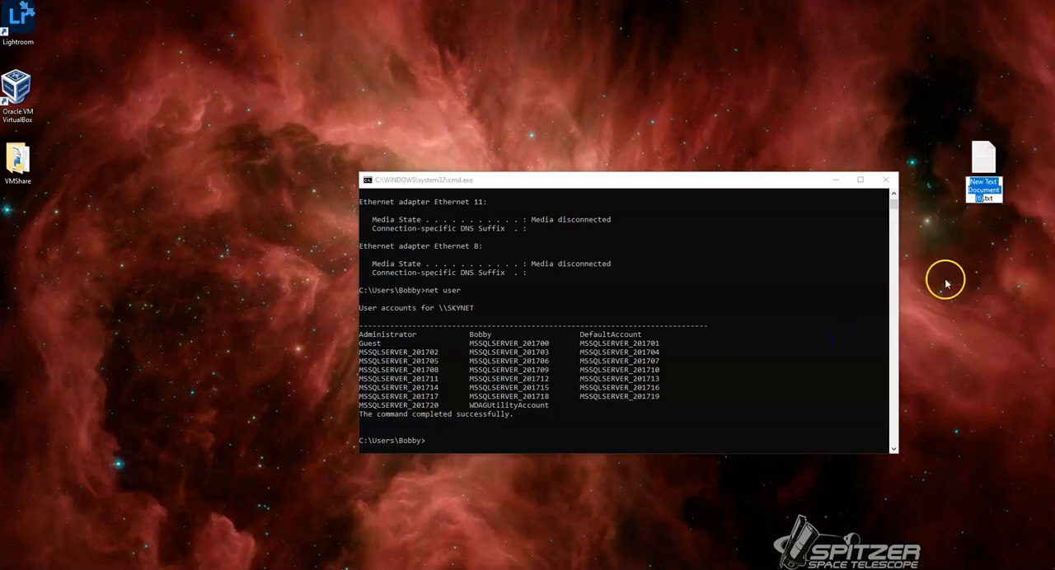
mouse_move(983, 161)
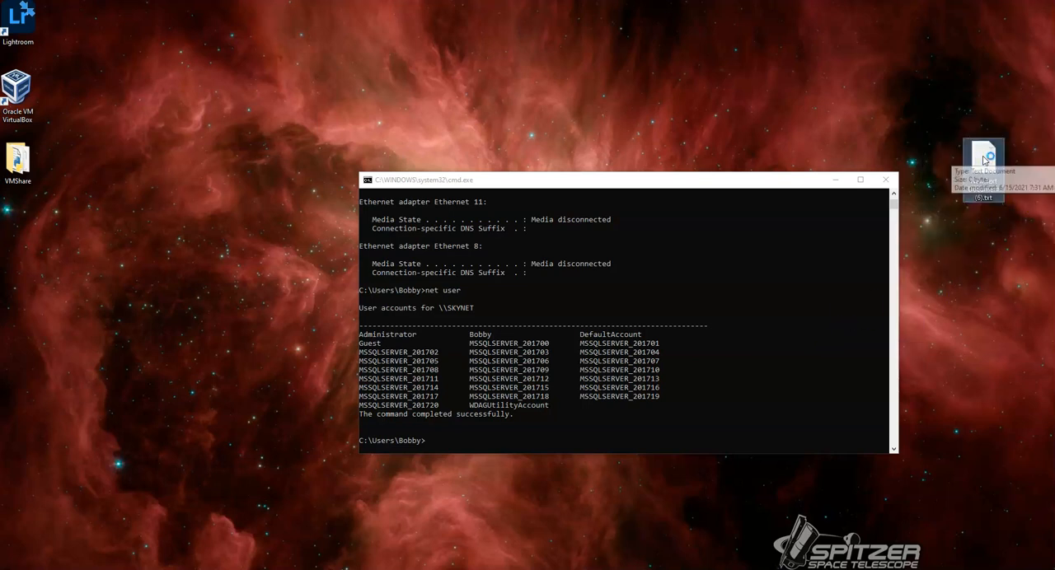
Open the desktop New Text Document in Notepad and type \\SKYNET
double_click(983, 156)
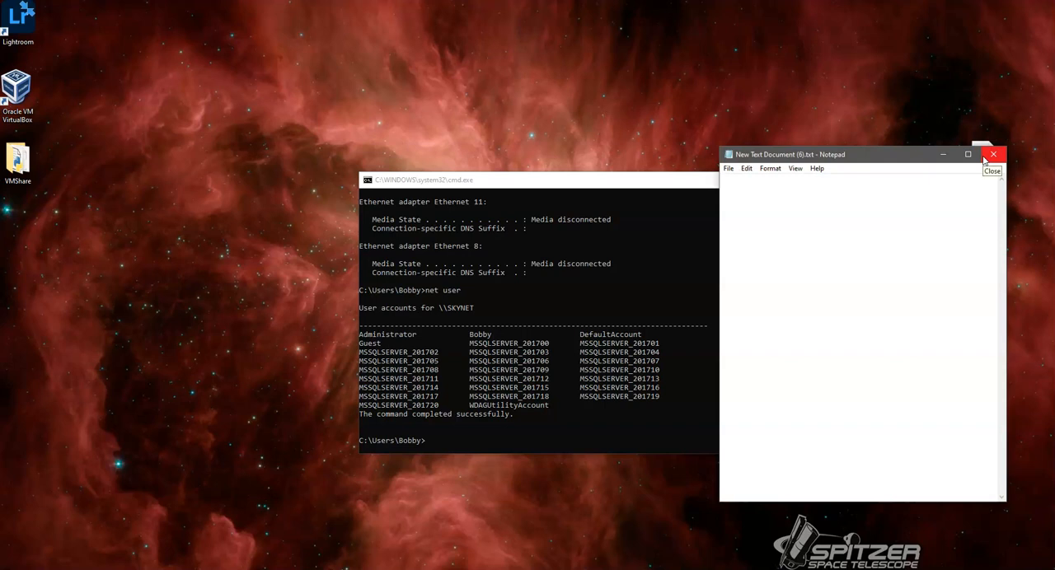
type("\\\\S")
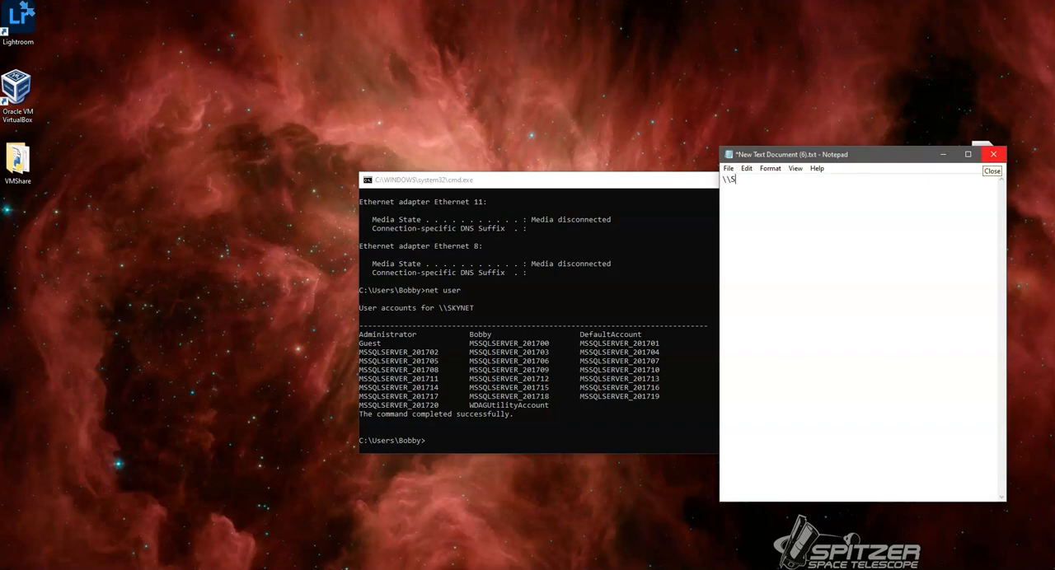
type("KYNET")
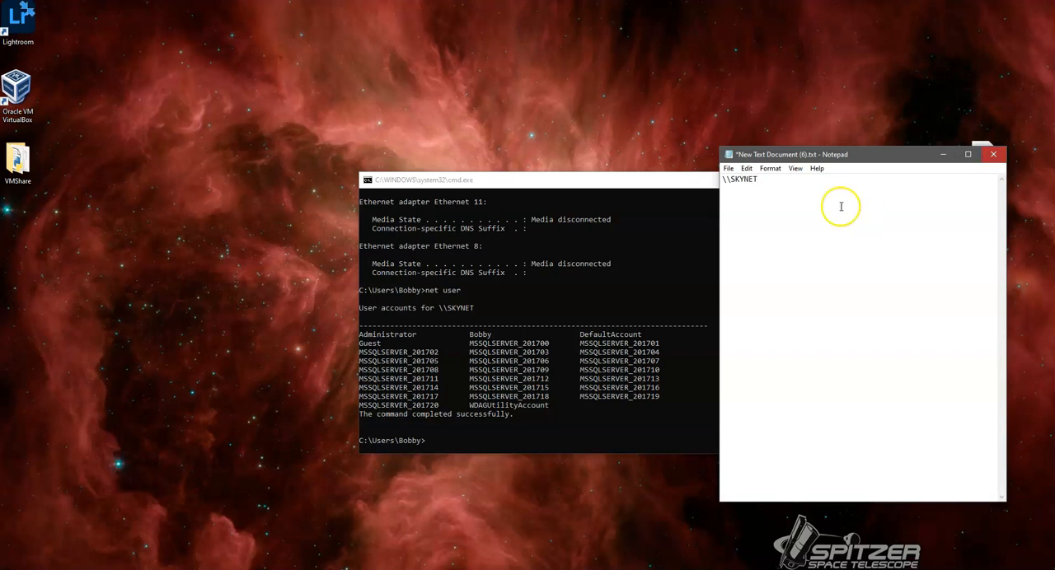
mouse_move(659, 370)
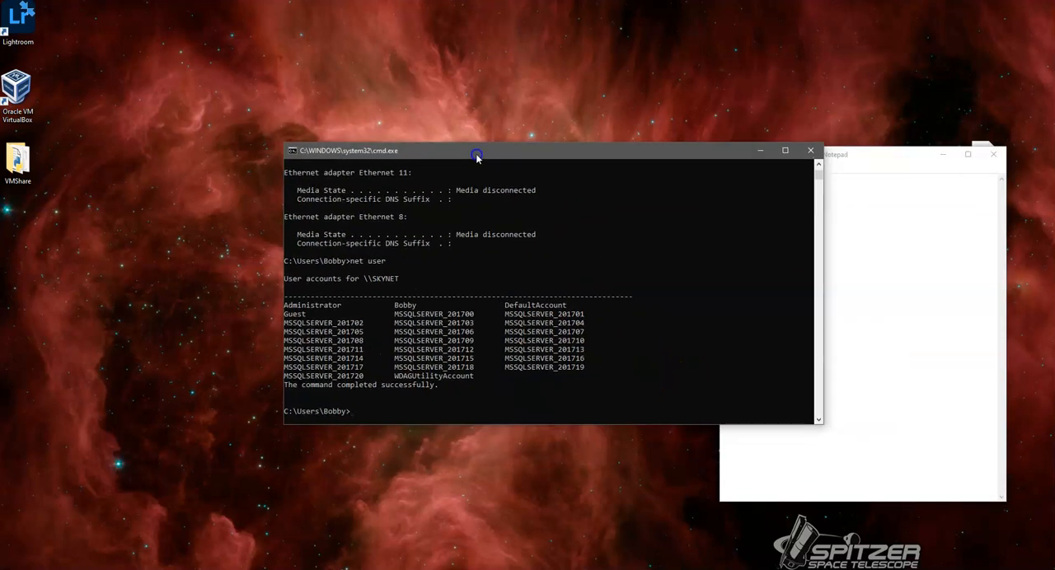
mouse_move(439, 295)
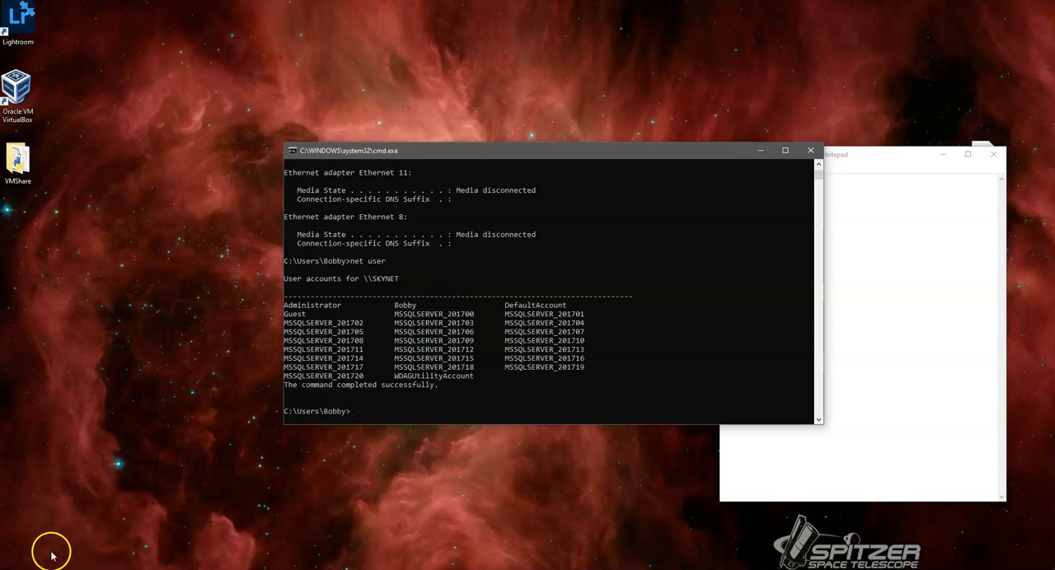
mouse_move(397, 299)
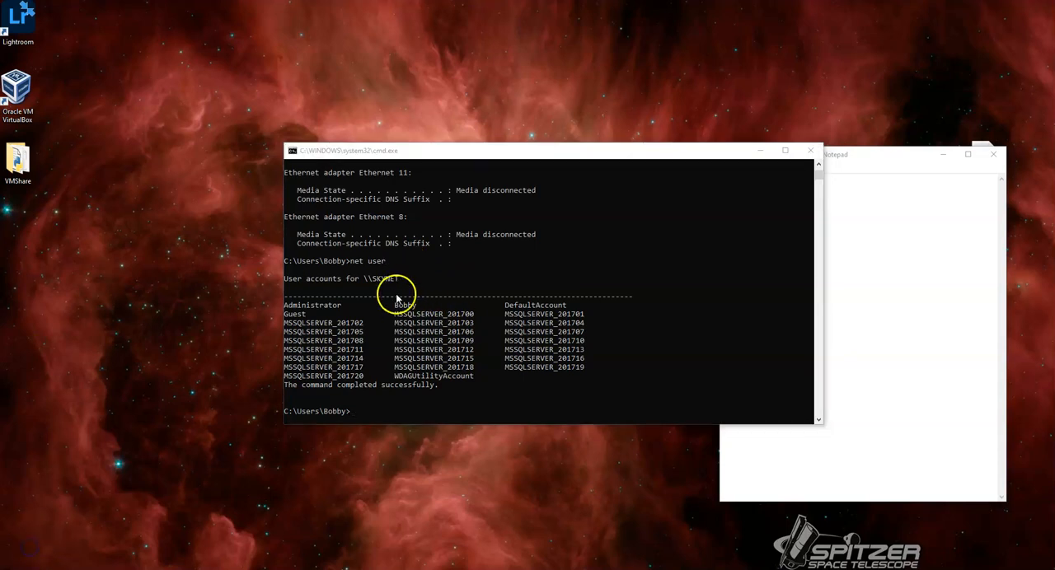
mouse_move(346, 342)
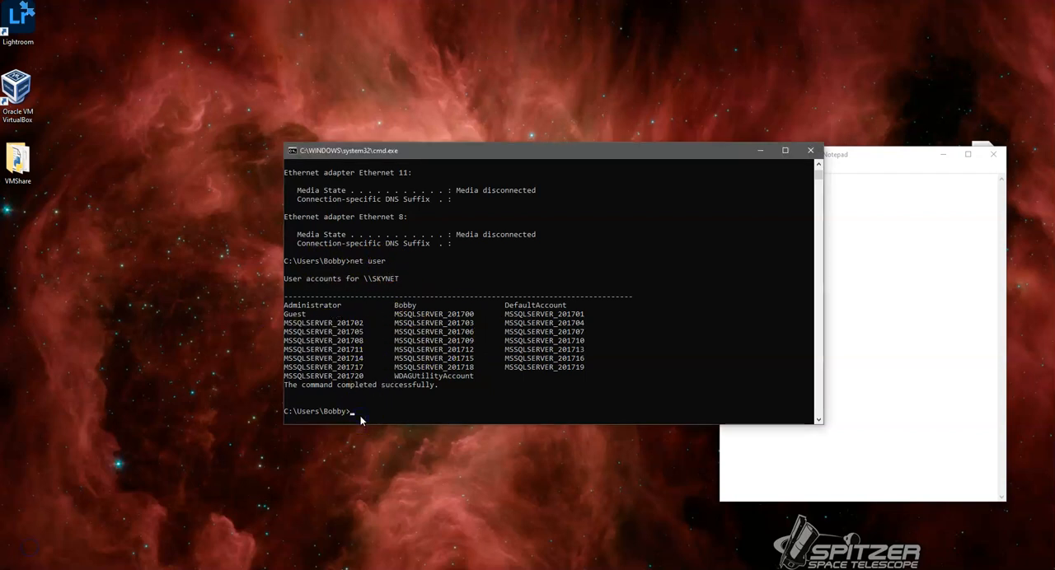
Run net share to list shares, including TempShare at C:\Users\Bobby\Desktop\TempShare
type("net share")
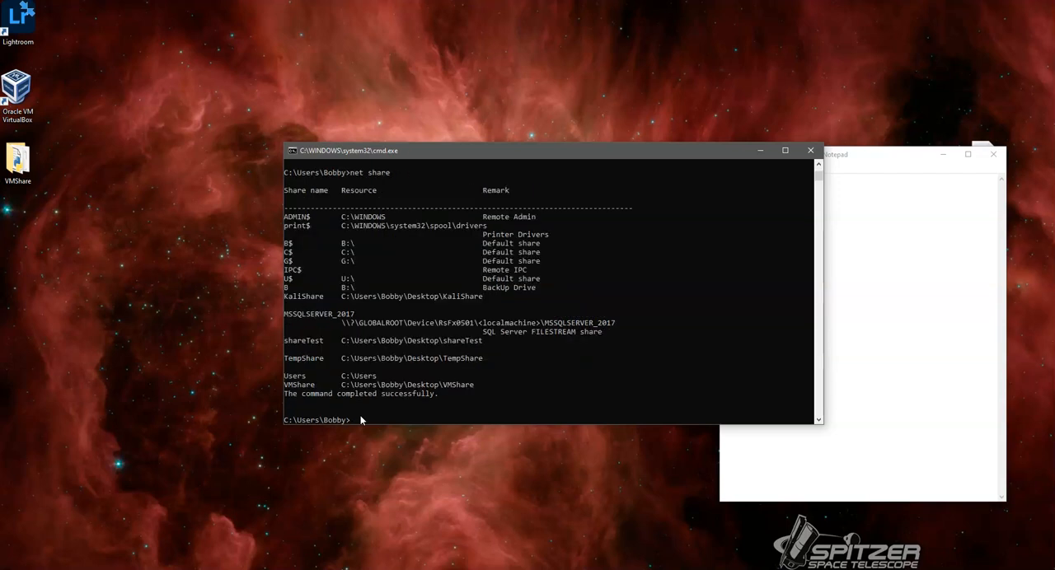
mouse_move(391, 239)
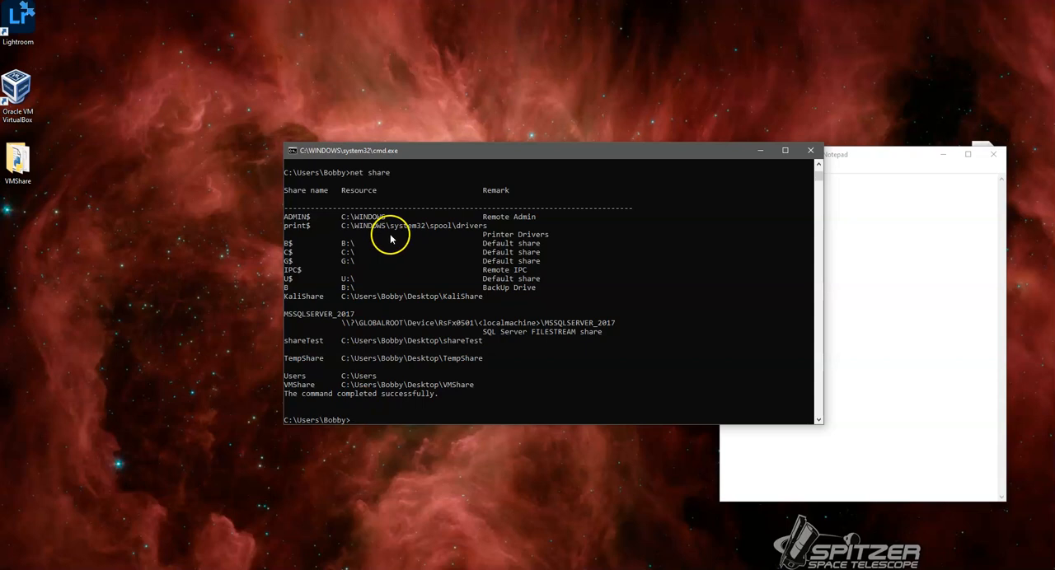
mouse_move(311, 376)
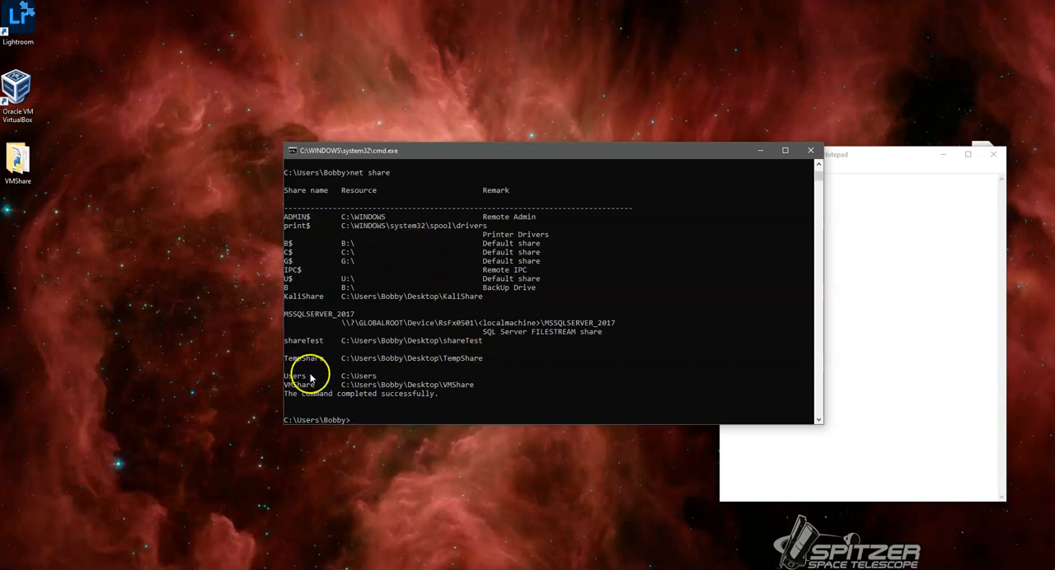
mouse_move(451, 370)
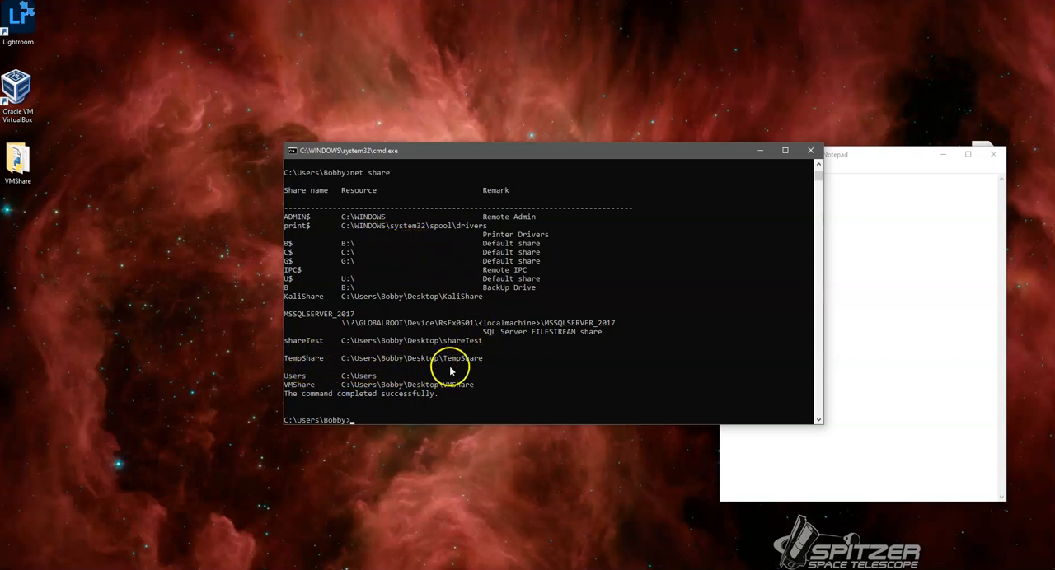
mouse_move(403, 366)
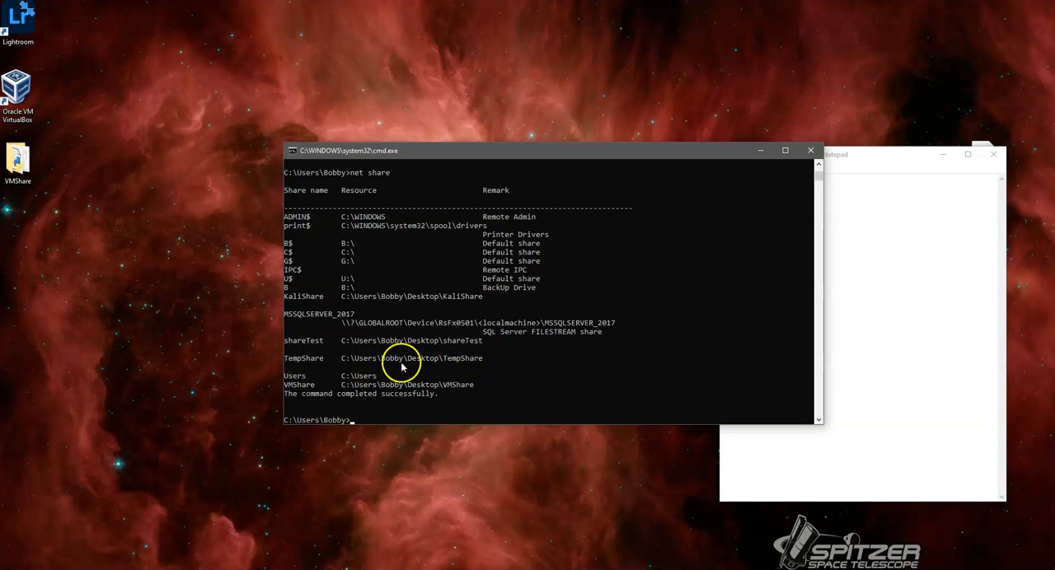
mouse_move(441, 364)
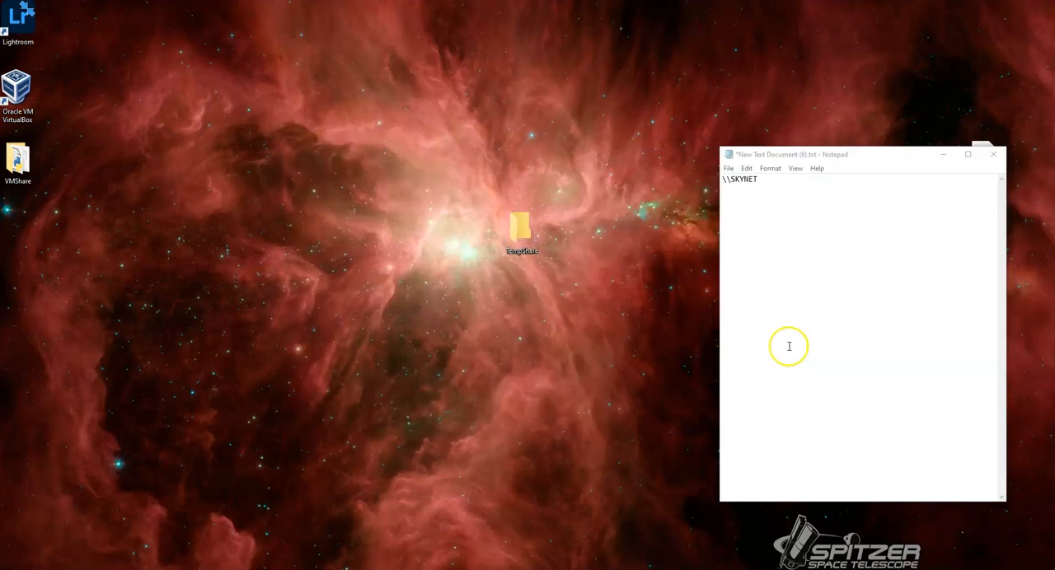
mouse_move(788, 346)
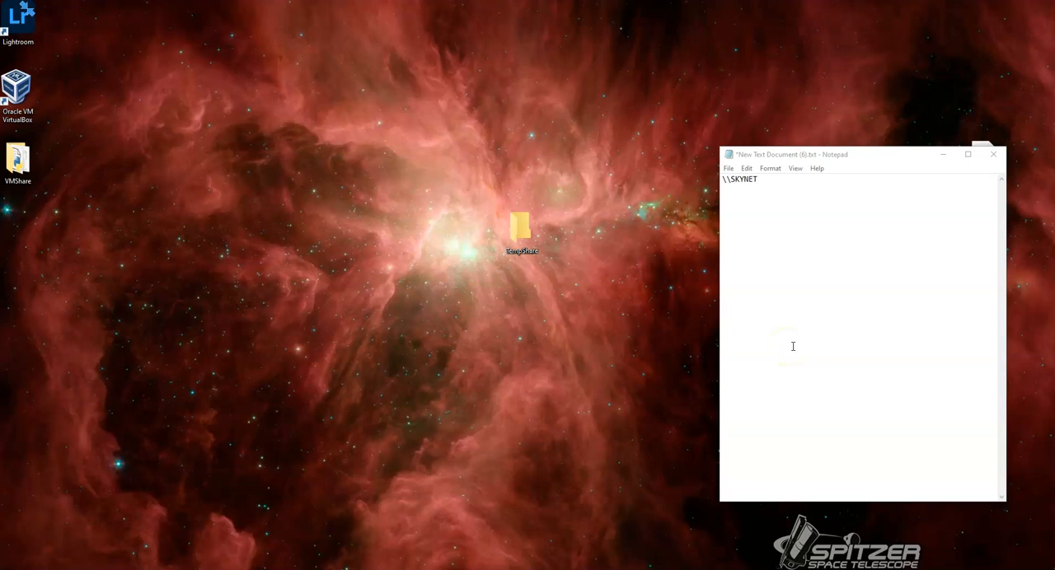
mouse_move(15, 558)
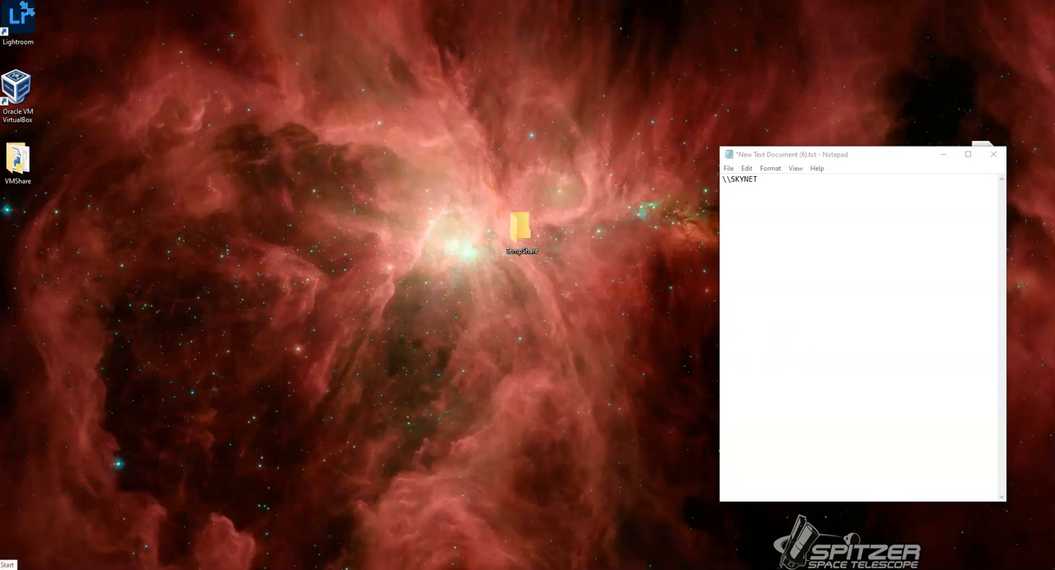
Launch Windows Settings from the Start button's Win+X menu
left_click(7, 564)
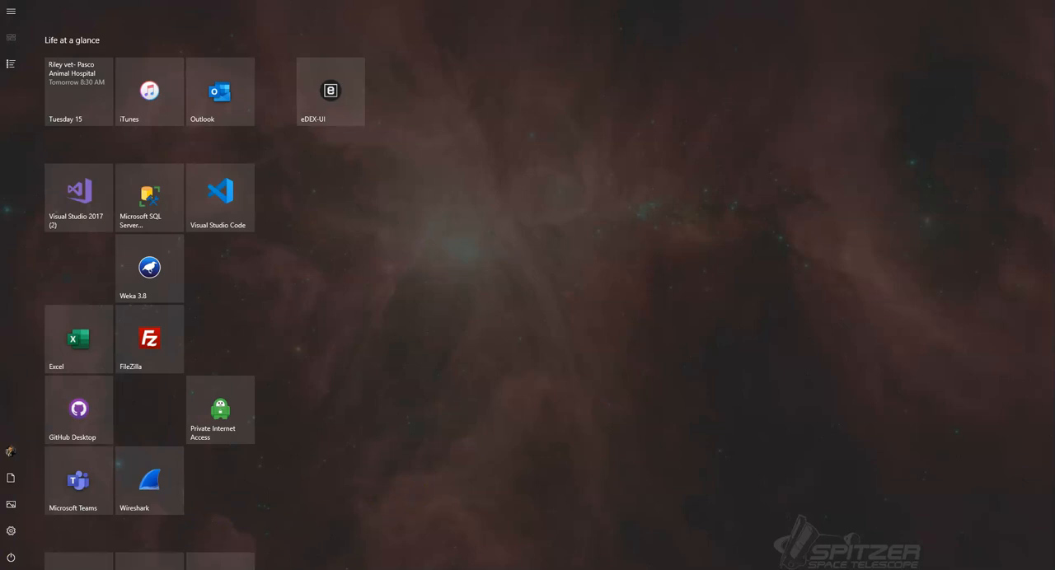
right_click(10, 557)
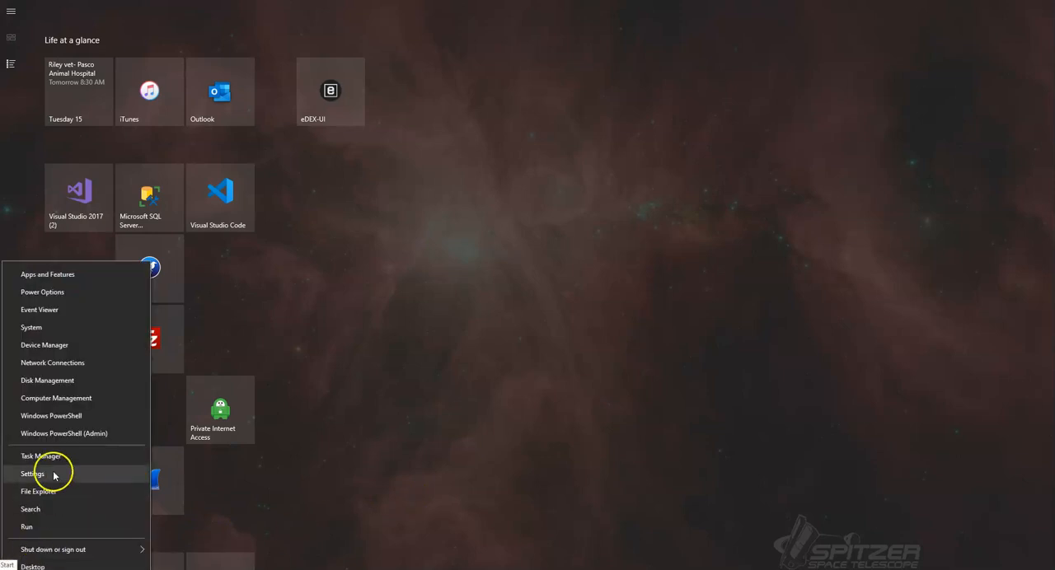
left_click(32, 473)
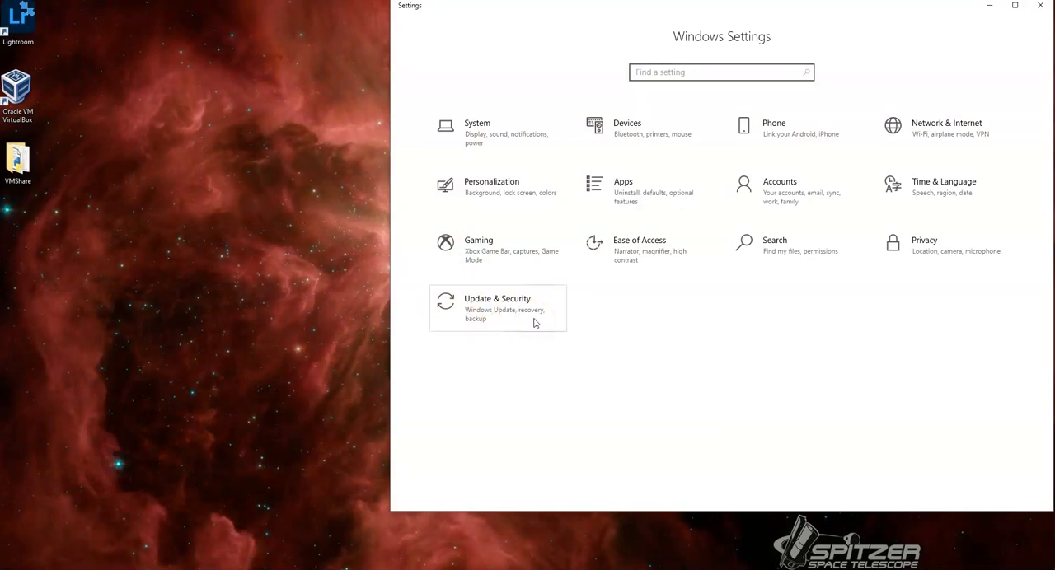
mouse_move(836, 204)
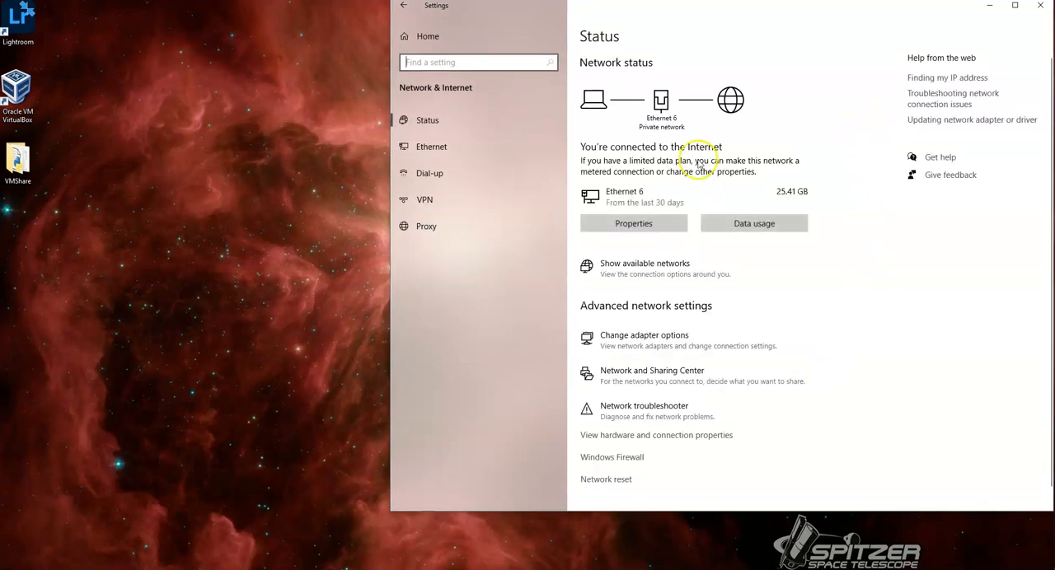
mouse_move(641, 328)
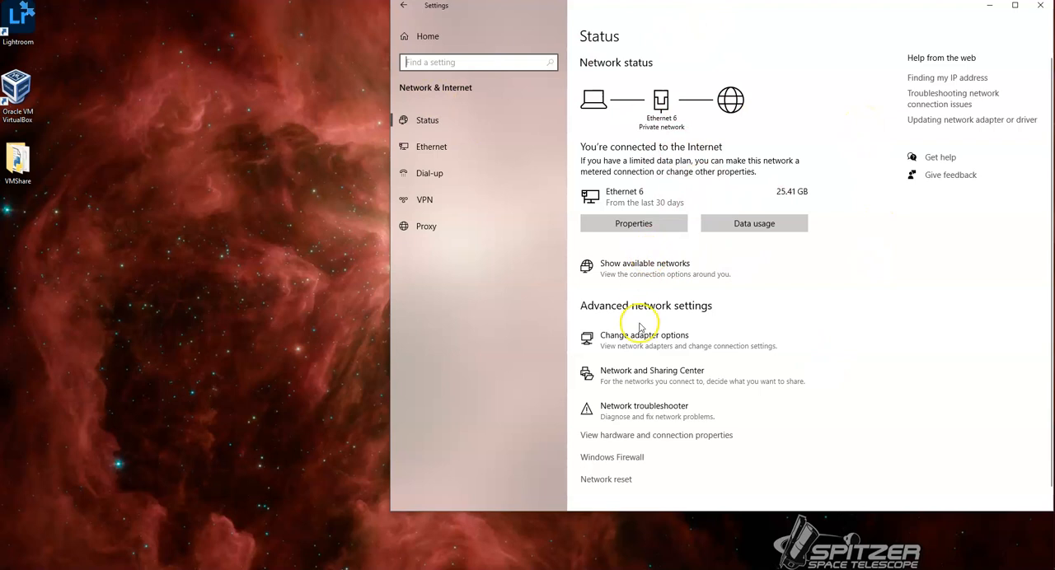
mouse_move(657, 383)
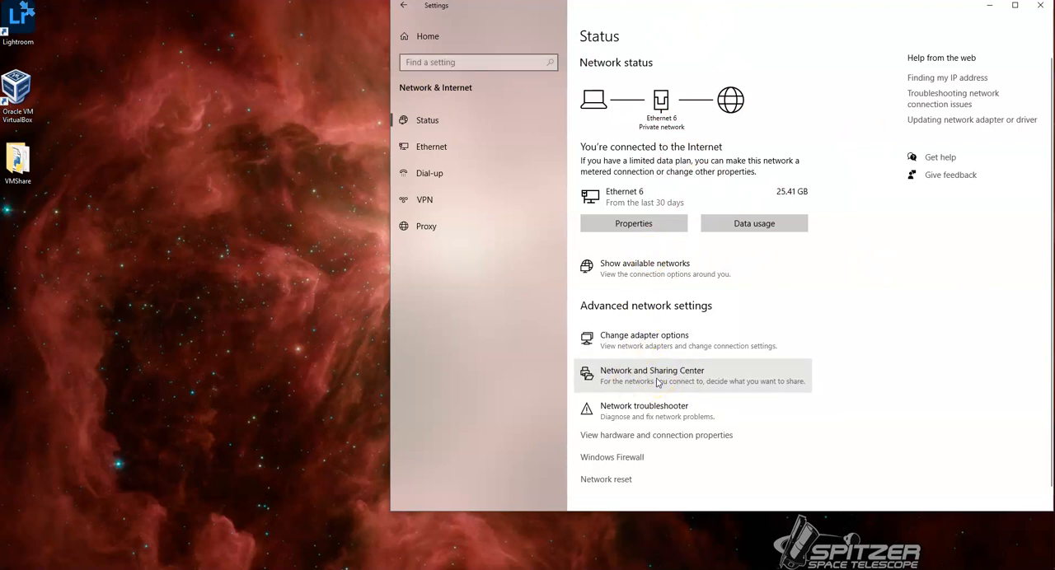
Go from Network and Sharing Center to the advanced sharing settings
left_click(652, 370)
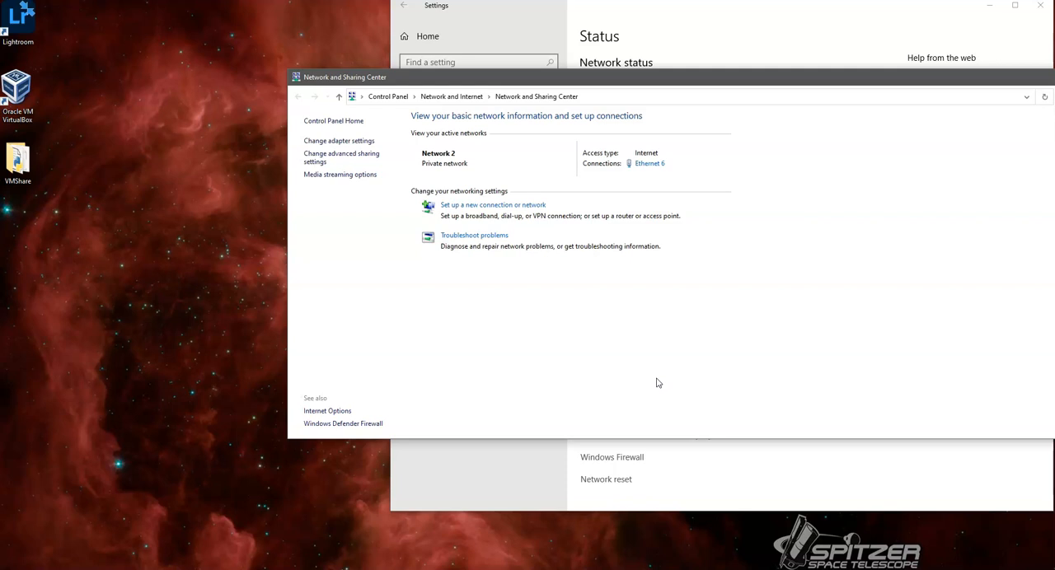
mouse_move(387, 167)
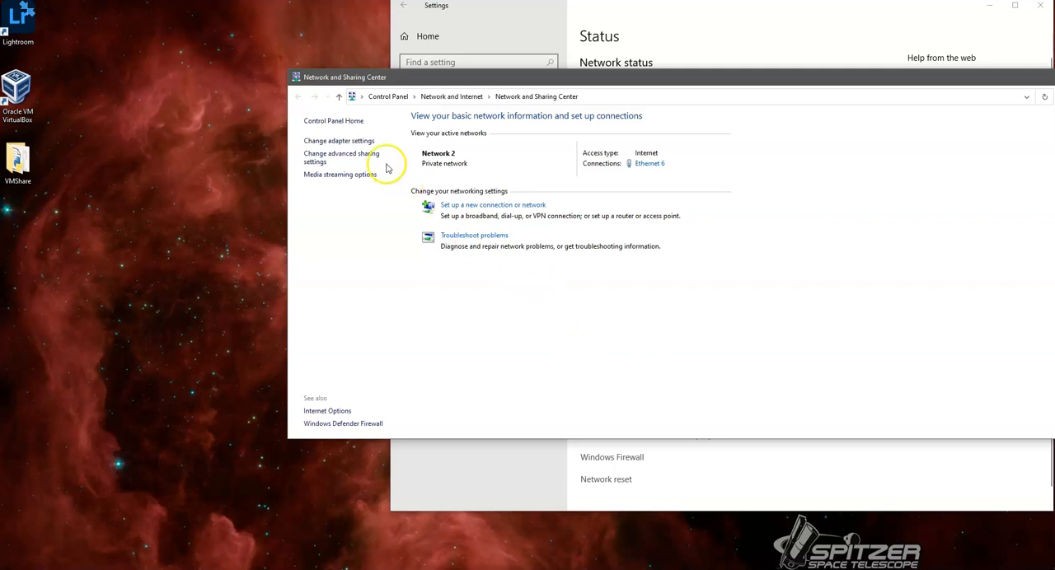
mouse_move(365, 157)
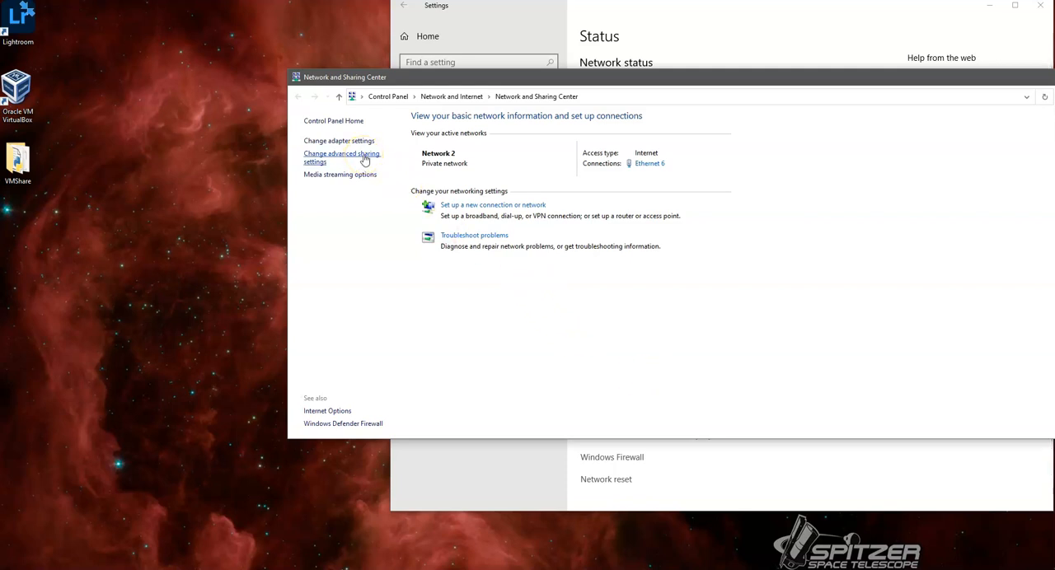
left_click(341, 158)
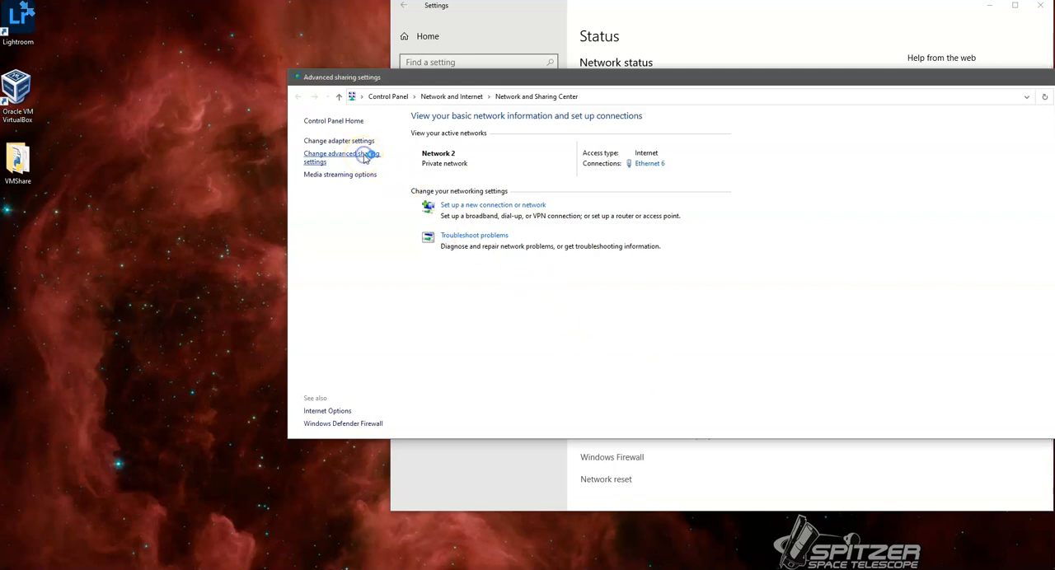
Confirm password protected sharing is off for all networks, then cancel without saving
left_click(342, 158)
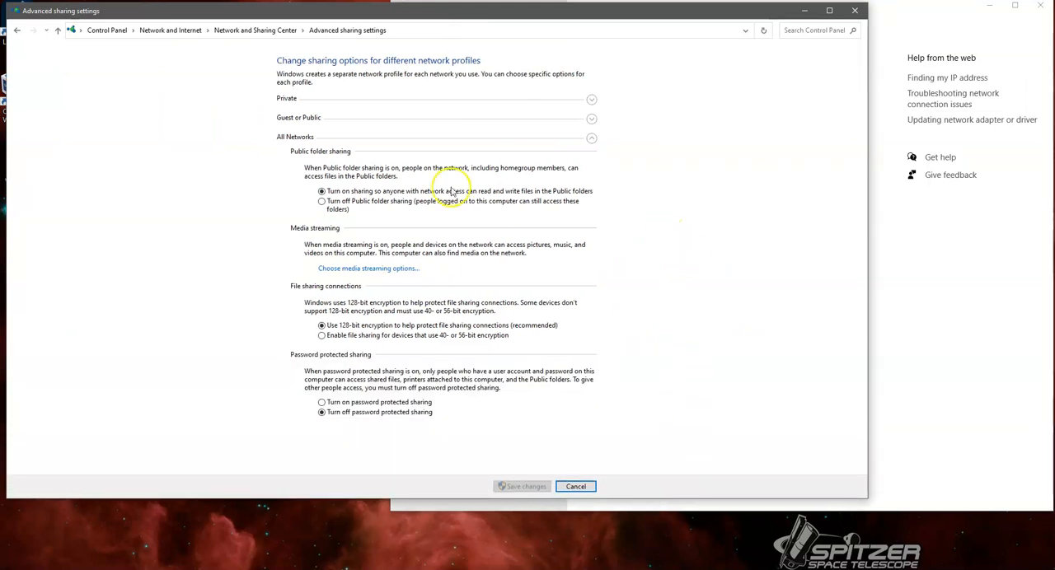
mouse_move(312, 164)
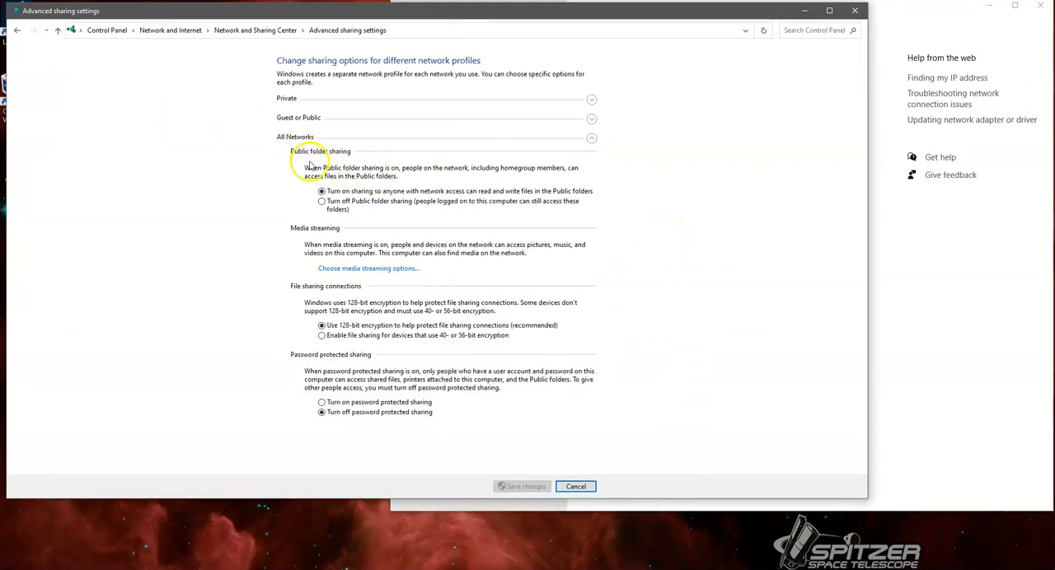
mouse_move(428, 196)
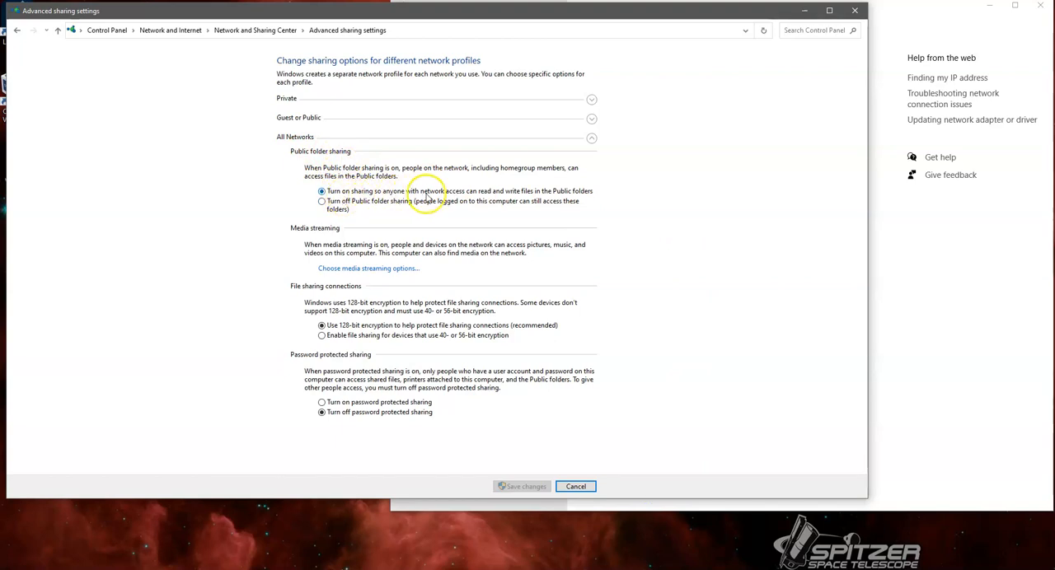
mouse_move(484, 196)
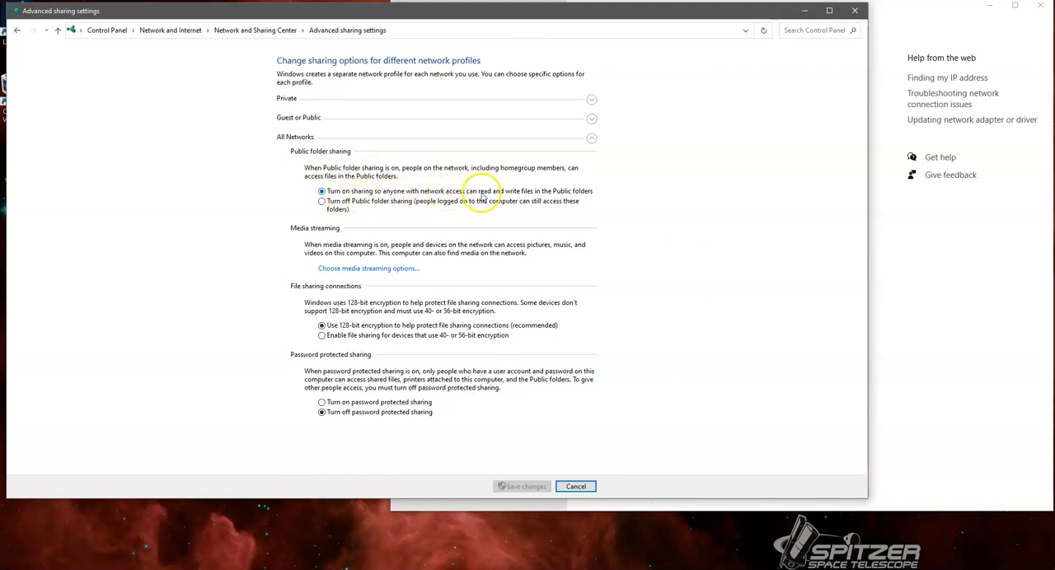
mouse_move(428, 184)
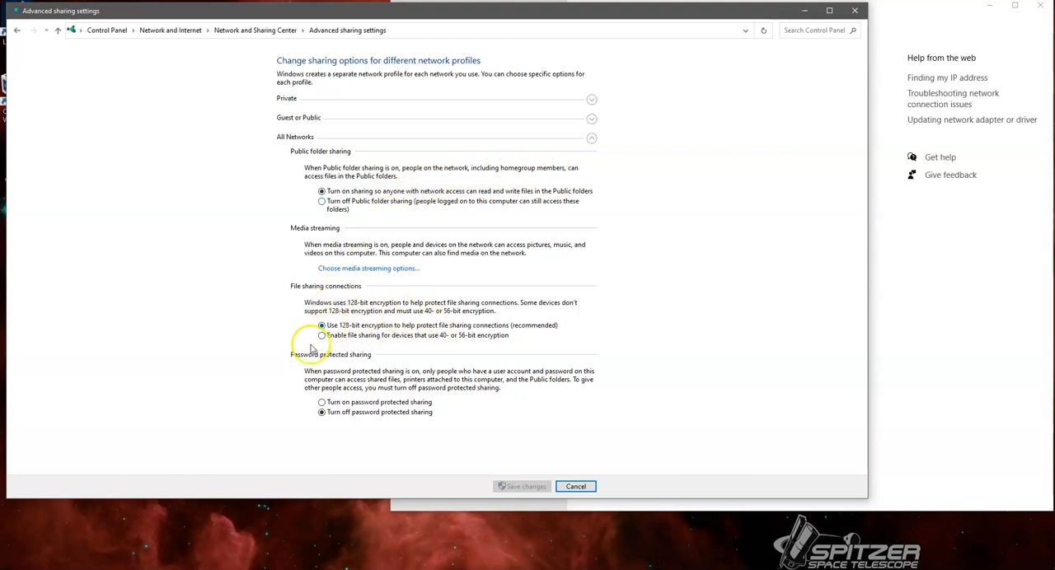
mouse_move(322, 413)
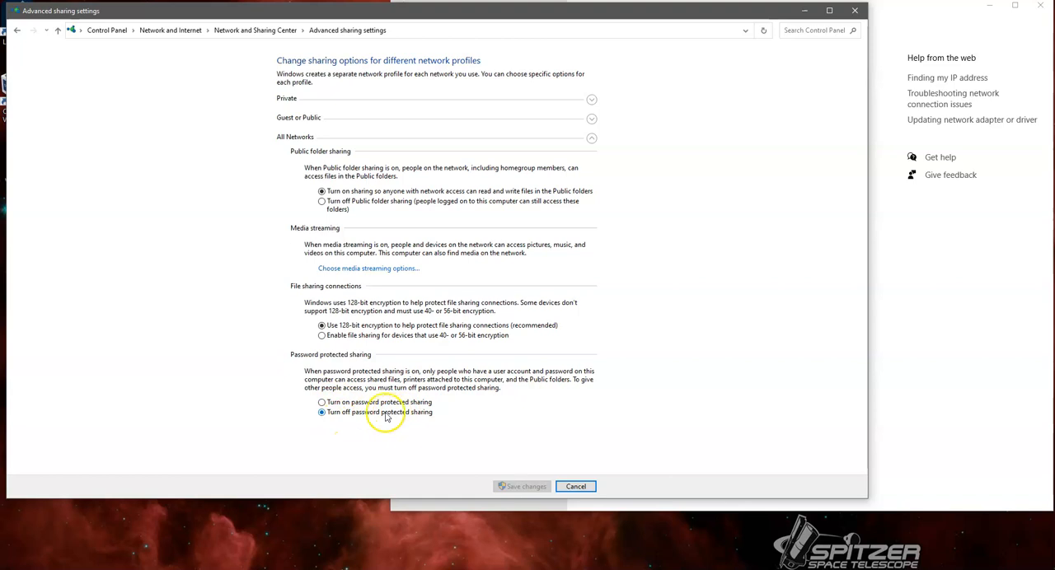
mouse_move(501, 420)
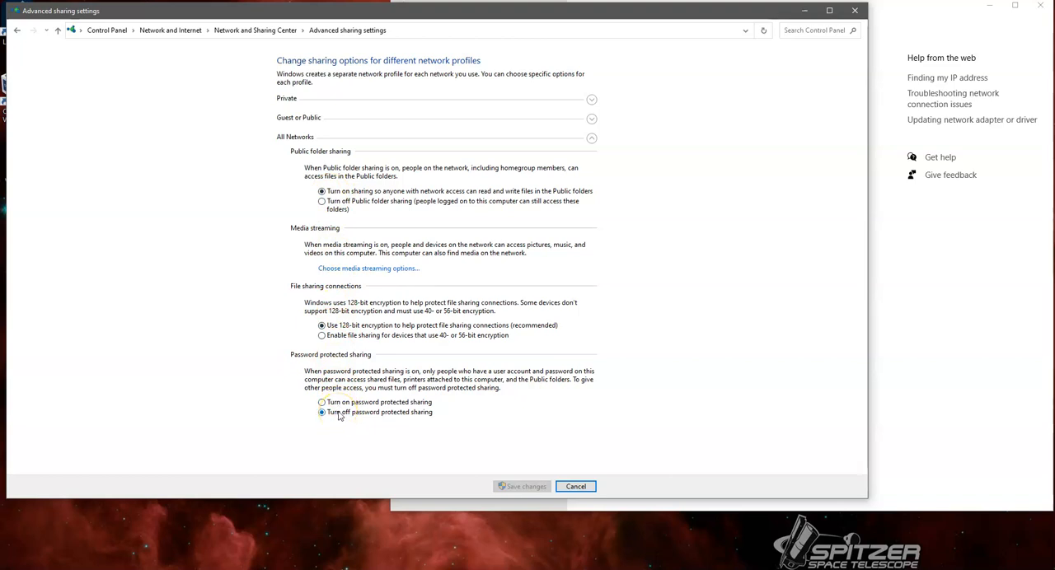
mouse_move(530, 280)
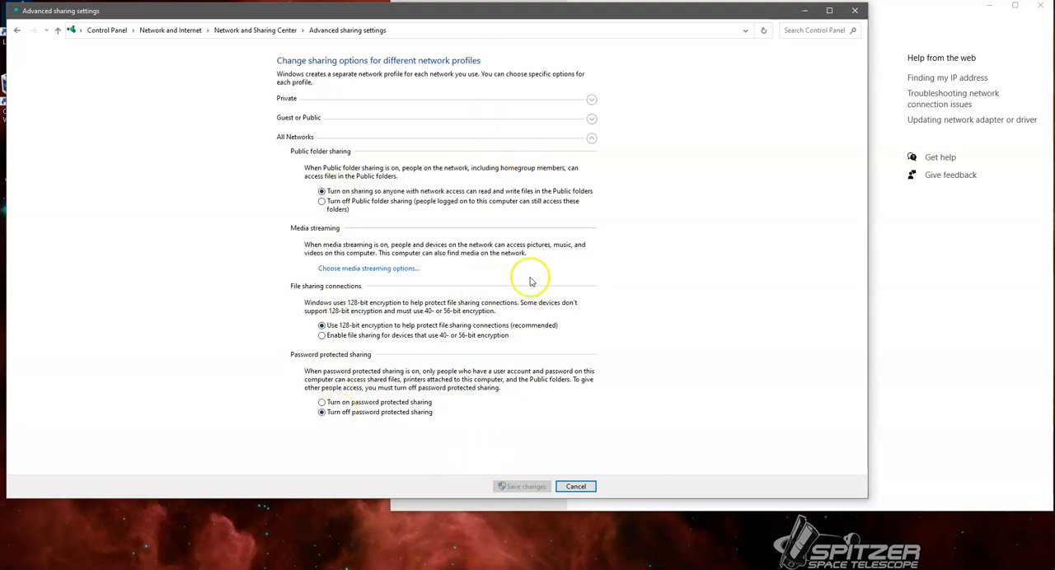
mouse_move(530, 281)
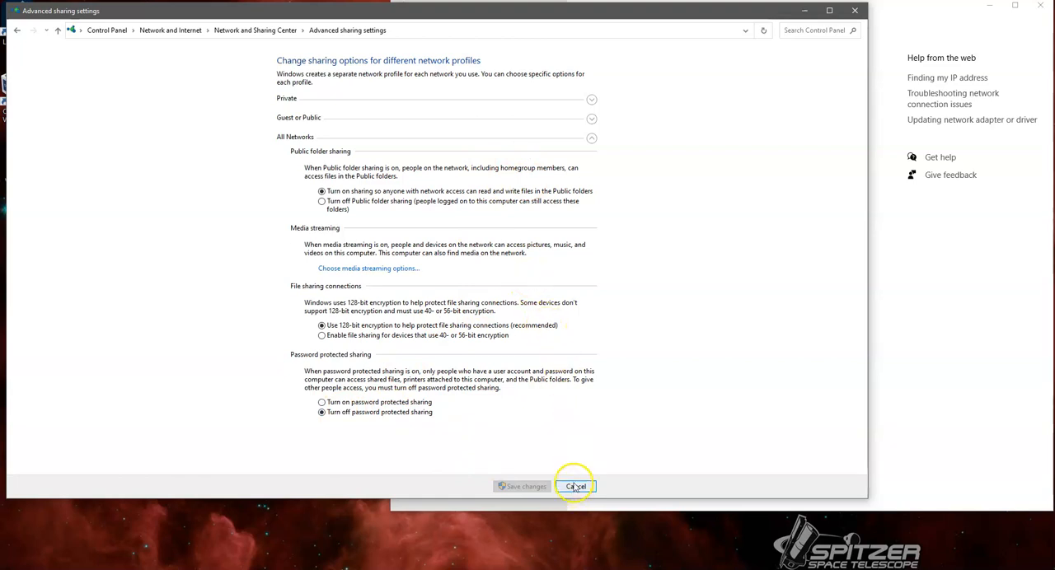
left_click(575, 486)
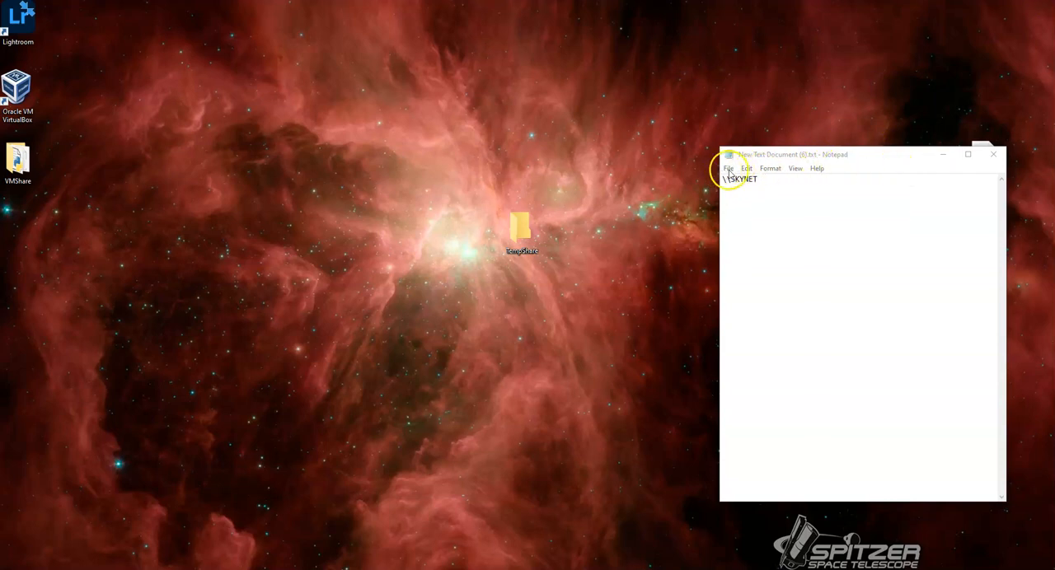
Type \\SKYNET in the Notepad document via its File menu area
left_click(728, 168)
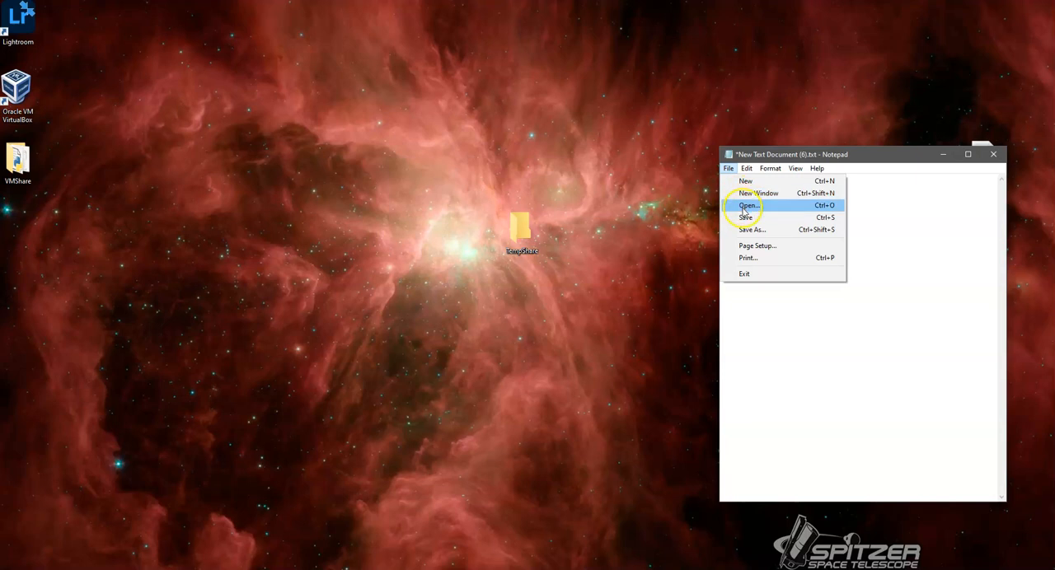
type("\\\\SKYNET")
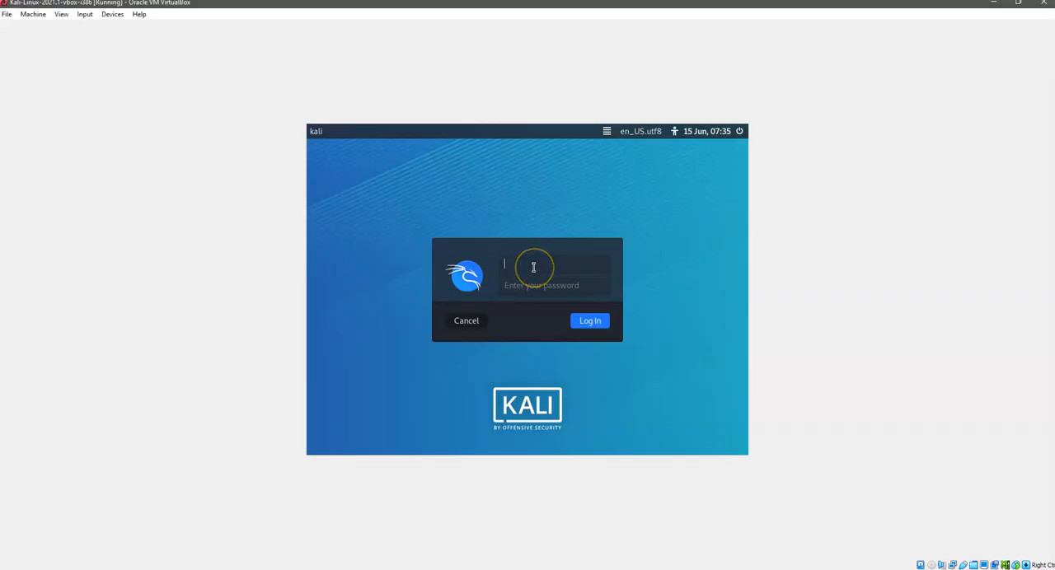
type("r")
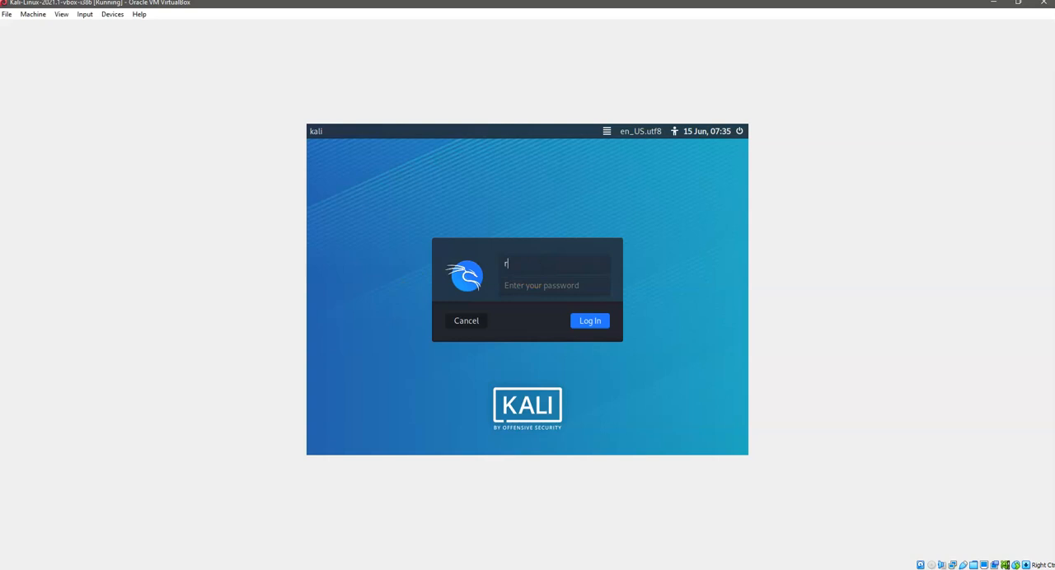
type("oot")
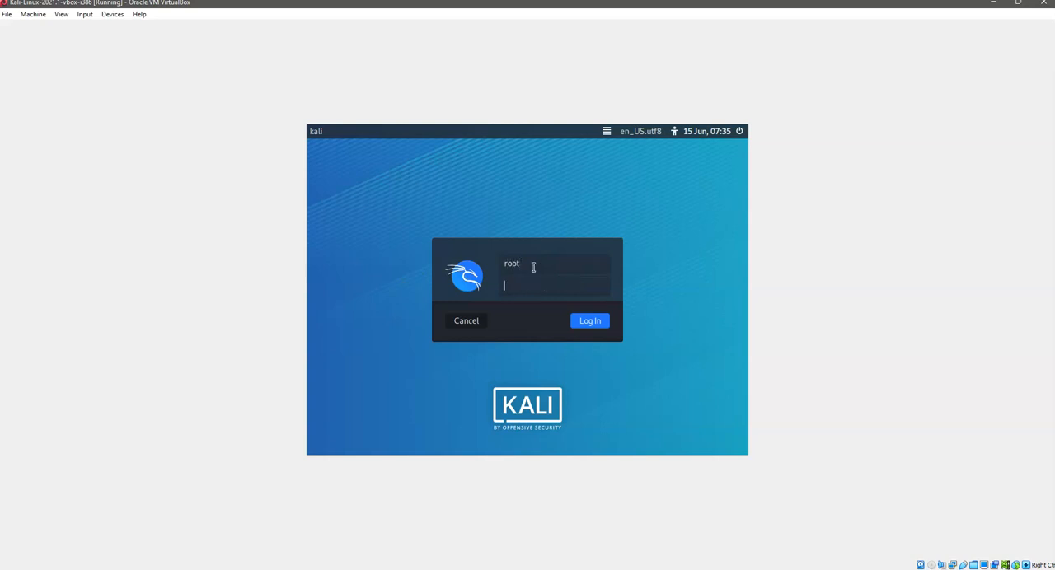
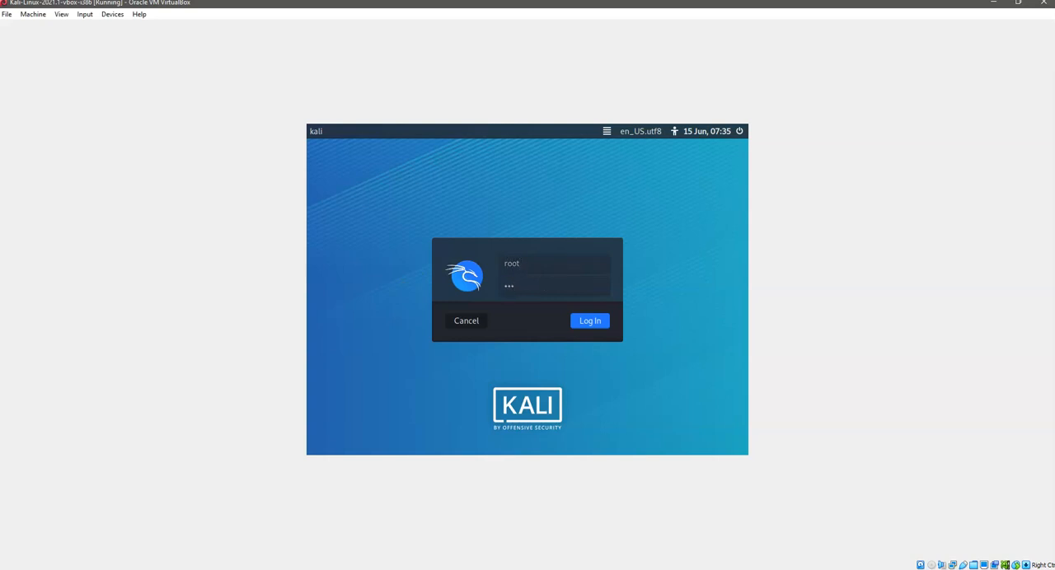
left_click(589, 321)
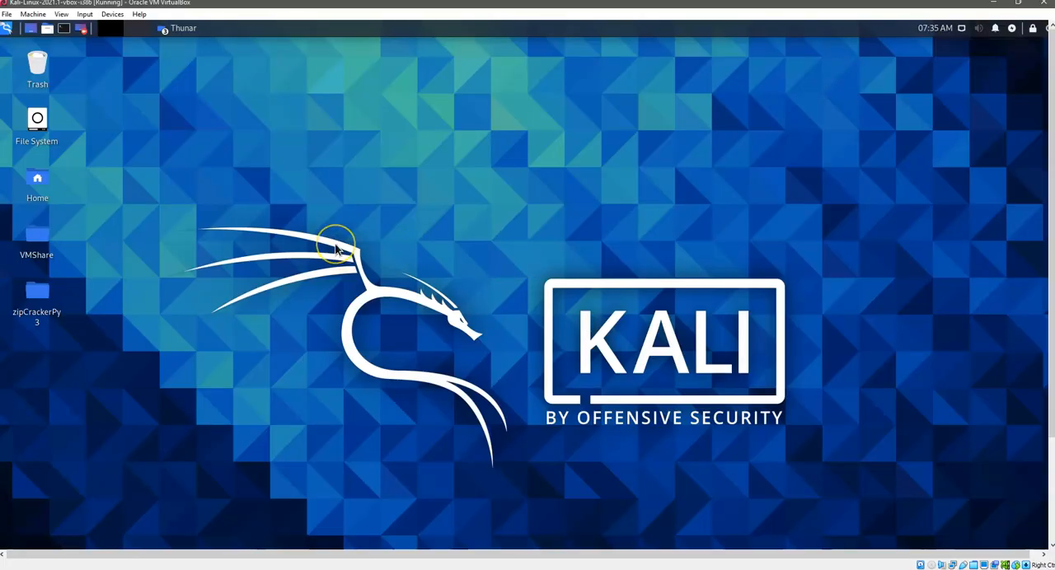
mouse_move(231, 218)
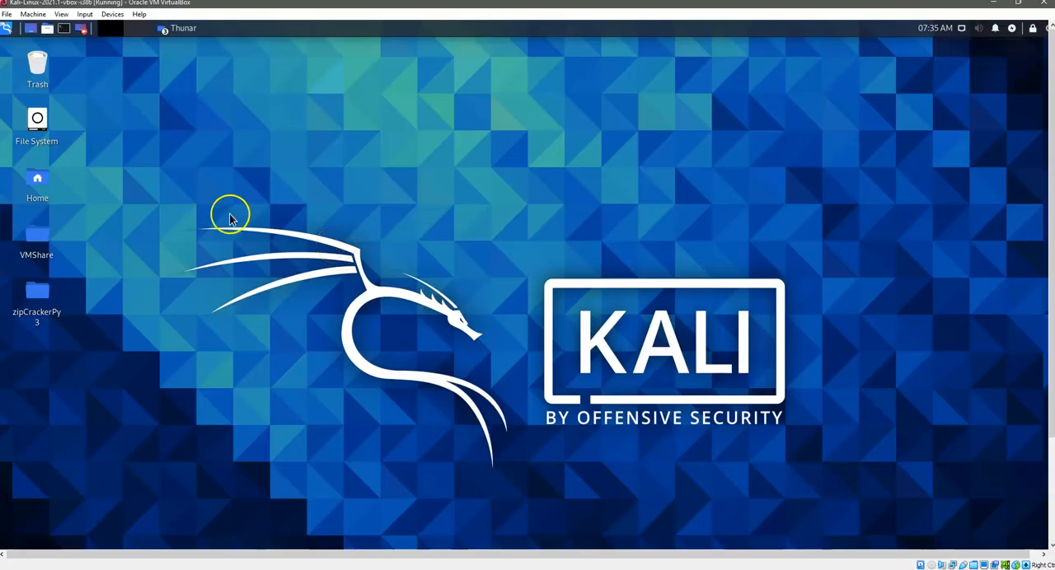
left_click(64, 28)
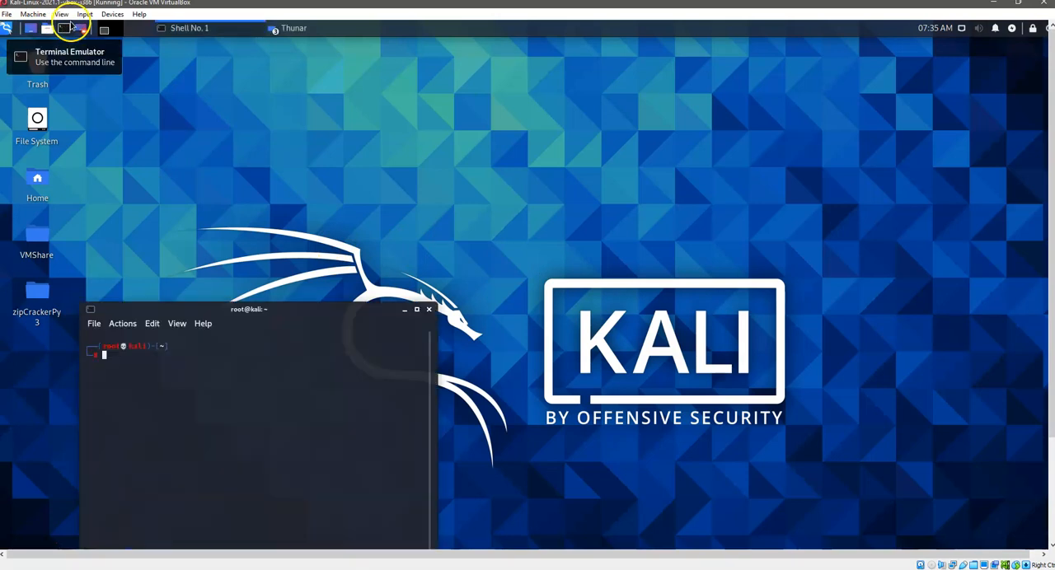
Run sudo apt-get install cifs-utils in the centred Kali terminal
left_click_drag(247, 309, 552, 163)
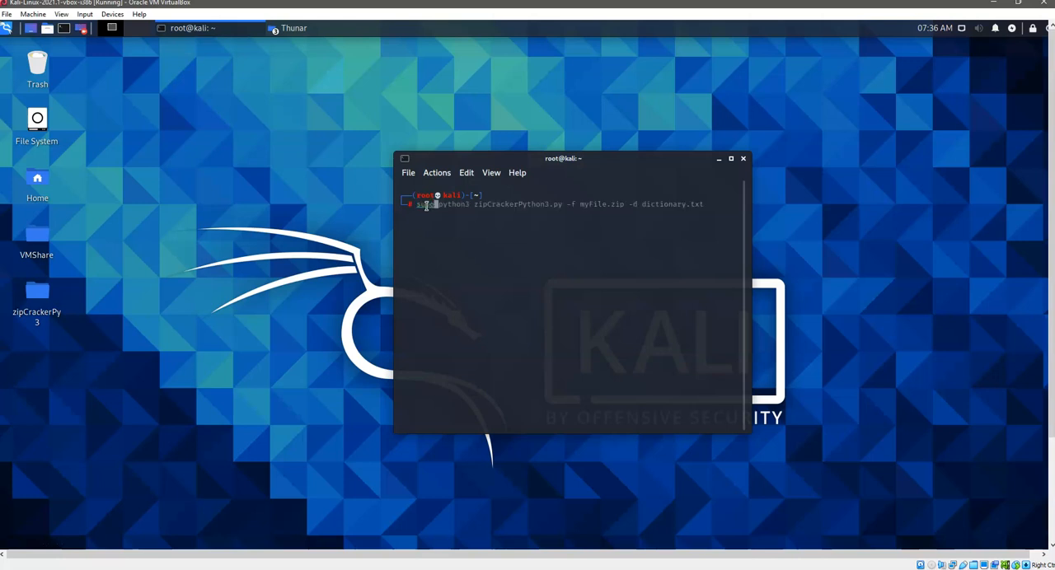
type("sudo apt-get")
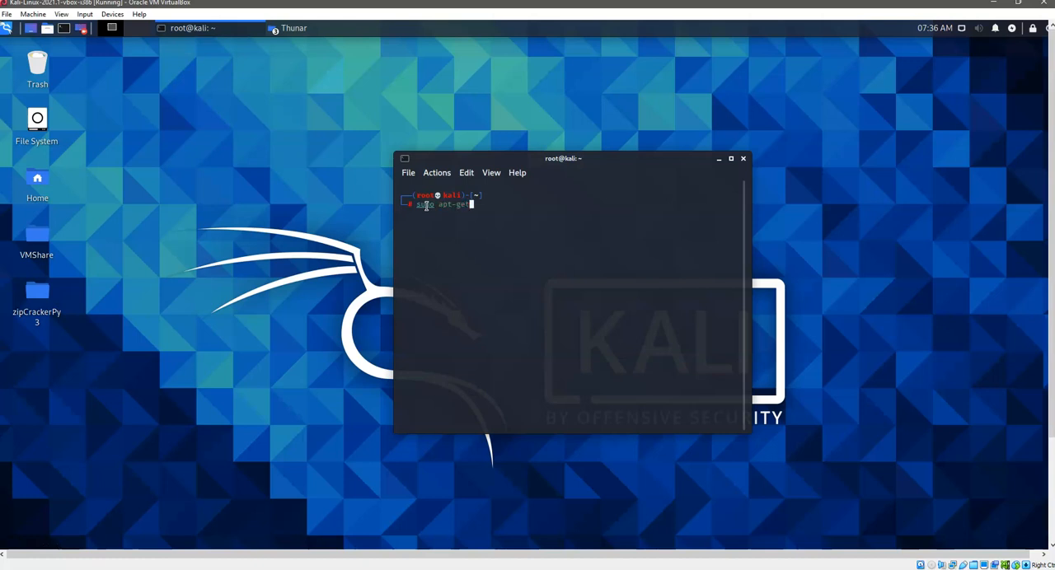
type("install cif")
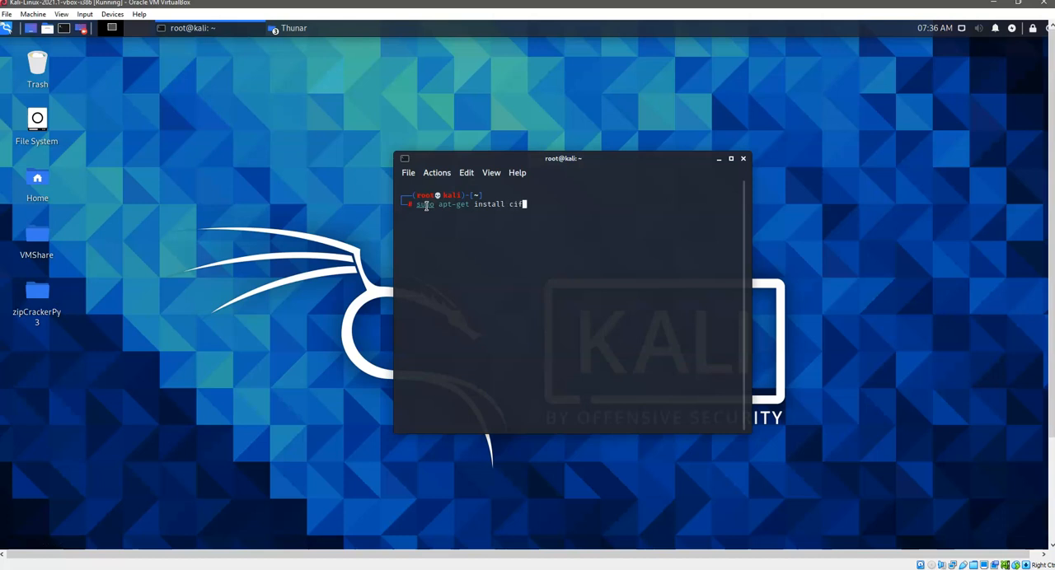
type("s-")
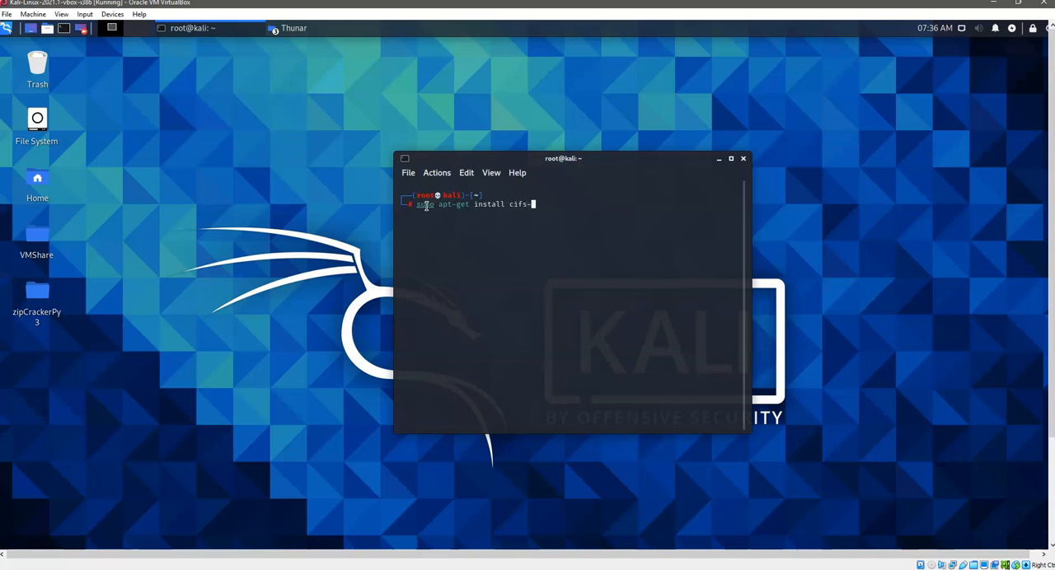
type("utils")
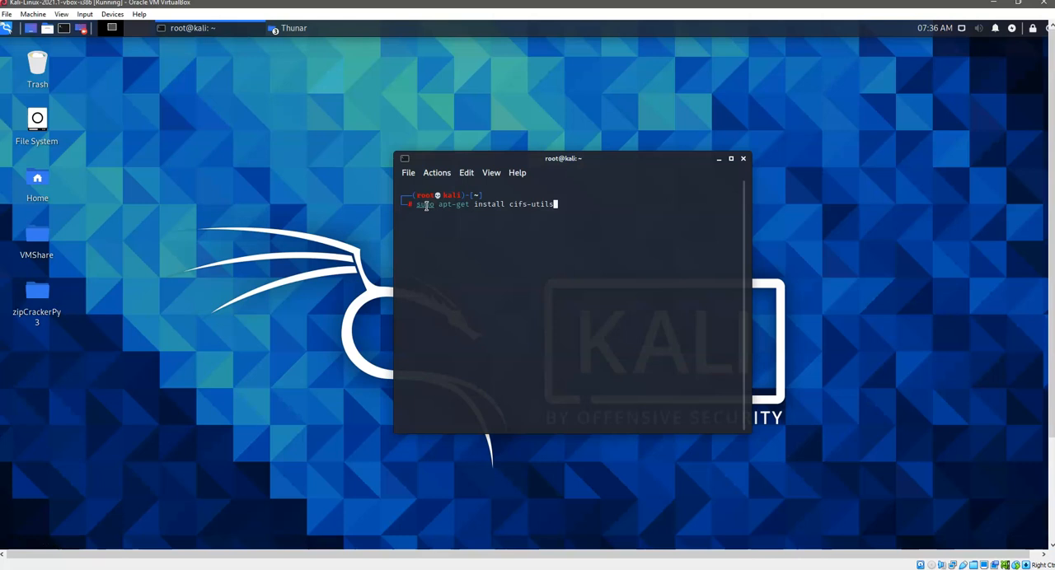
key("Return")
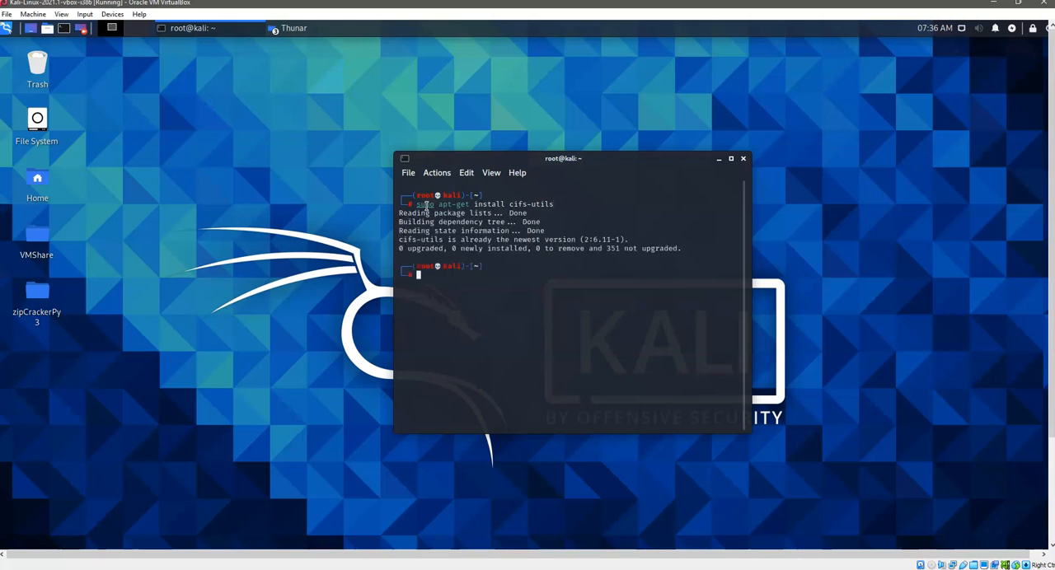
mouse_move(424, 253)
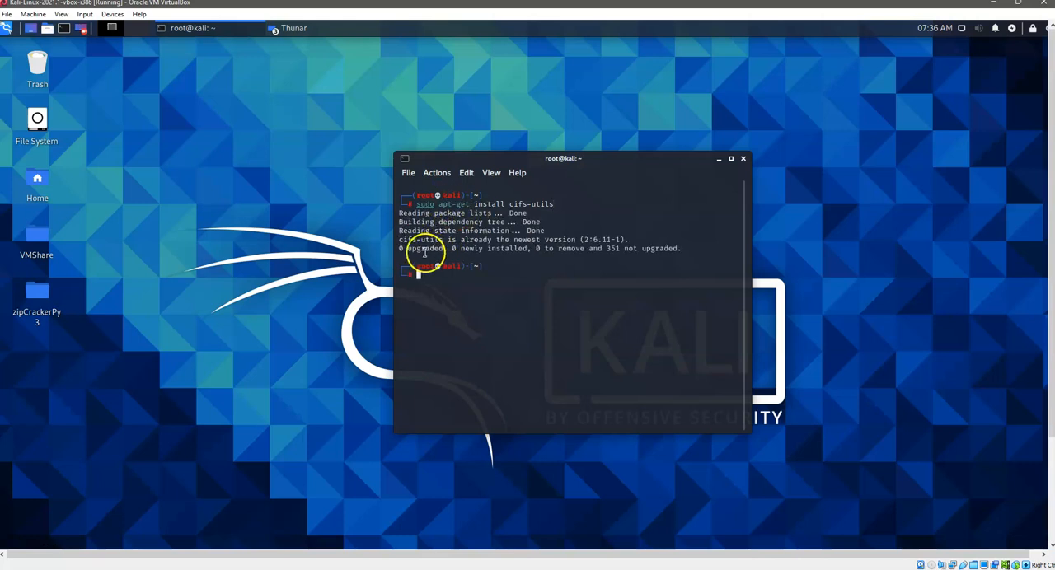
mouse_move(449, 222)
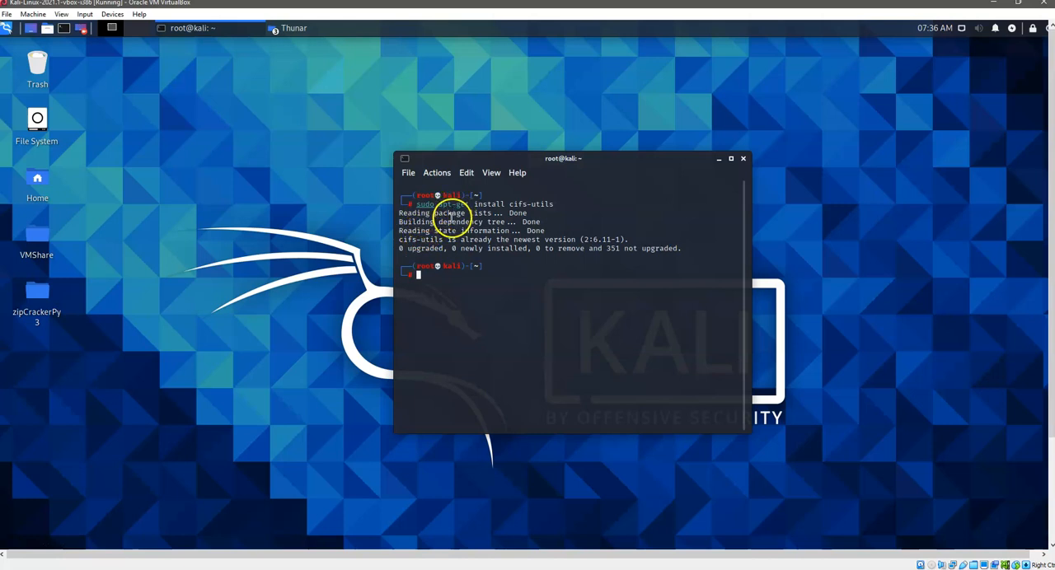
mouse_move(462, 239)
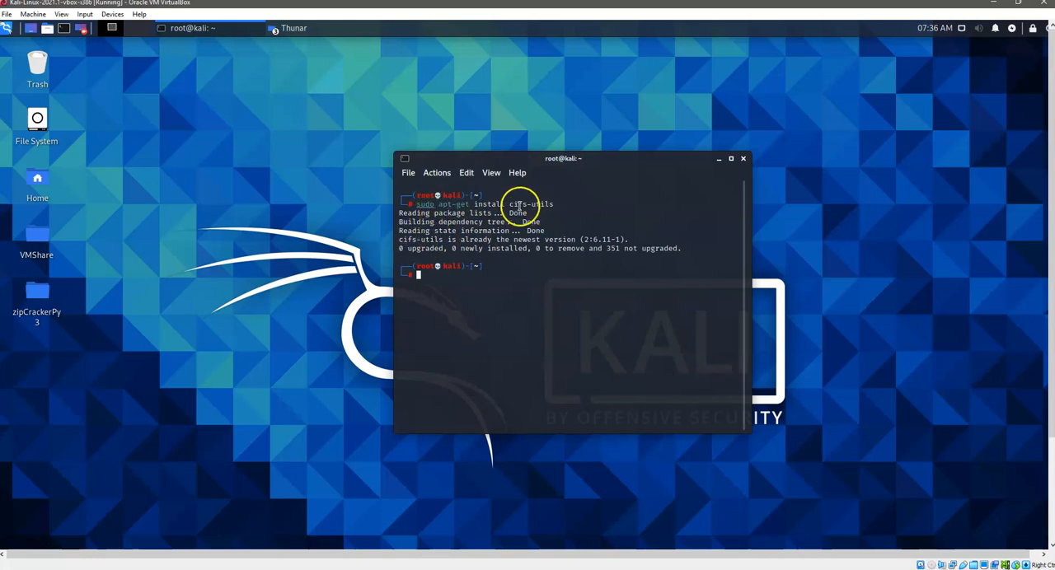
mouse_move(395, 239)
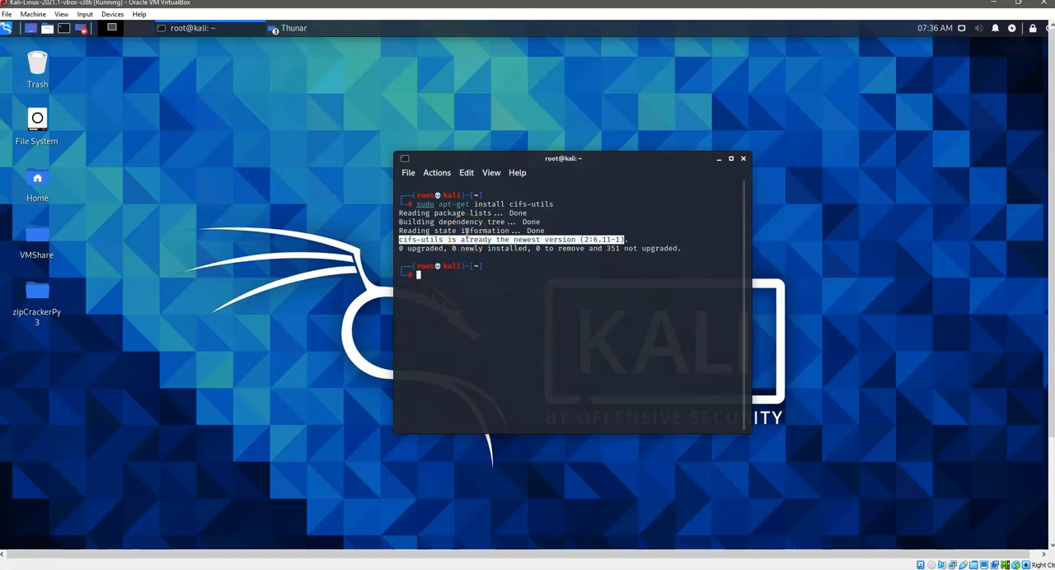
mouse_move(358, 260)
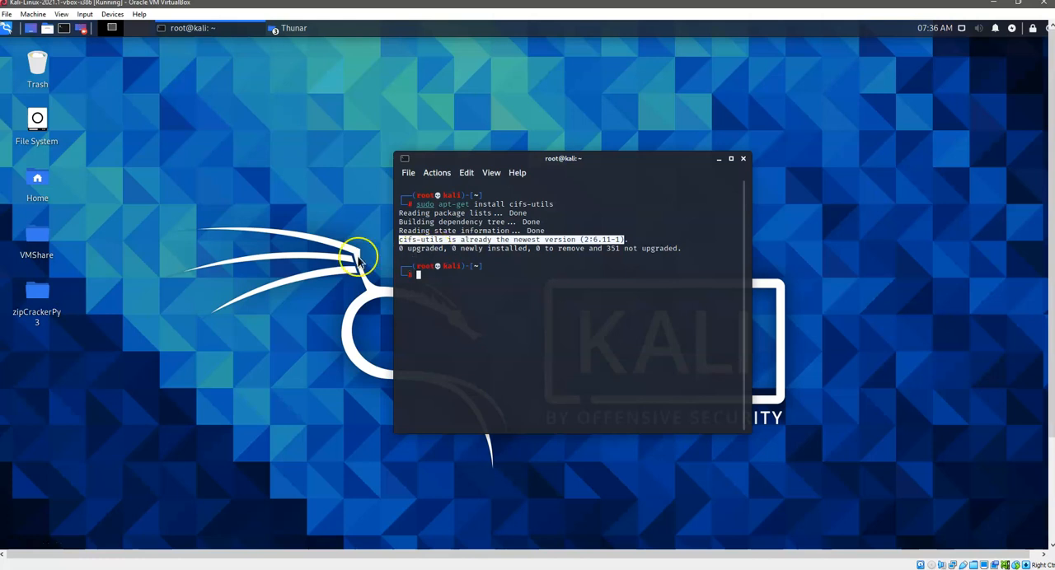
mouse_move(428, 224)
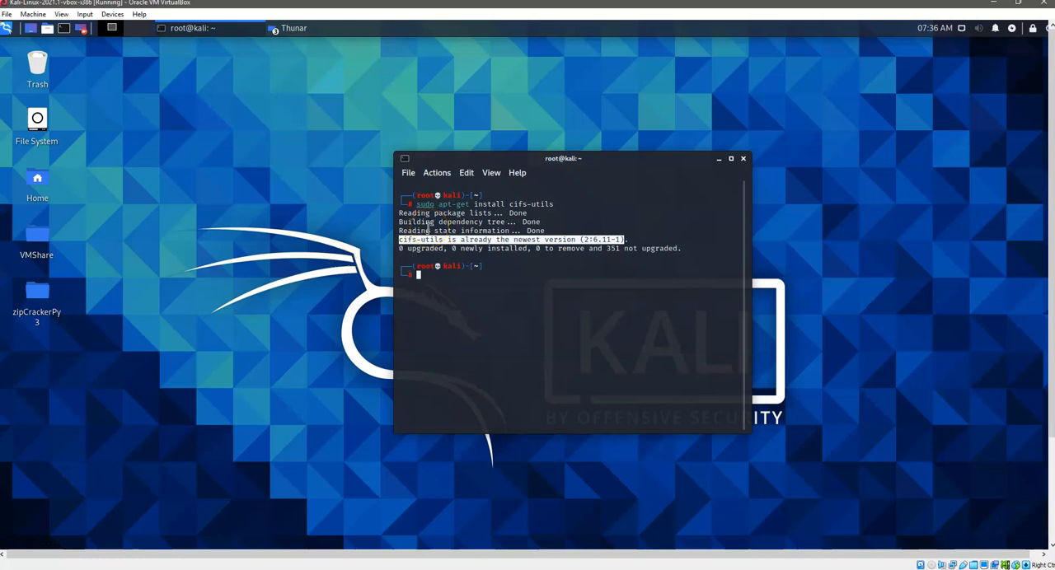
mouse_move(217, 229)
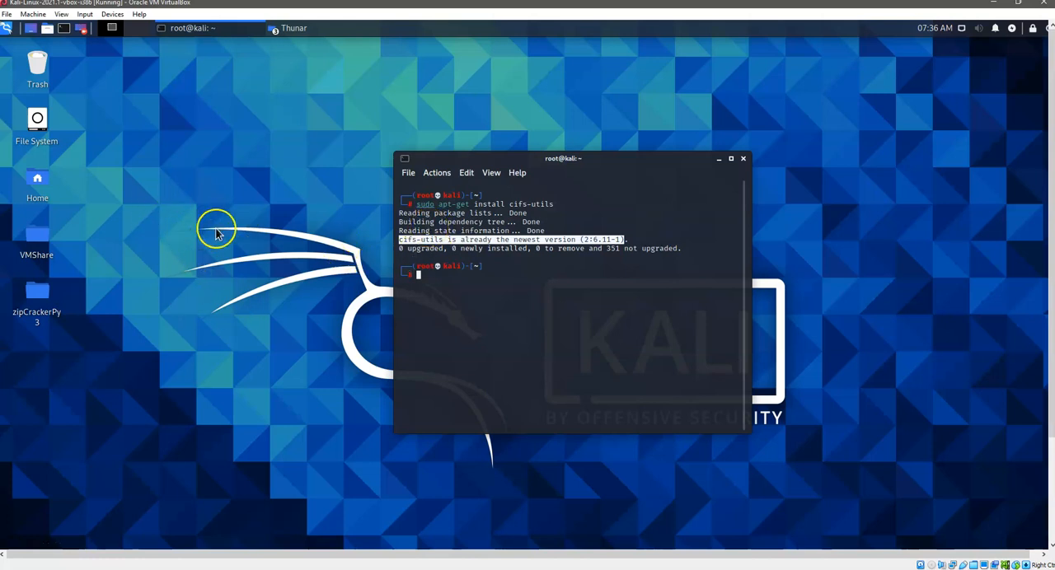
mouse_move(216, 232)
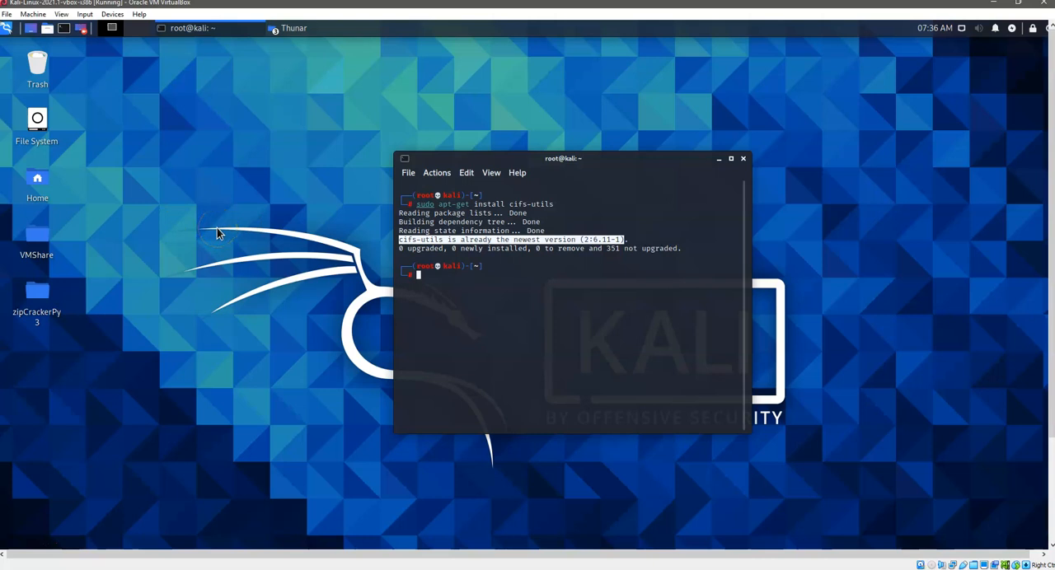
mouse_move(202, 216)
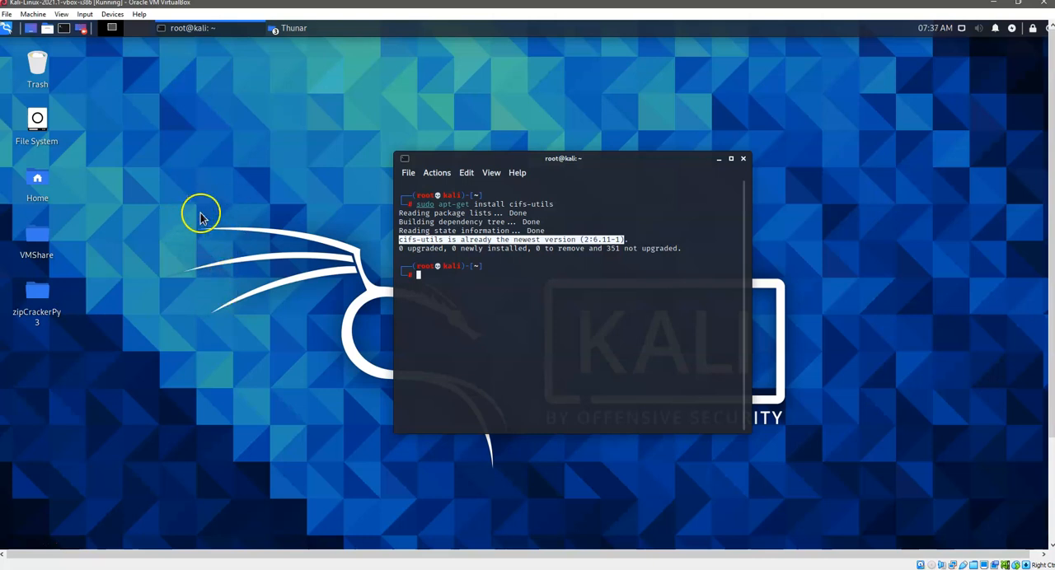
mouse_move(234, 187)
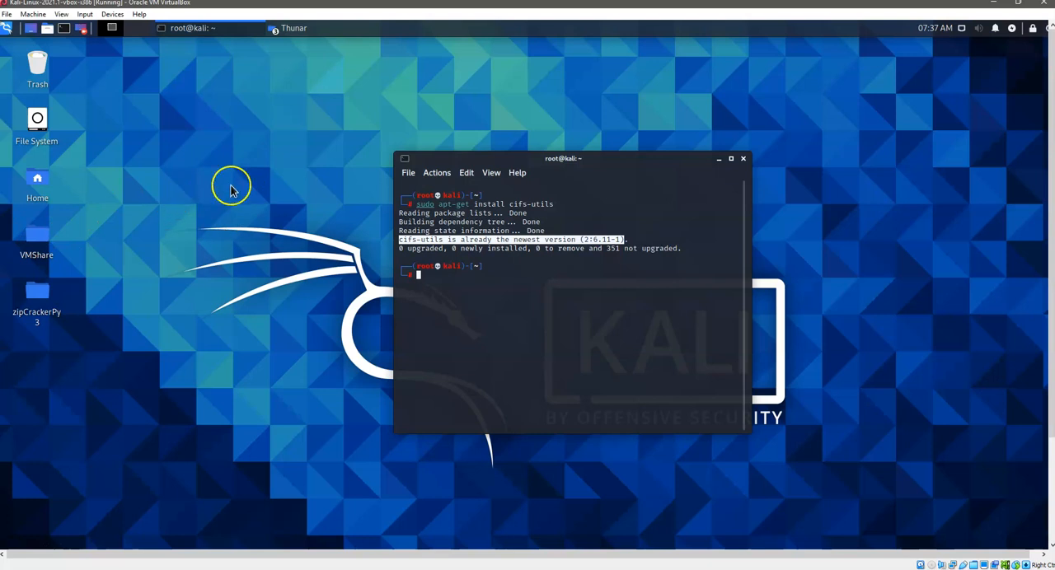
mouse_move(650, 207)
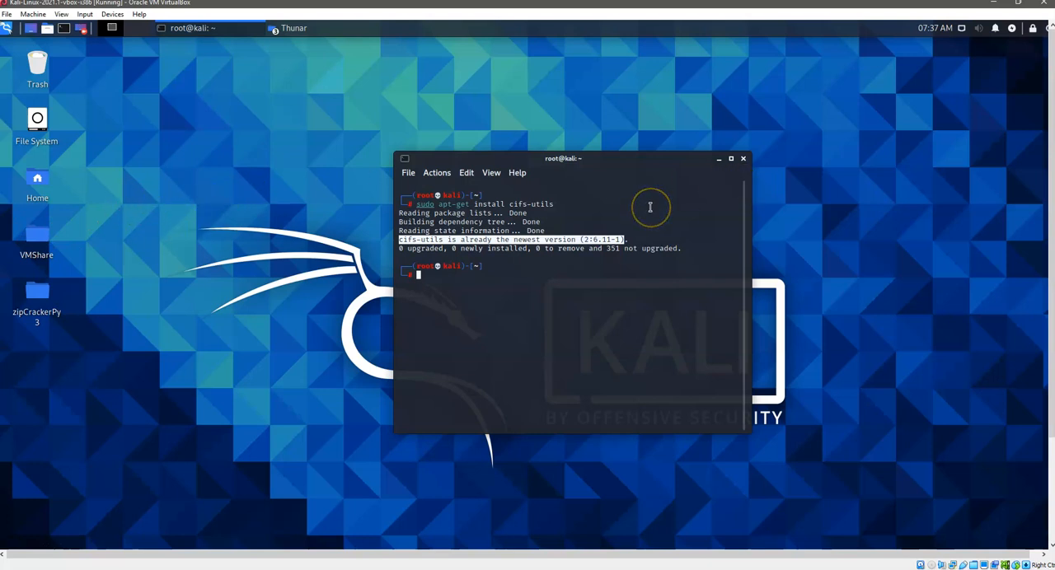
mouse_move(650, 207)
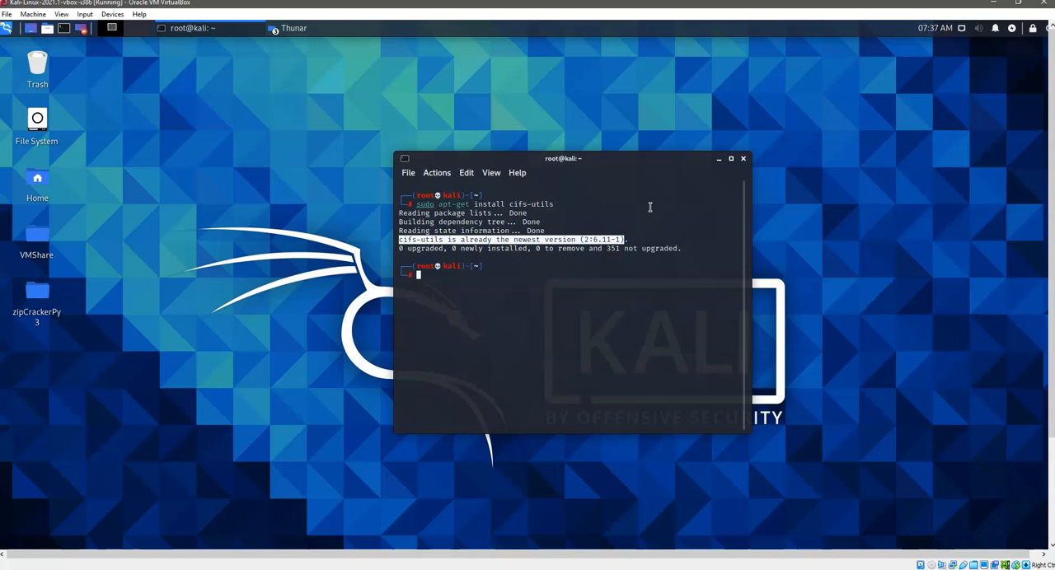
mouse_move(33, 543)
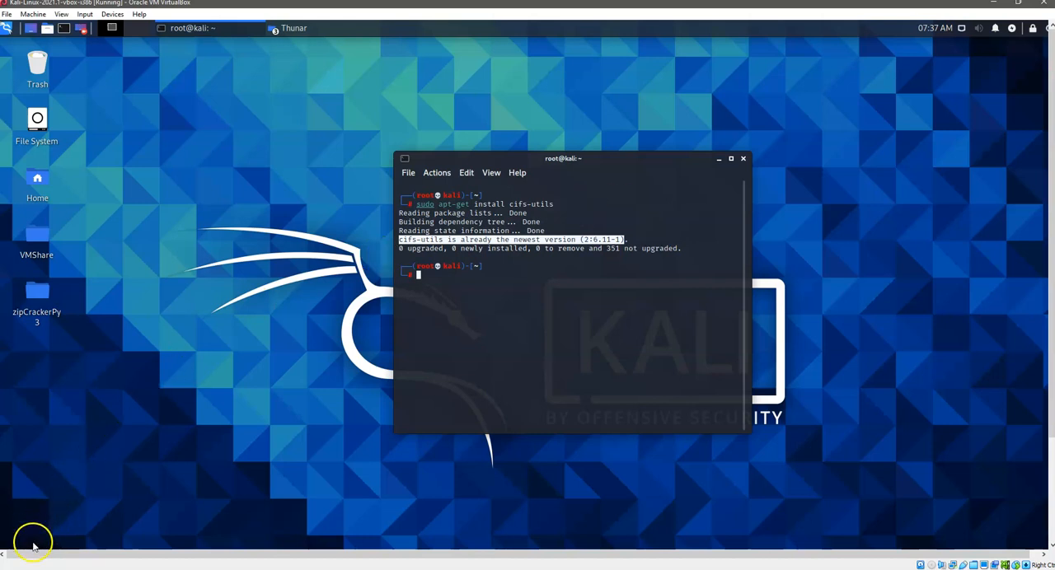
mouse_move(26, 550)
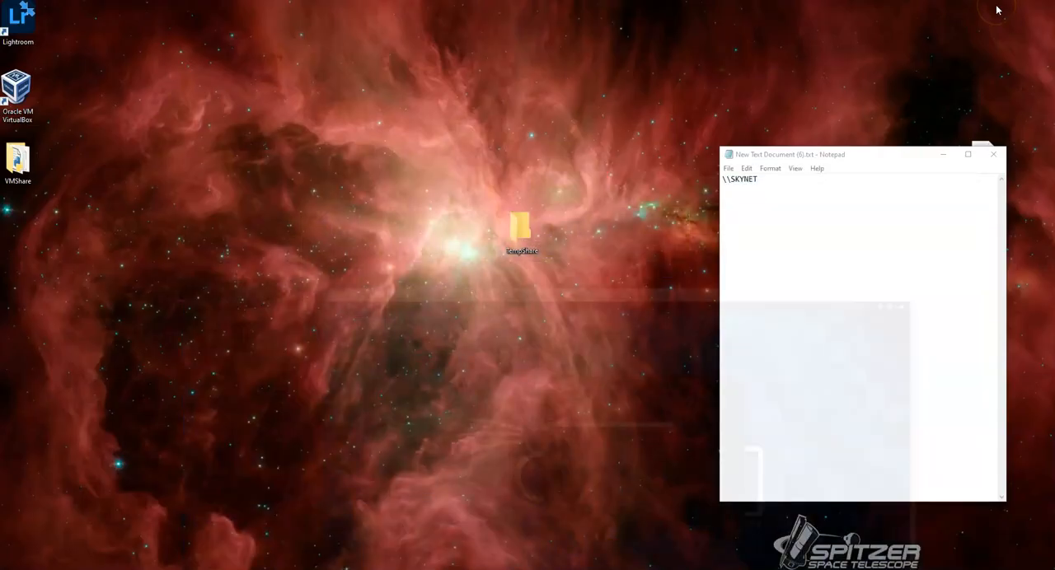
left_click(521, 234)
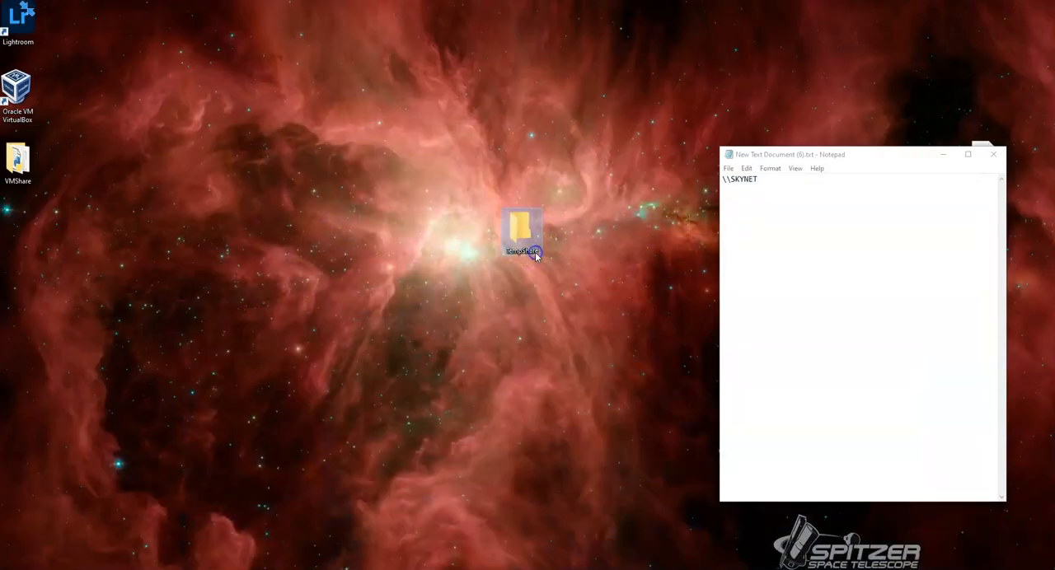
right_click(521, 230)
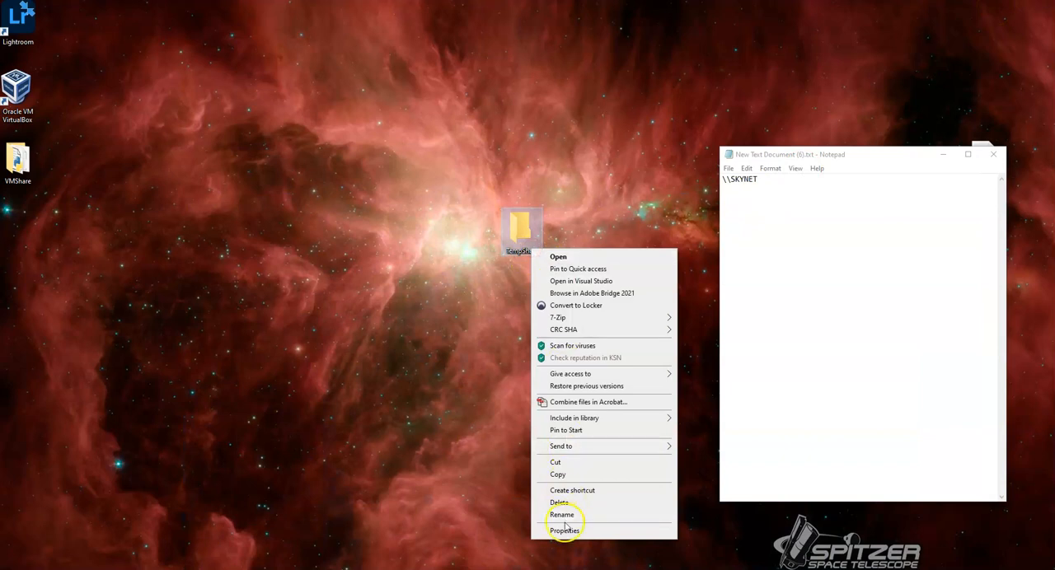
left_click(562, 514)
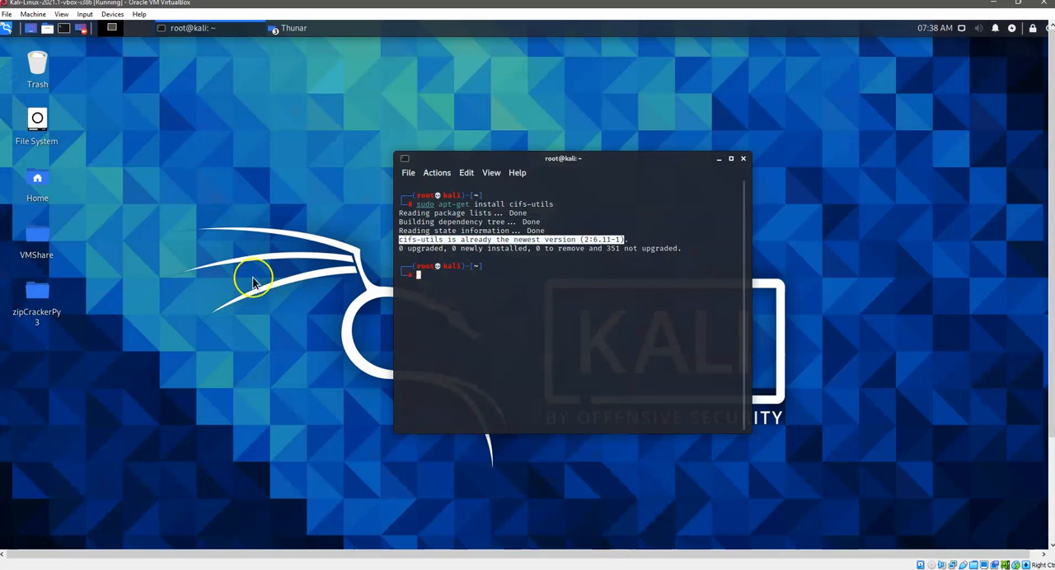
Create a folder named TempShare on the Kali desktop
right_click(256, 282)
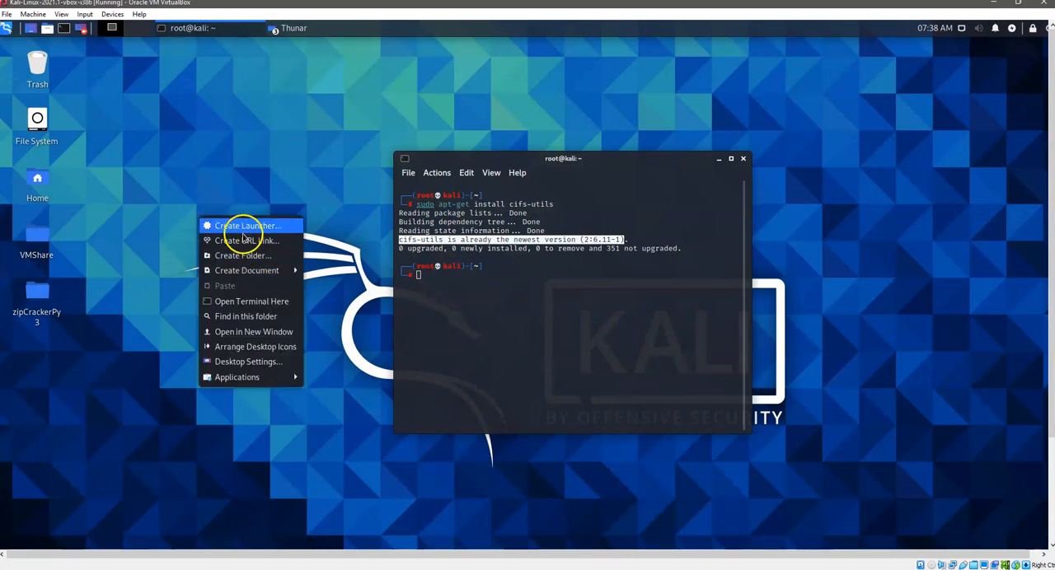
left_click(242, 255)
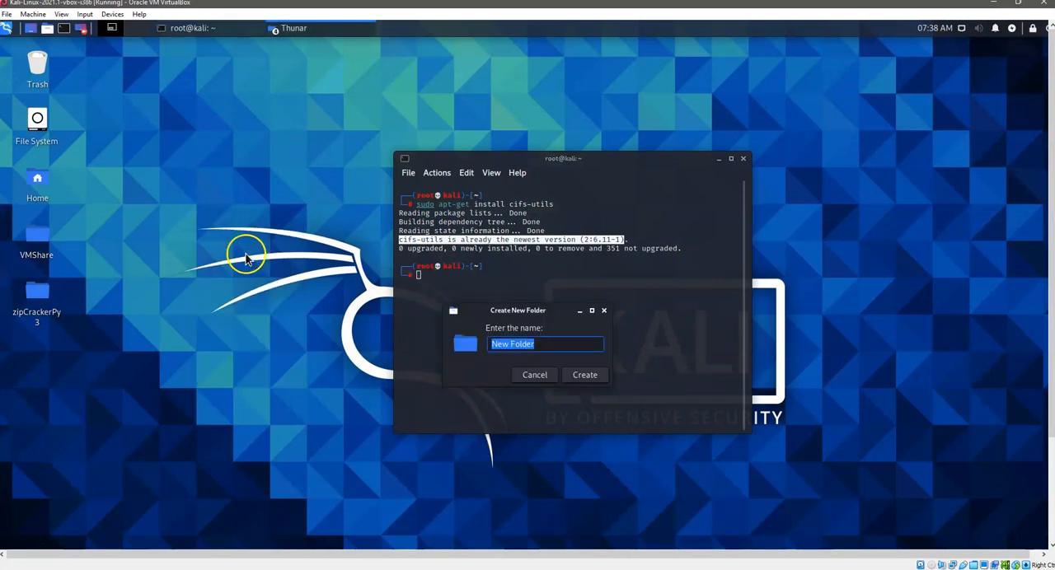
type("TempShare")
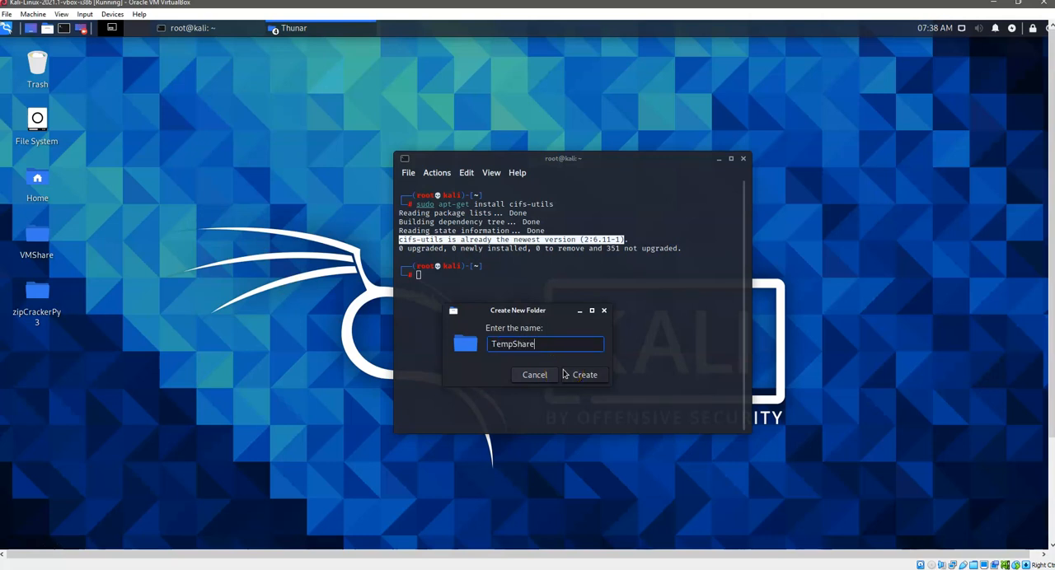
mouse_move(583, 375)
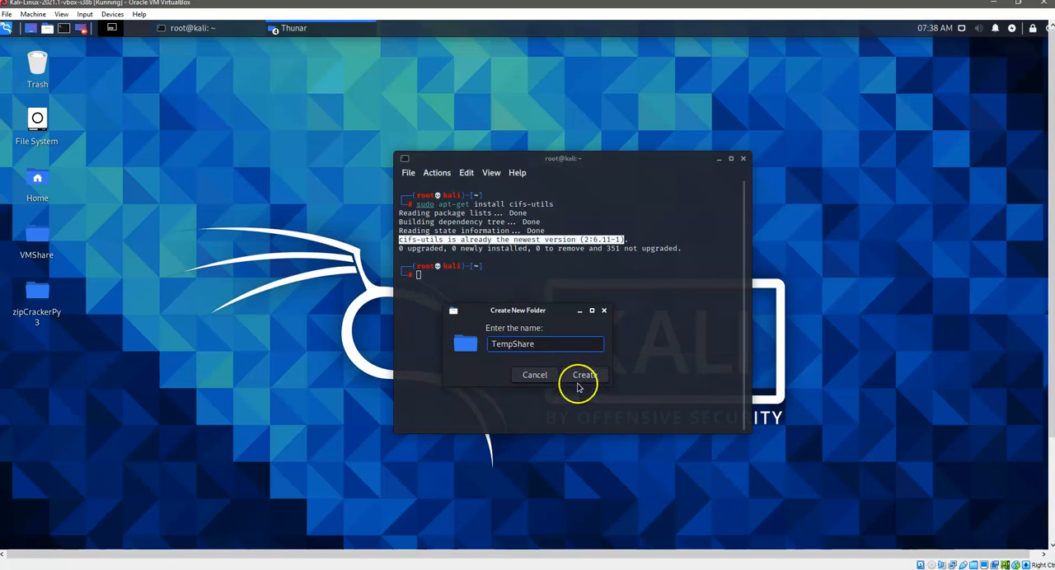
left_click(584, 375)
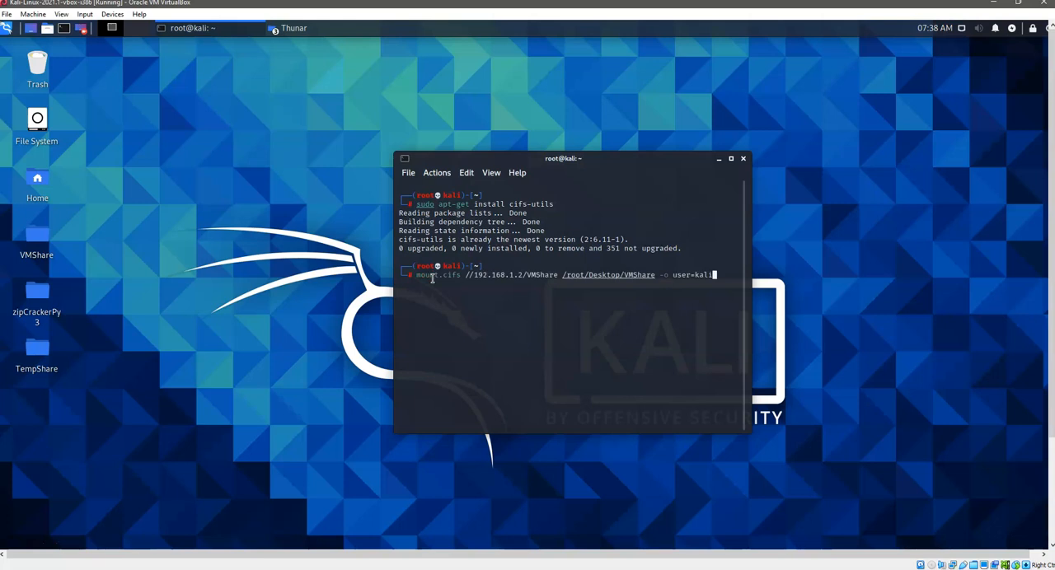
mouse_move(542, 274)
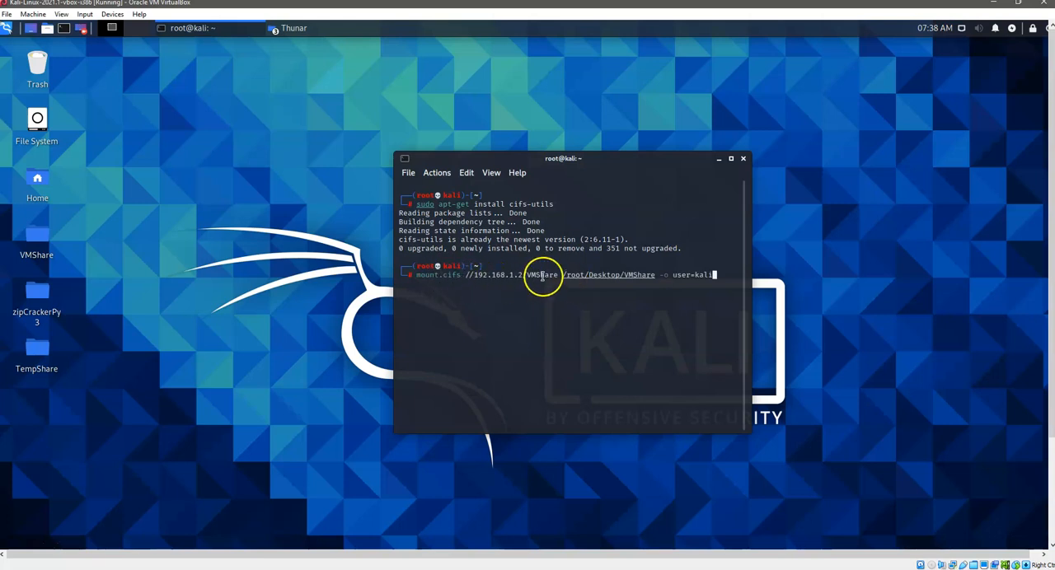
mouse_move(452, 276)
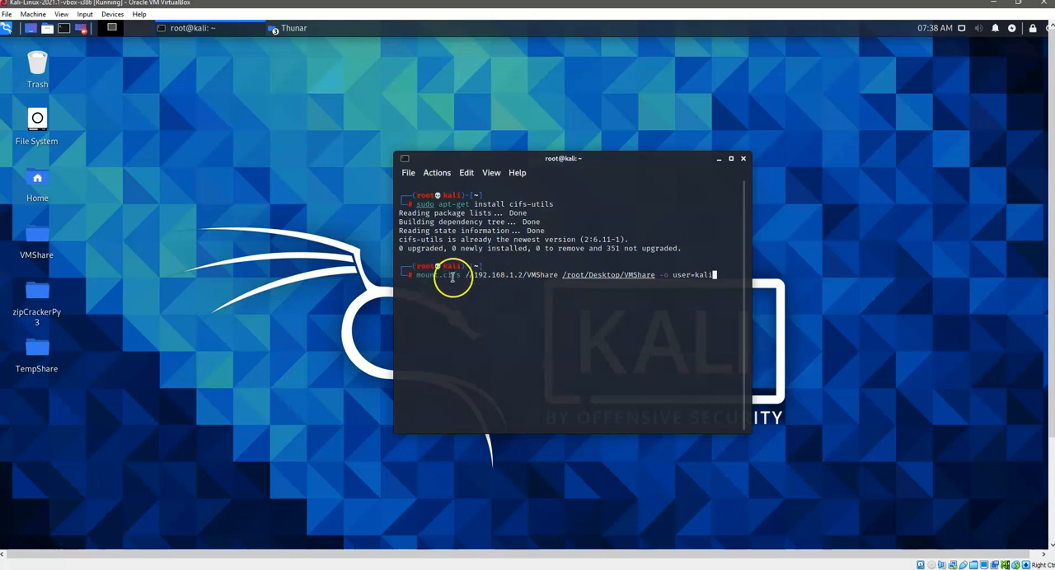
mouse_move(517, 275)
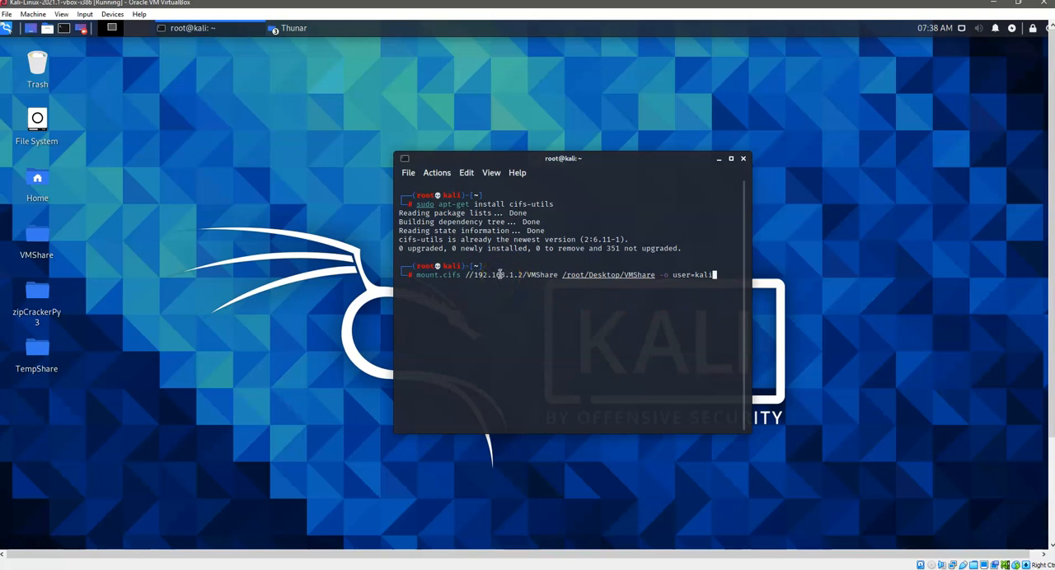
mouse_move(833, 251)
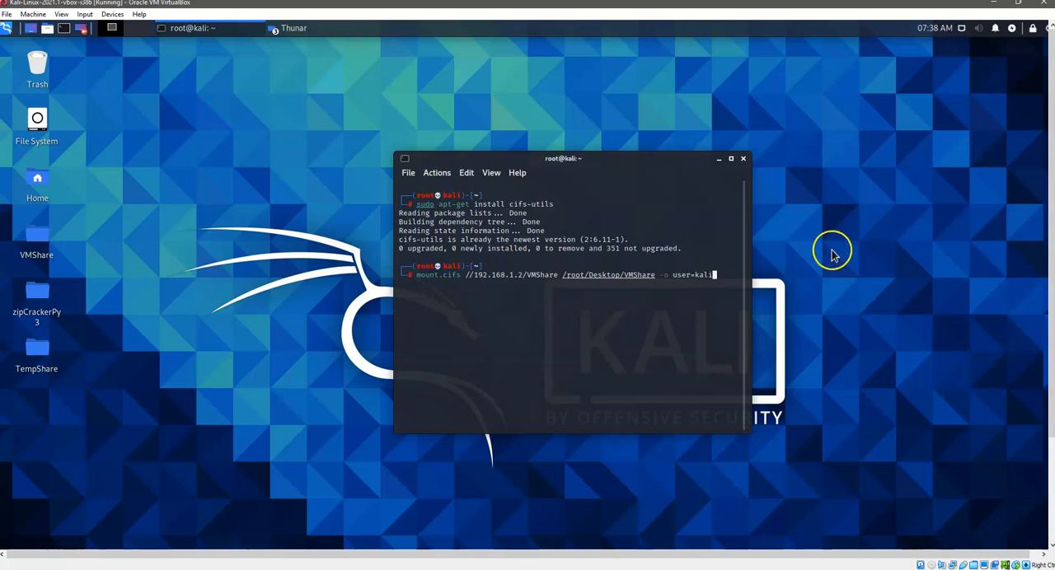
mouse_move(993, 6)
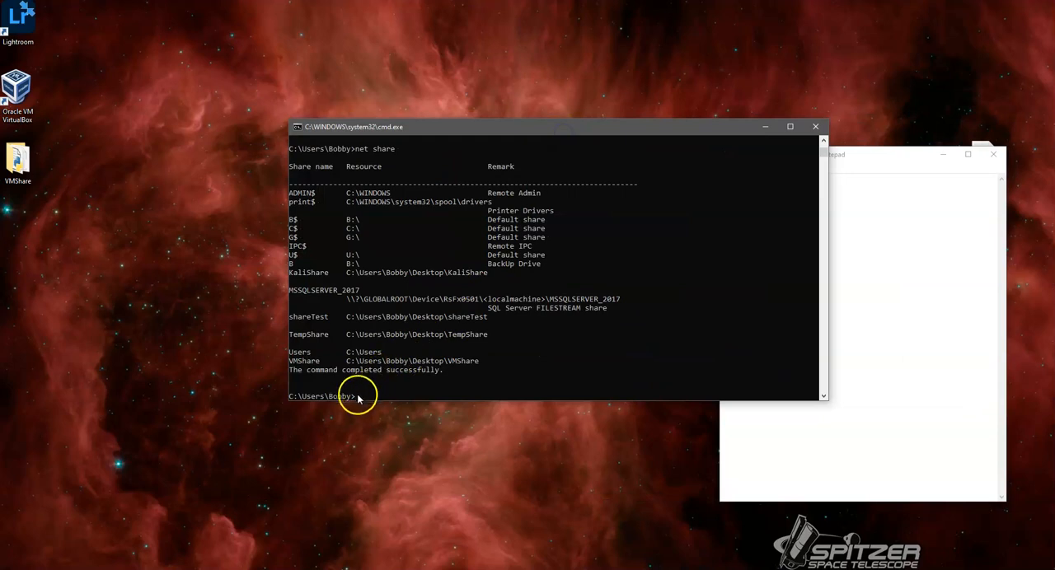
Run ipconfig and scroll up to find the Ethernet adapter IPv4 address 192.168.1.2
type("ipc")
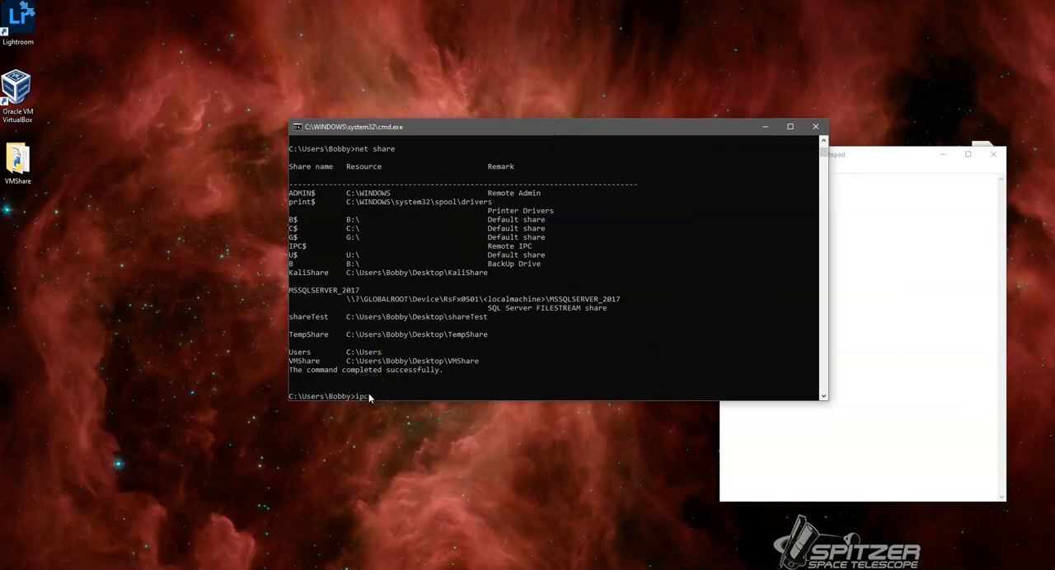
key("Return")
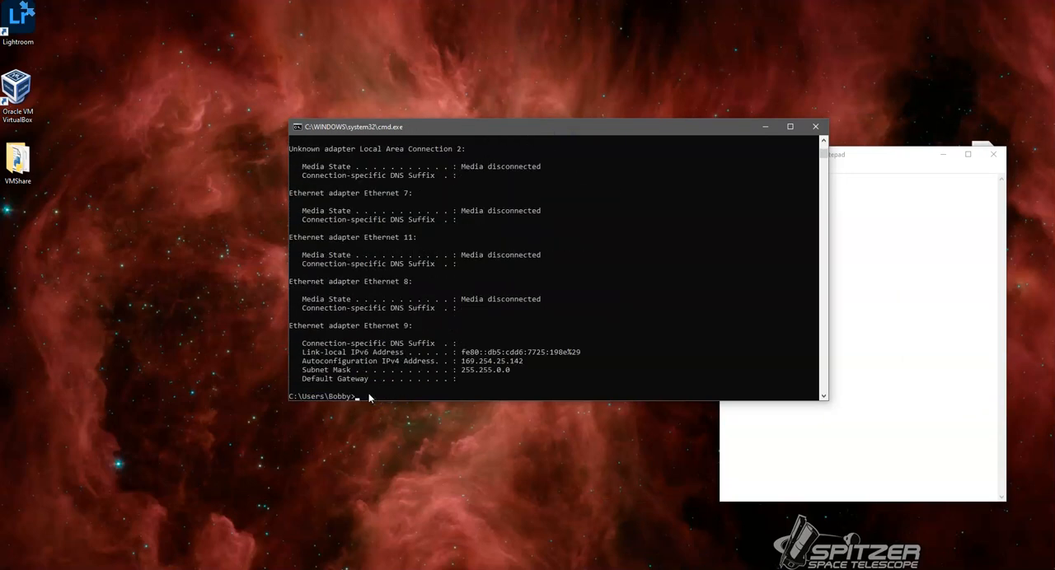
mouse_move(450, 191)
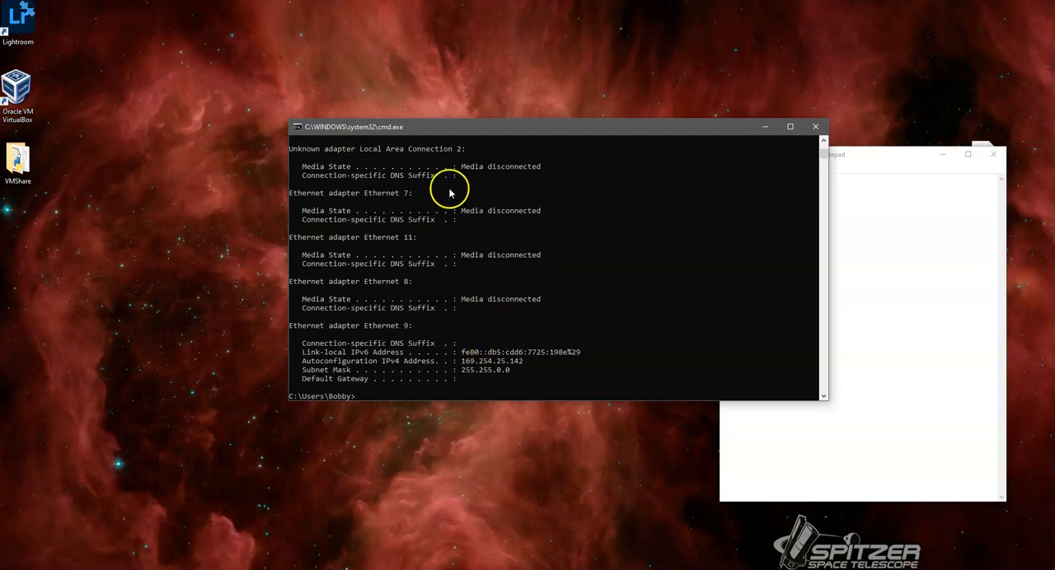
scroll("up", 3)
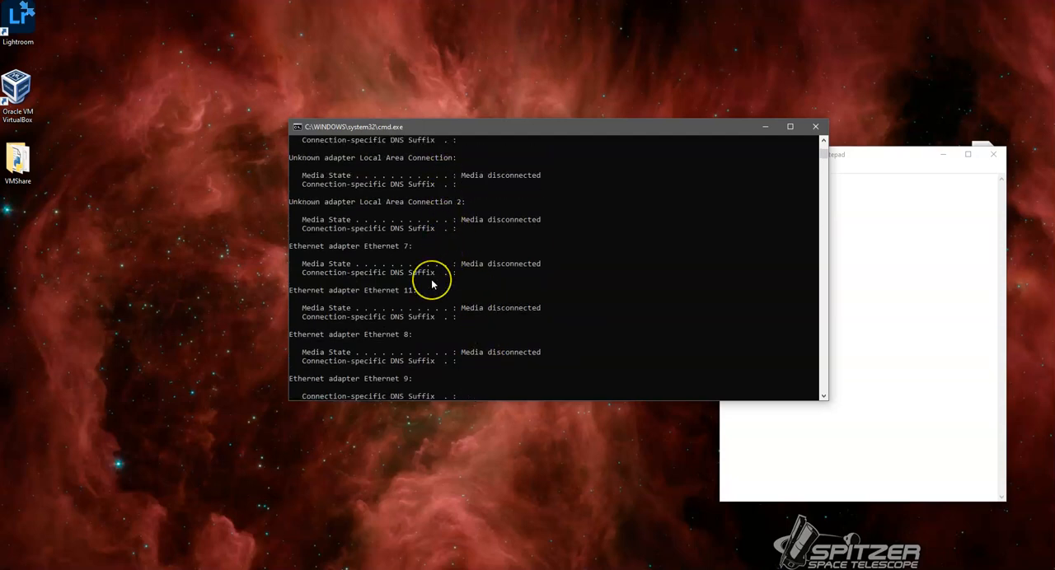
scroll("up", 3)
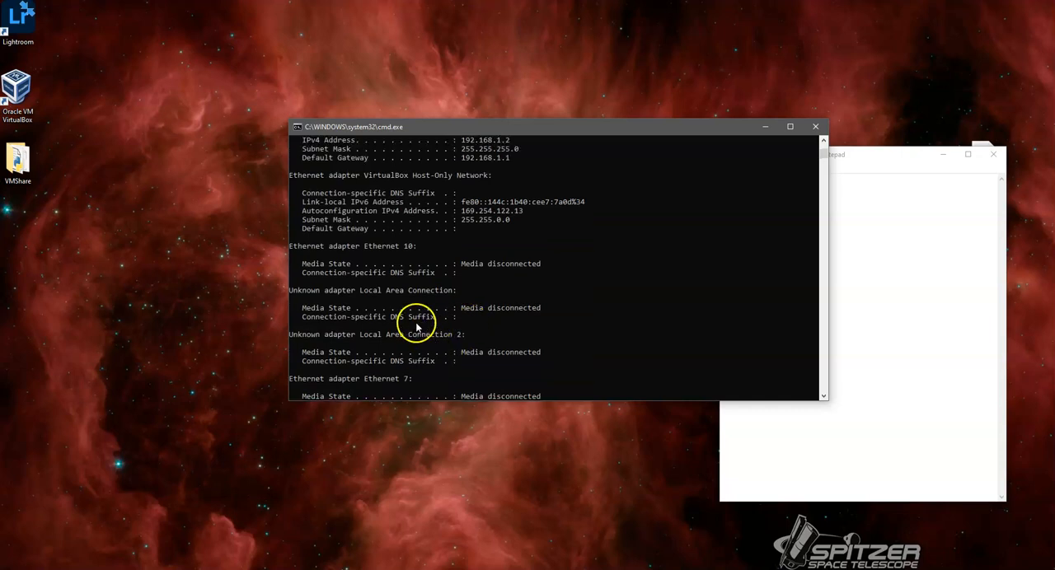
scroll("up", 3)
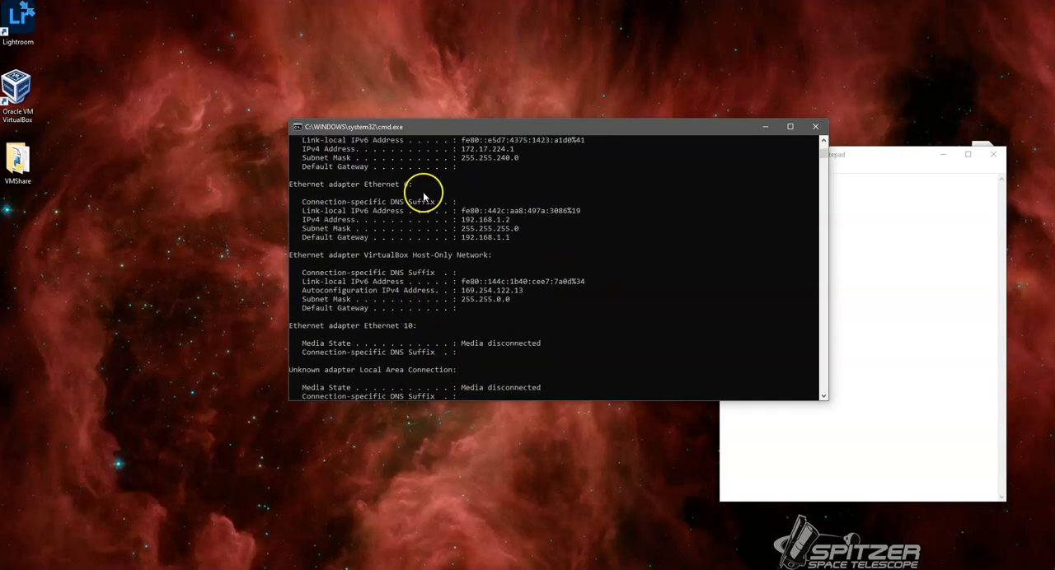
mouse_move(485, 222)
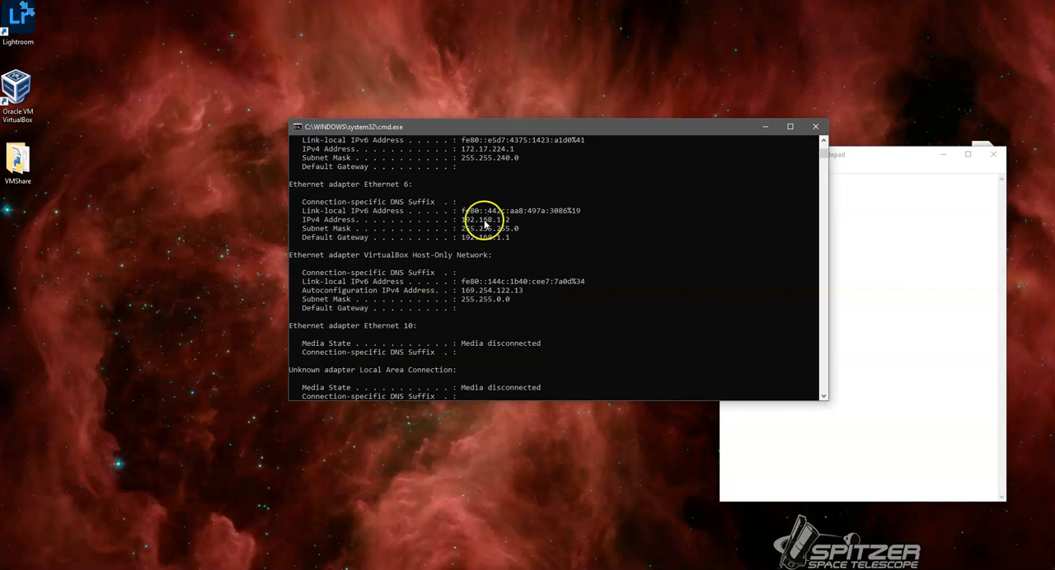
mouse_move(507, 220)
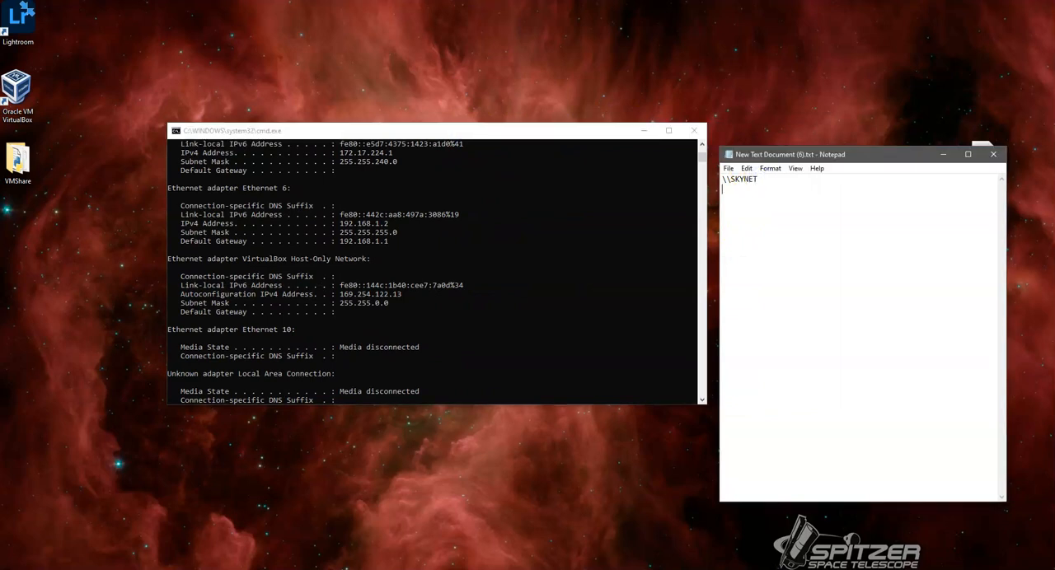
Add the line 'IP 192.168.1.2' beneath \\SKYNET in the Notepad notes
type("Ip")
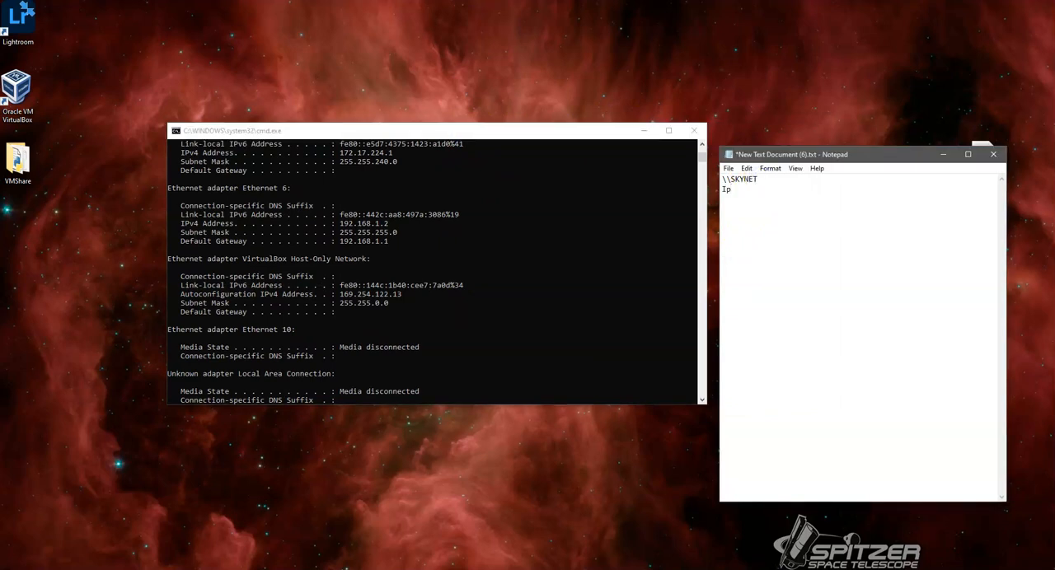
type("P")
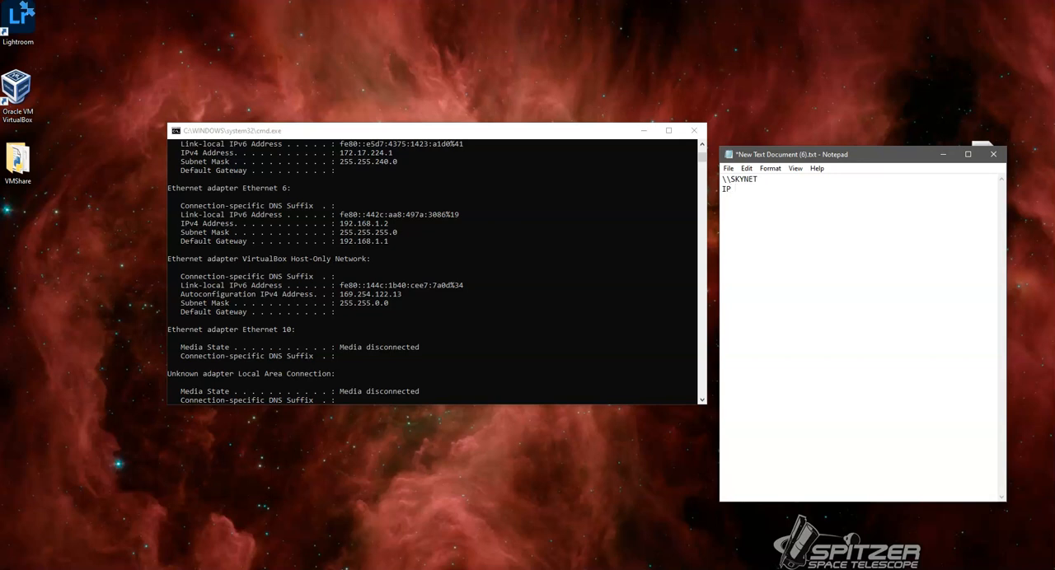
type("192.1")
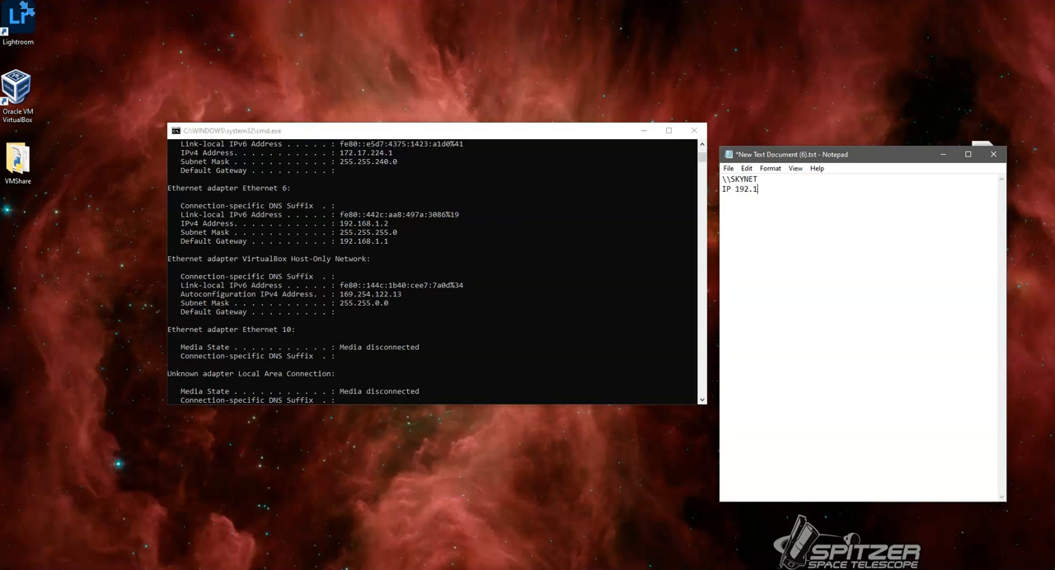
type("68.1.2")
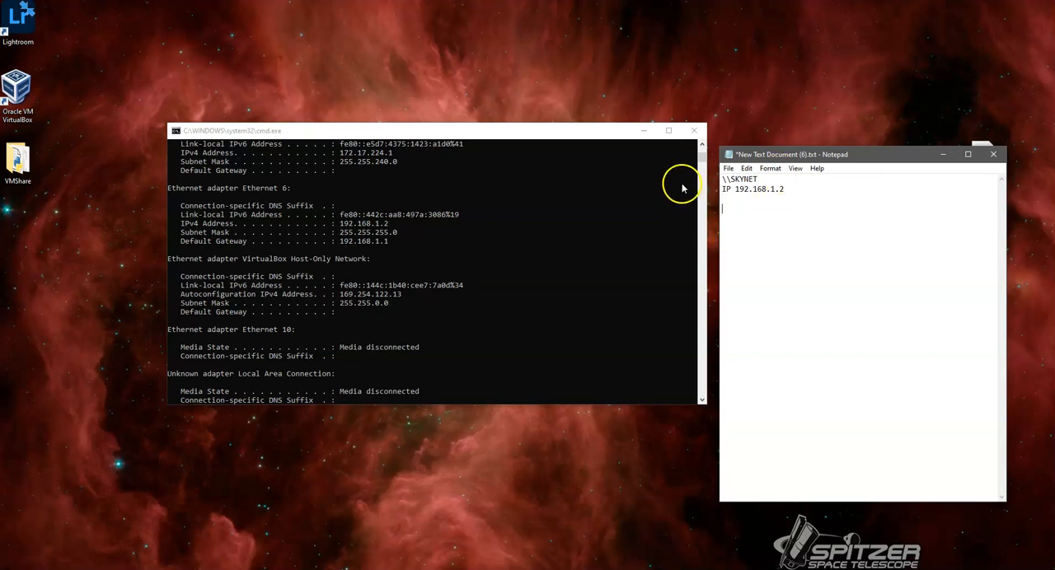
mouse_move(357, 270)
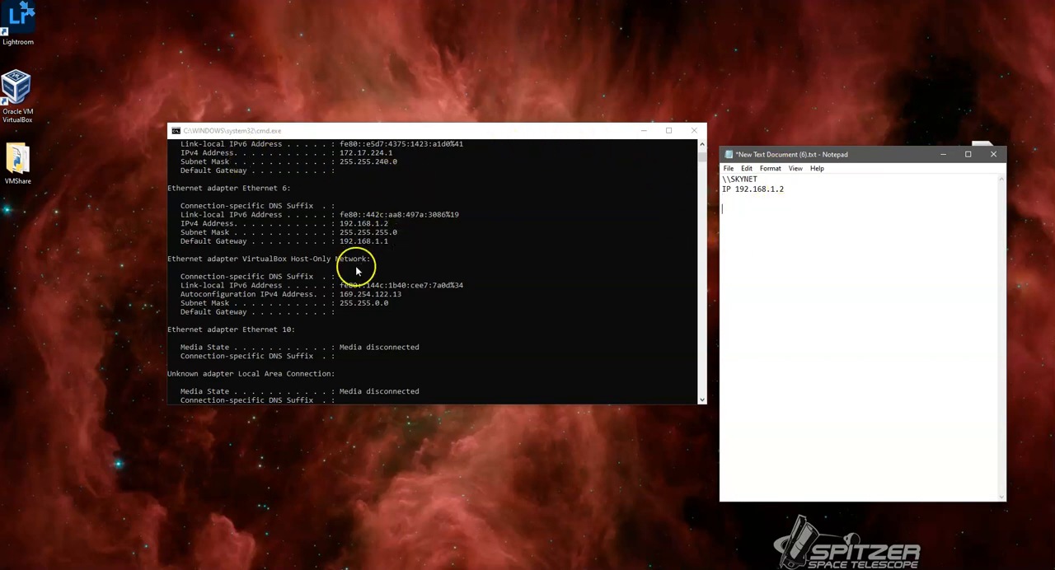
mouse_move(534, 137)
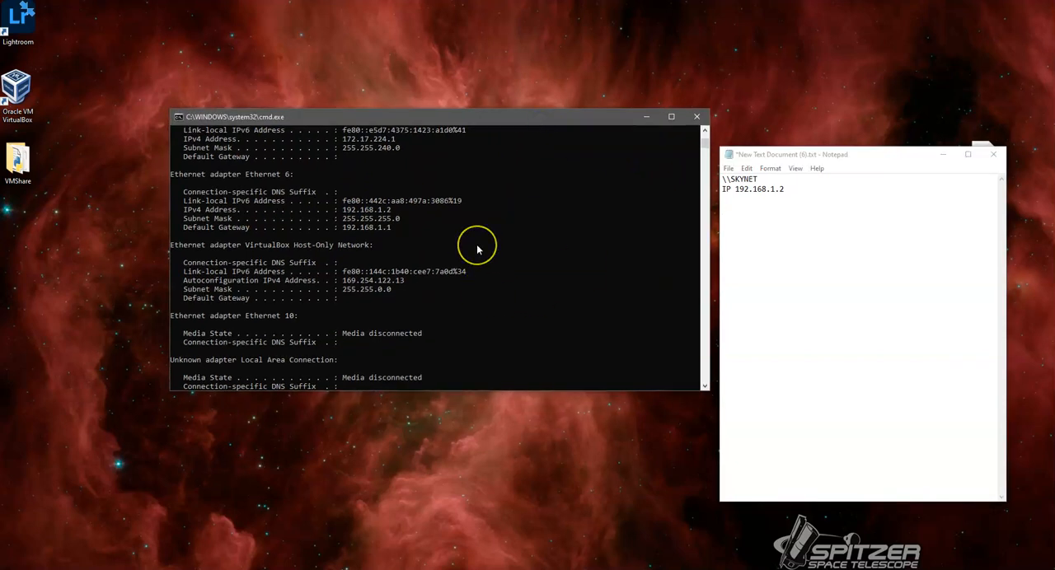
mouse_move(479, 251)
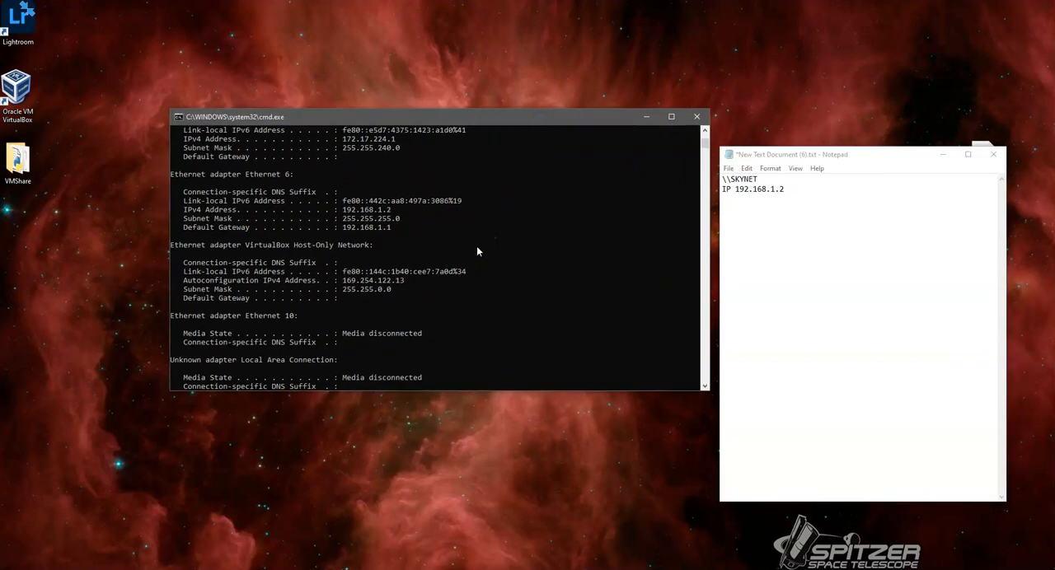
mouse_move(367, 534)
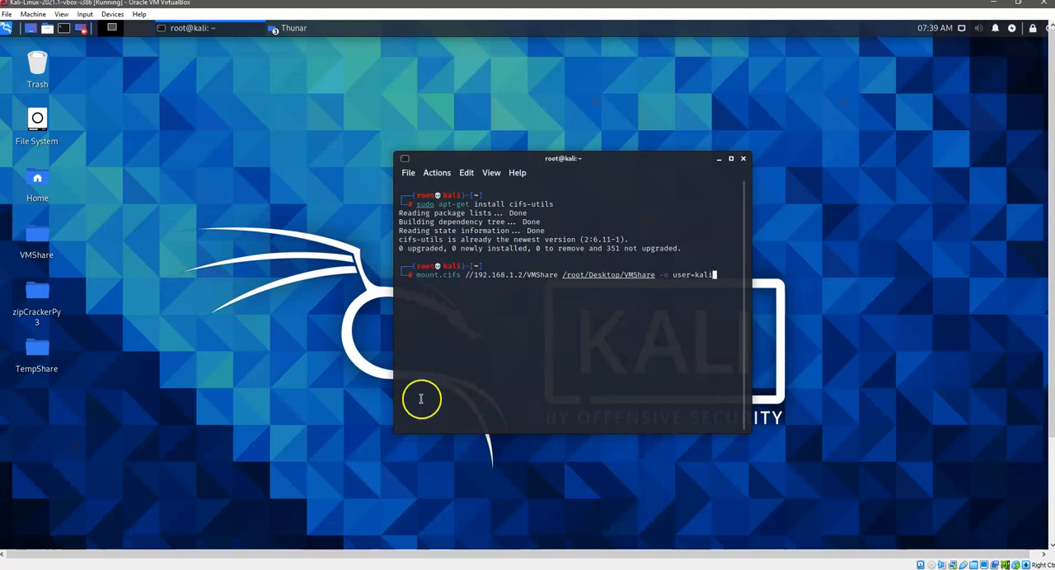
mouse_move(507, 281)
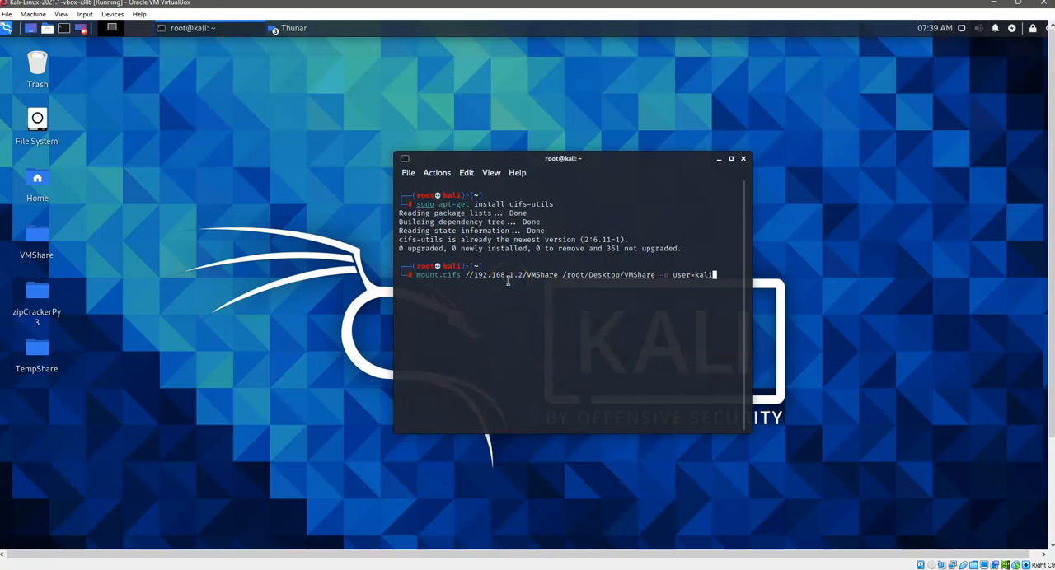
mouse_move(508, 276)
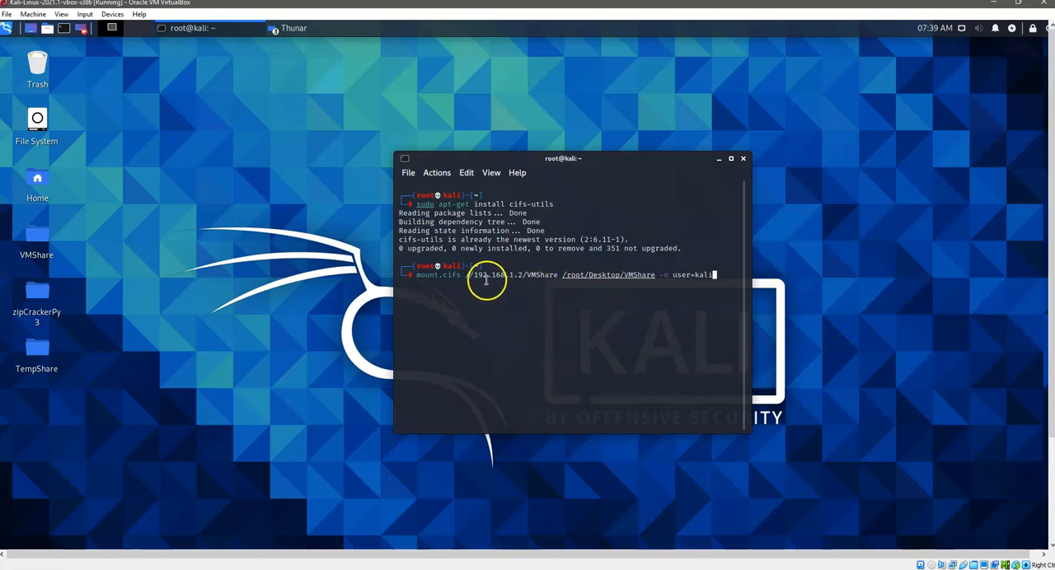
mouse_move(454, 283)
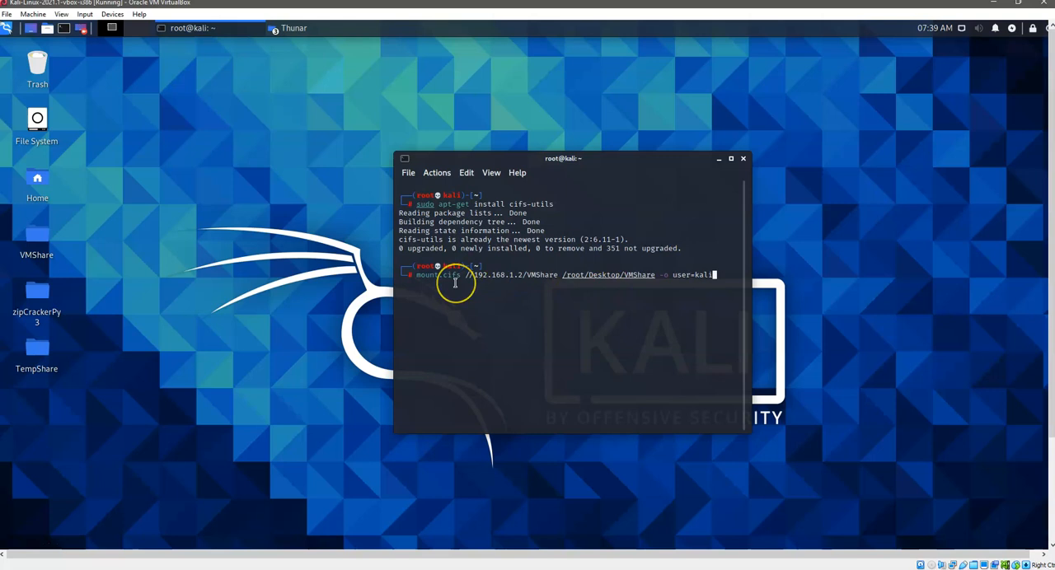
mouse_move(455, 283)
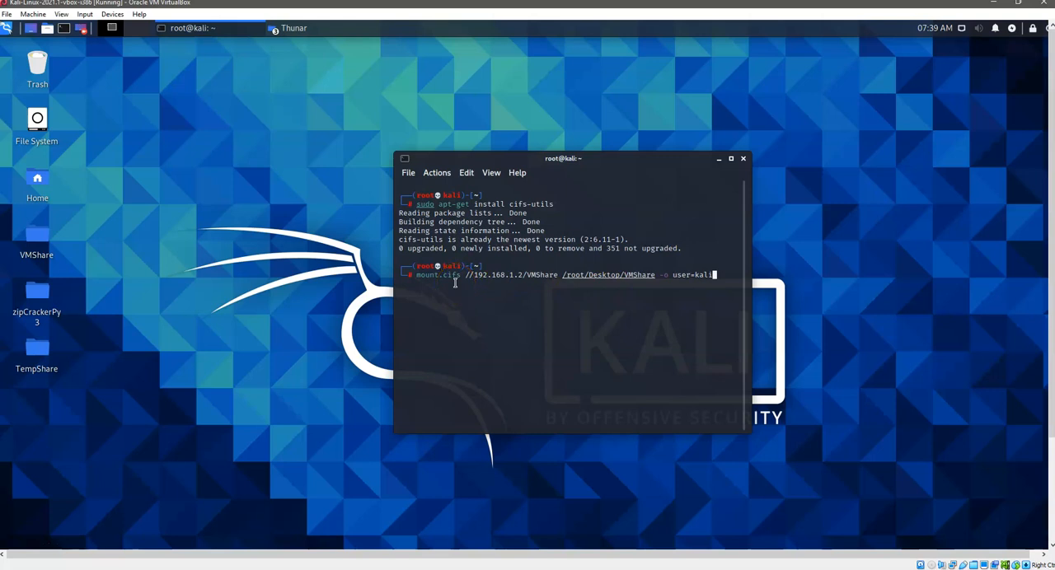
mouse_move(474, 280)
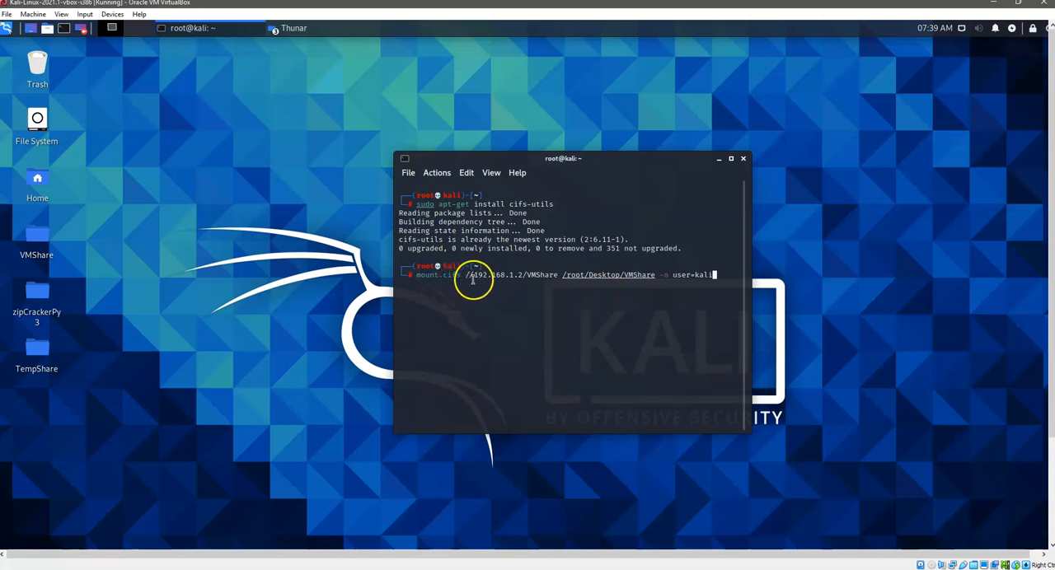
mouse_move(516, 278)
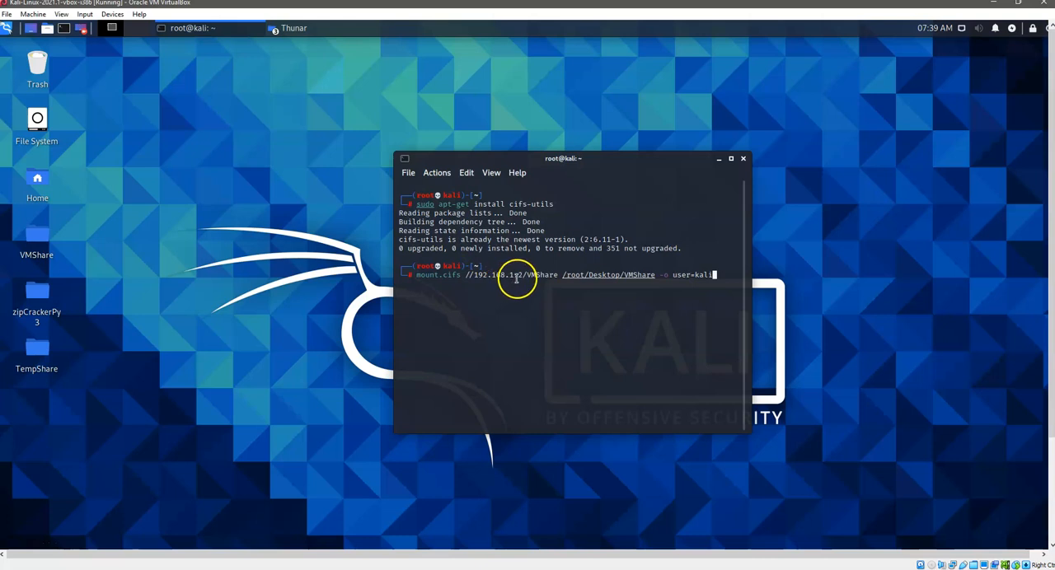
mouse_move(979, 20)
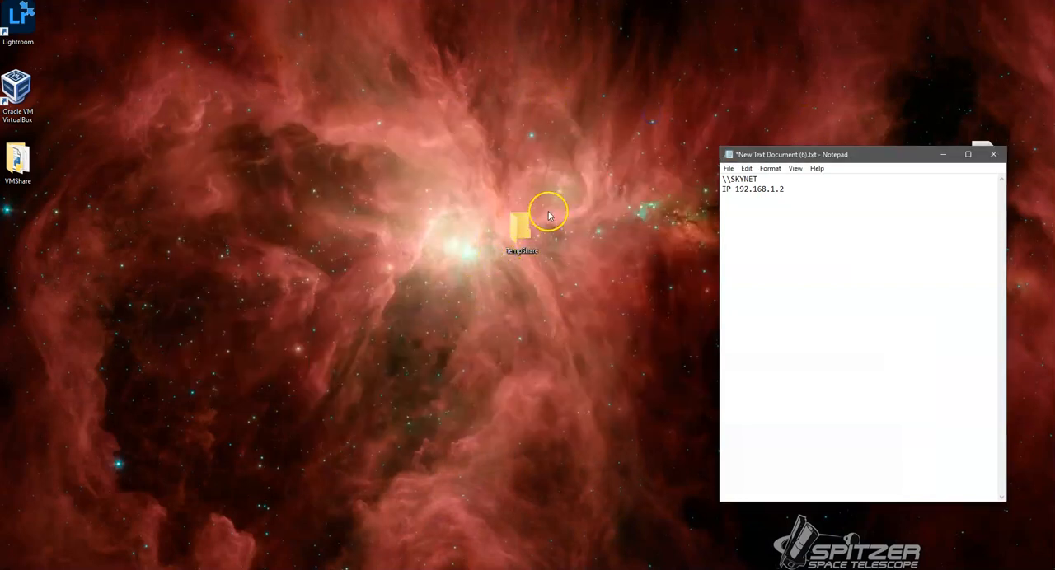
mouse_move(527, 231)
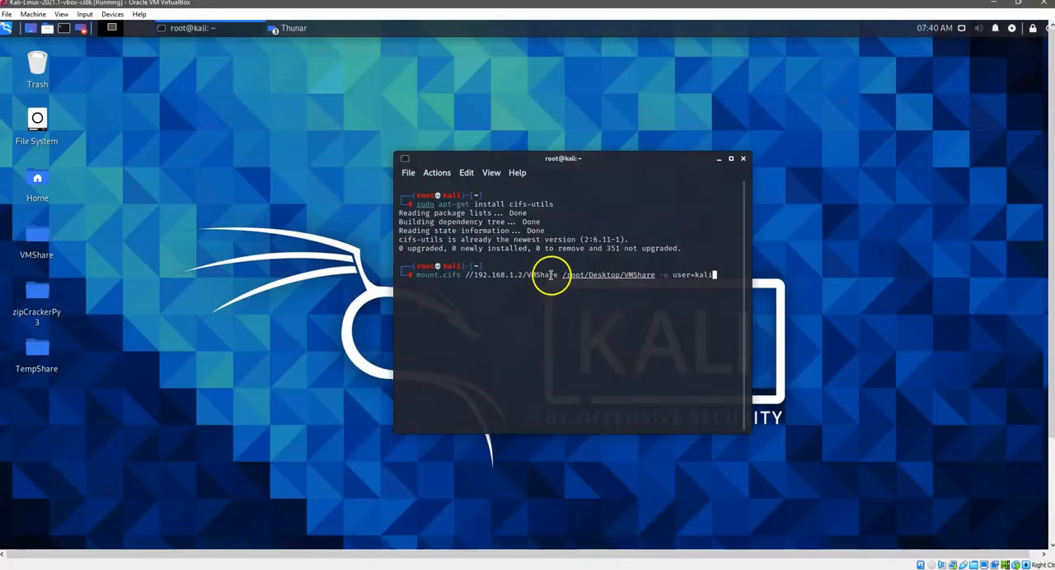
mouse_move(540, 274)
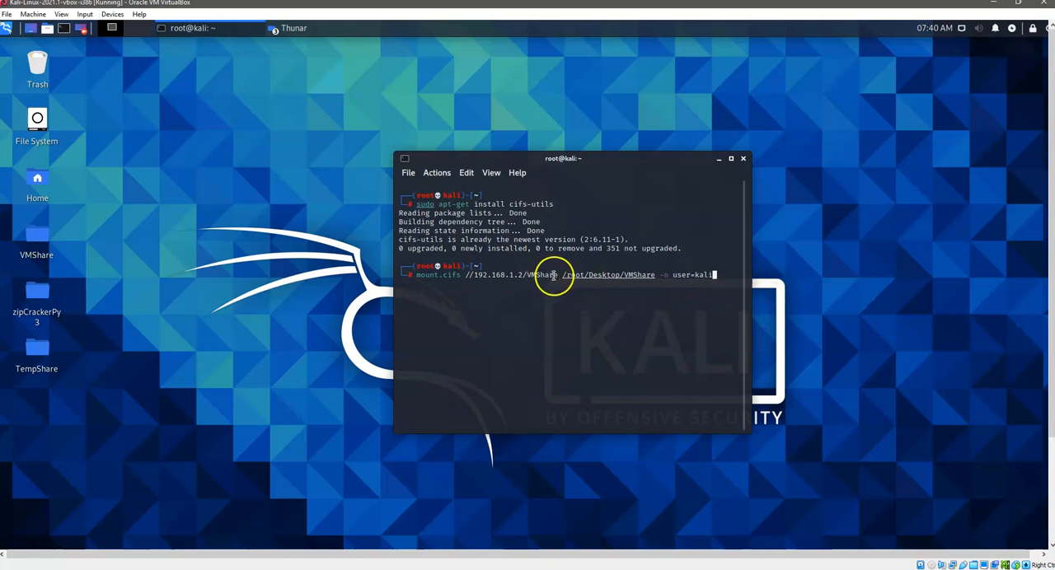
mouse_move(548, 277)
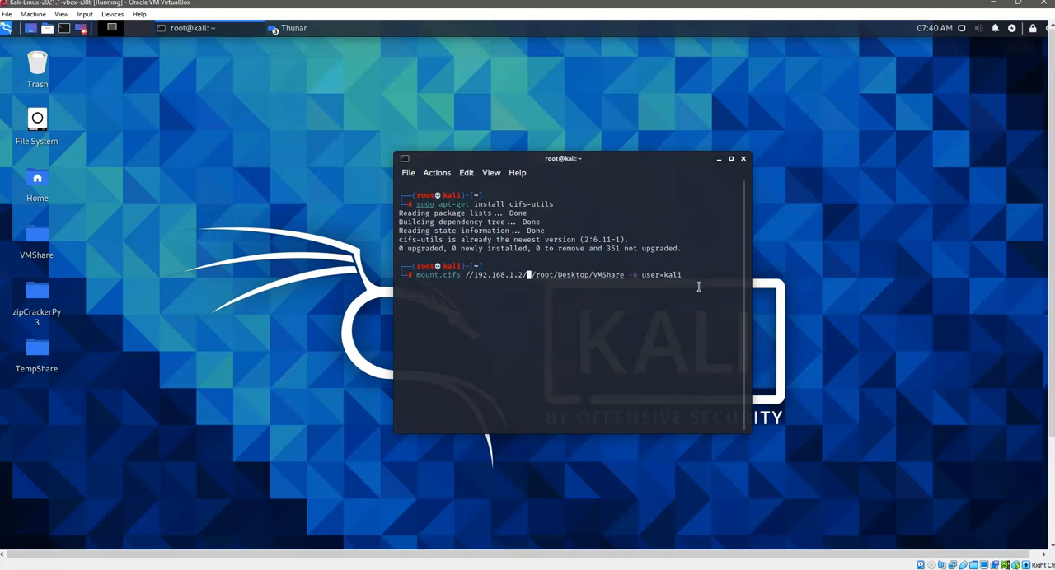
Change the mount.cifs command to mount //192.168.1.2/TempShare onto /root/Desktop/TempShare
type("TempShare")
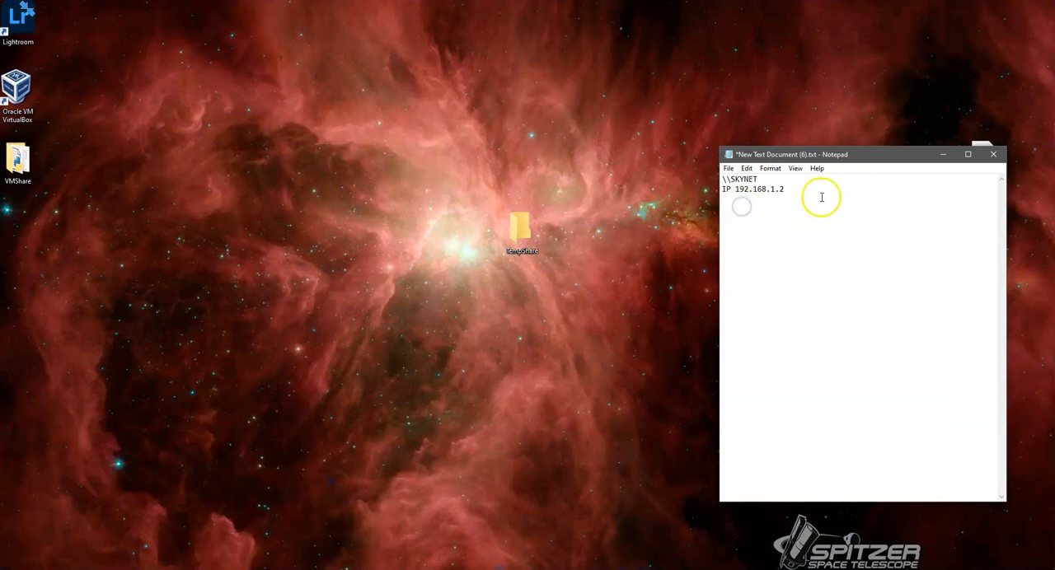
type("TempS")
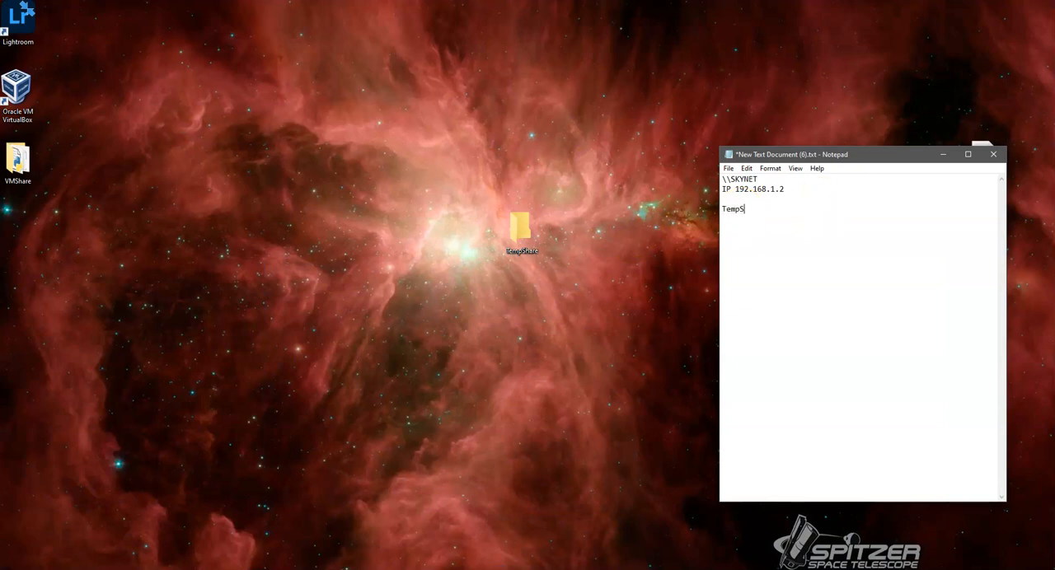
type("hare /root/Desktop/VMShare -o user=kali")
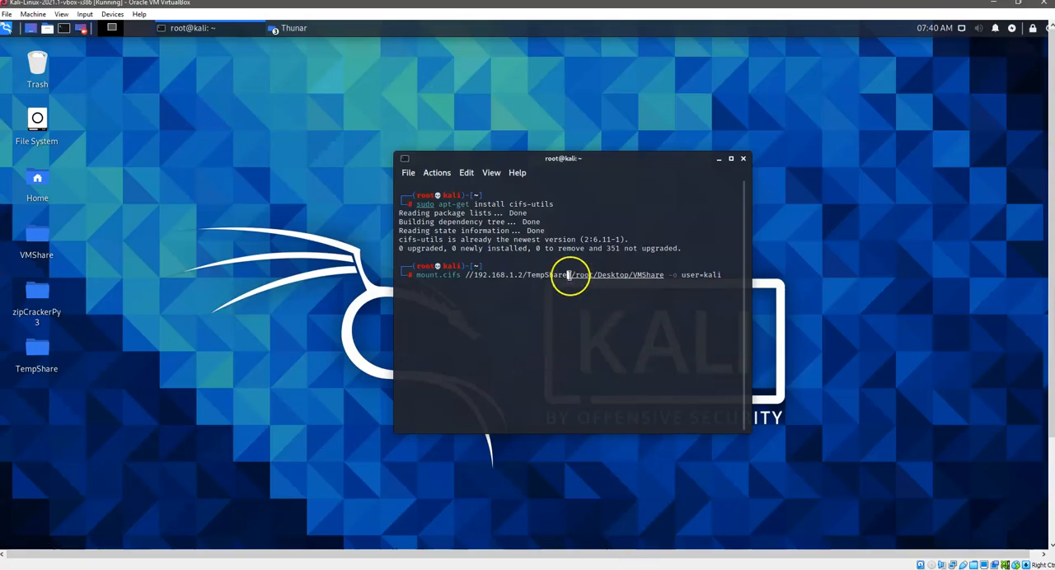
mouse_move(655, 274)
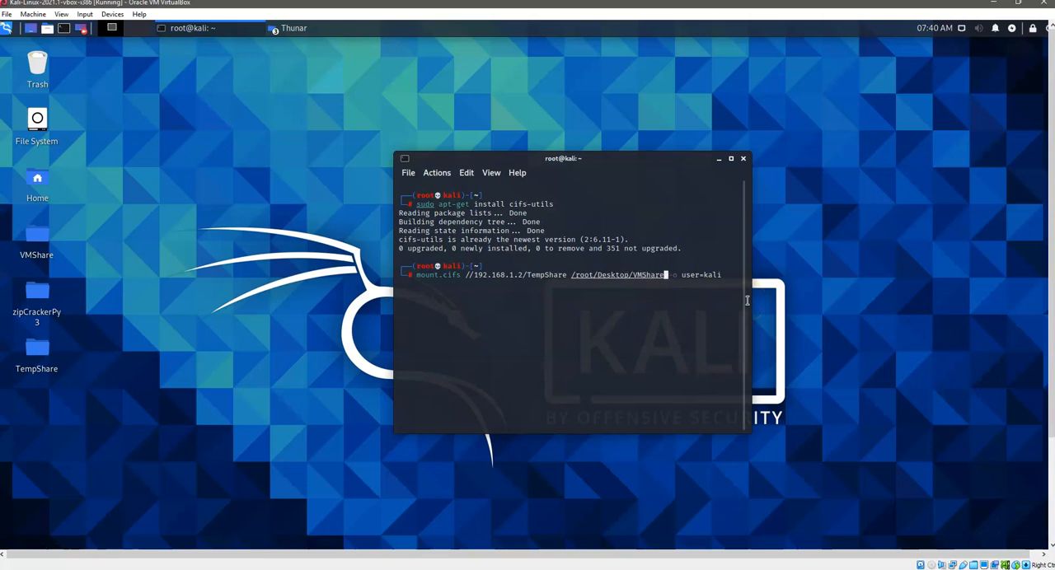
key("BackSpace")
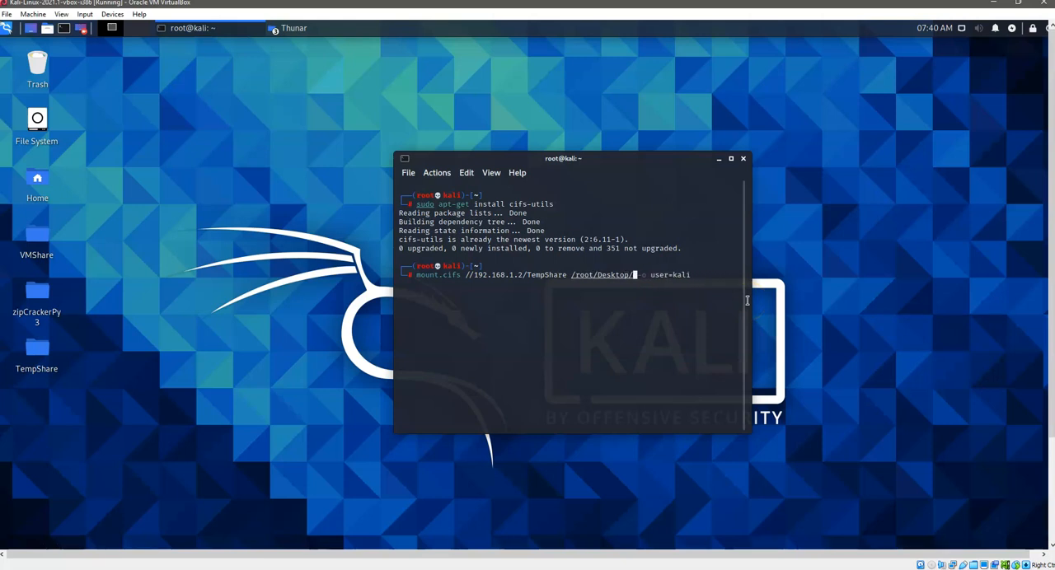
type("TempShare")
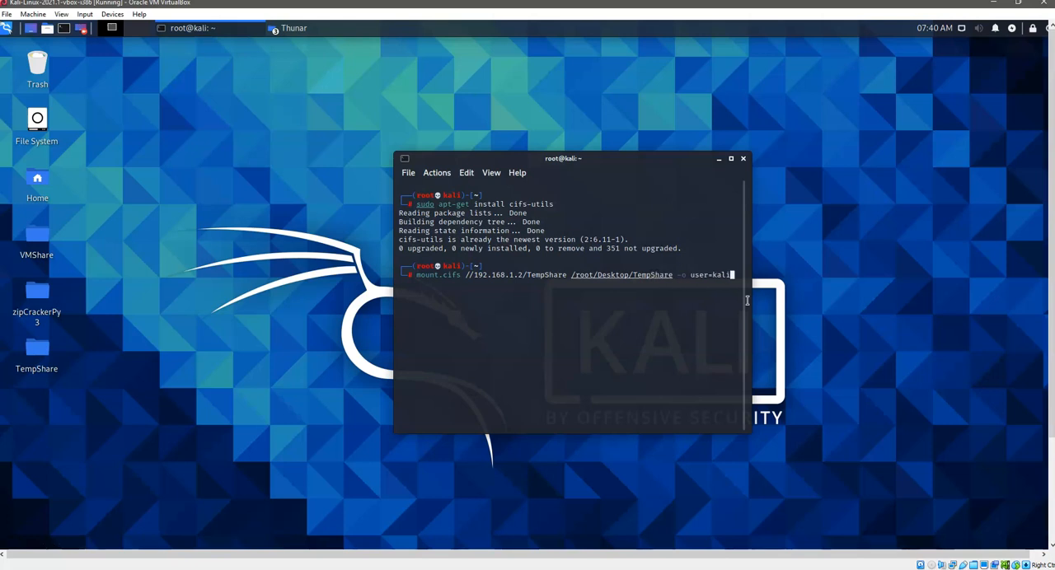
mouse_move(462, 279)
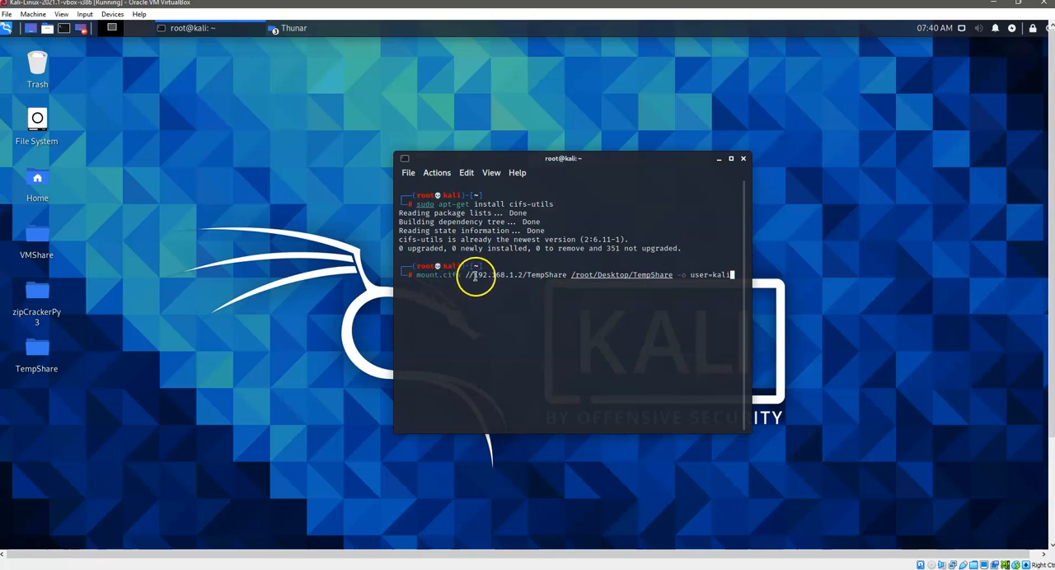
mouse_move(519, 275)
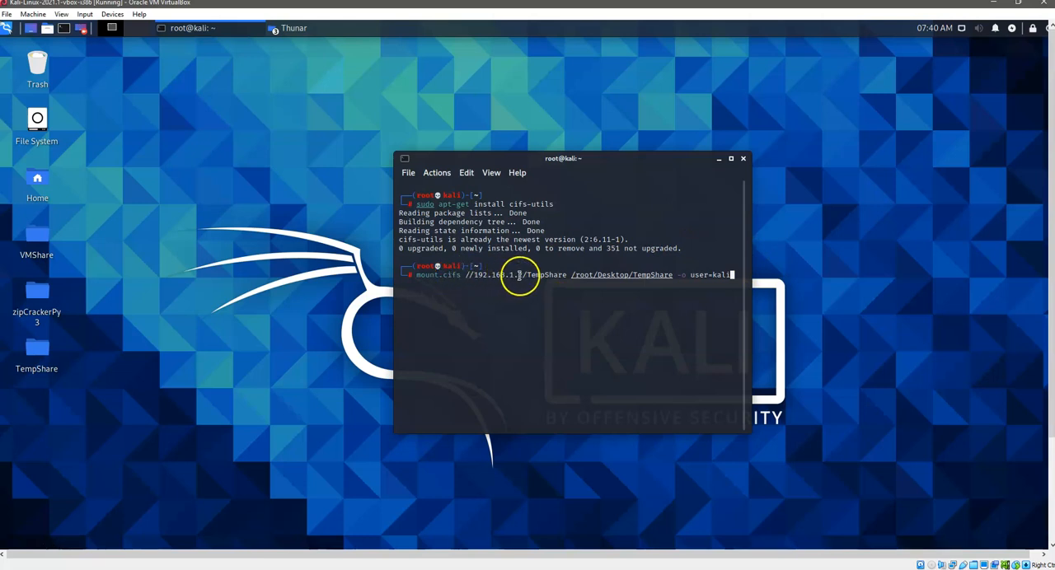
mouse_move(721, 183)
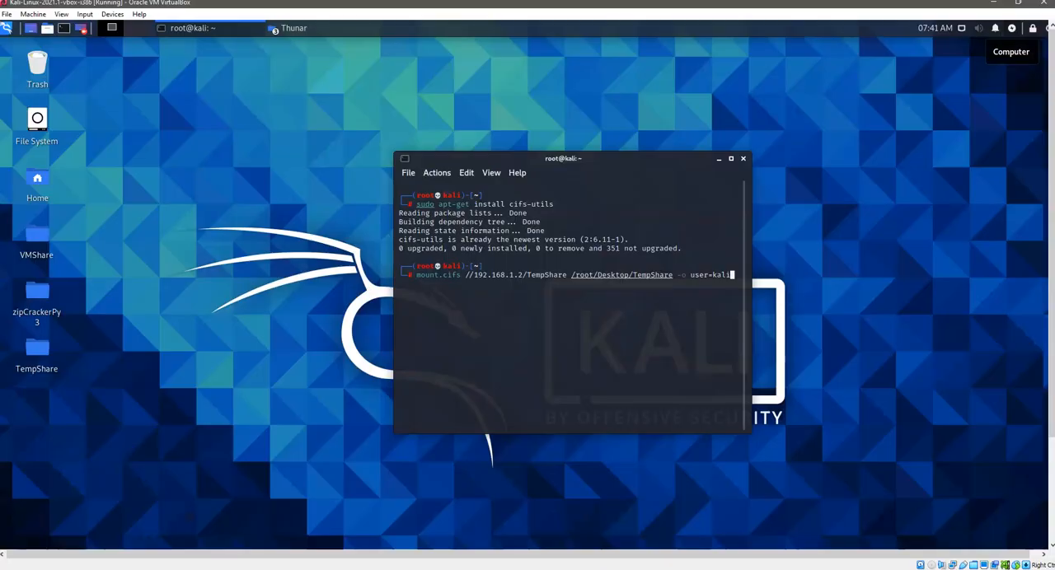
mouse_move(13, 206)
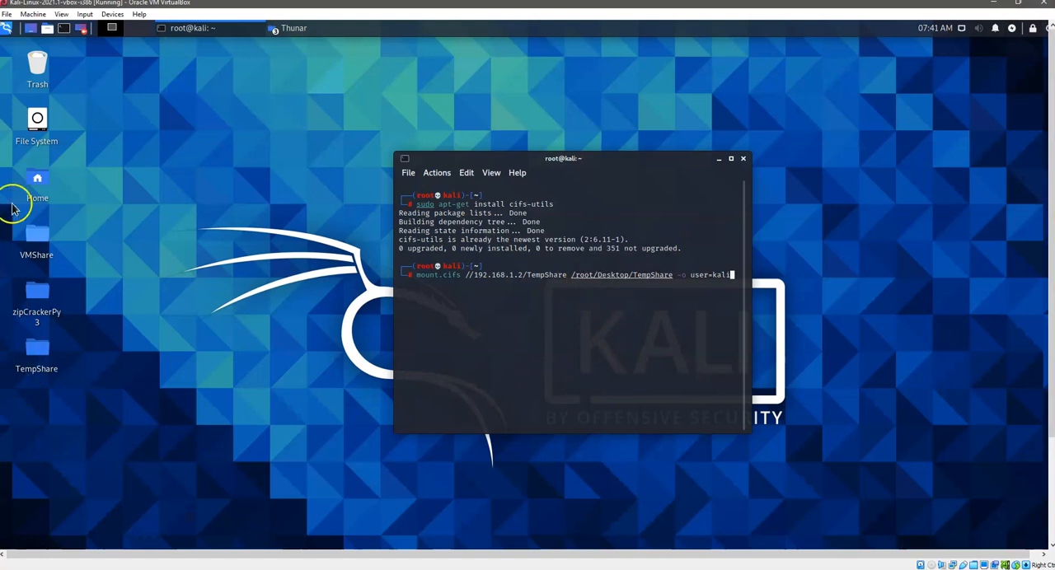
mouse_move(179, 28)
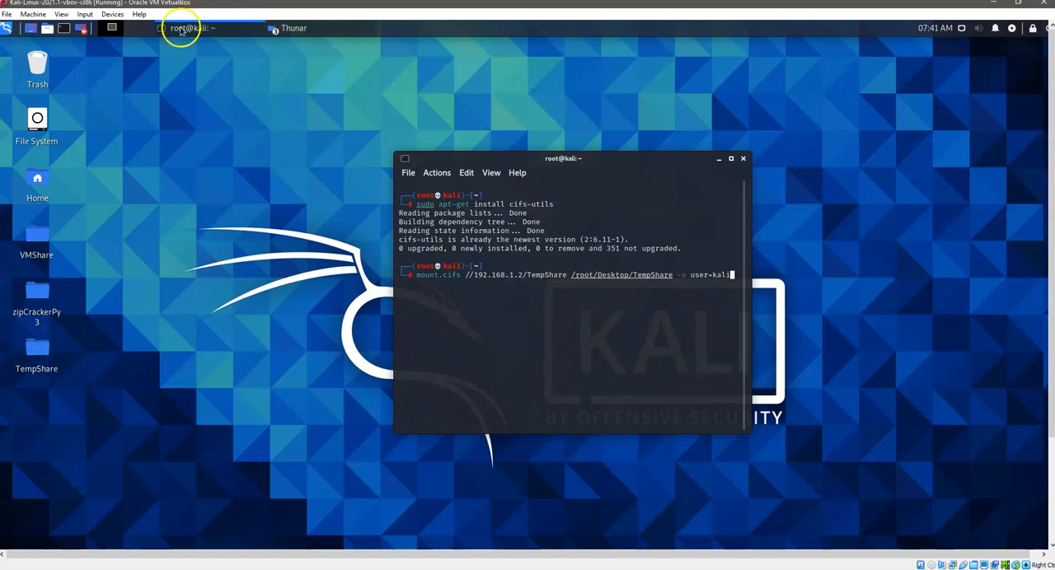
mouse_move(583, 274)
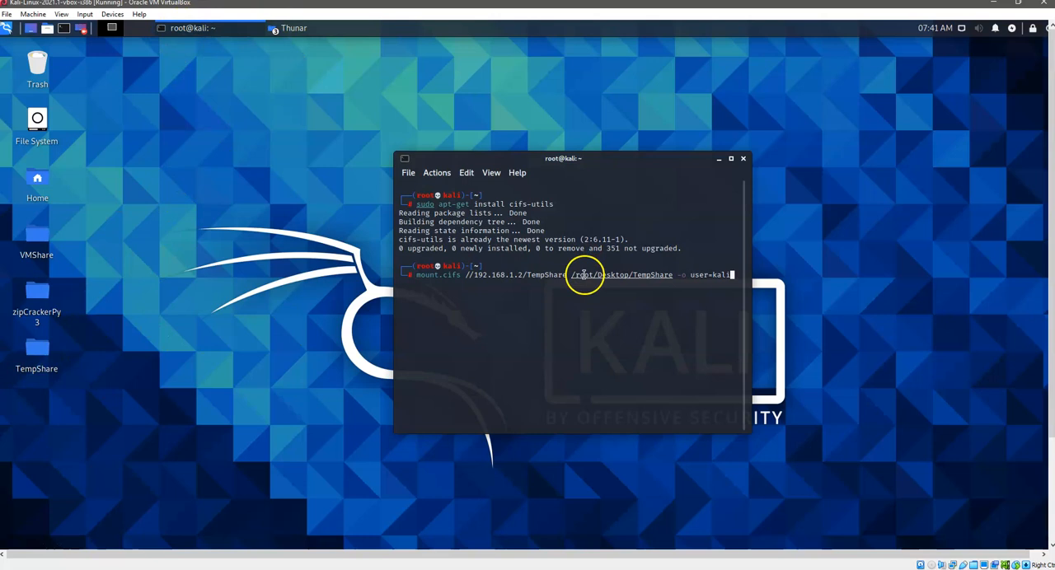
mouse_move(714, 275)
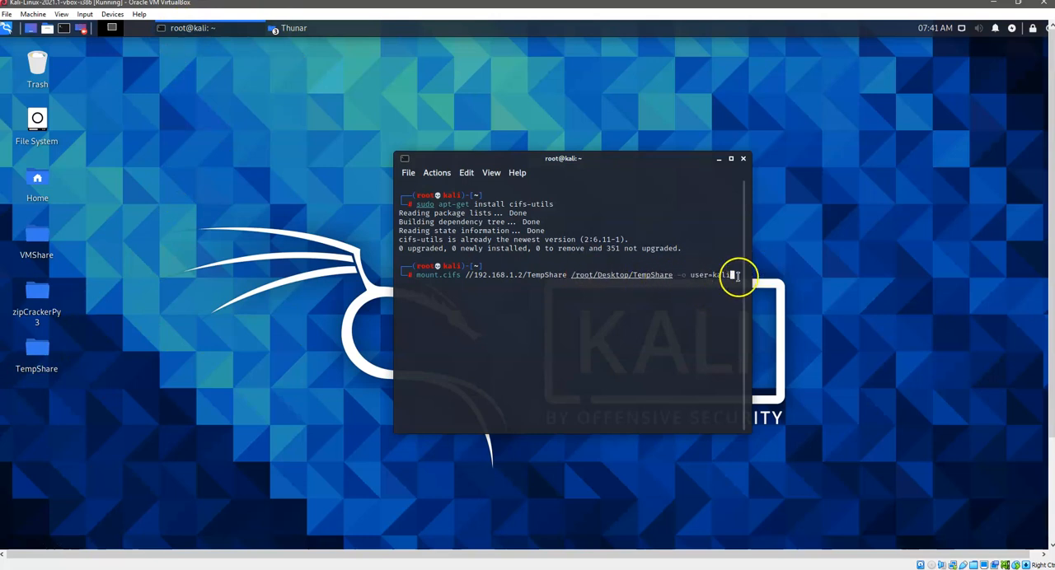
mouse_move(706, 275)
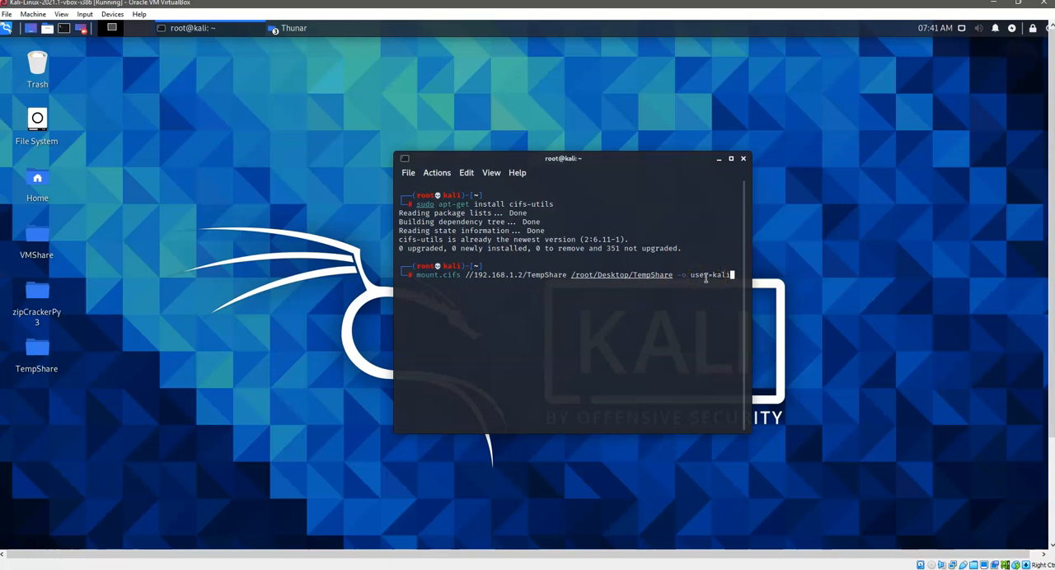
Run the TempShare mount.cifs command in the Kali root terminal
key("Return")
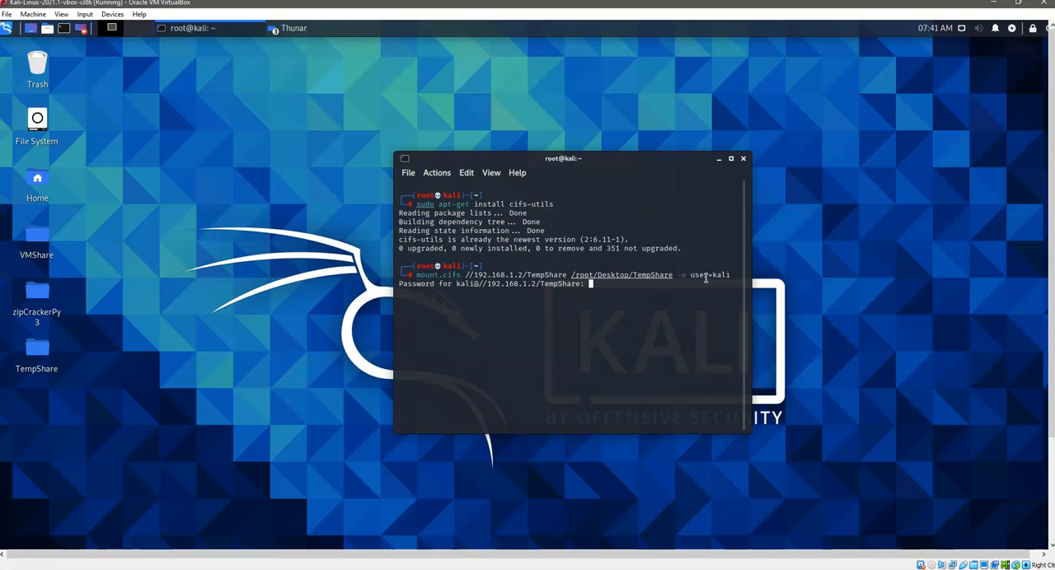
key("Return")
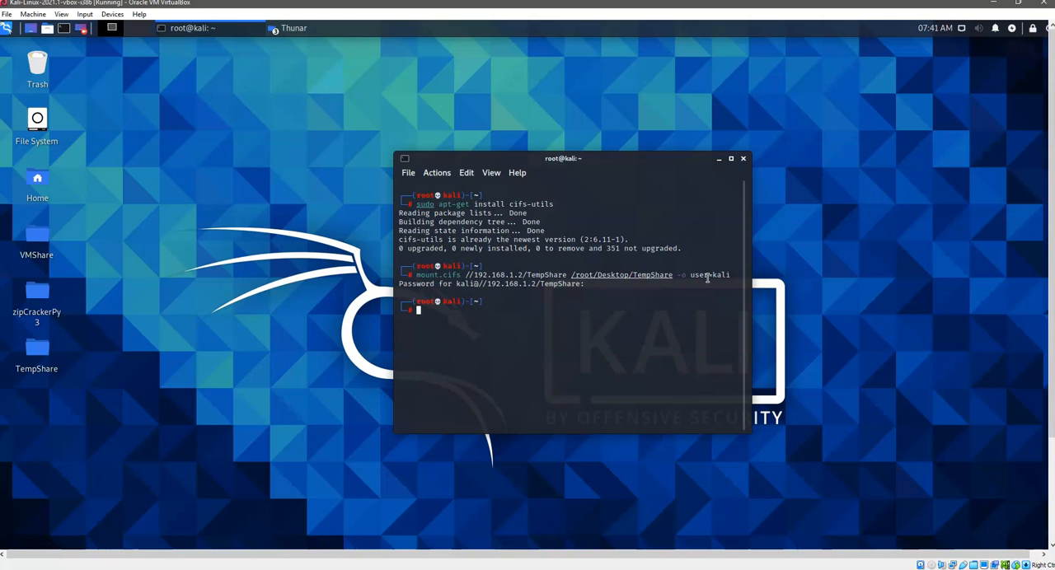
mouse_move(686, 281)
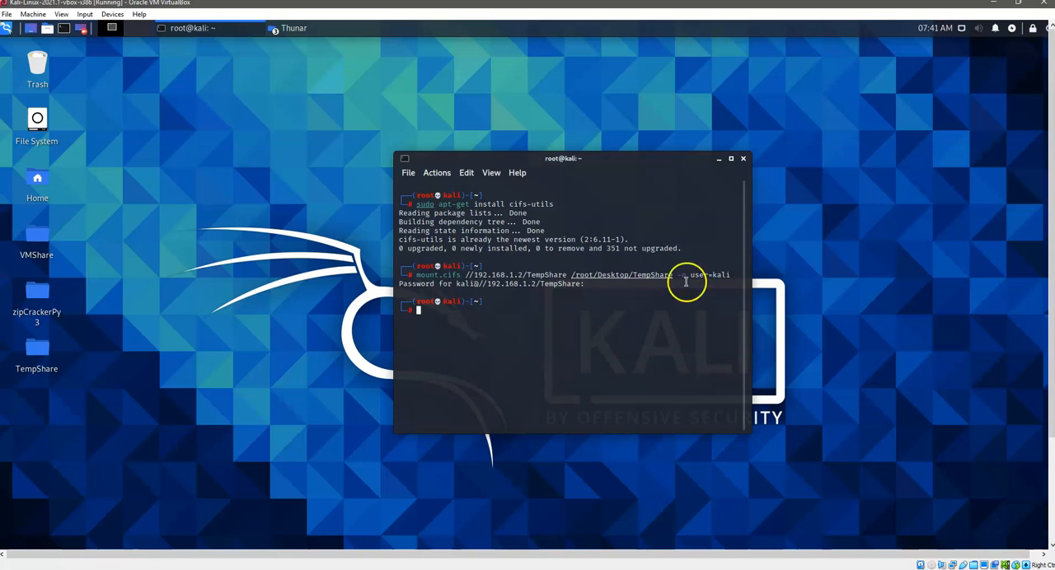
mouse_move(33, 346)
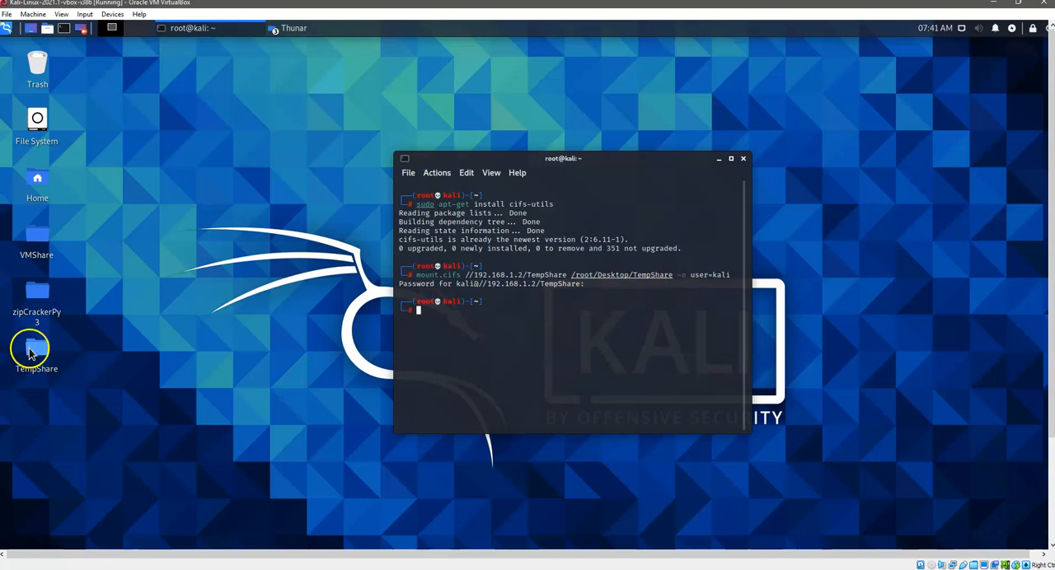
mouse_move(105, 334)
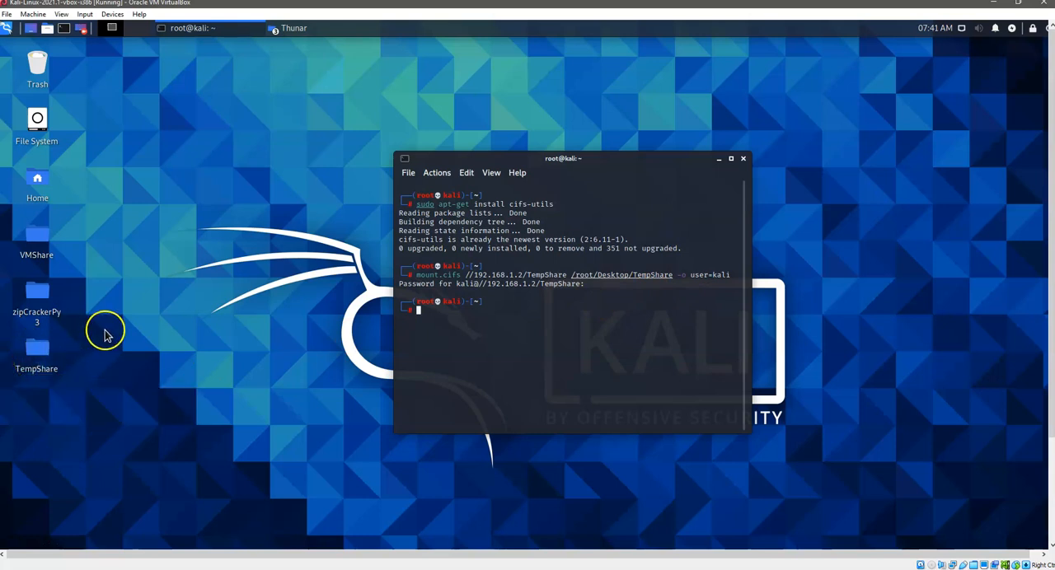
mouse_move(620, 262)
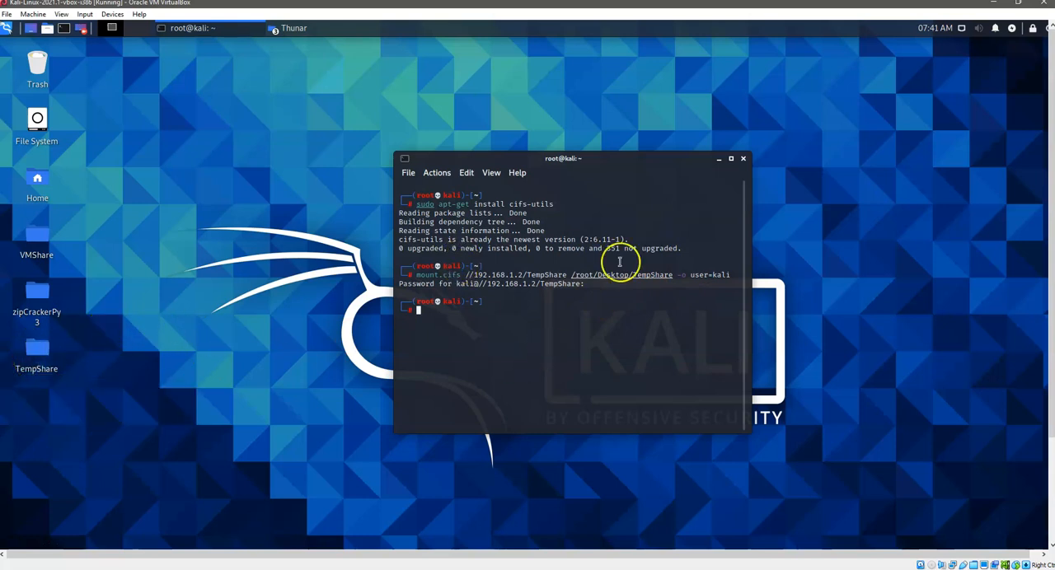
mouse_move(14, 544)
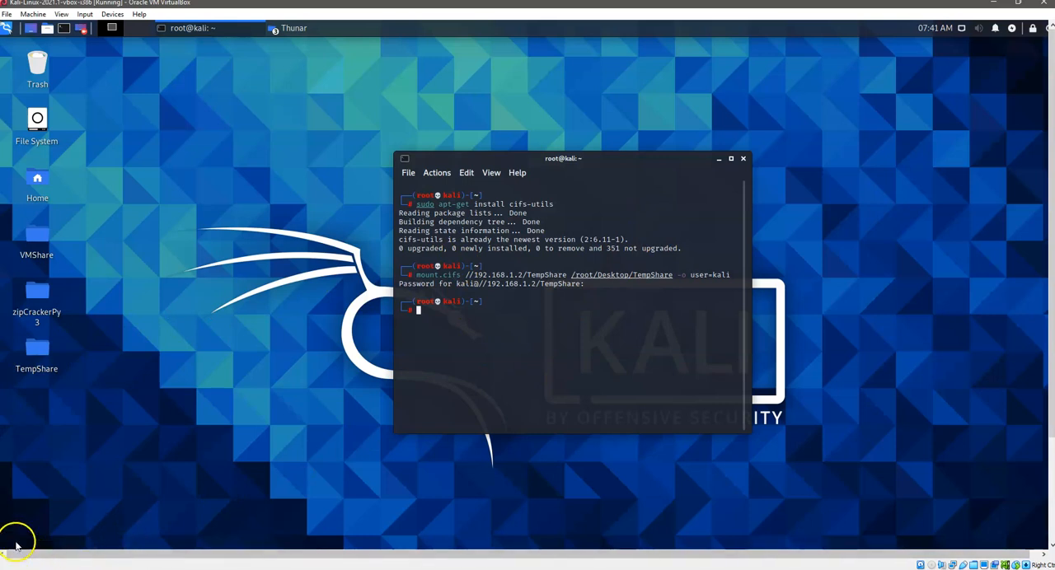
mouse_move(293, 316)
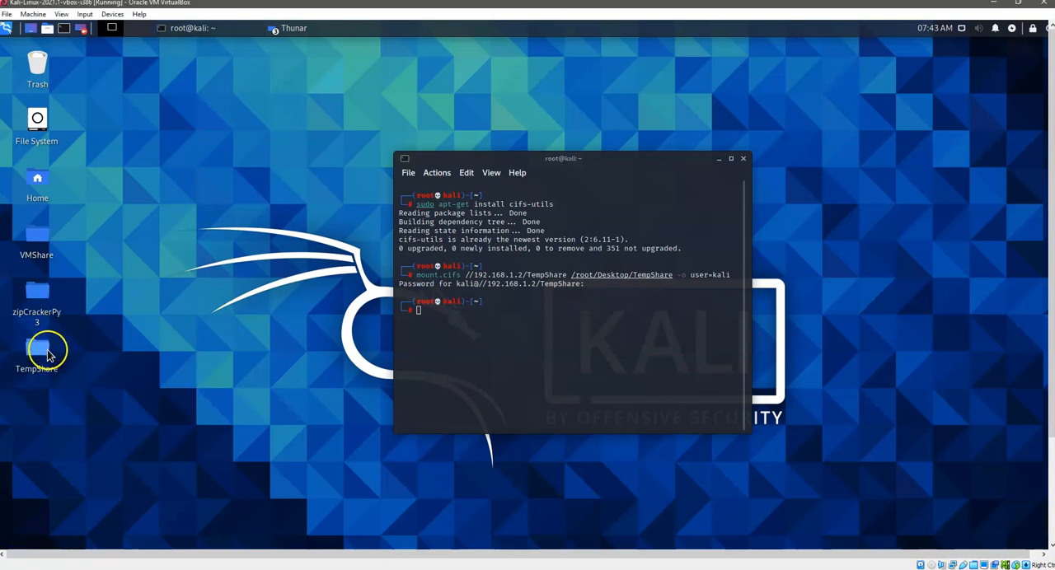
Check the empty TempShare folder, then copy the three project files from zipCrackerPy3
double_click(36, 350)
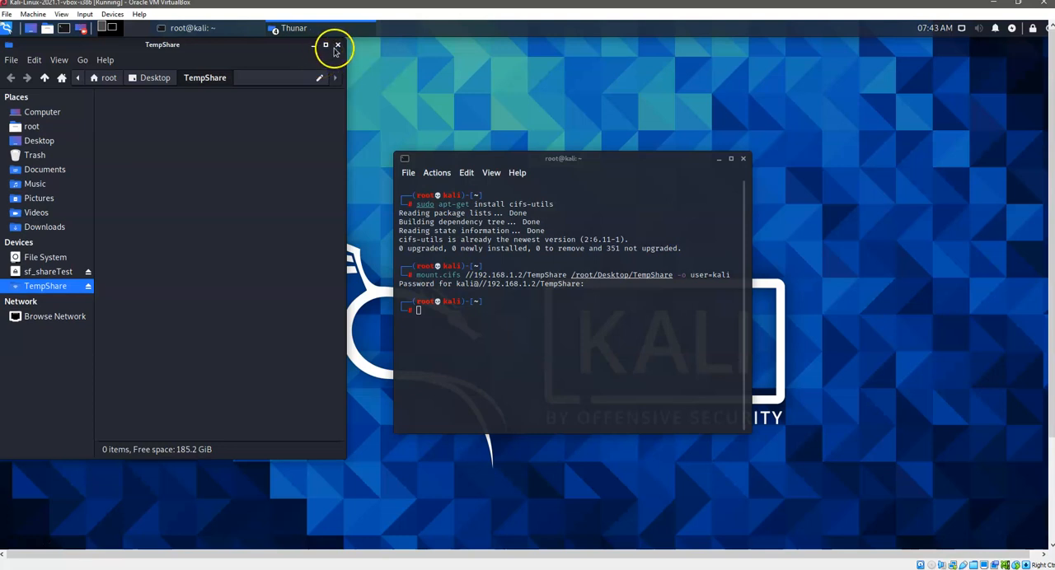
left_click(337, 44)
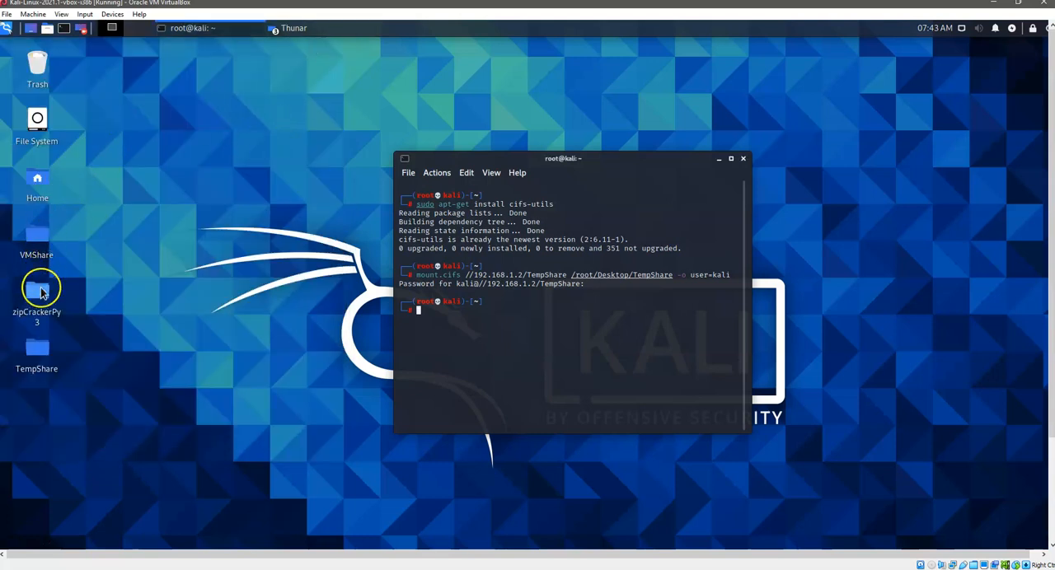
double_click(37, 292)
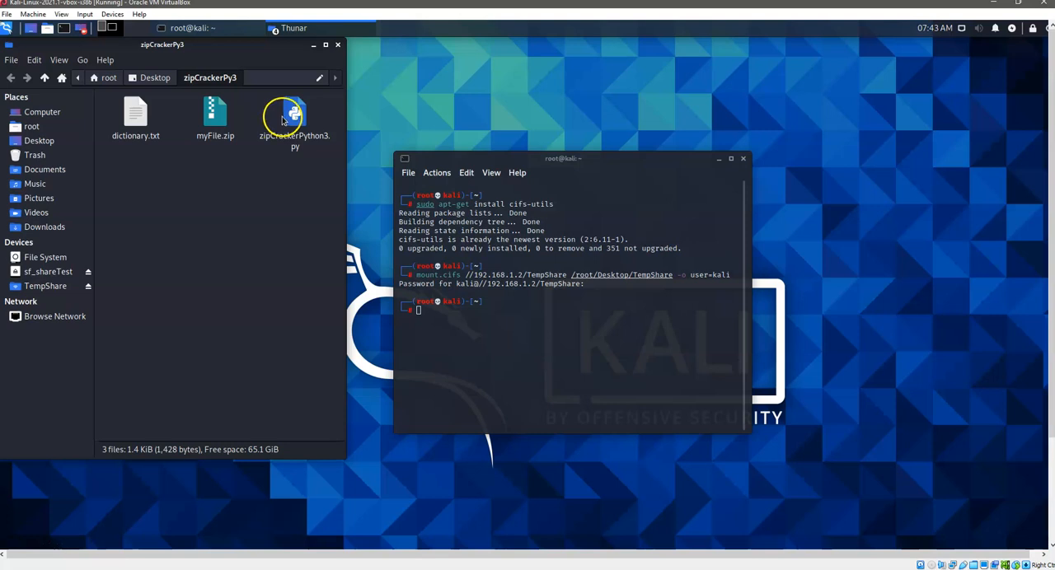
left_click(135, 116)
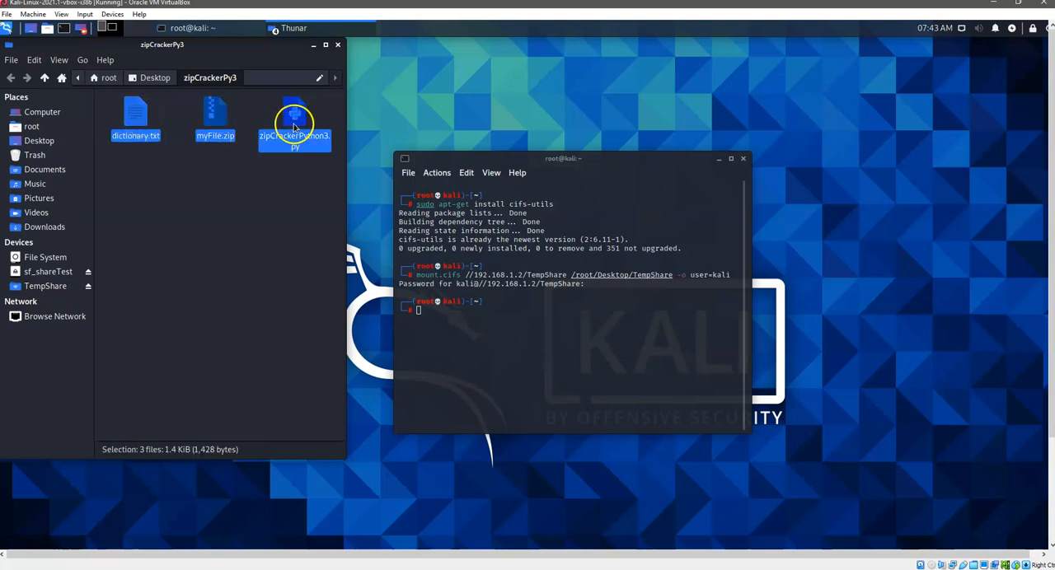
right_click(294, 124)
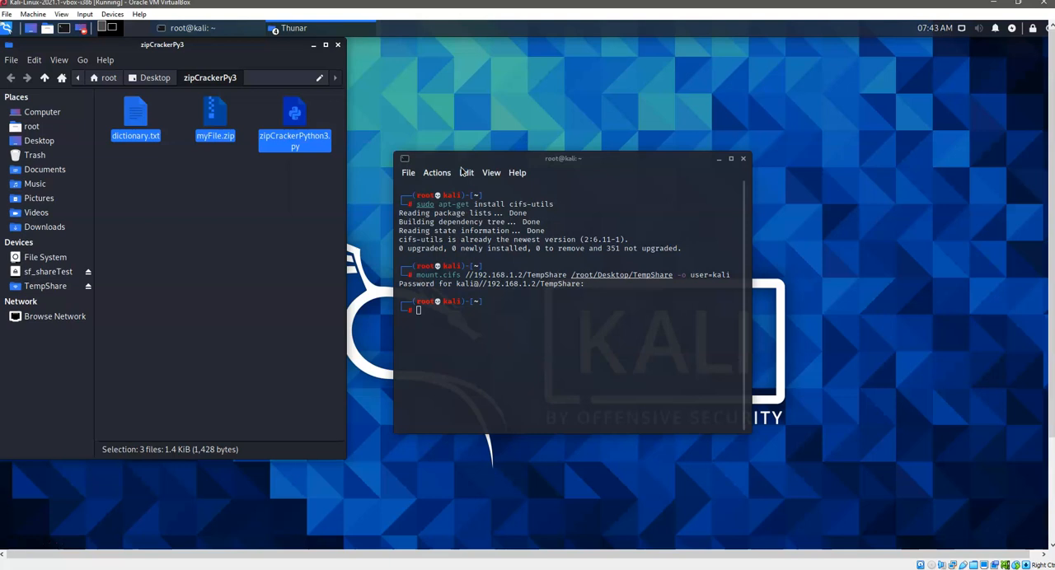
Confirm dictionary.txt, myFile.zip and zipCrackerPython3.py are in TempShare, then close Thunar
left_click(313, 44)
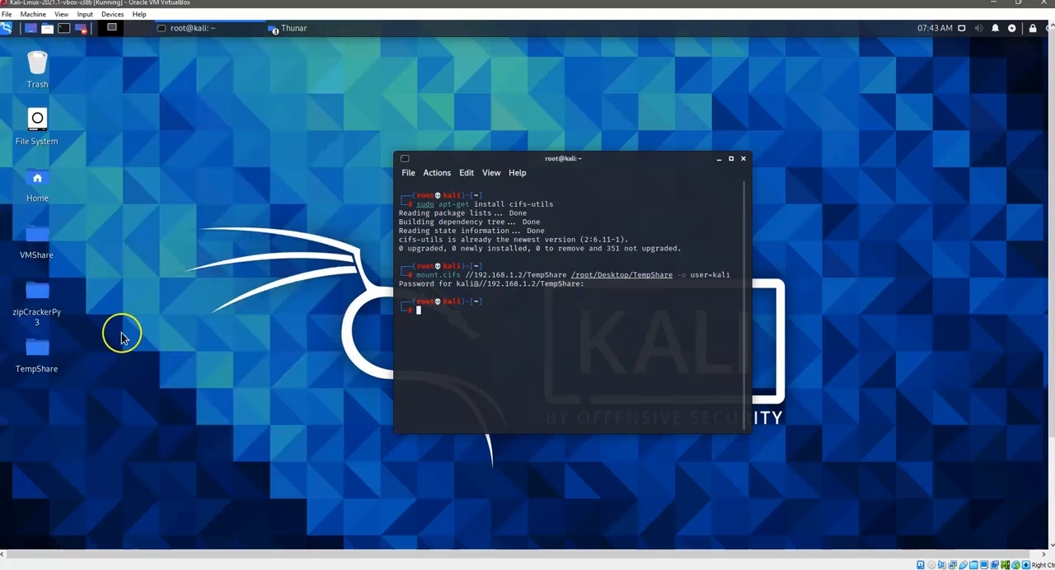
double_click(36, 368)
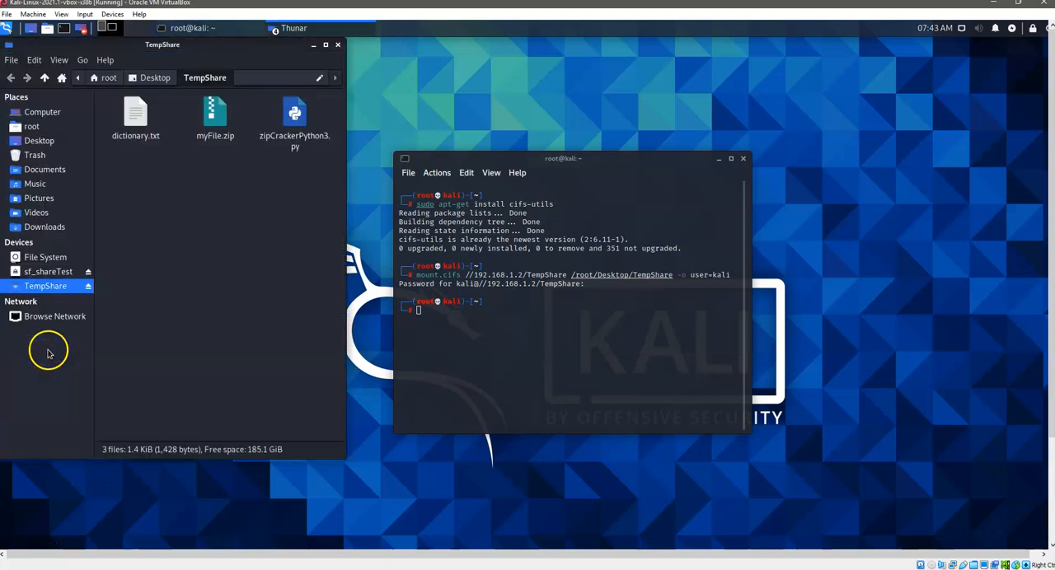
mouse_move(336, 44)
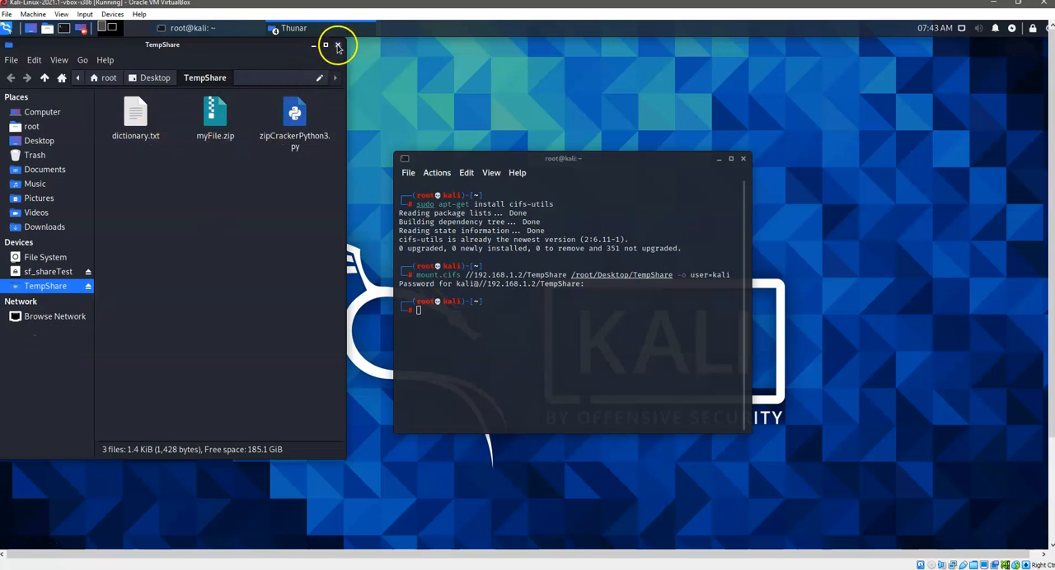
left_click(337, 46)
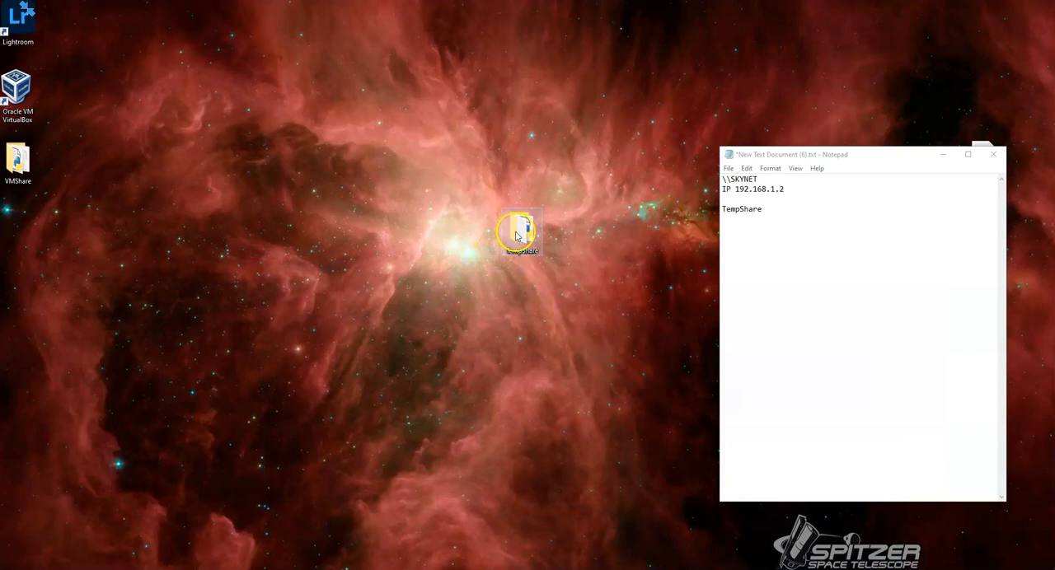
Move TempShare to the desktop's upper left and view zipCrackerPython3.py in IDLE
left_click_drag(517, 233, 102, 93)
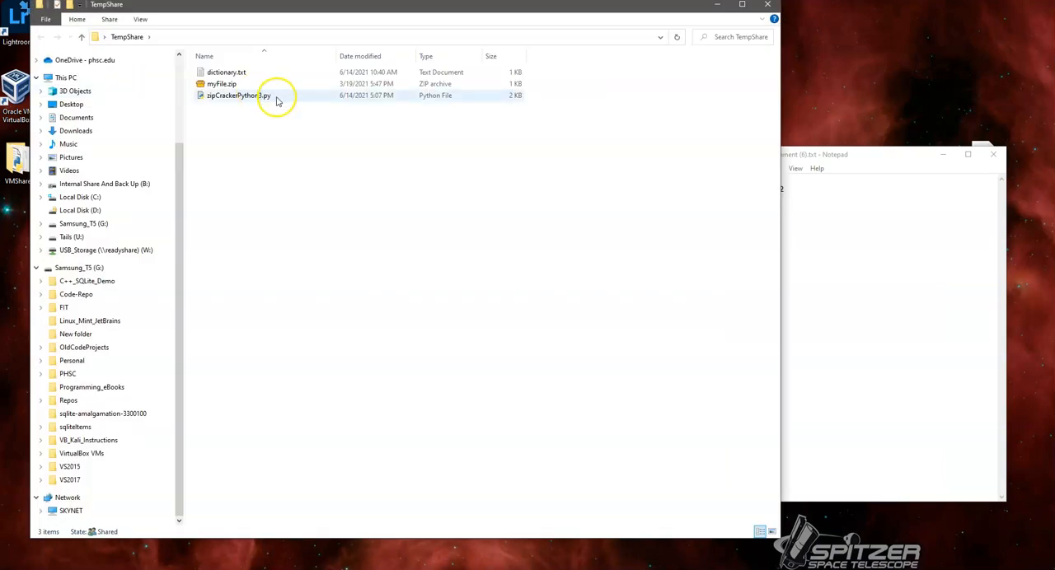
mouse_move(239, 95)
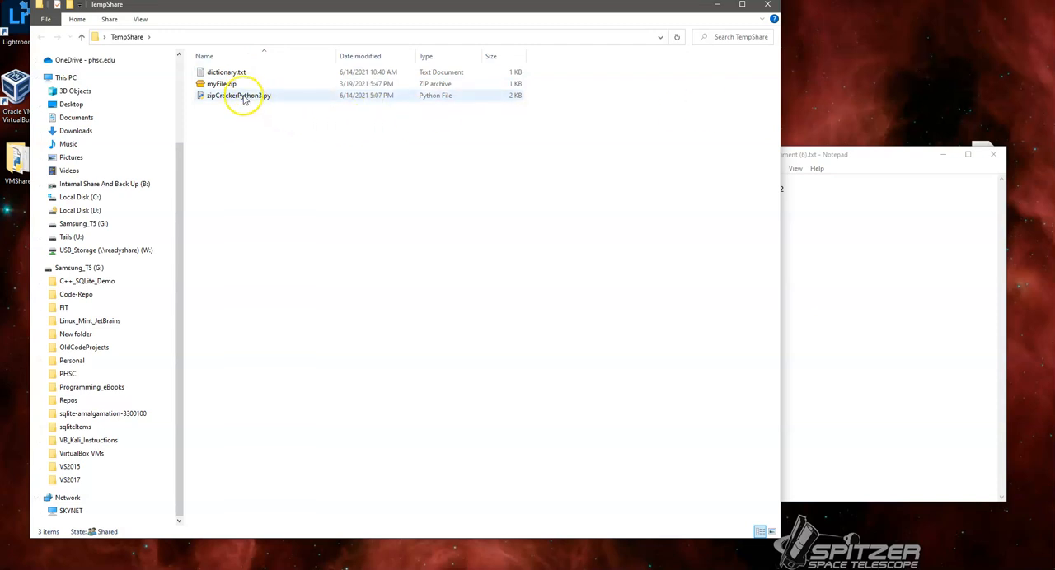
right_click(239, 95)
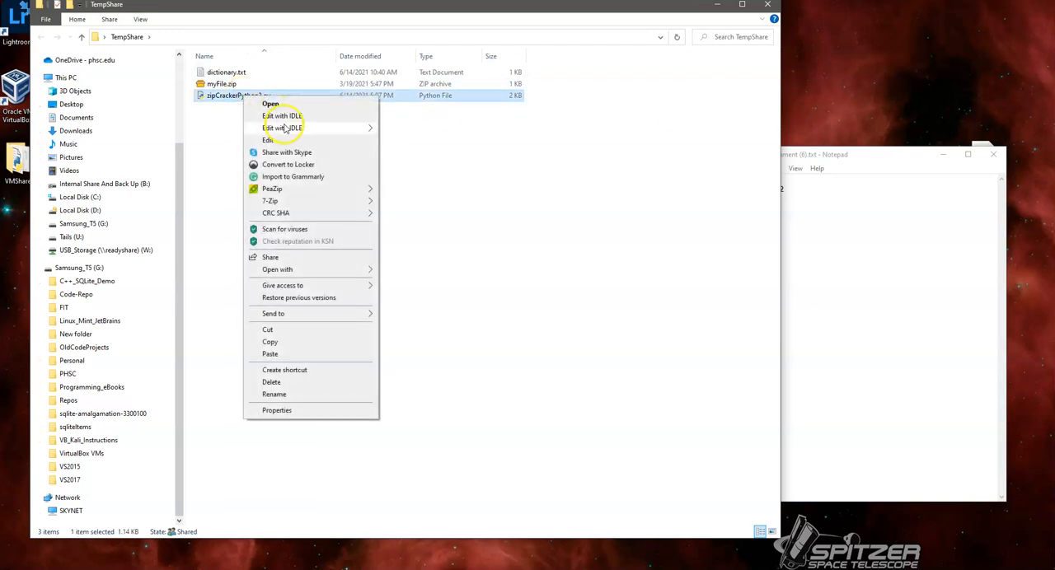
mouse_move(283, 127)
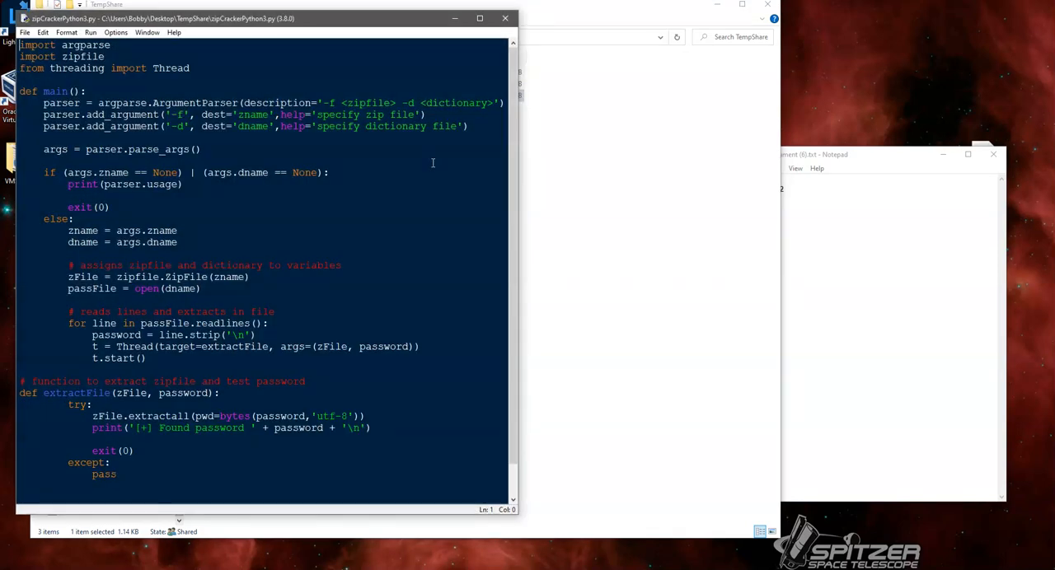
mouse_move(309, 171)
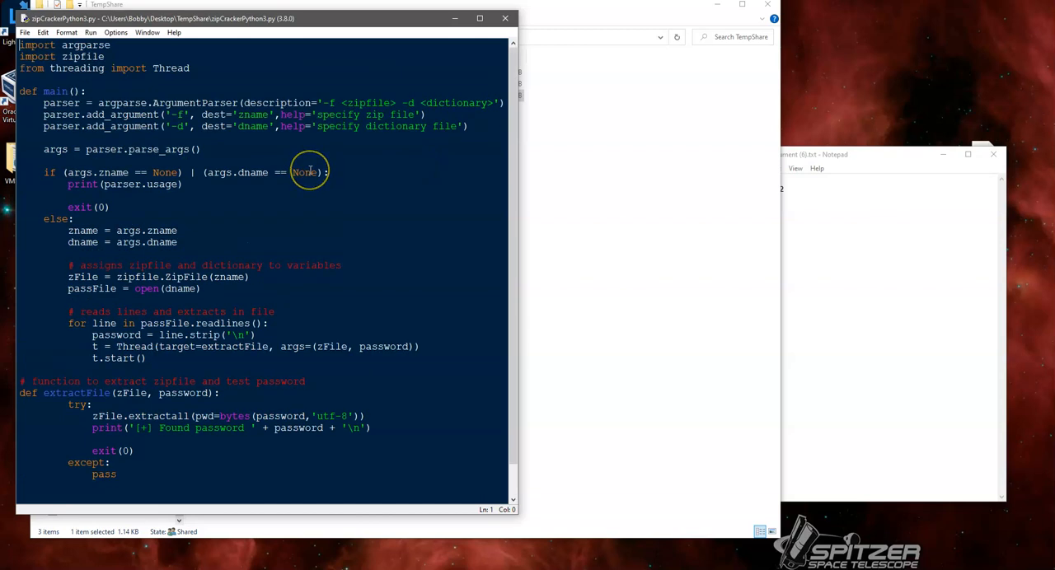
mouse_move(309, 172)
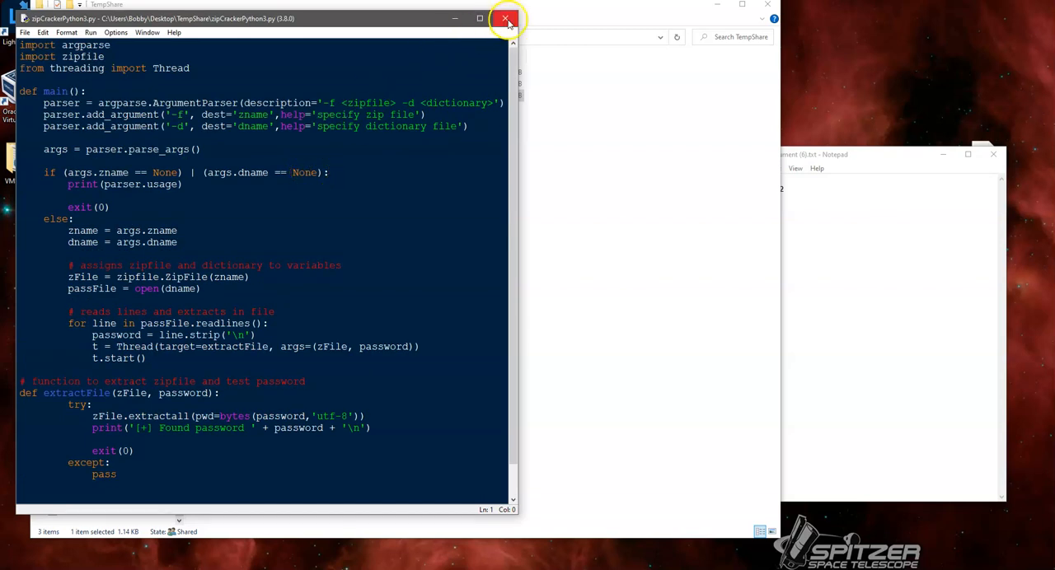
mouse_move(507, 18)
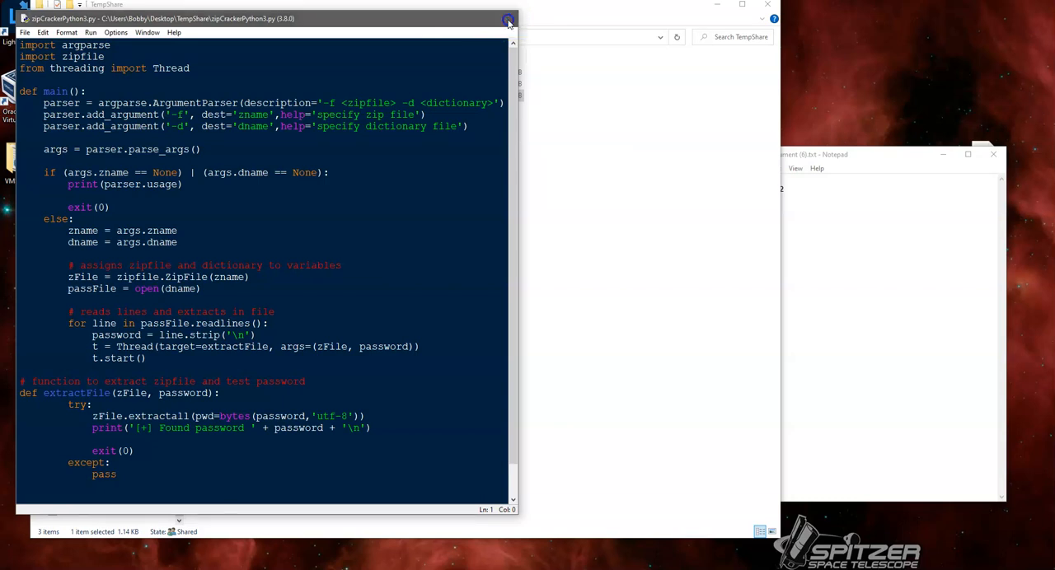
left_click(508, 18)
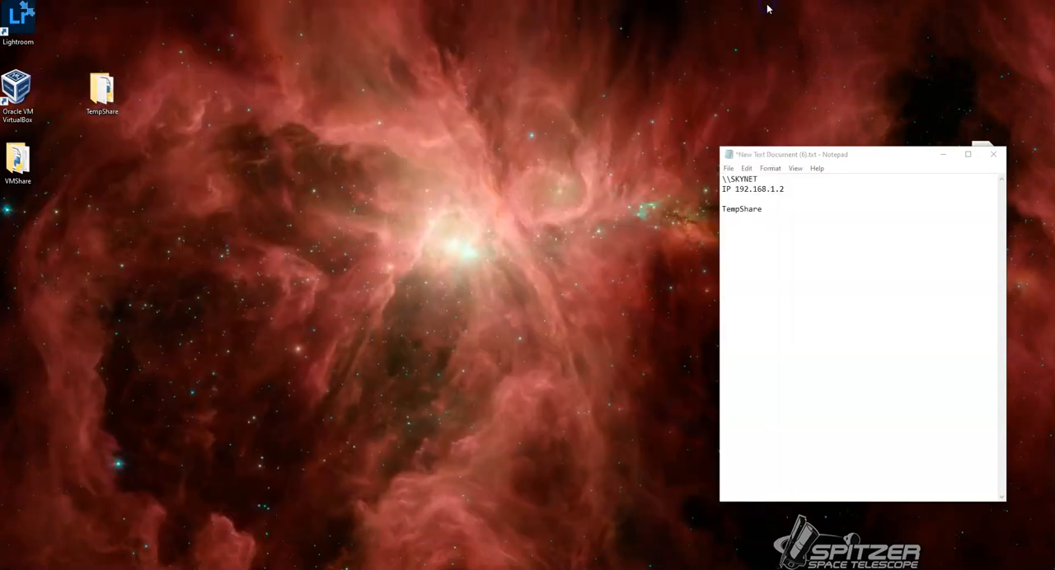
mouse_move(849, 217)
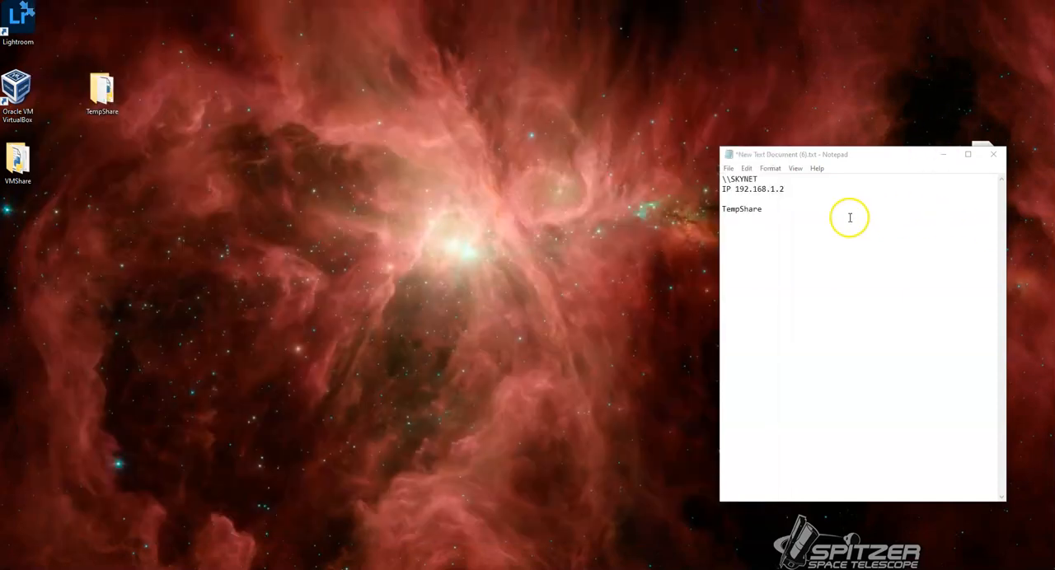
mouse_move(351, 435)
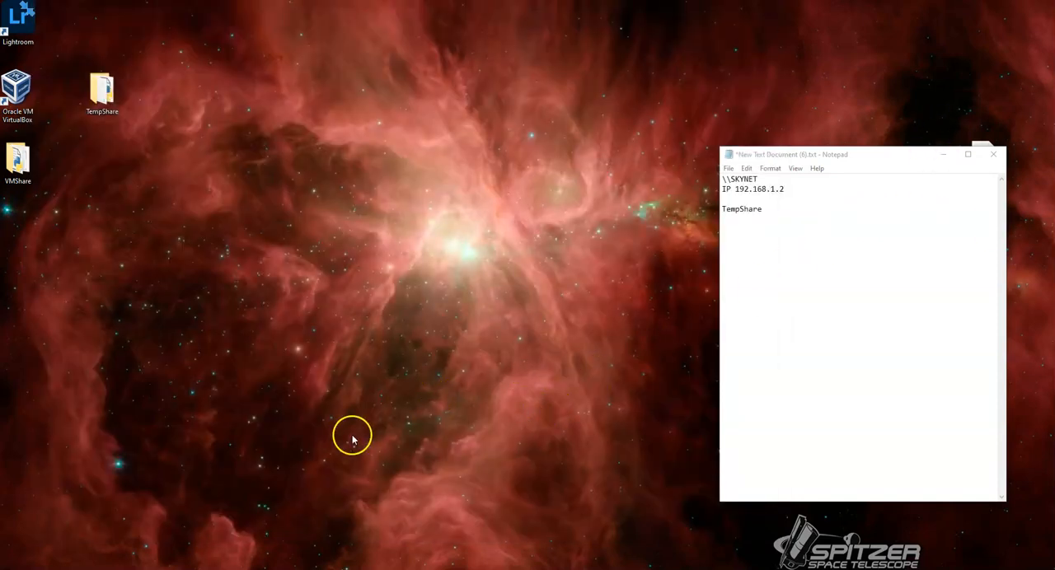